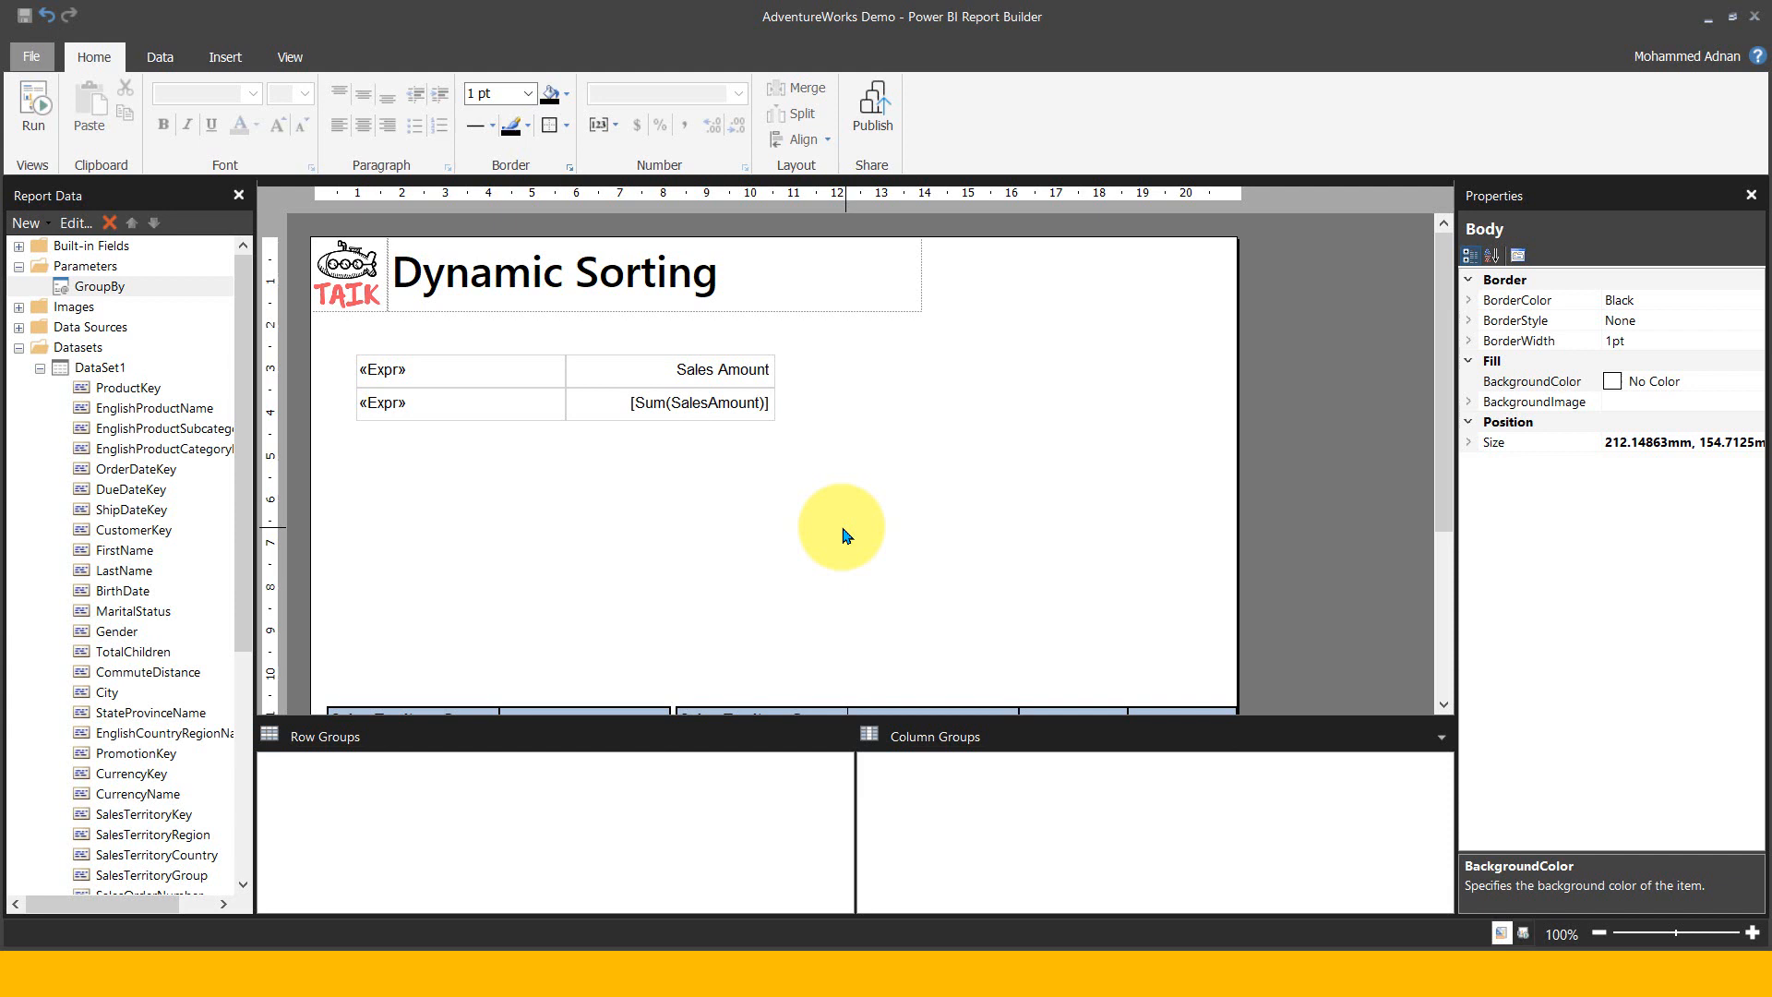
pyautogui.moveTo(482, 313)
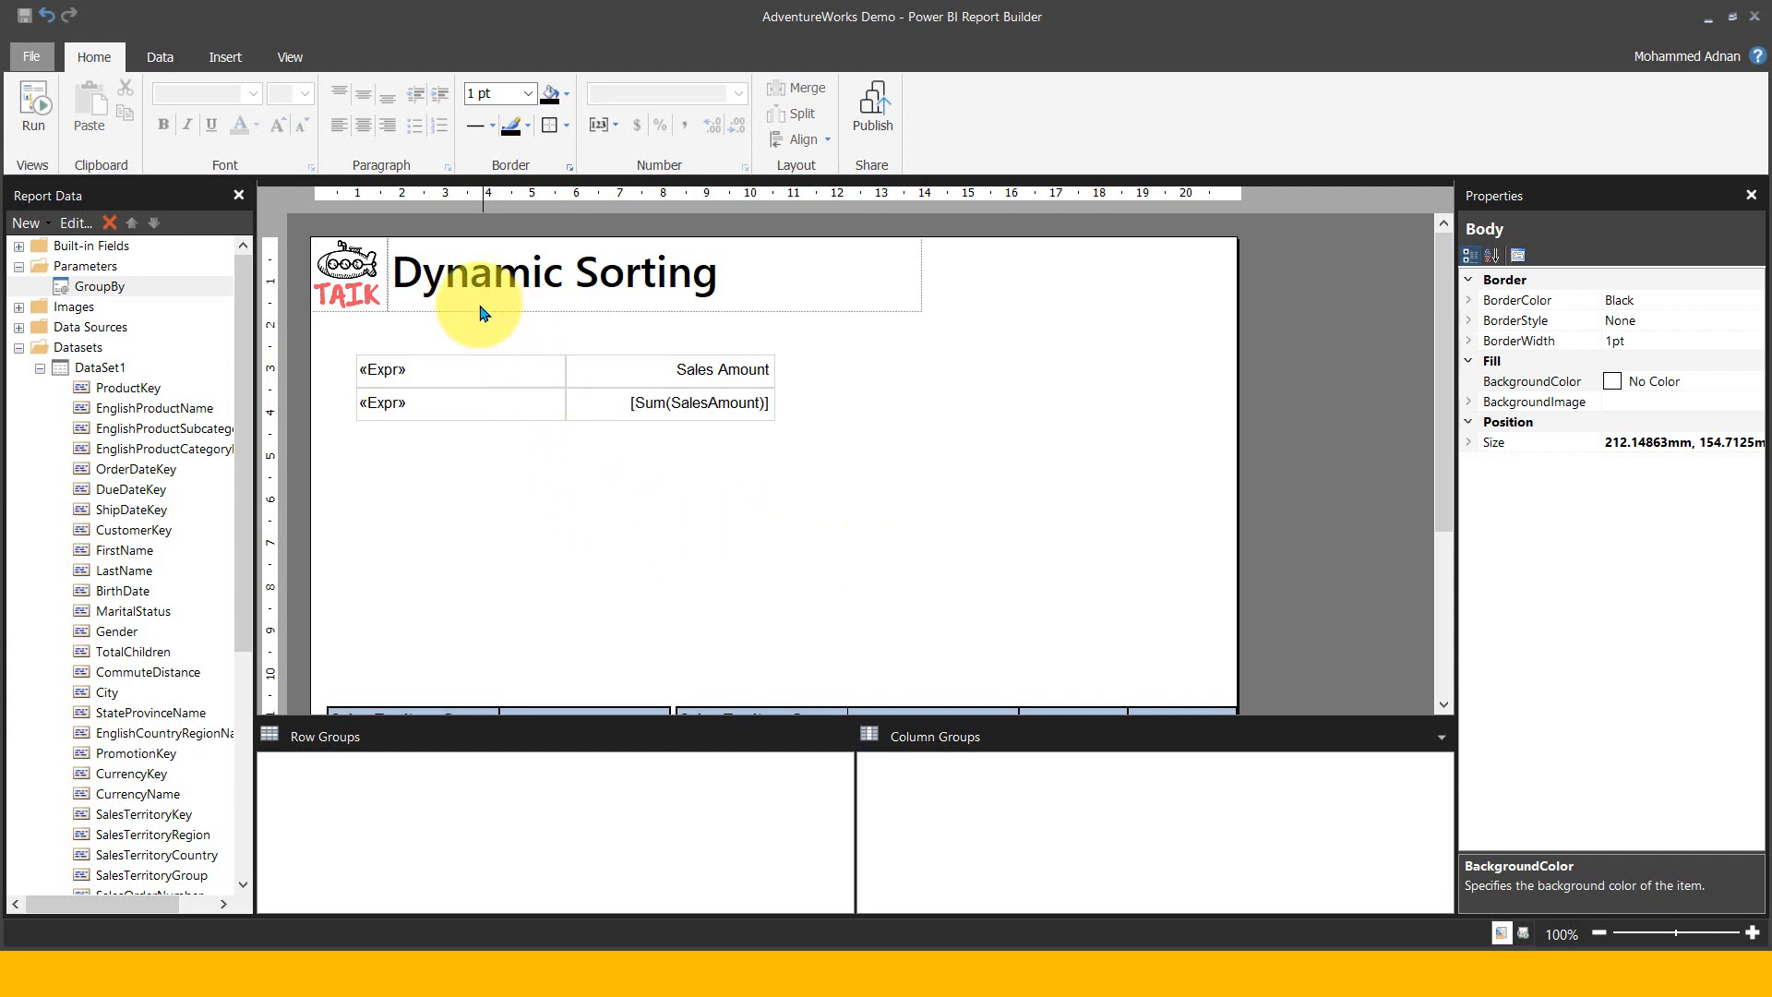
pyautogui.moveTo(751, 447)
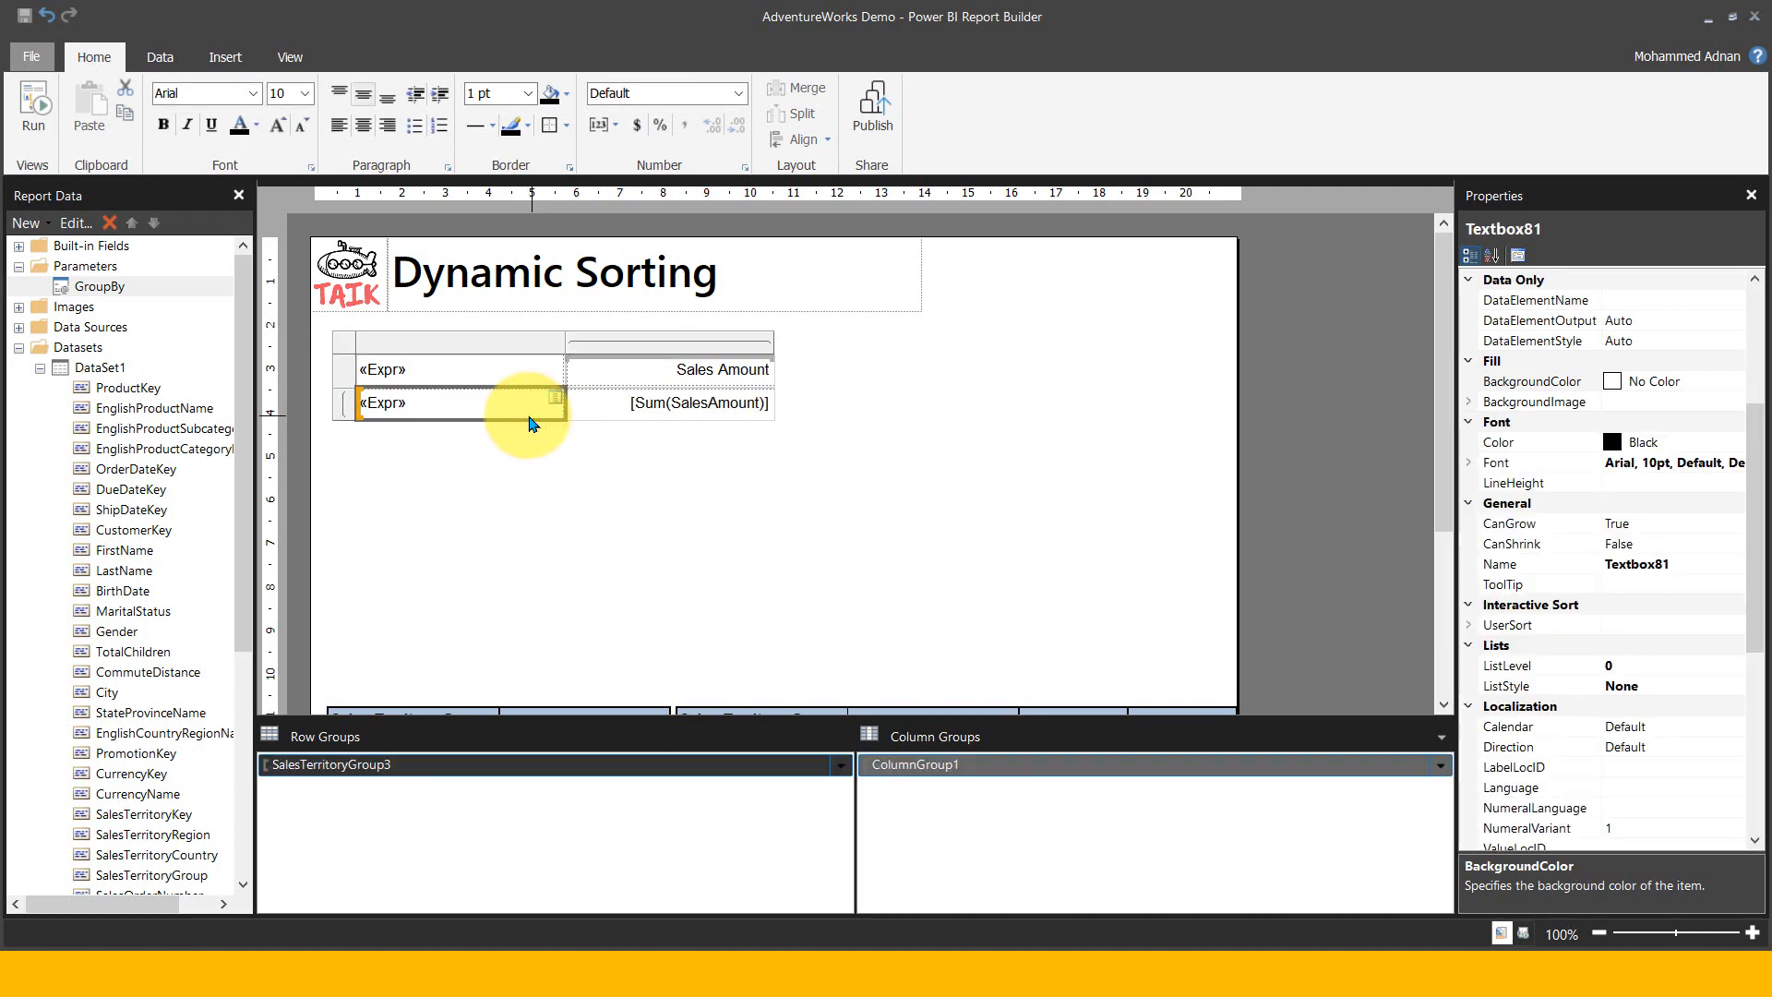
# Fill the table's first column with the SalesTerritoryGroup field
pyautogui.click(554, 406)
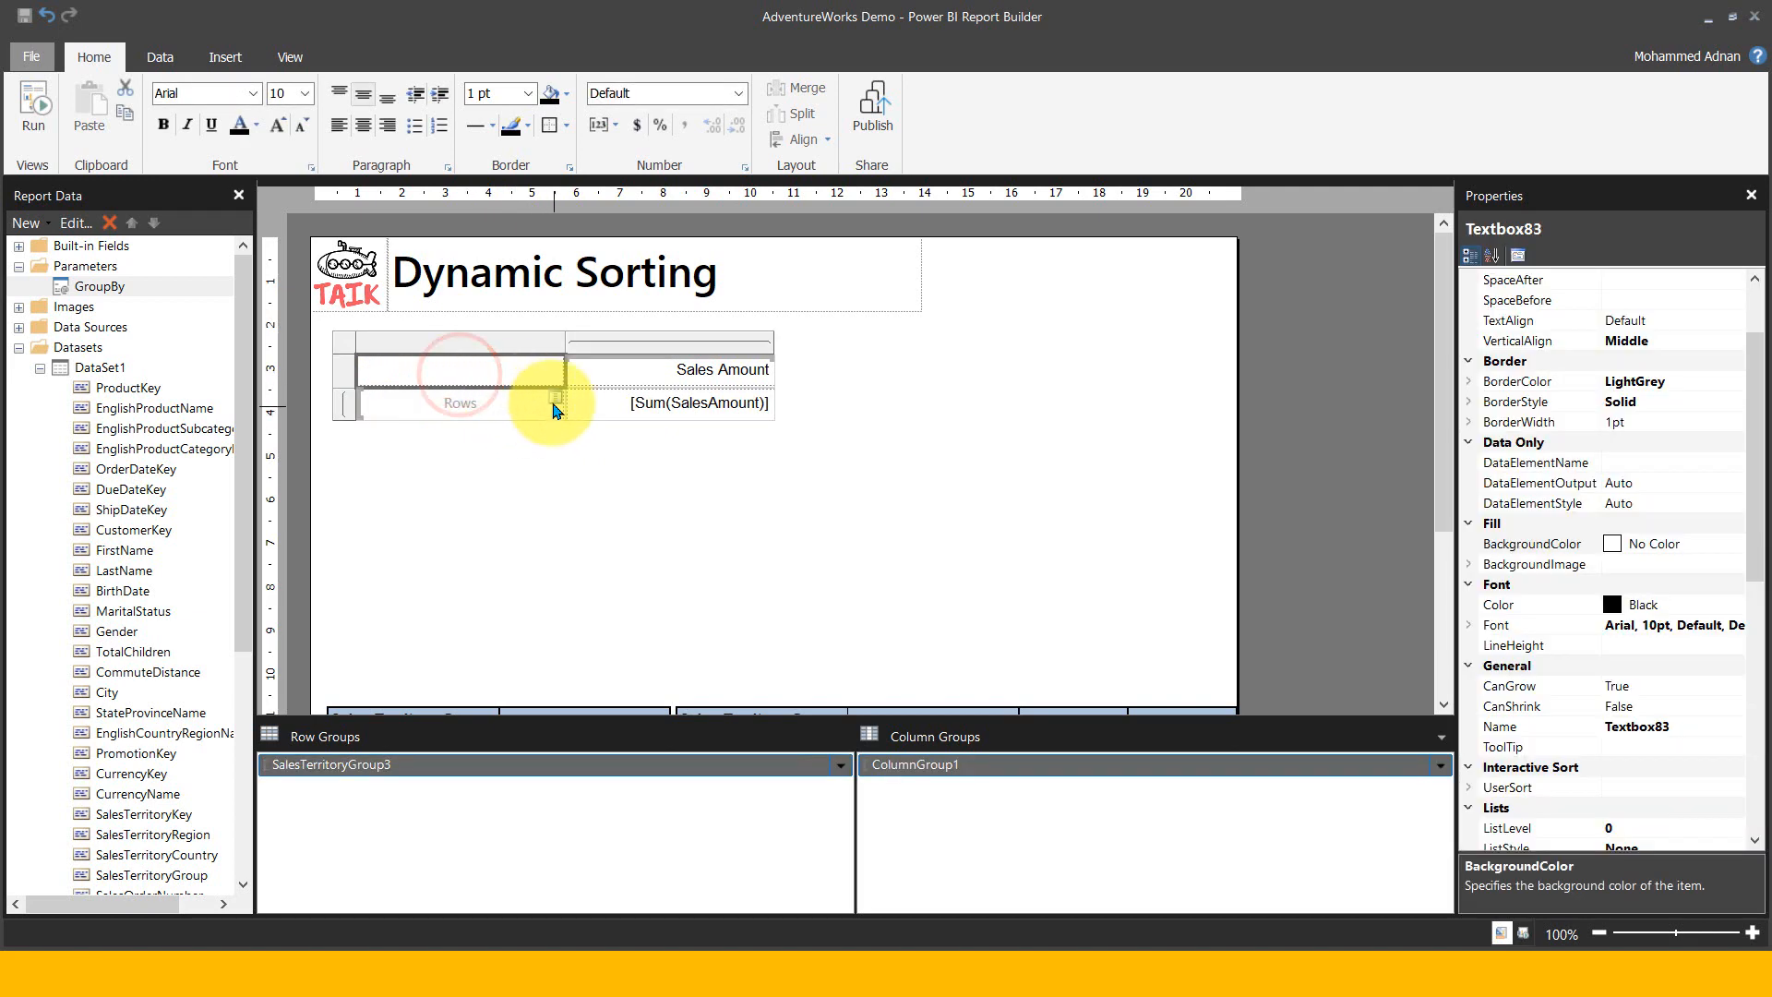
pyautogui.click(554, 403)
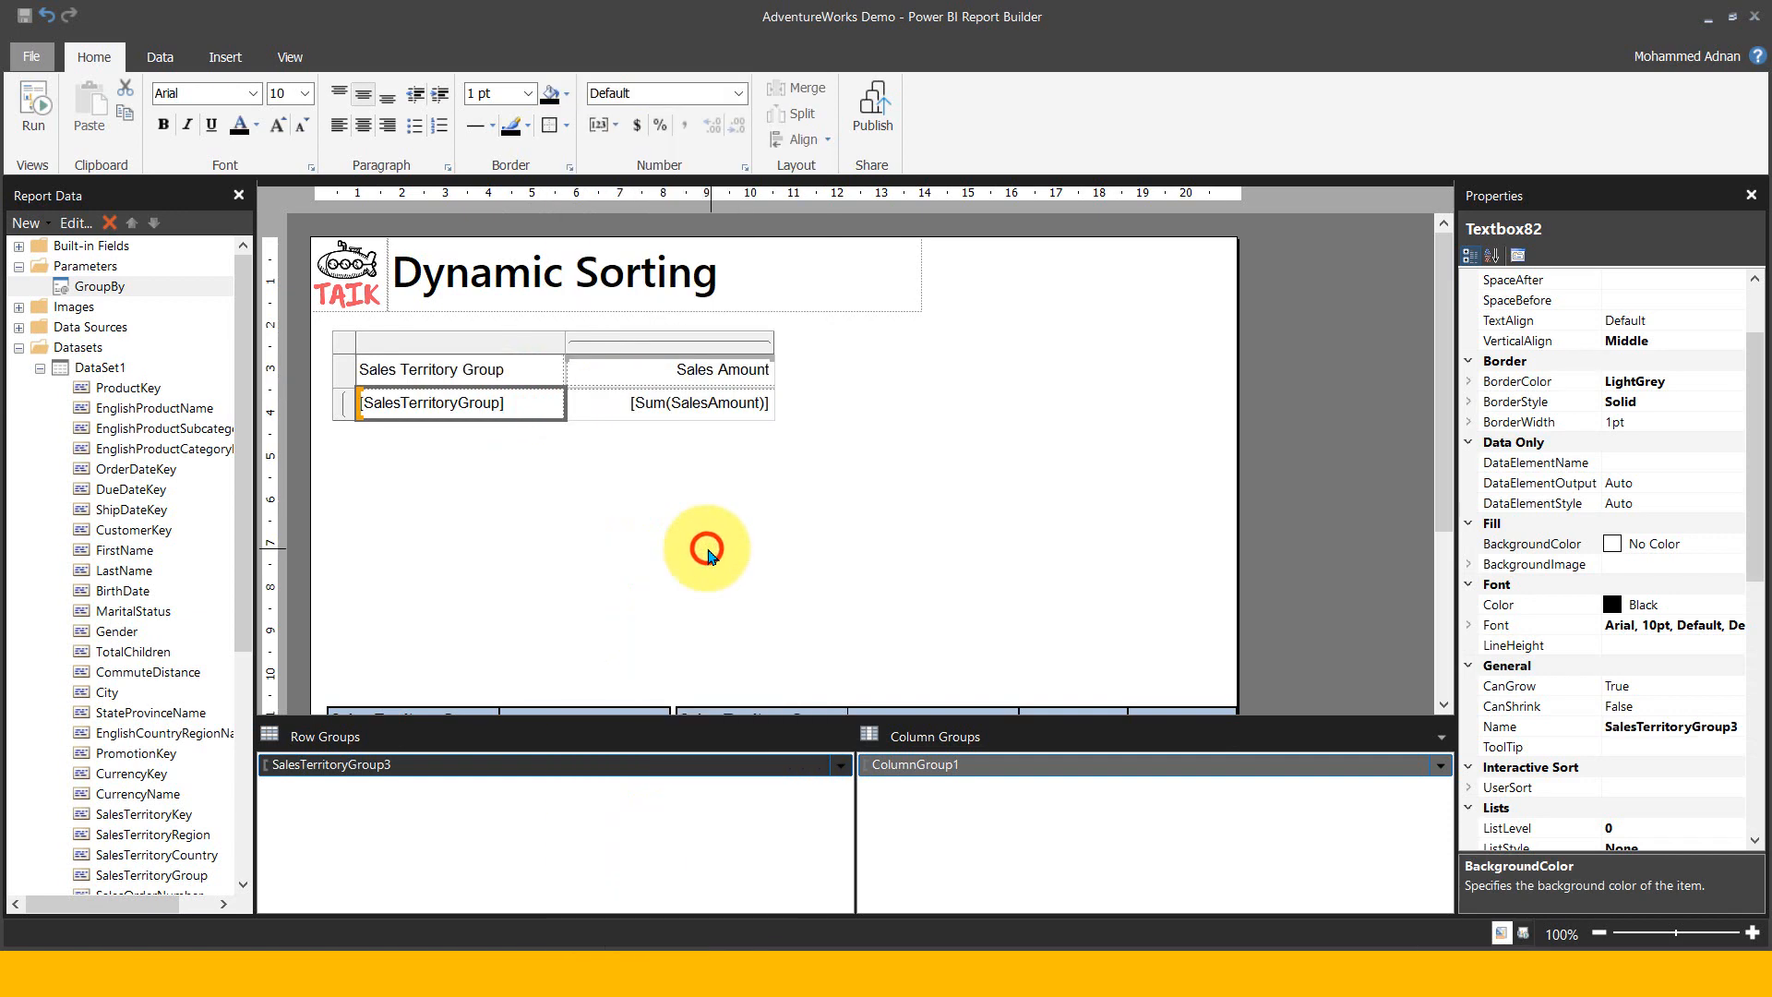
pyautogui.moveTo(576, 474)
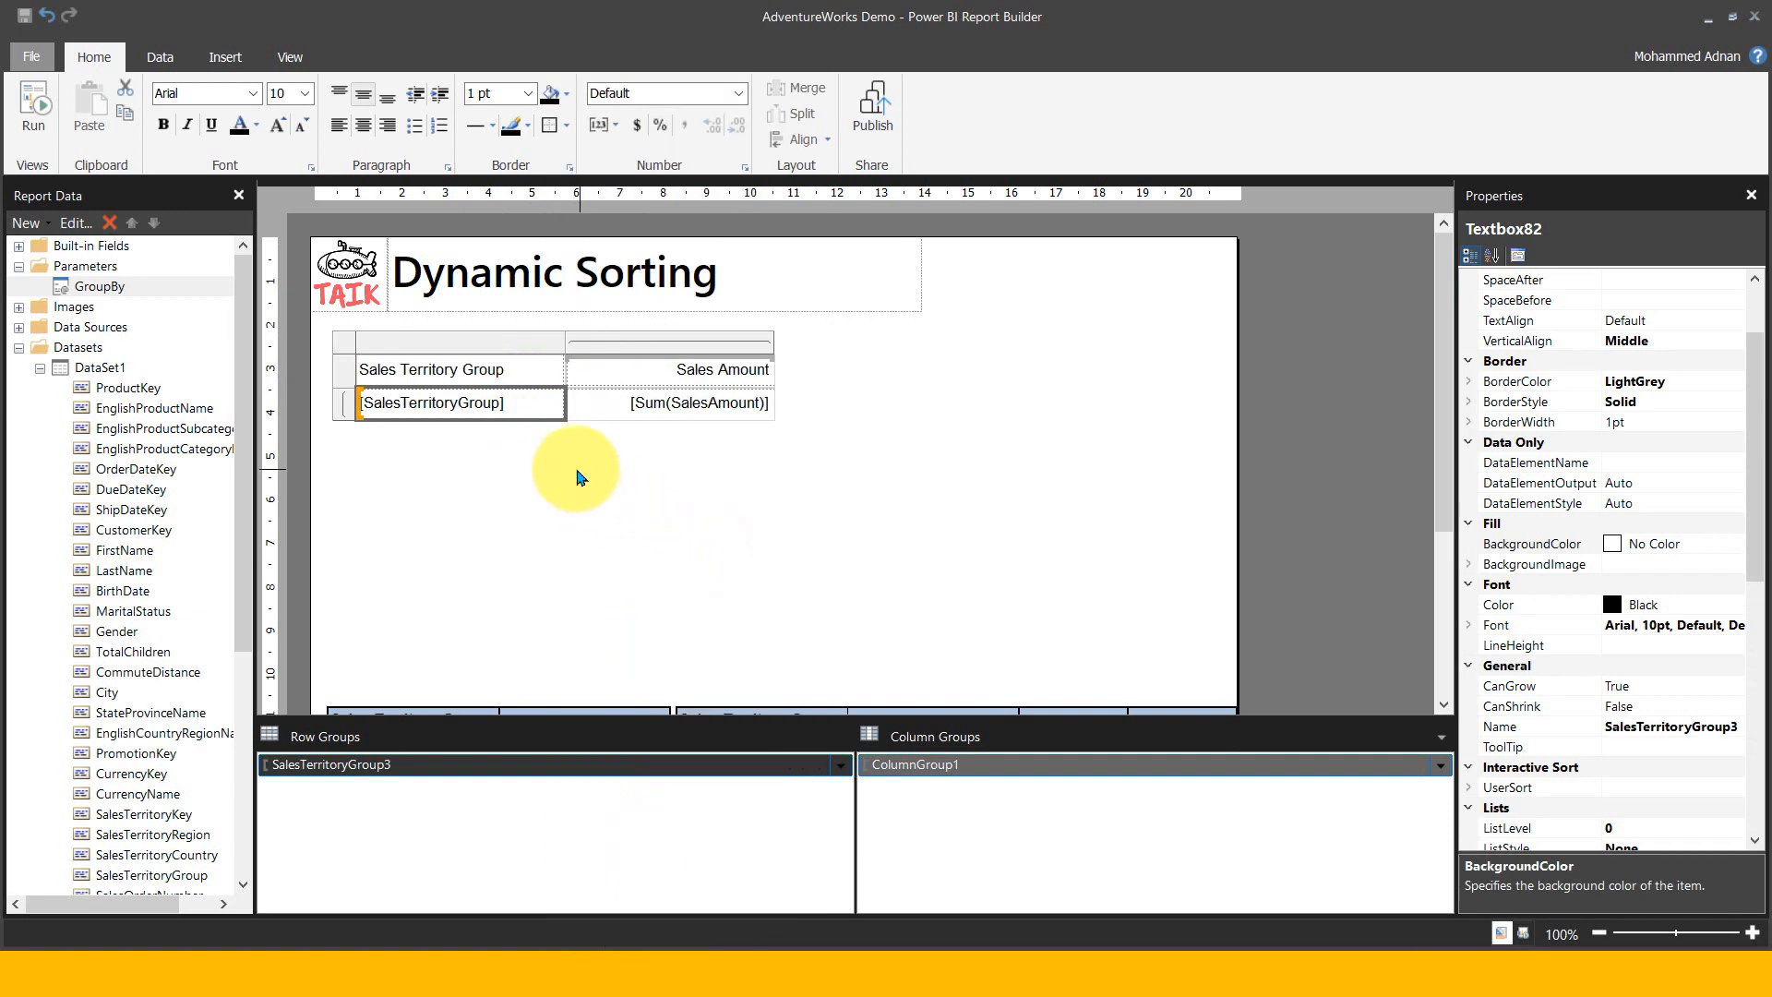
pyautogui.moveTo(666, 469)
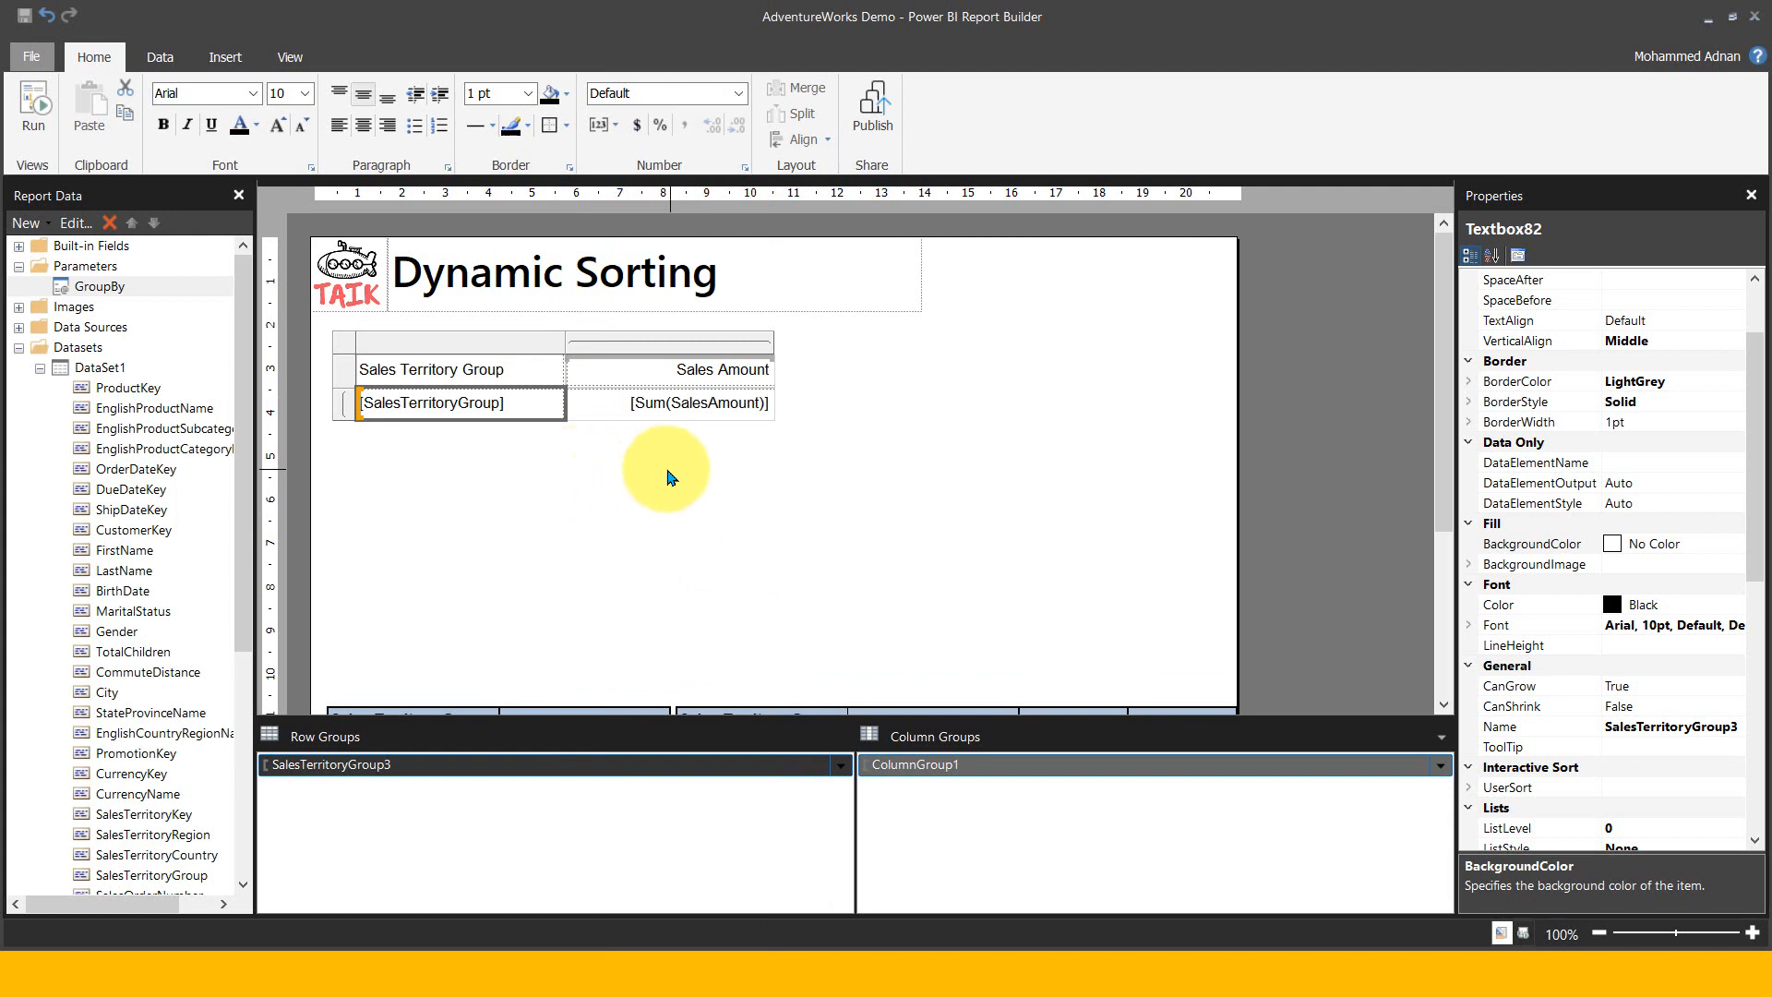
pyautogui.moveTo(836, 745)
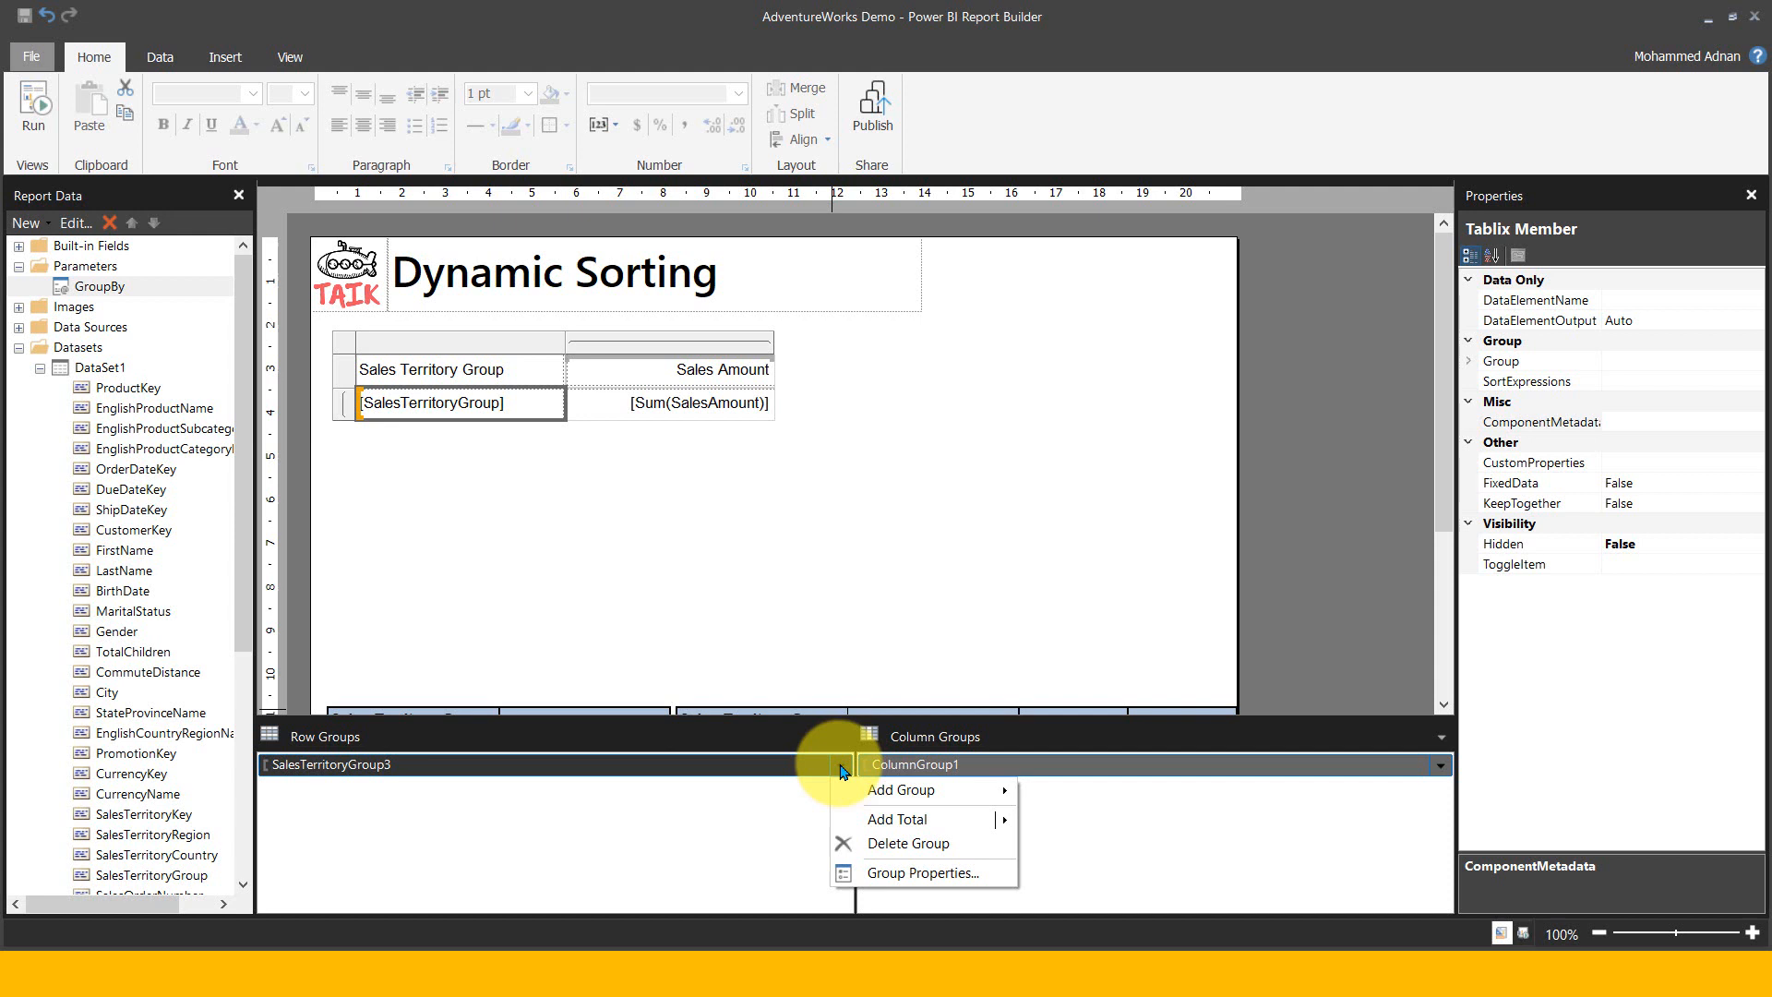
# Set the row group's Group on expression to [SalesTerritoryGroup] in Group Properties
pyautogui.click(913, 883)
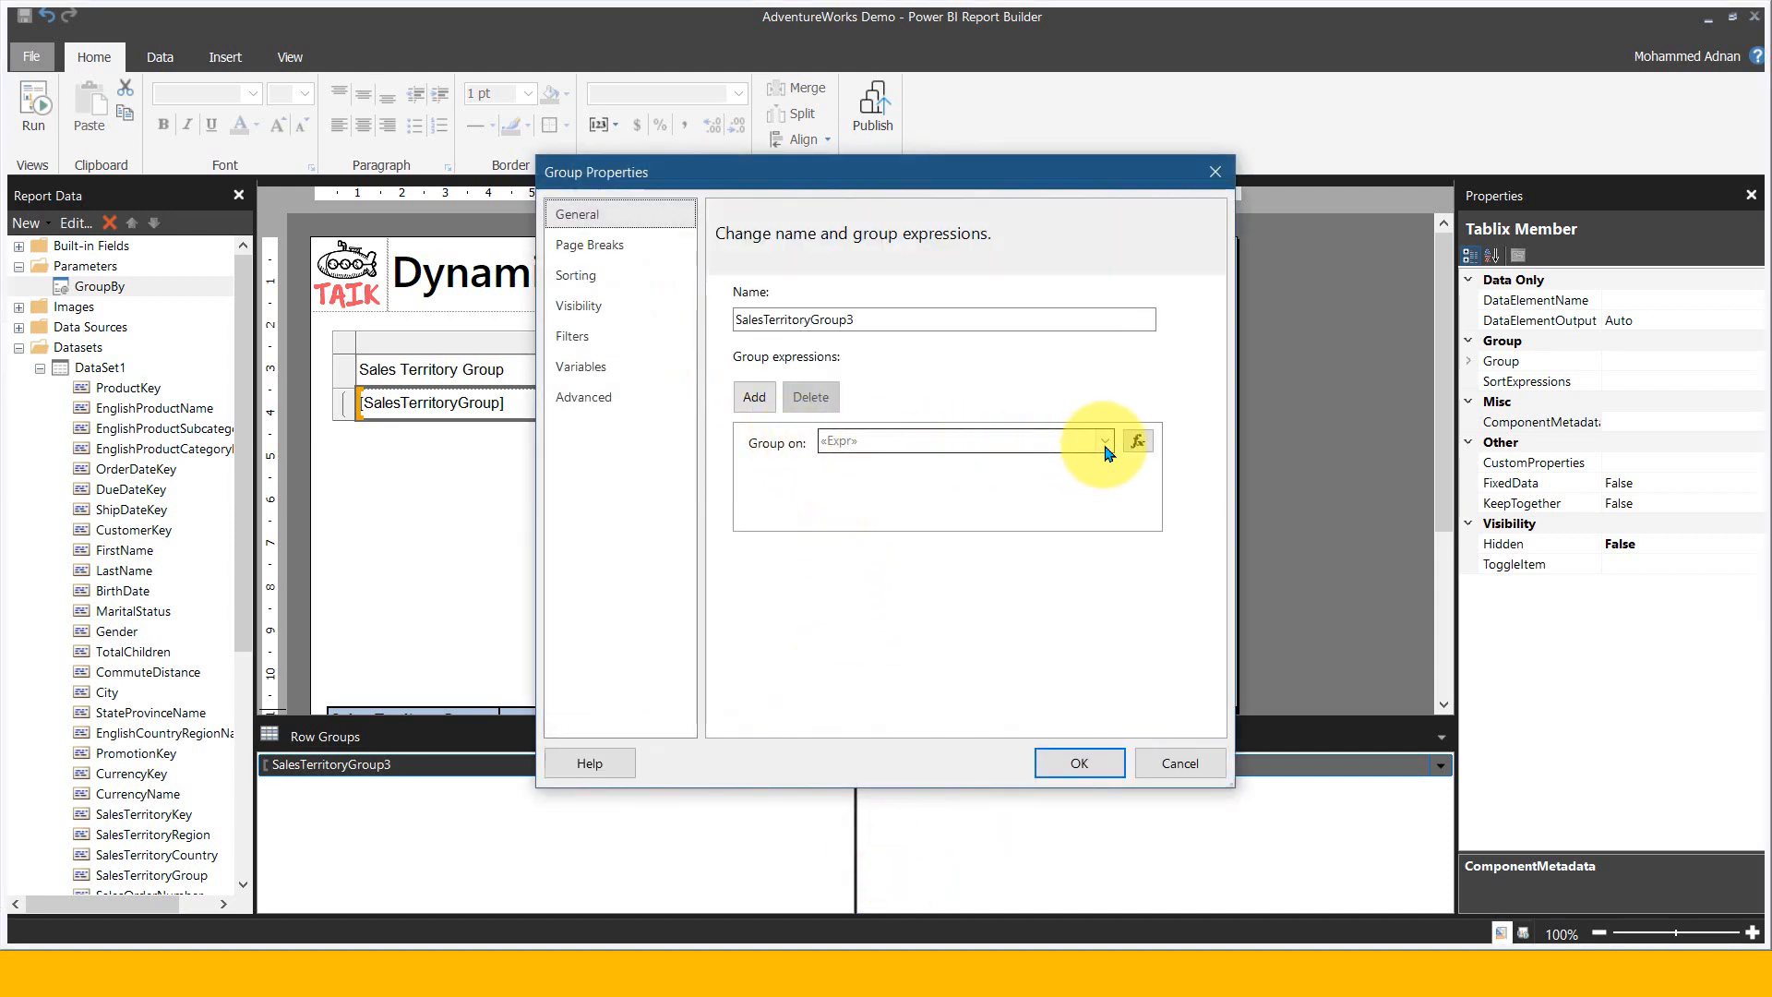
pyautogui.click(1100, 441)
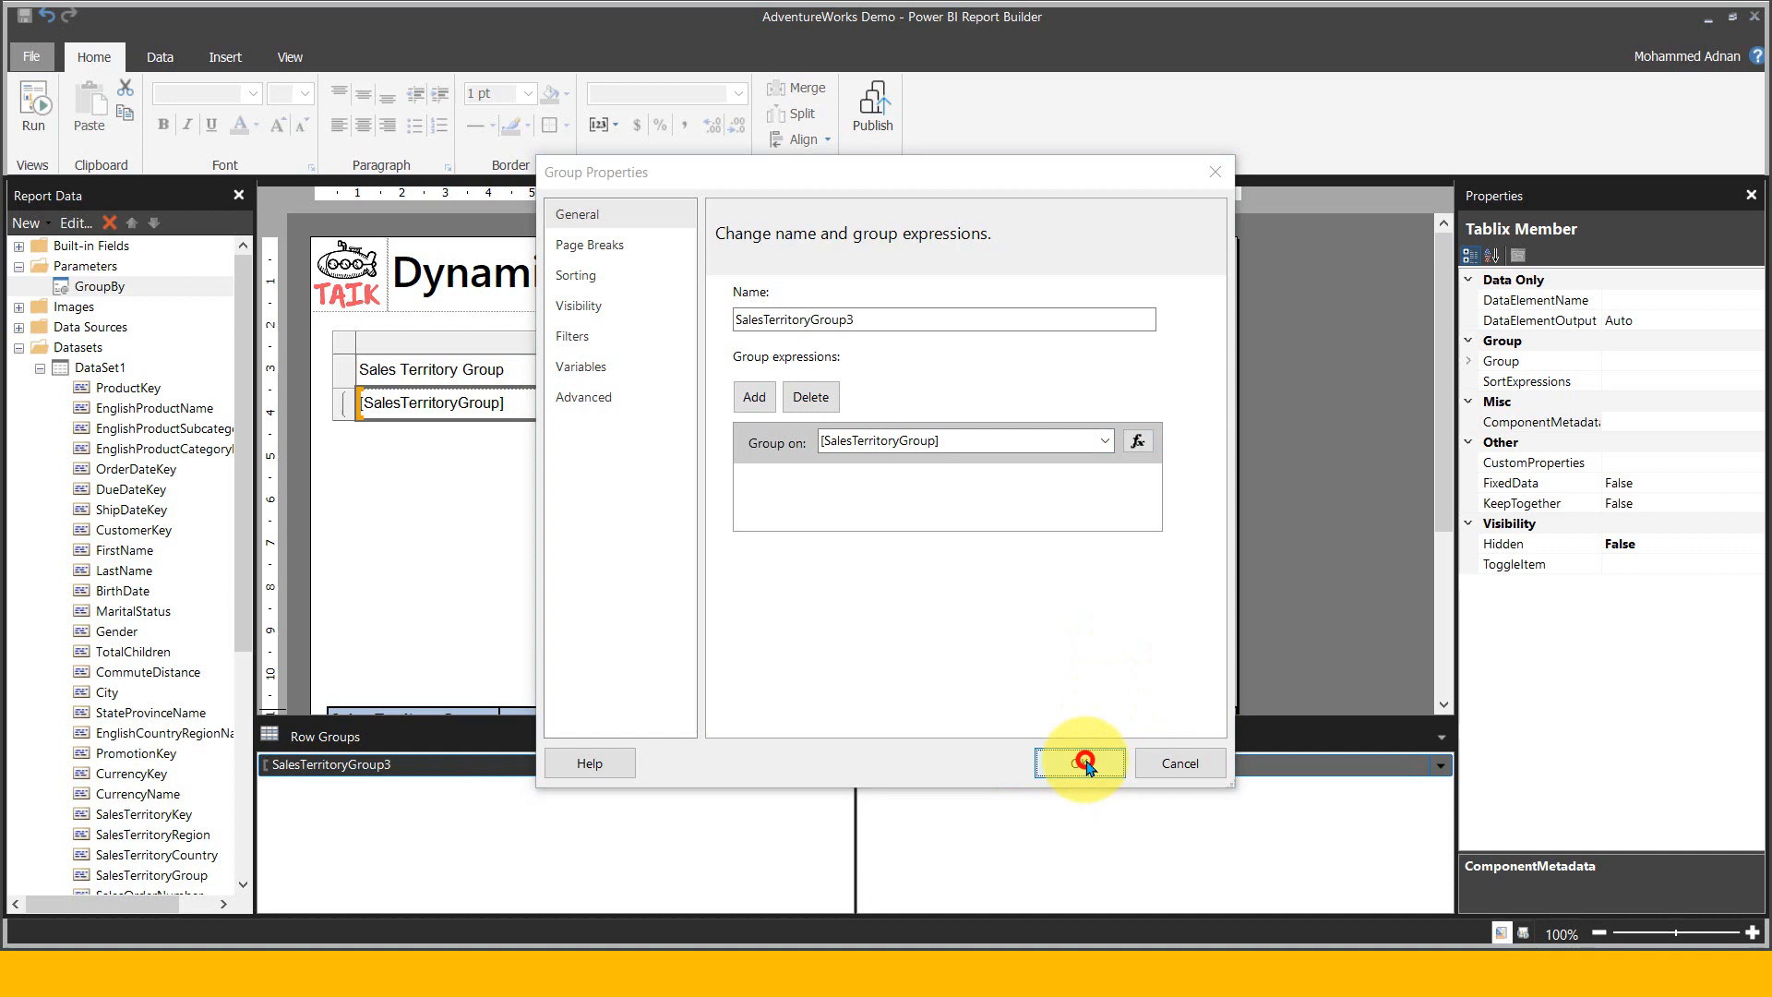
pyautogui.click(1078, 763)
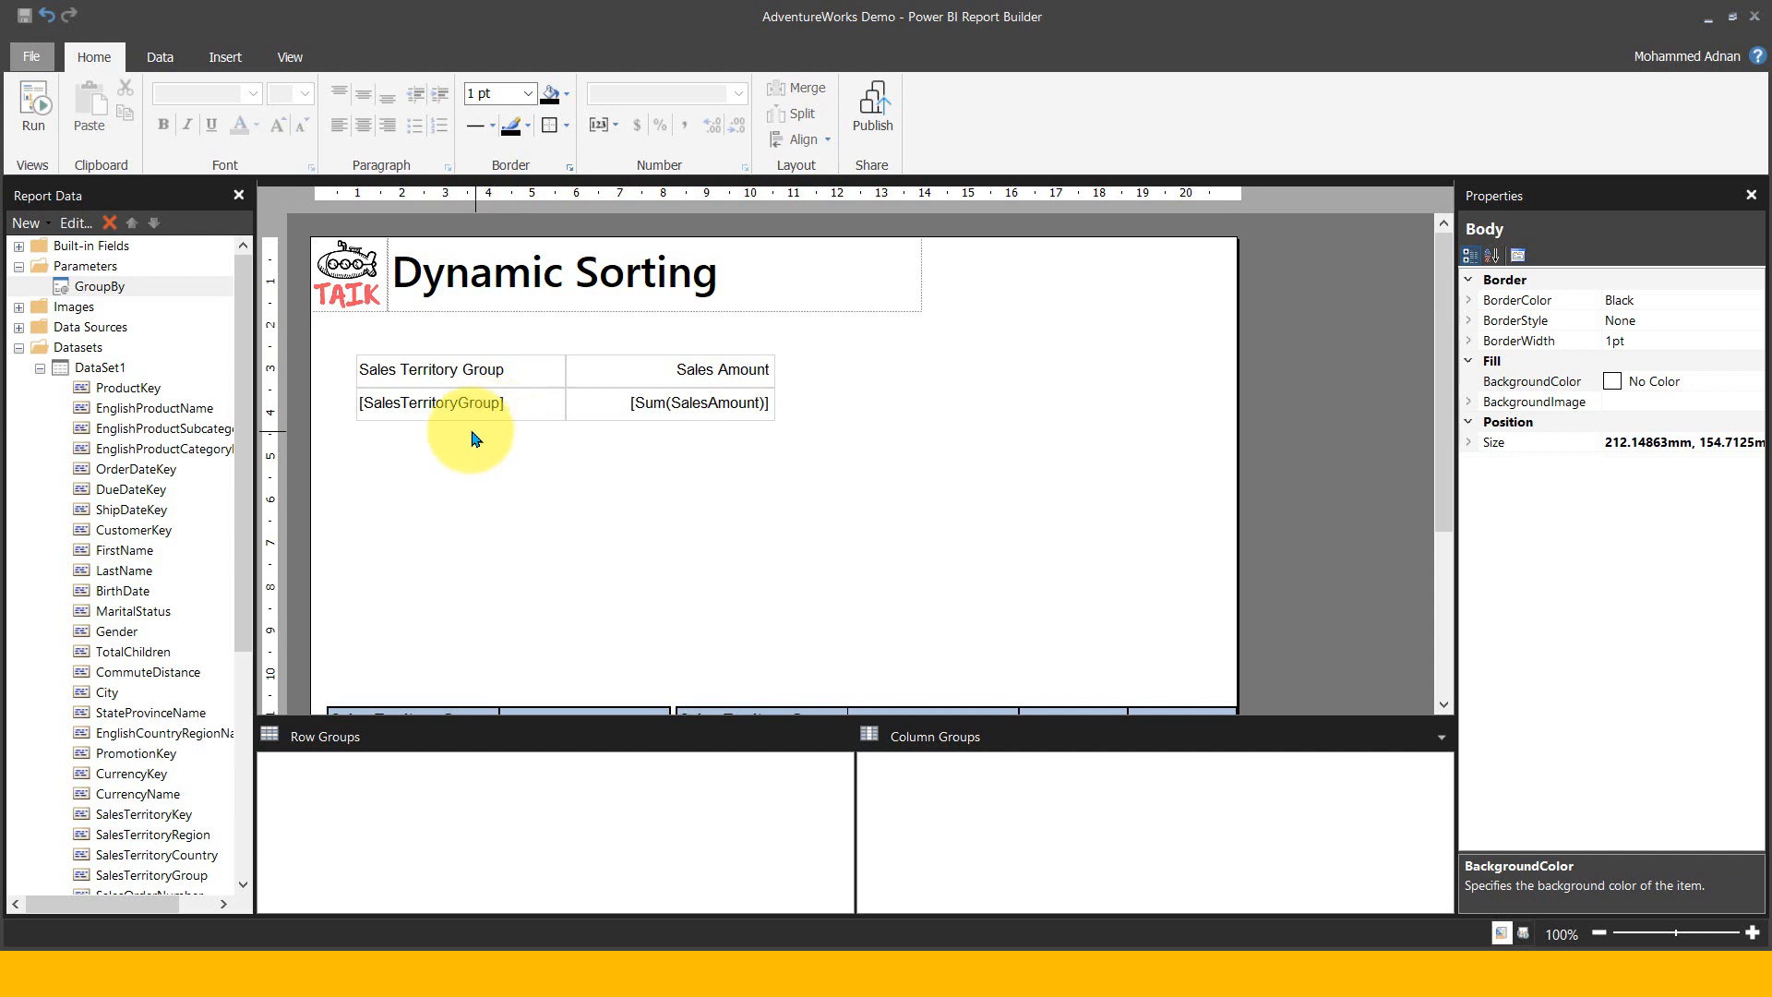
pyautogui.moveTo(551, 434)
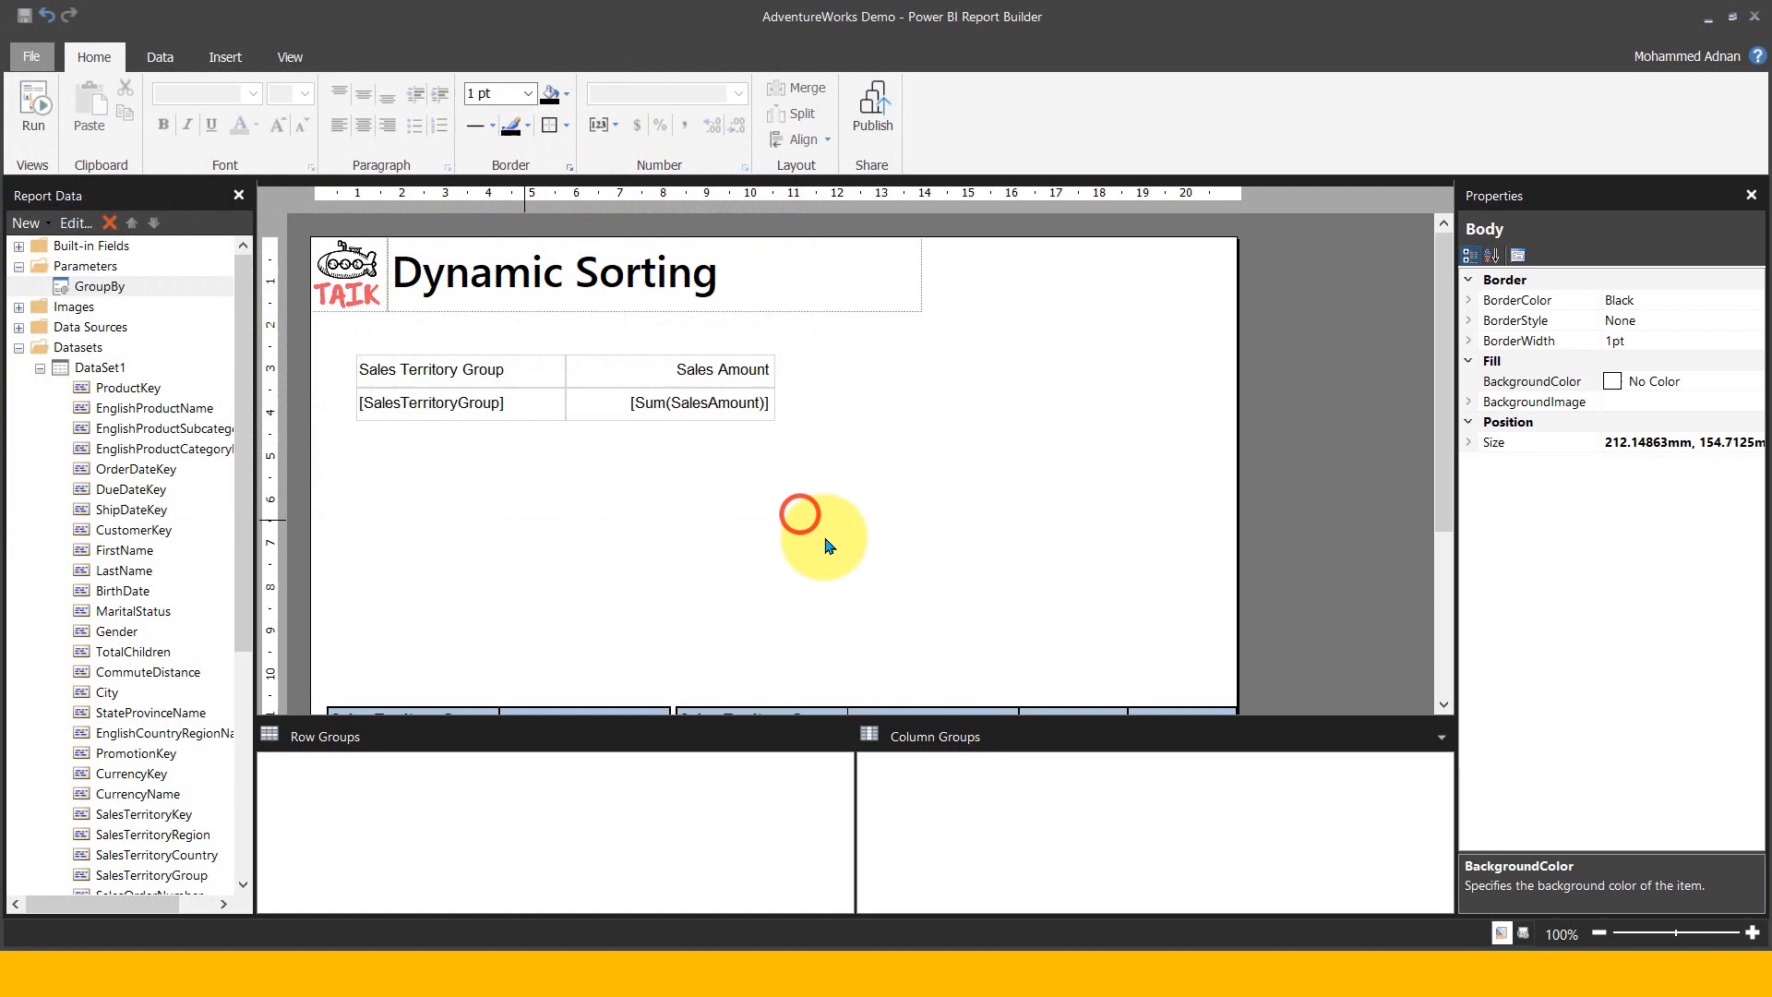
pyautogui.moveTo(871, 112)
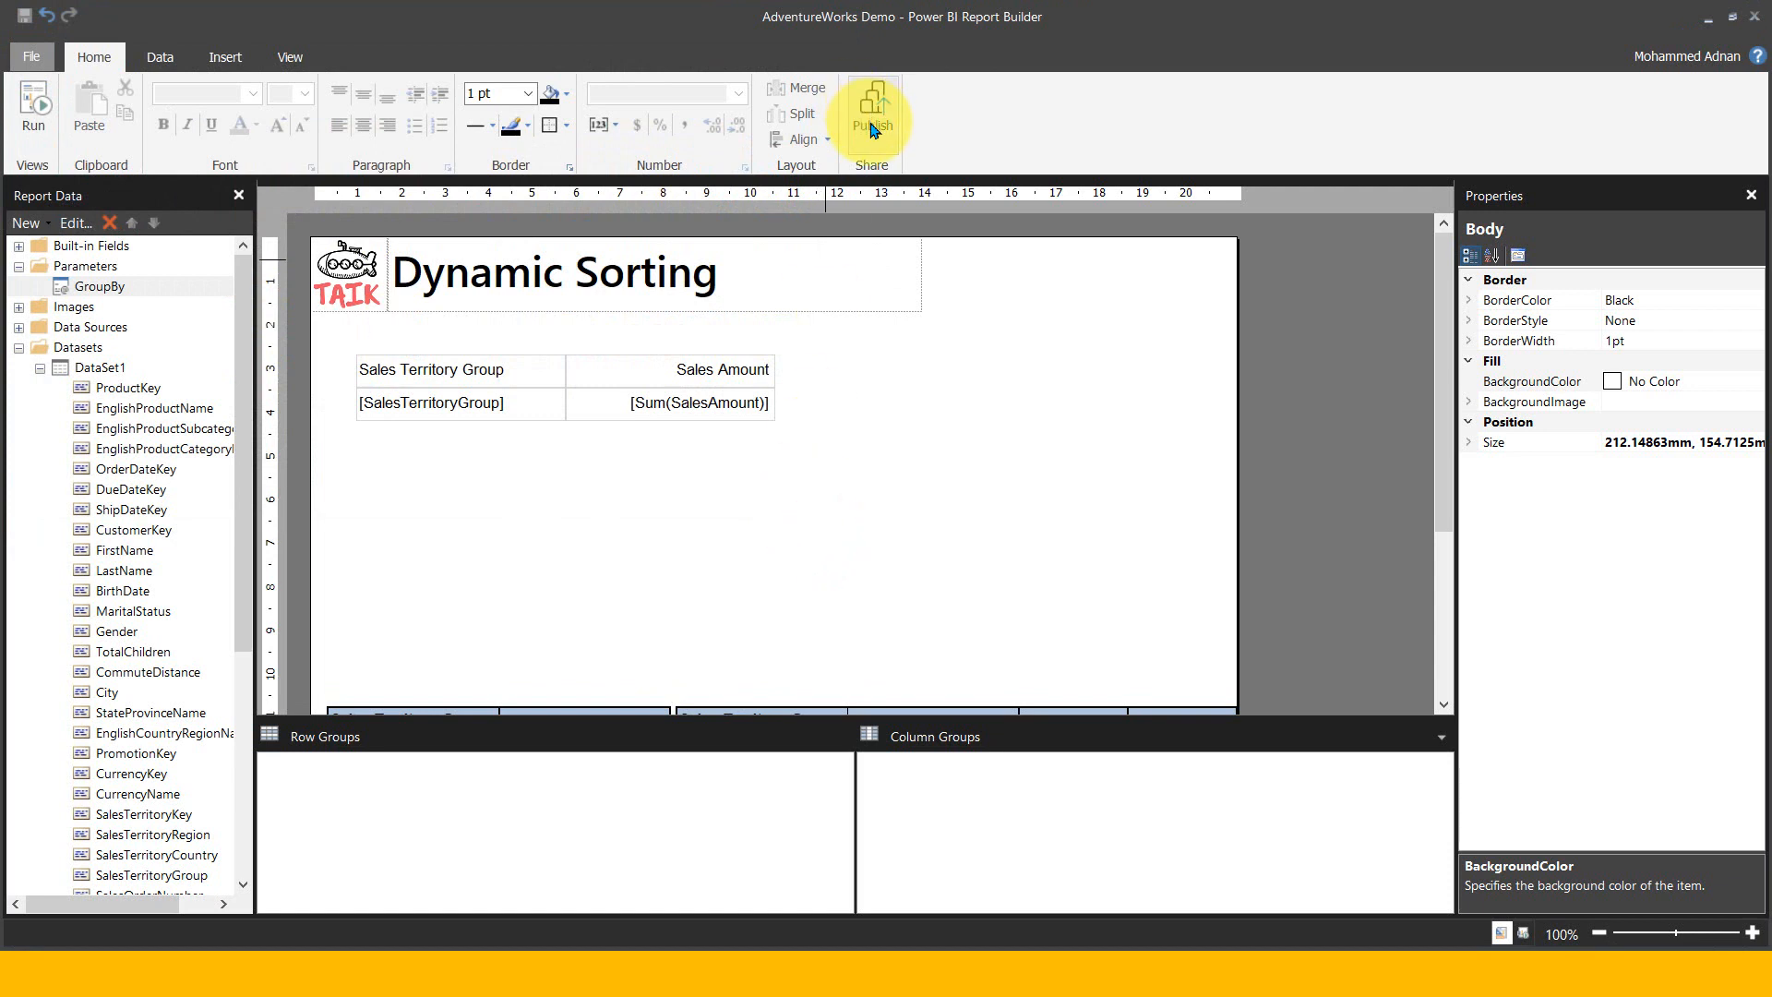
# Publish the report to the Sales workspace under the name AdventureWorks Dynamic Sort
pyautogui.click(871, 107)
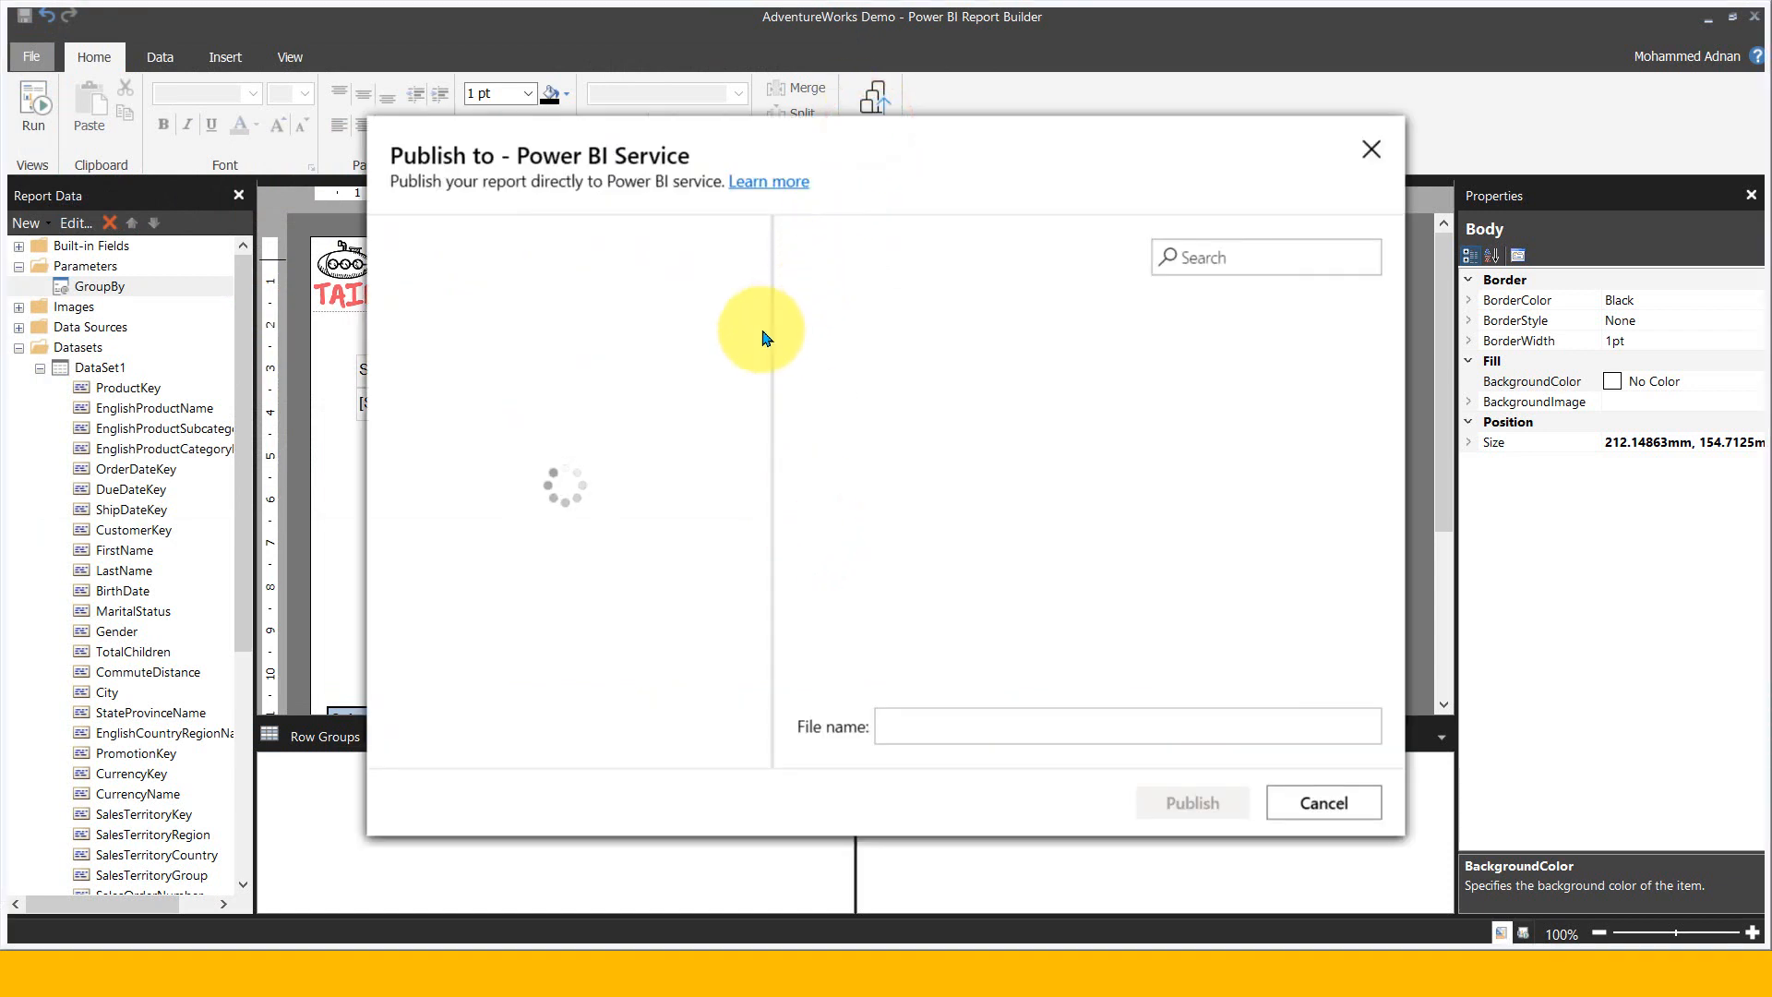
pyautogui.moveTo(545, 397)
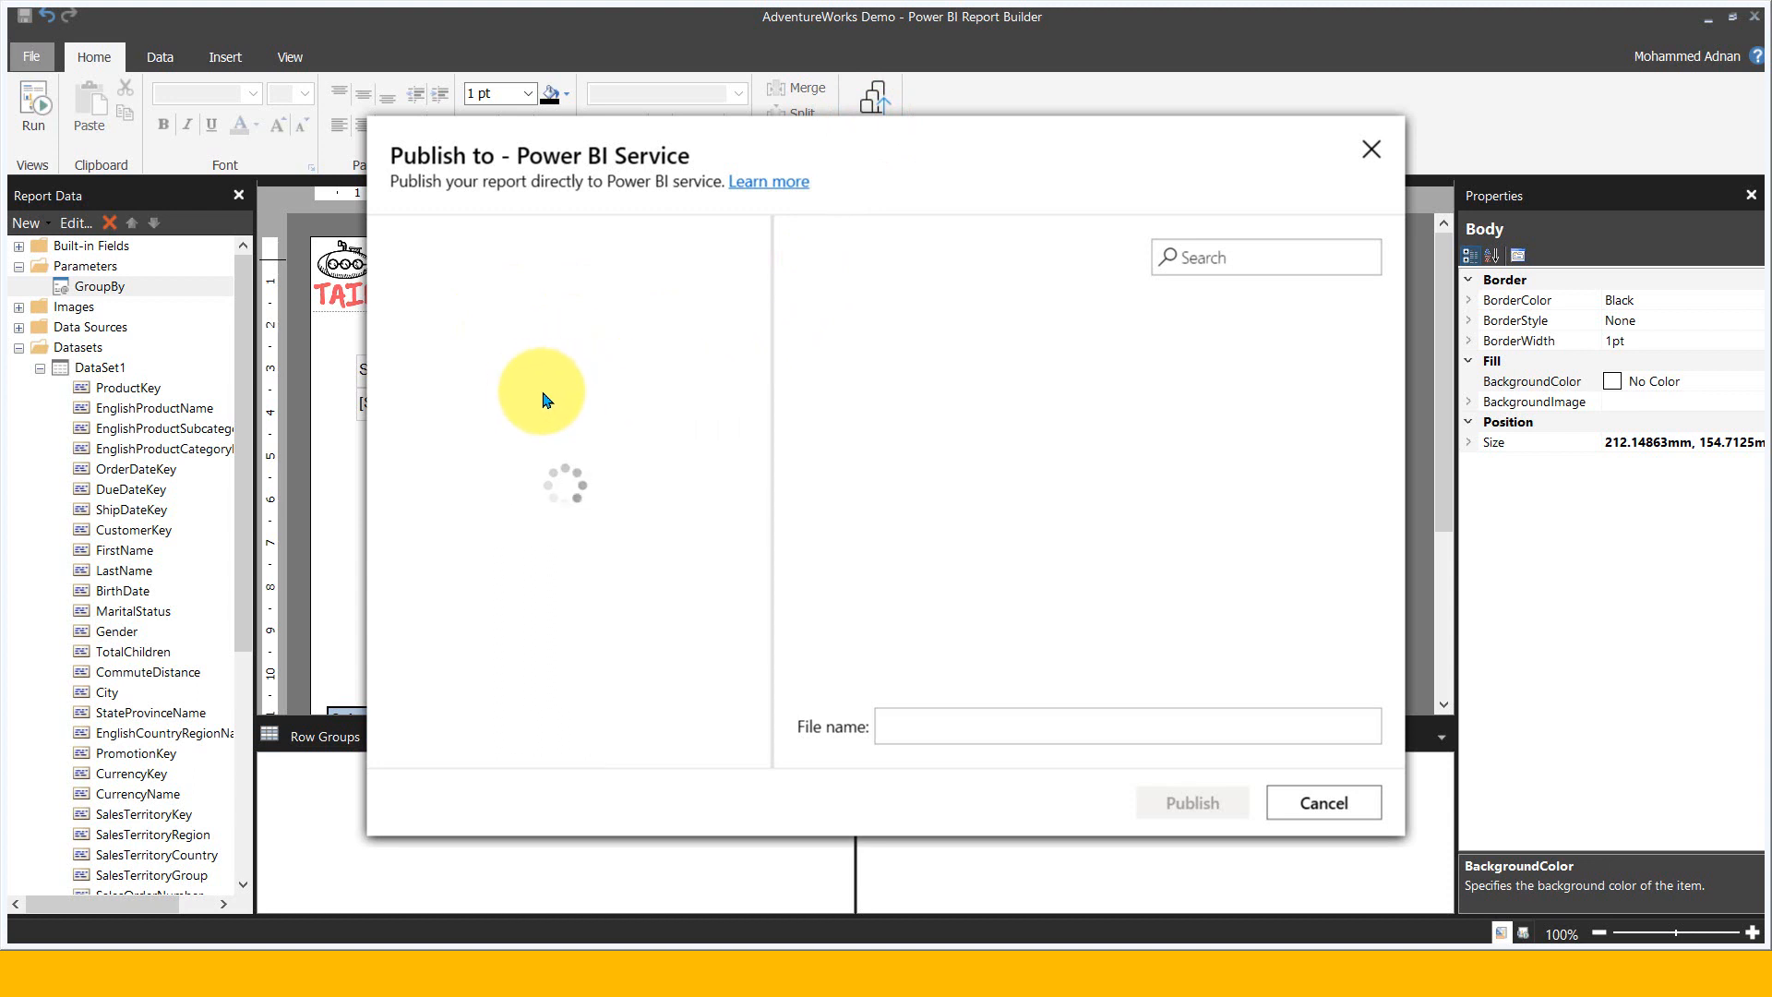
pyautogui.click(973, 427)
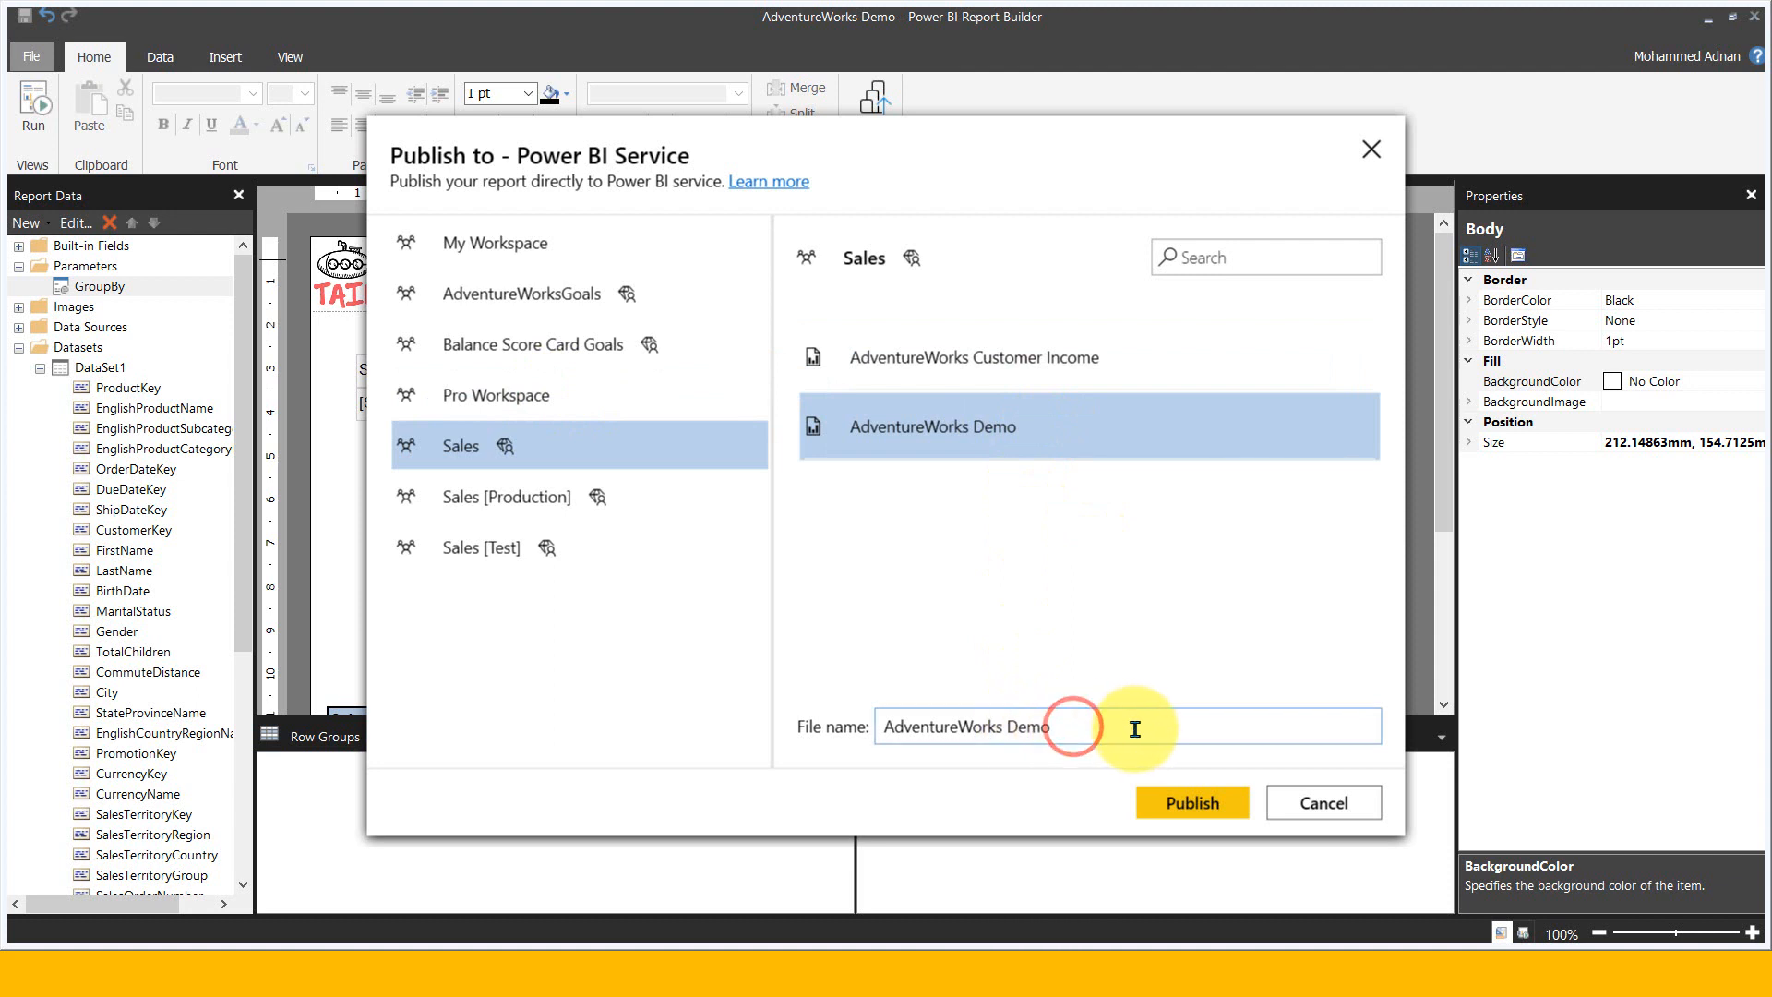
pyautogui.write('Dy')
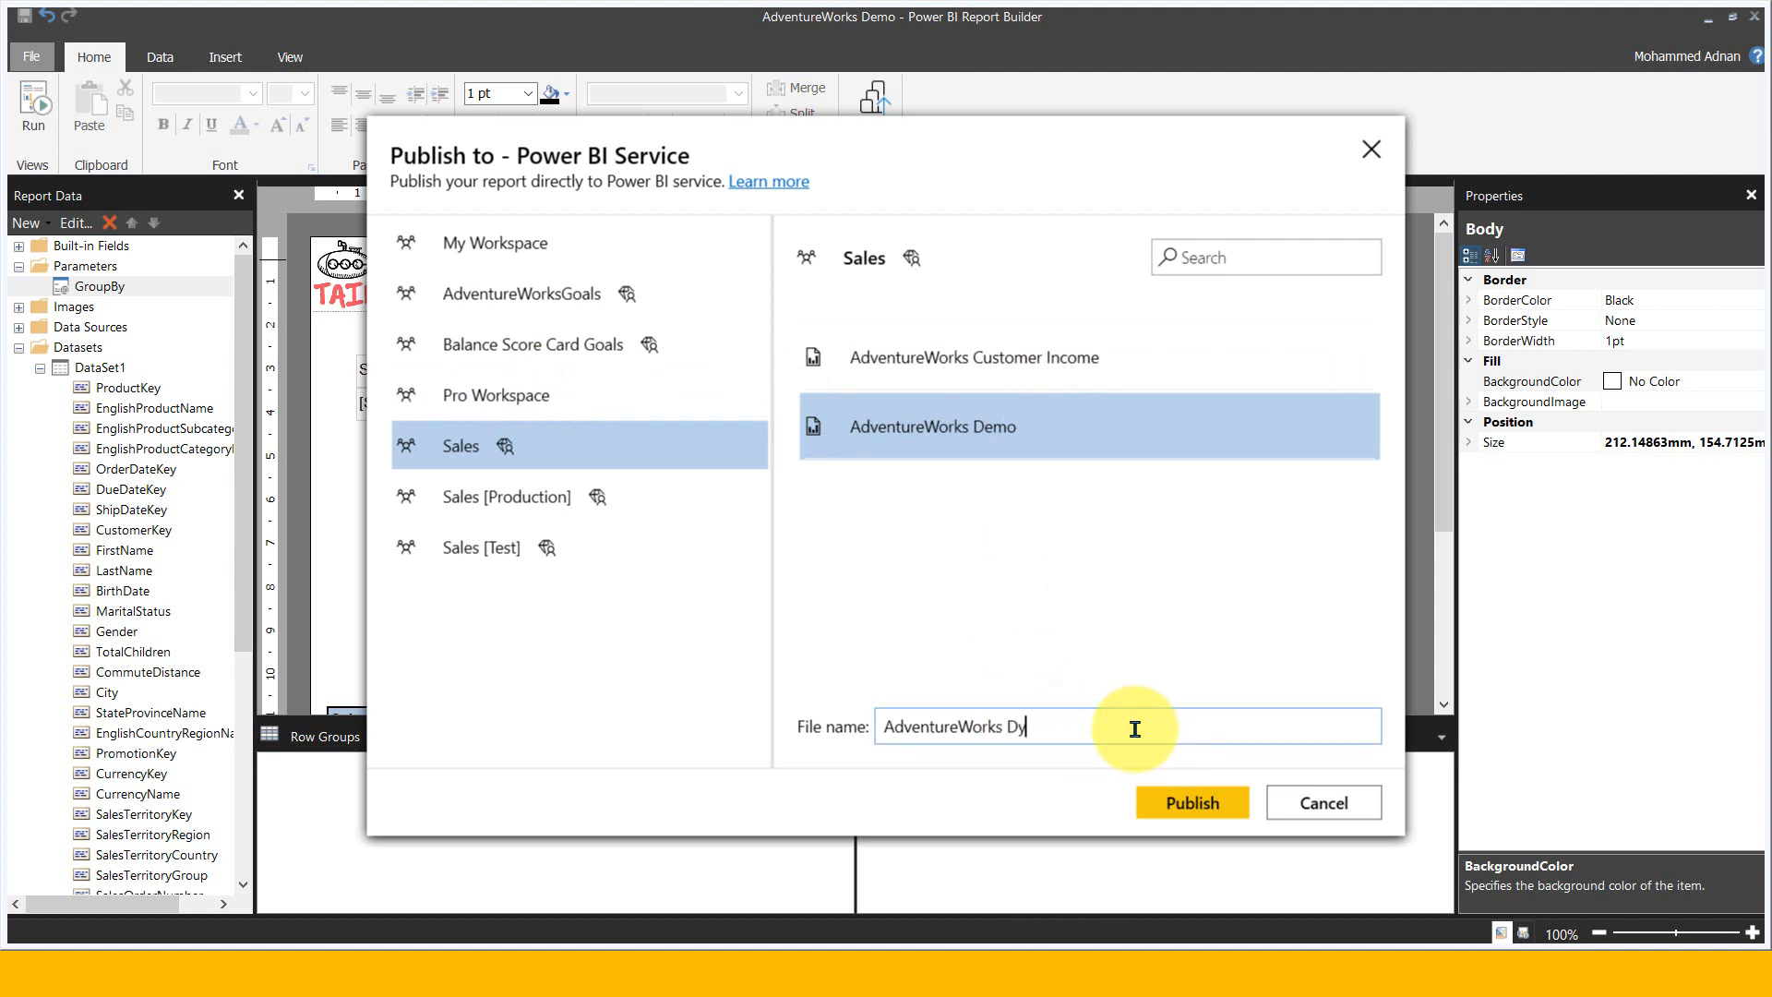
pyautogui.write('namic Sort')
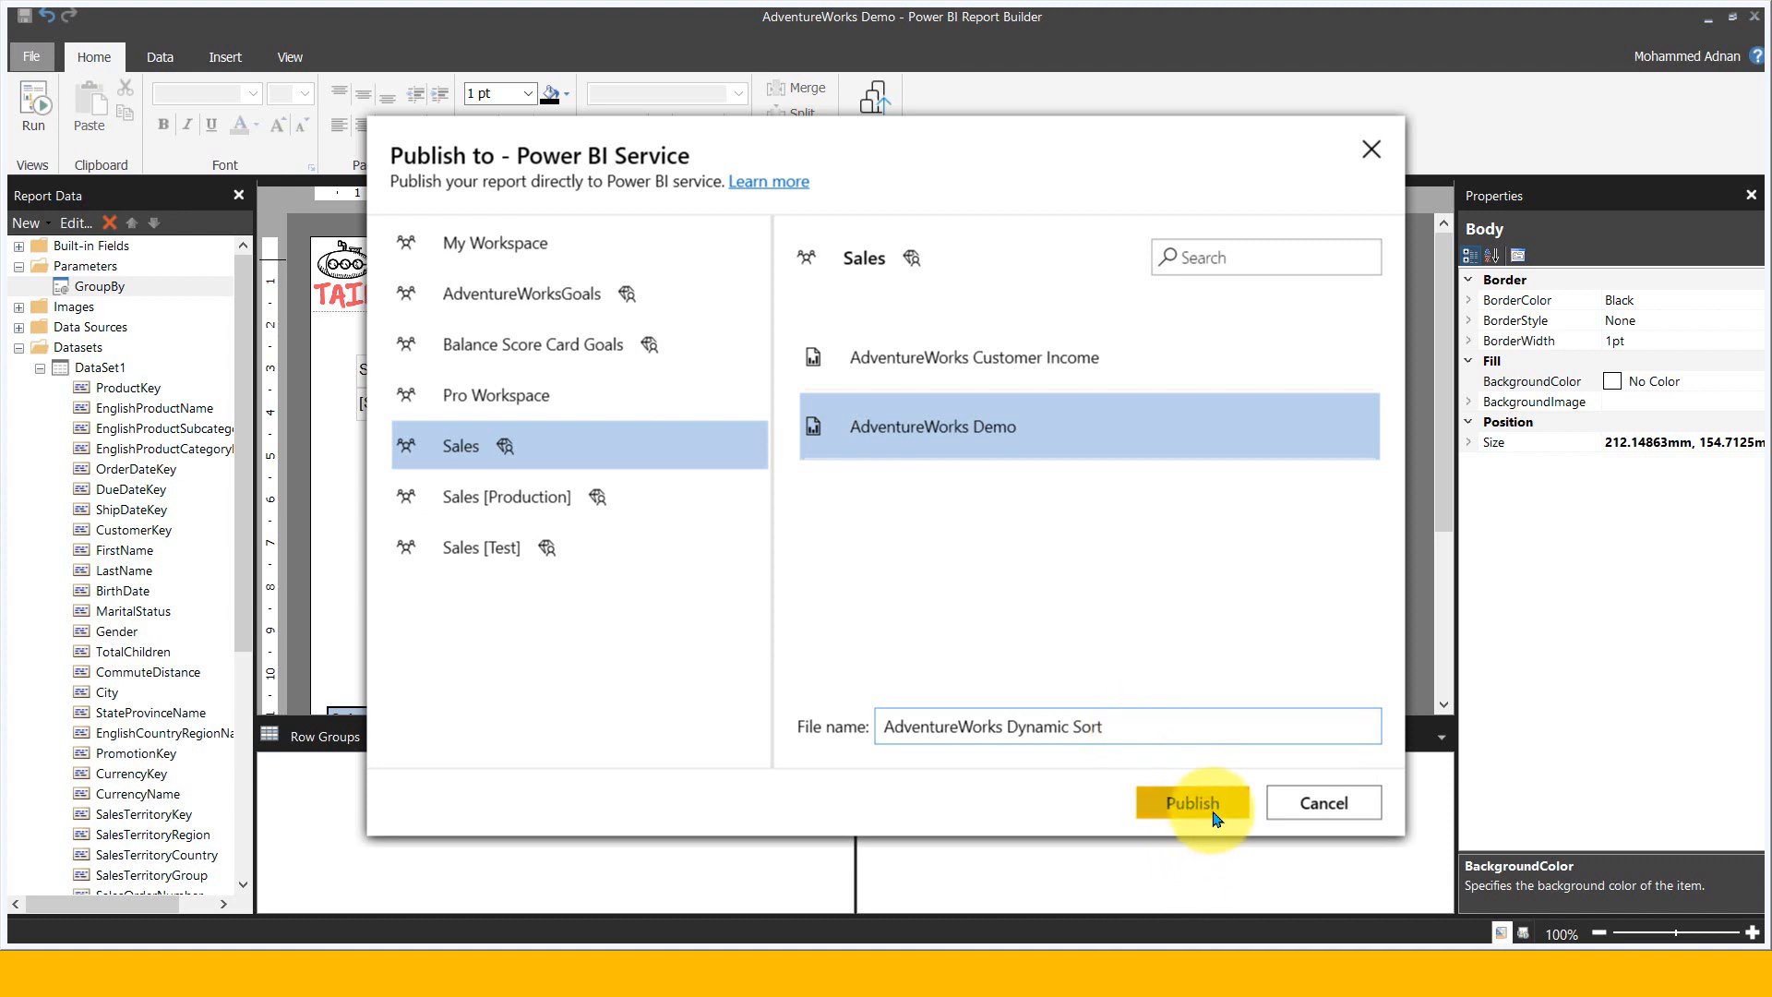
pyautogui.click(1195, 803)
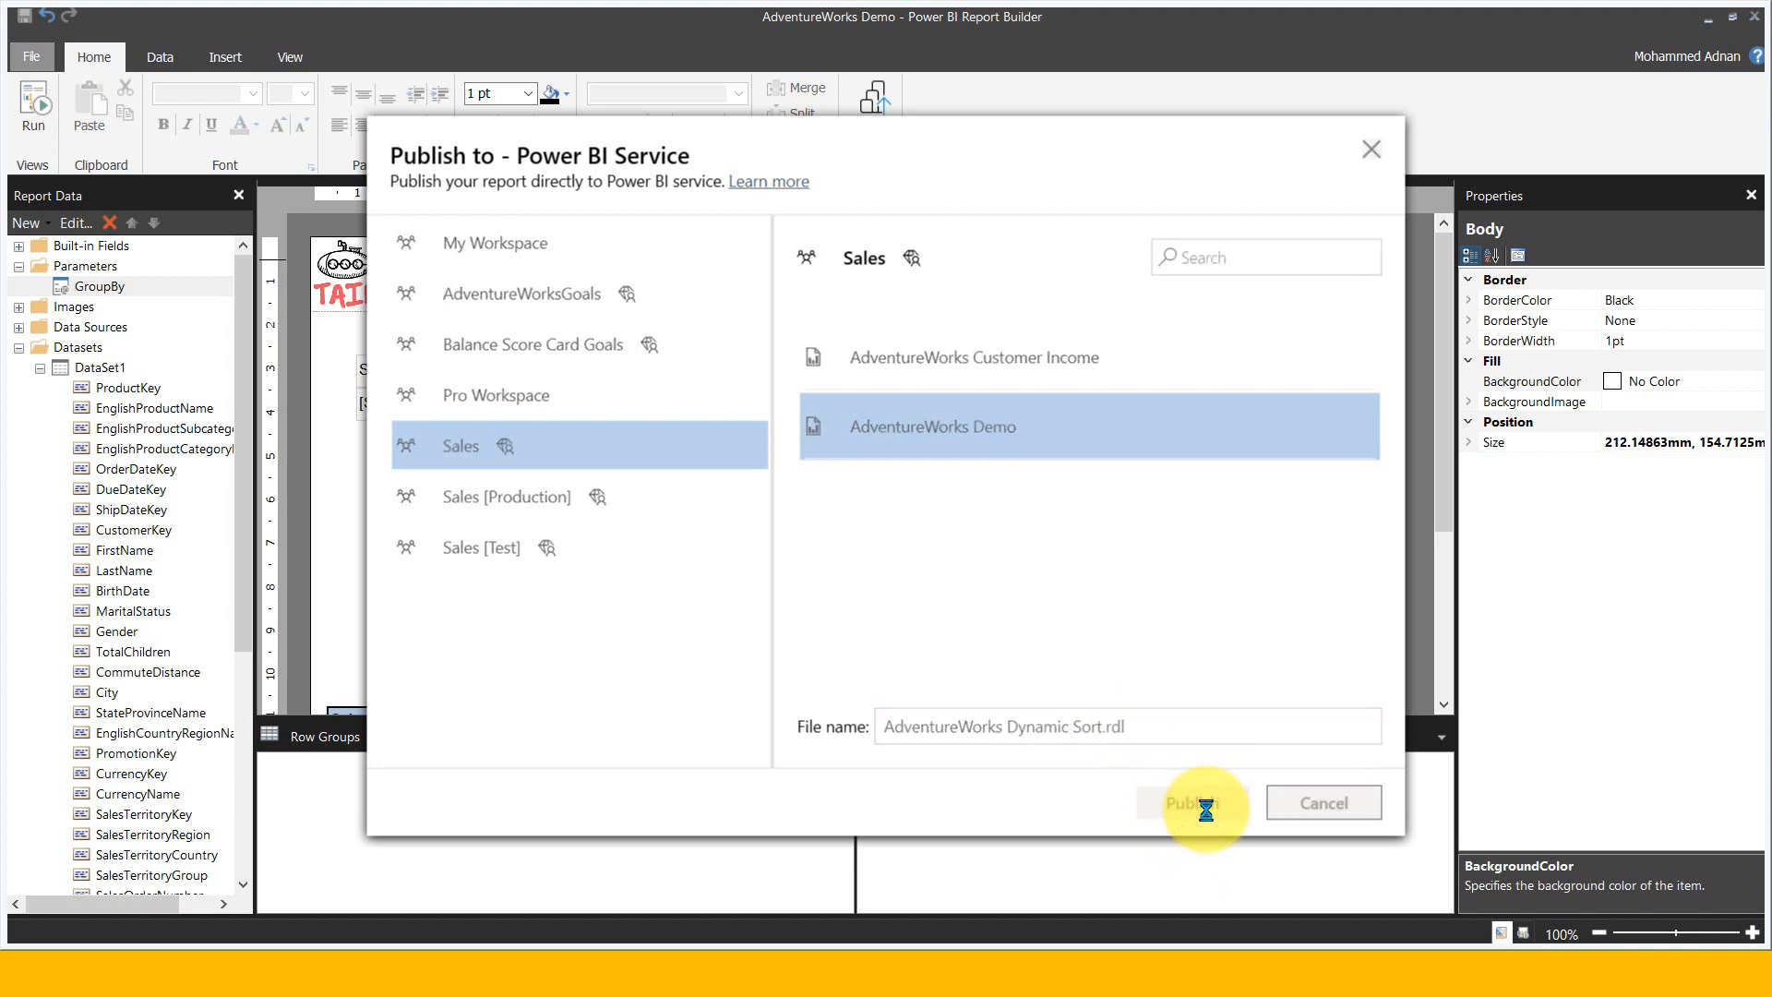
pyautogui.click(1192, 803)
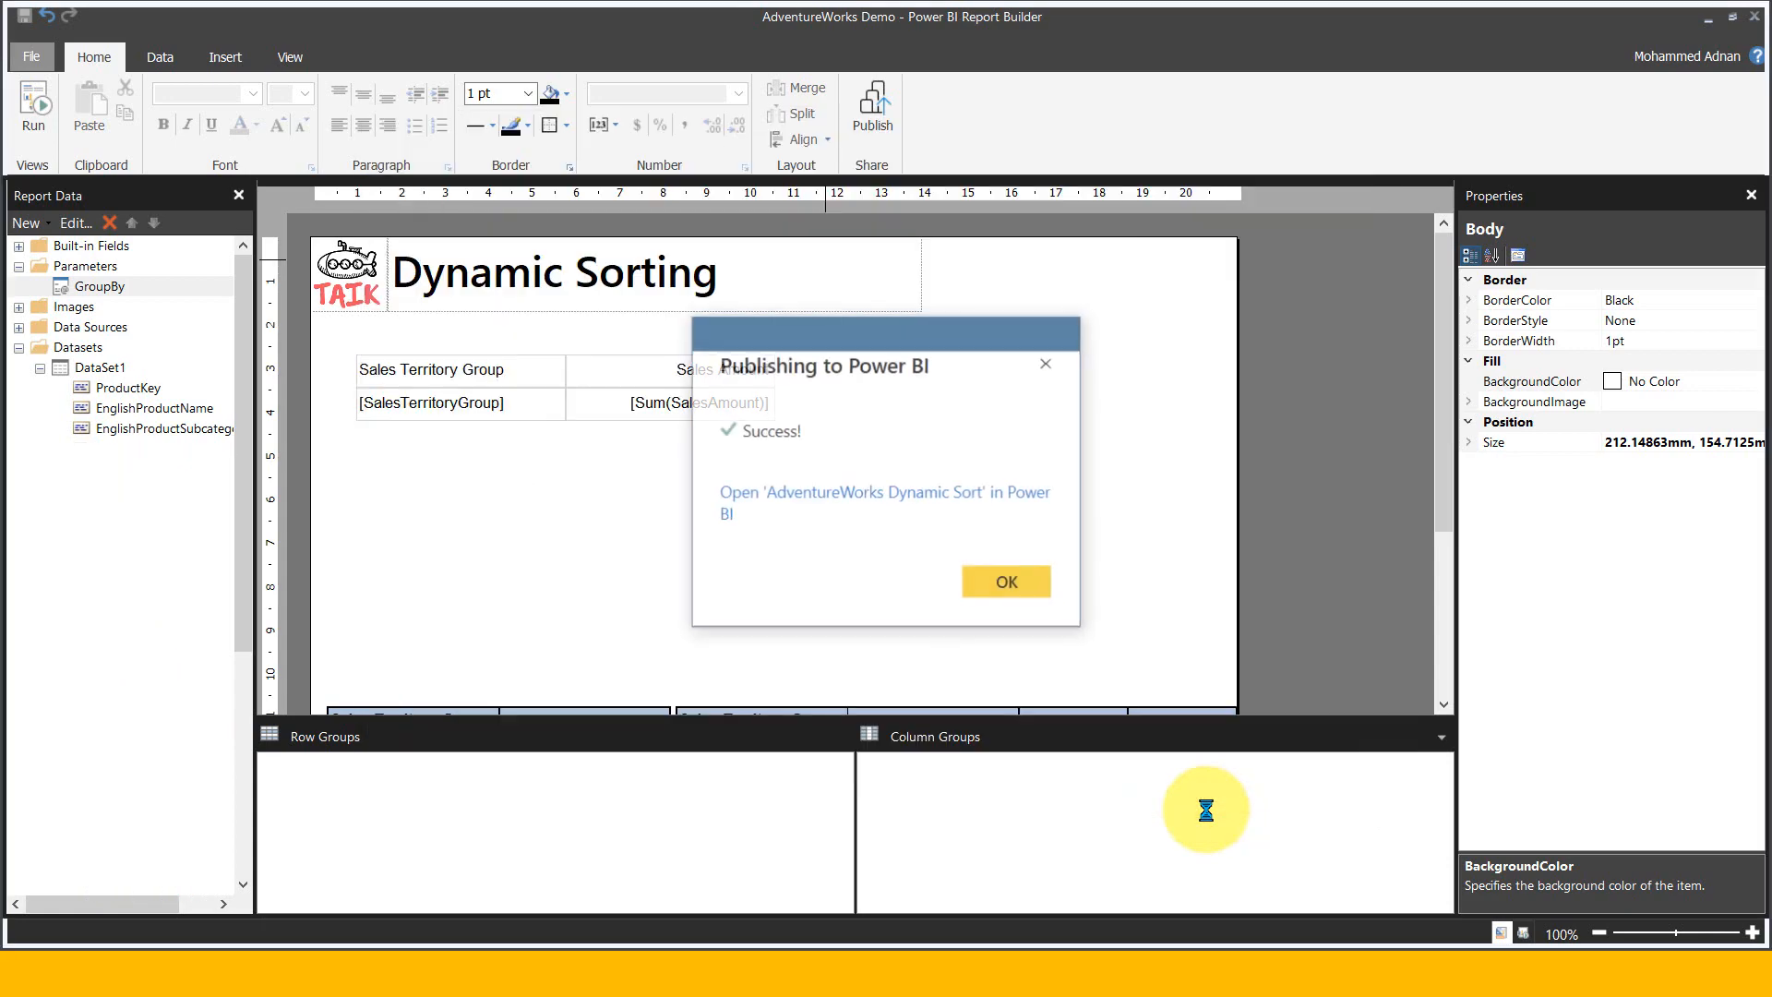
pyautogui.click(1004, 580)
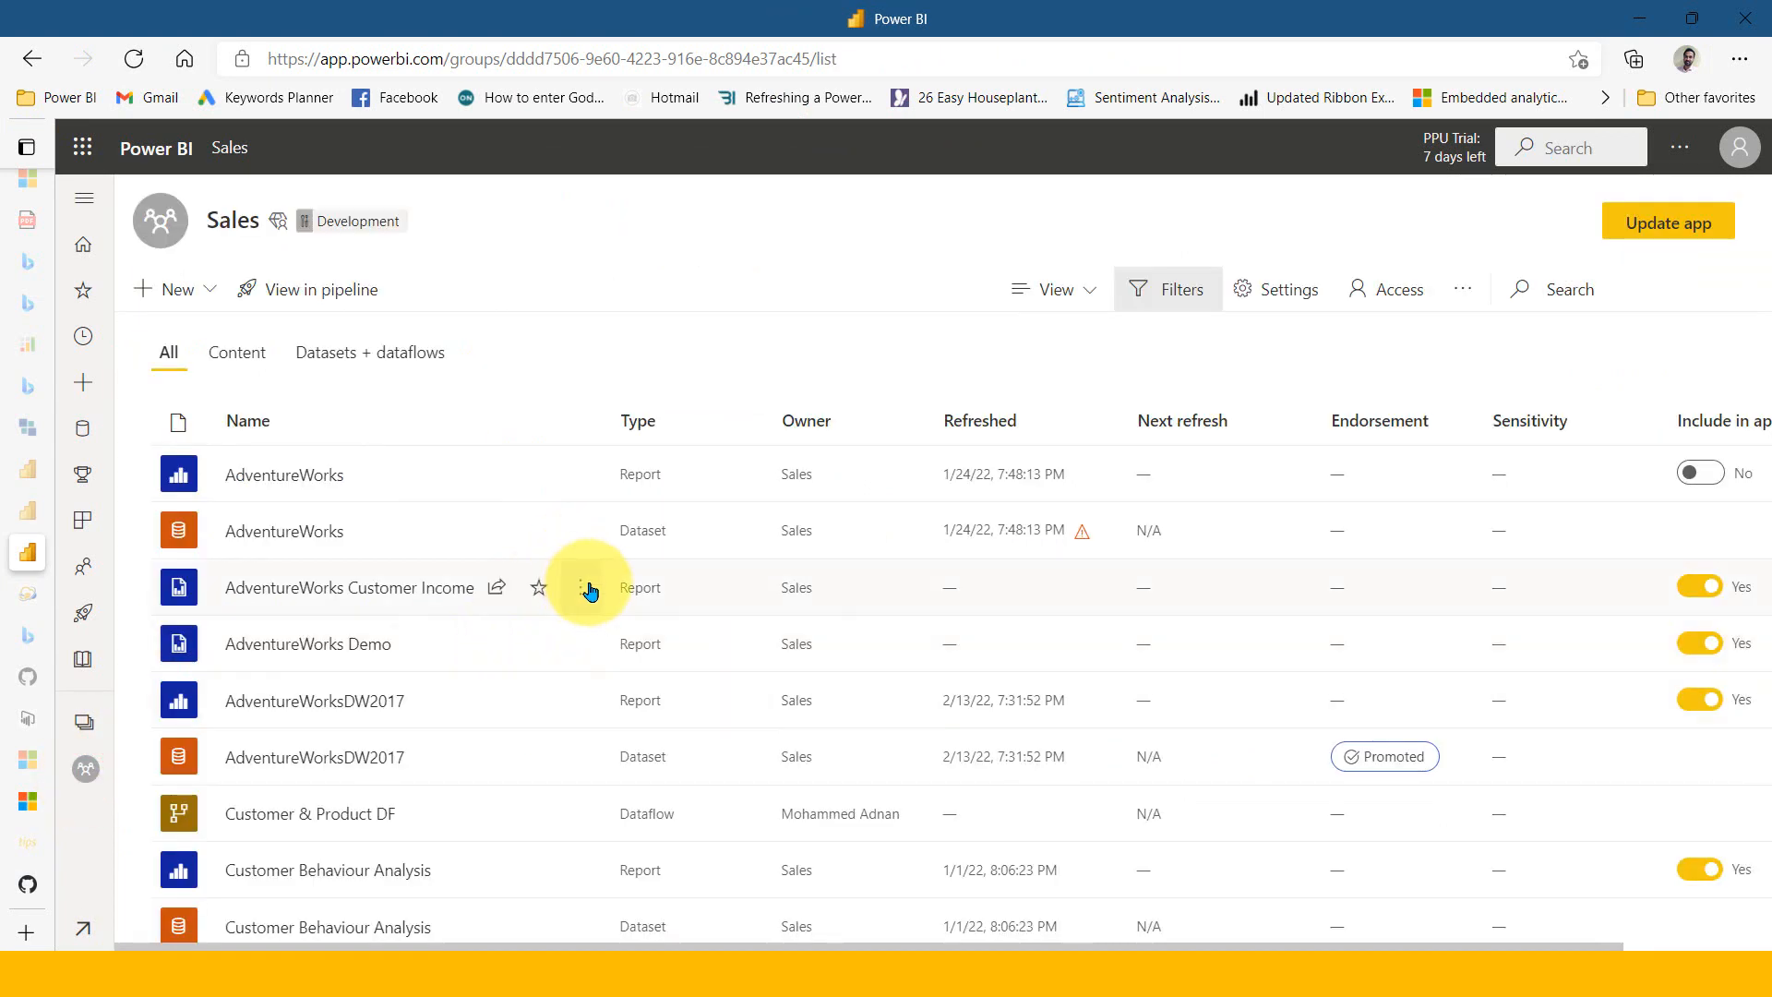
# In the report's Manage settings, map its gateway data source to Adventureworks 2019
pyautogui.scroll(-3)
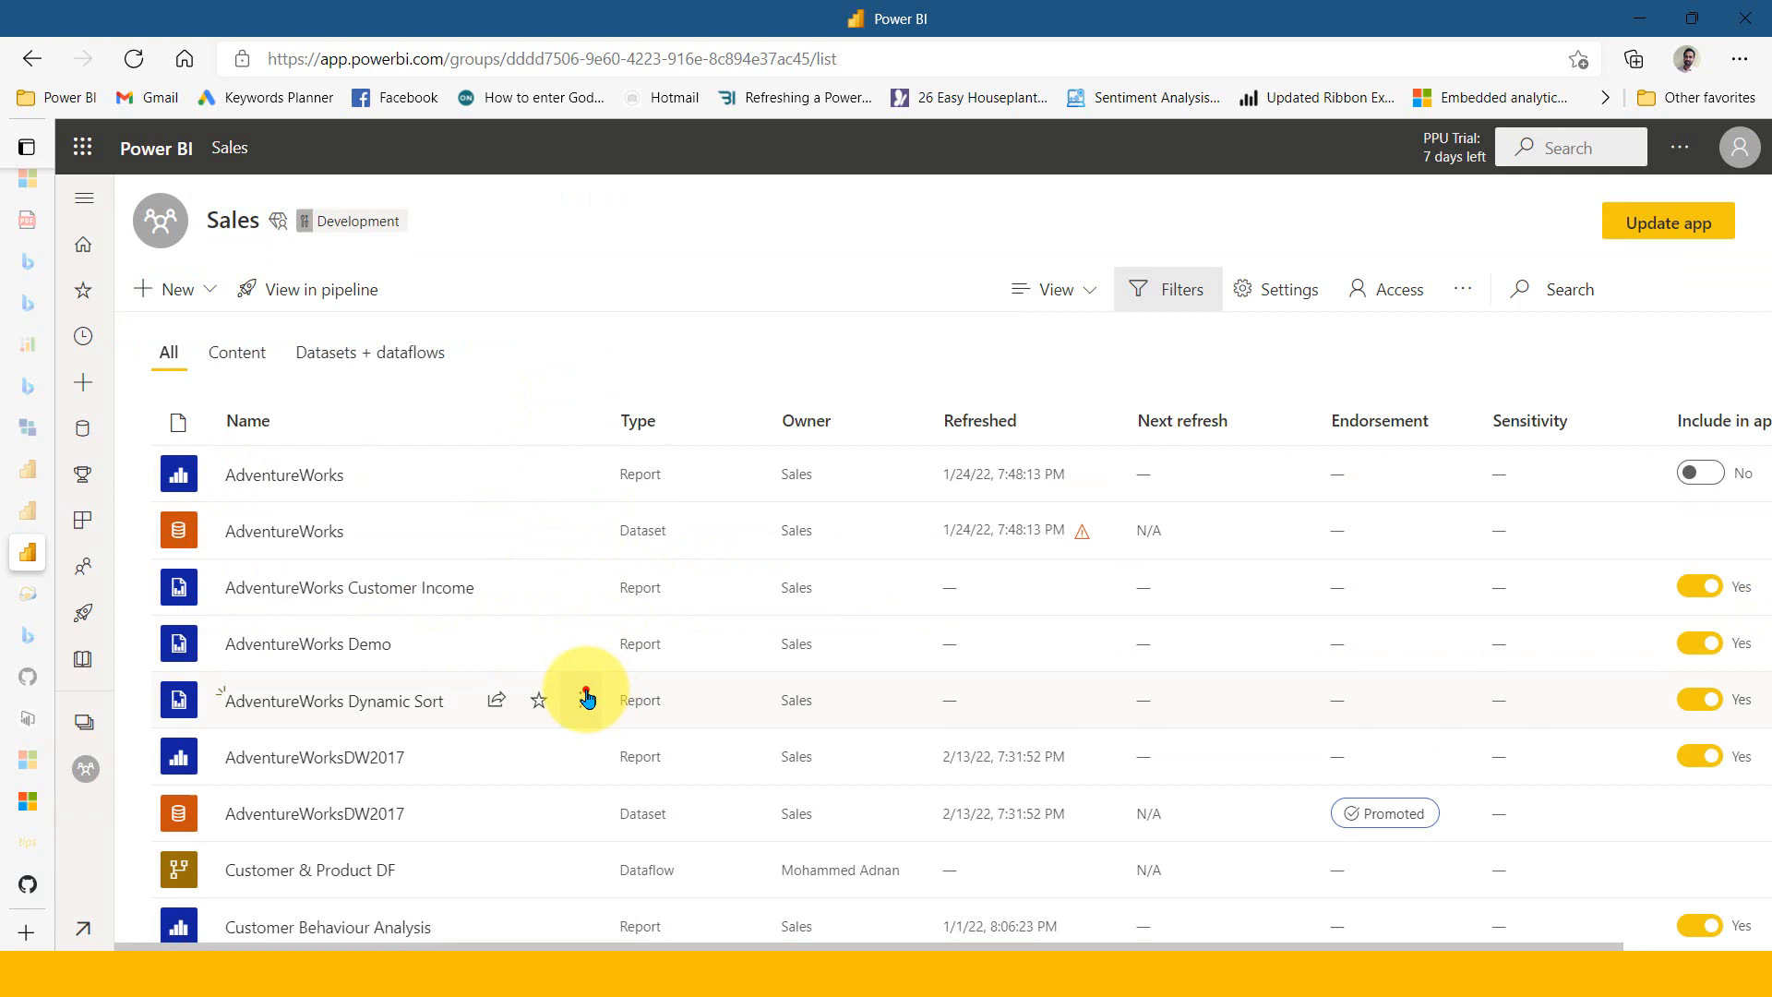
pyautogui.click(581, 700)
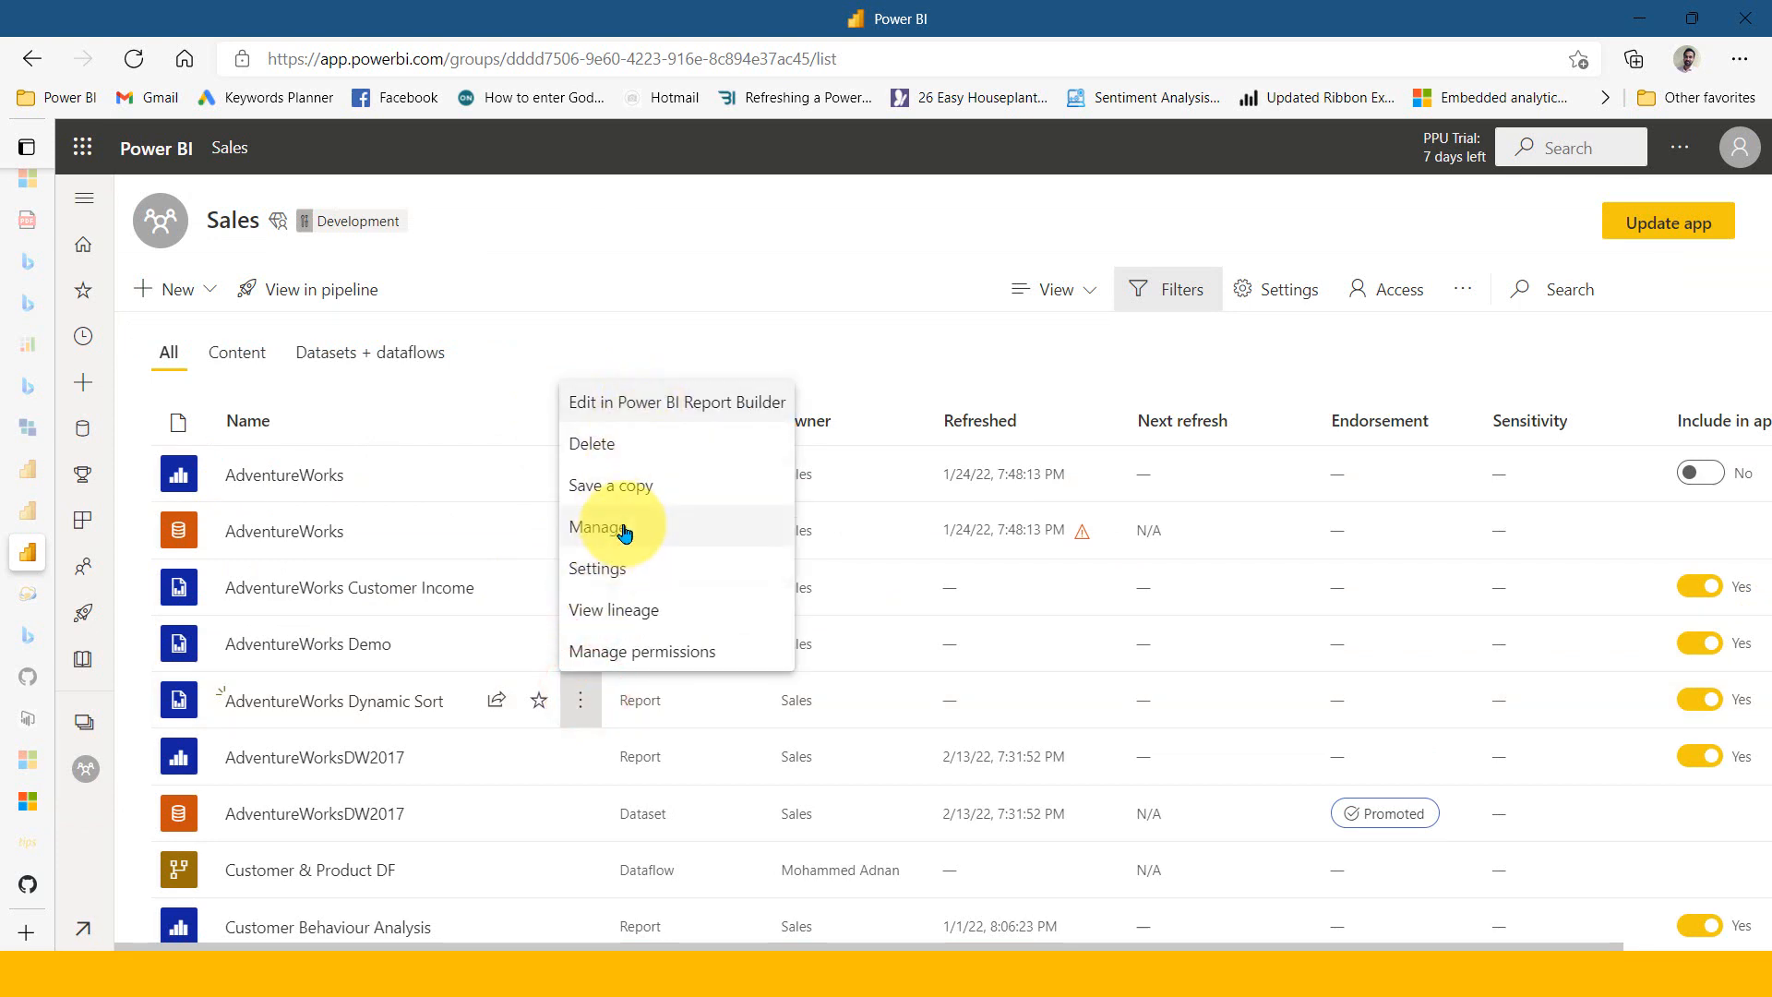
pyautogui.click(596, 569)
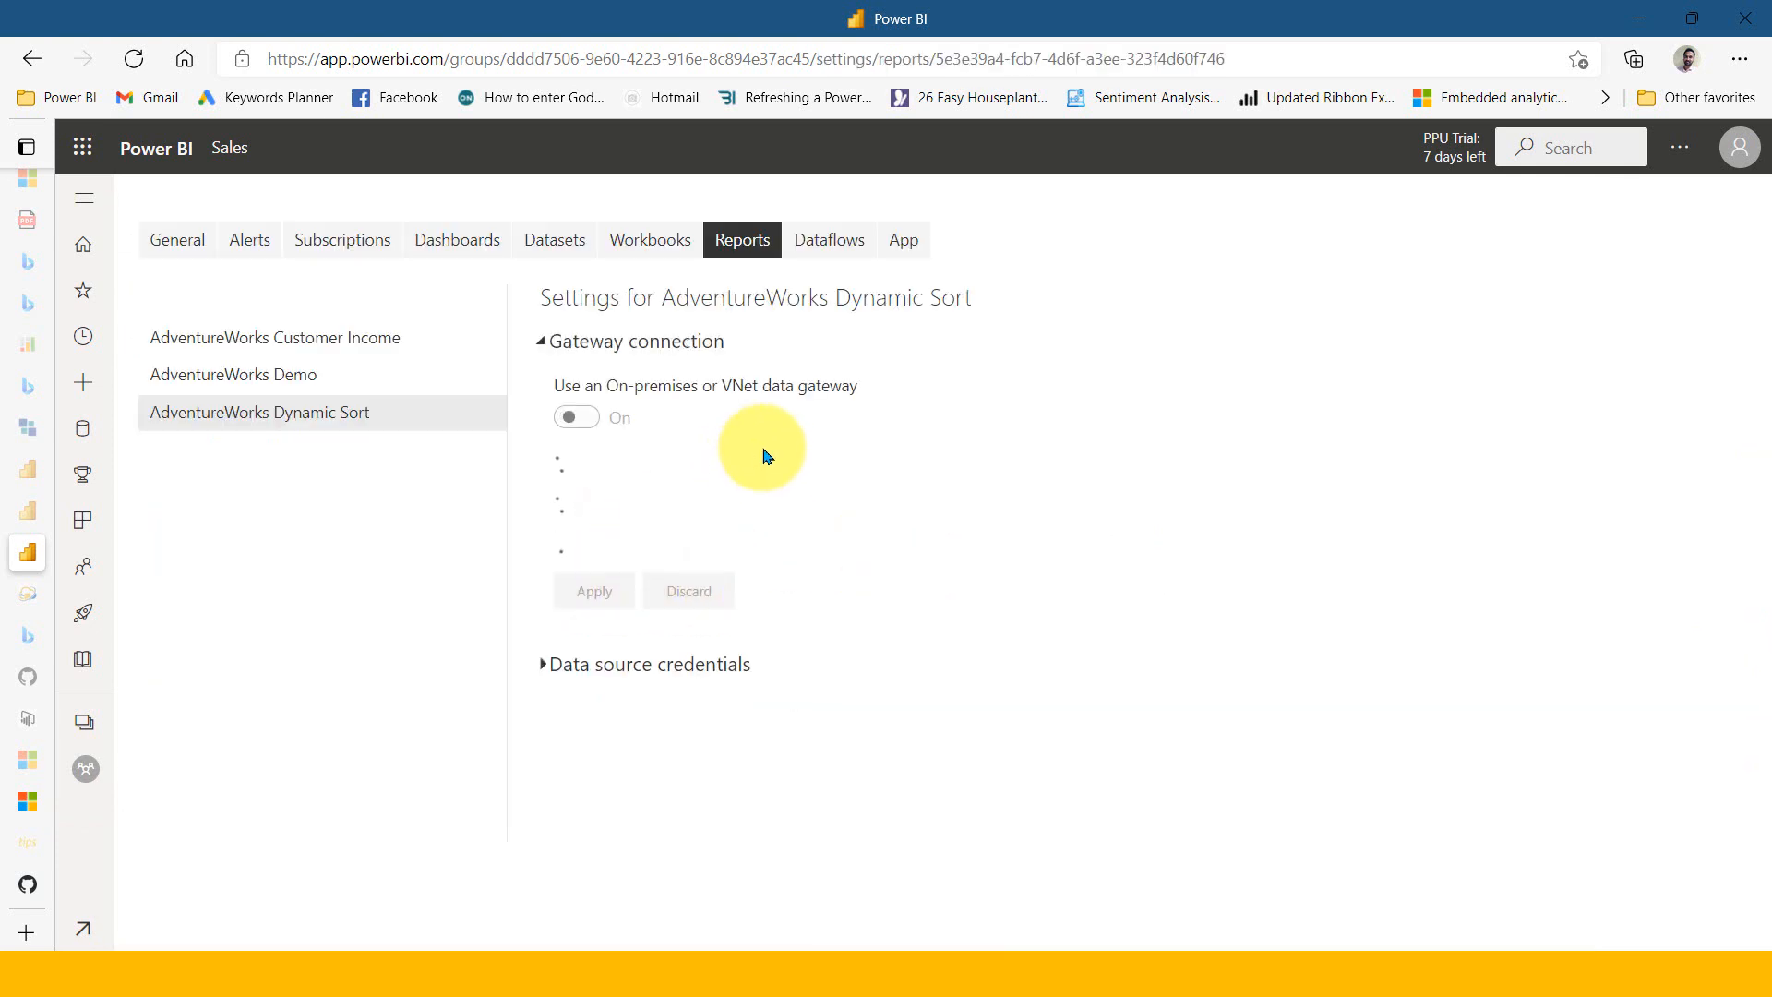
pyautogui.click(576, 417)
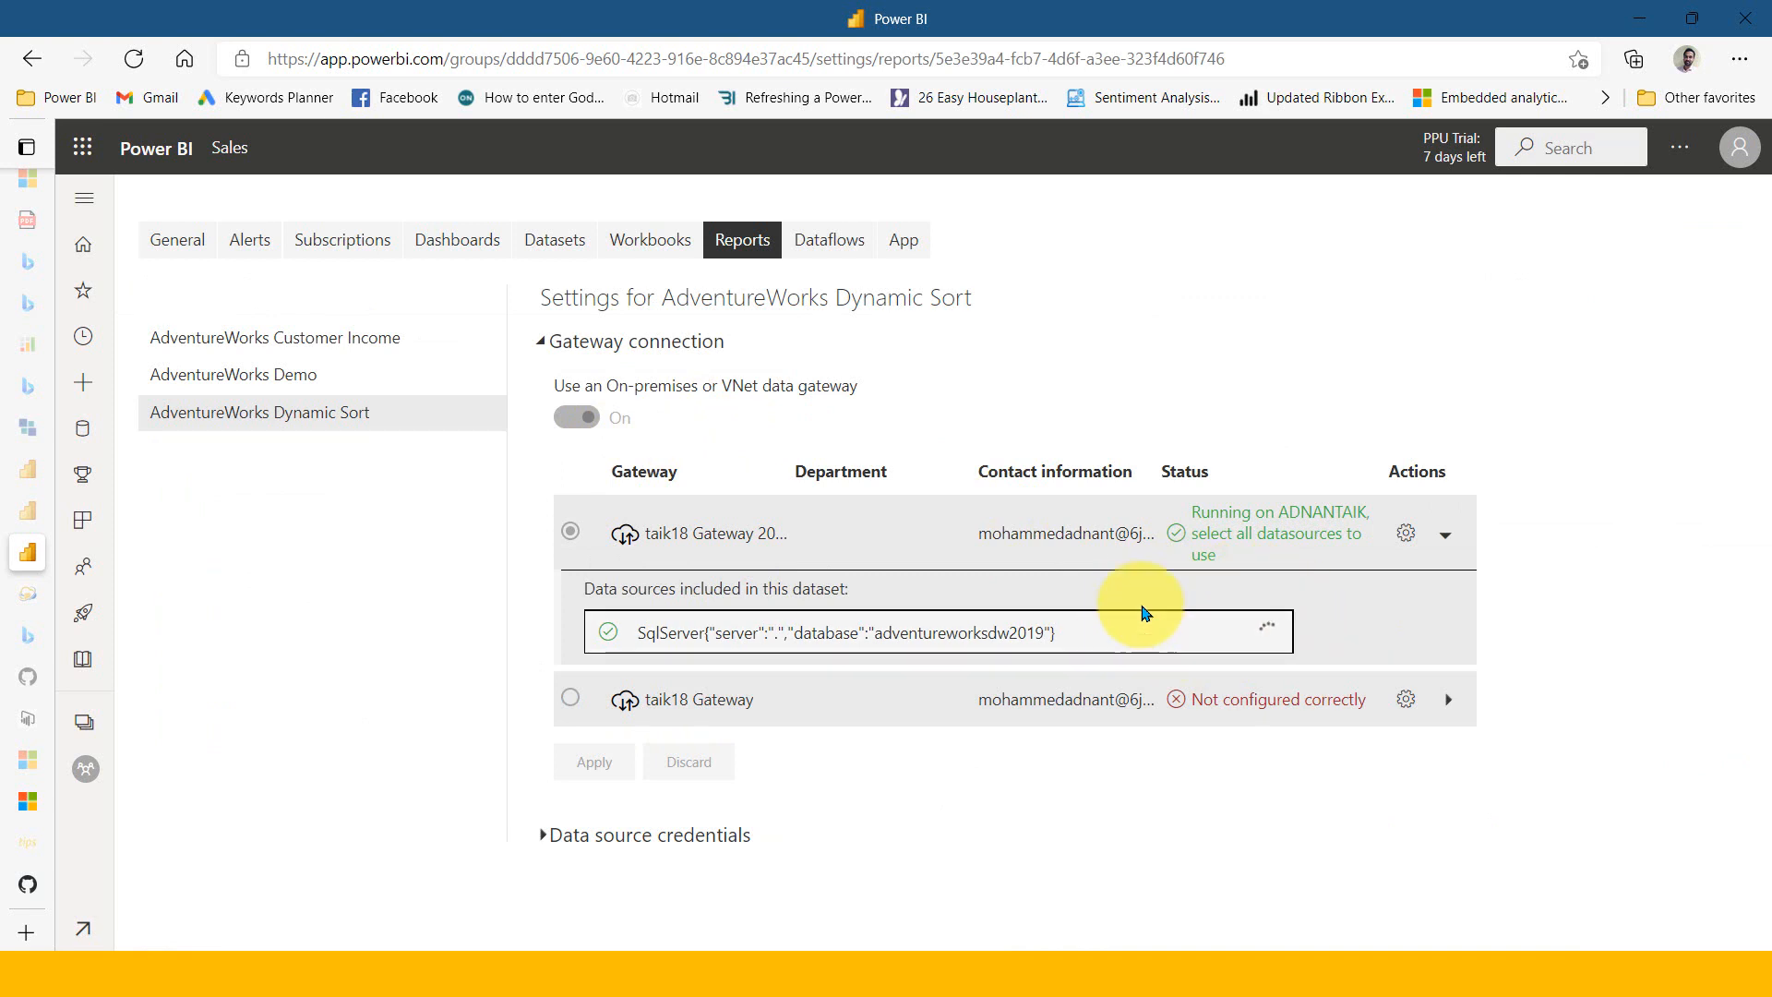
pyautogui.moveTo(1288, 626)
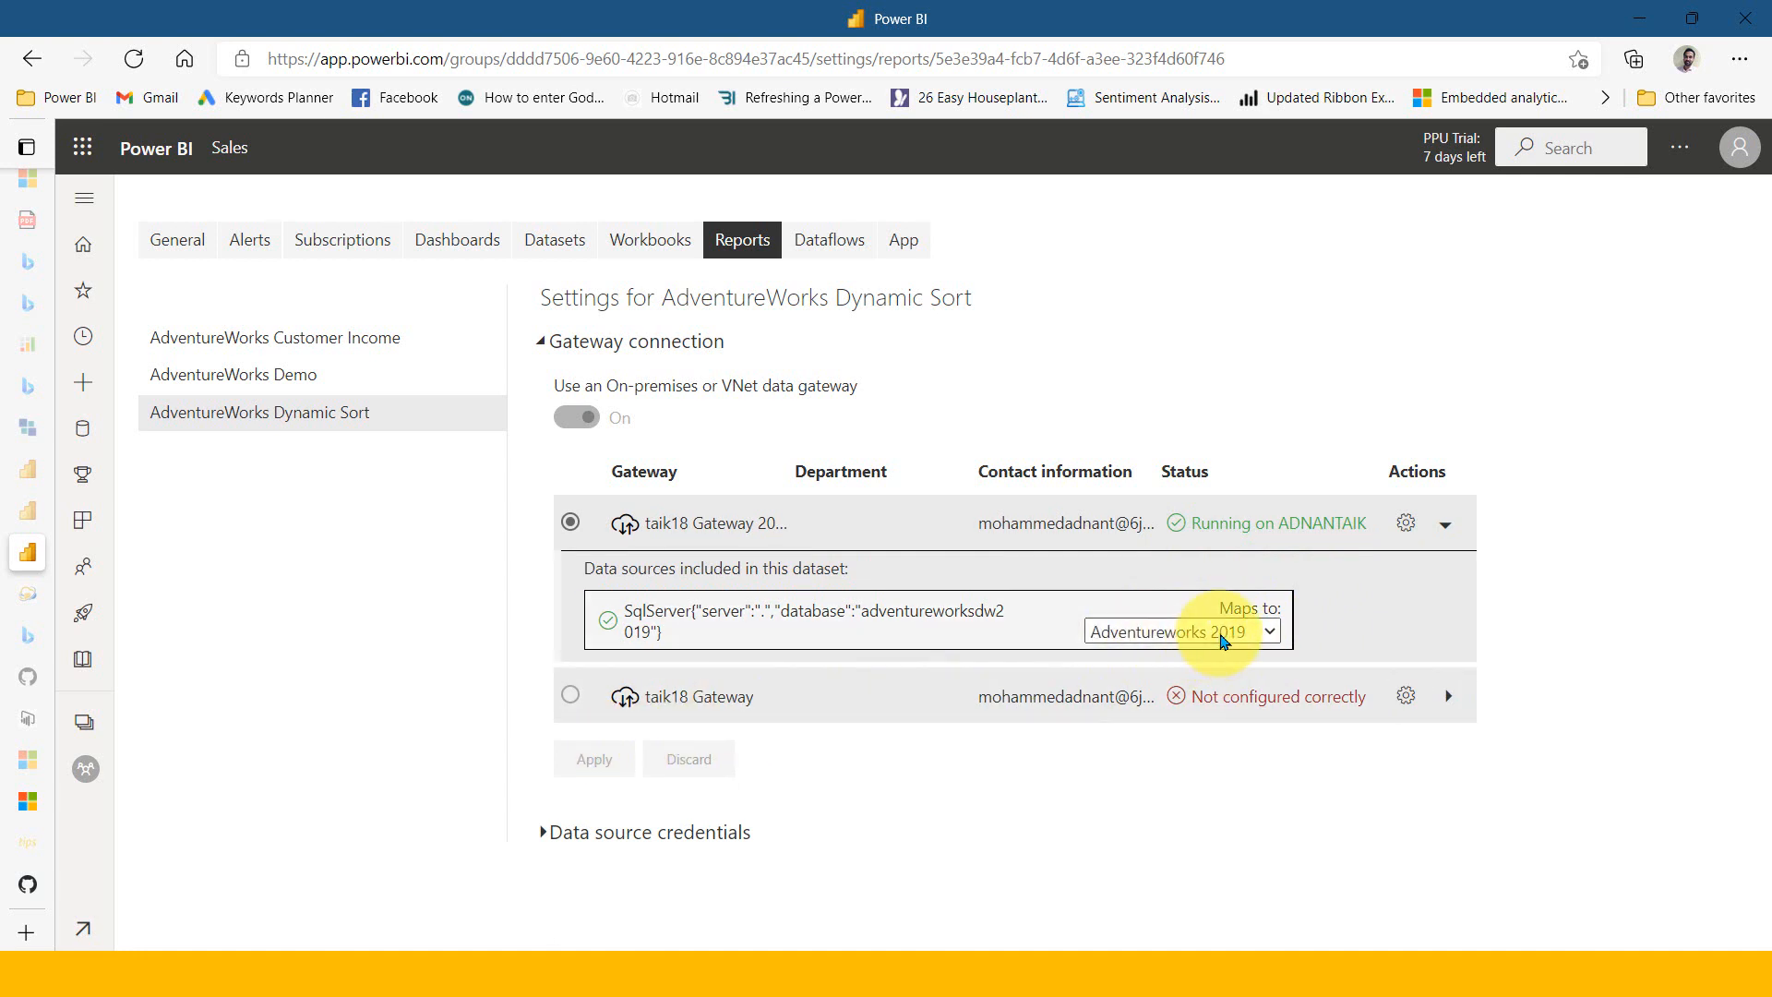
pyautogui.click(88, 766)
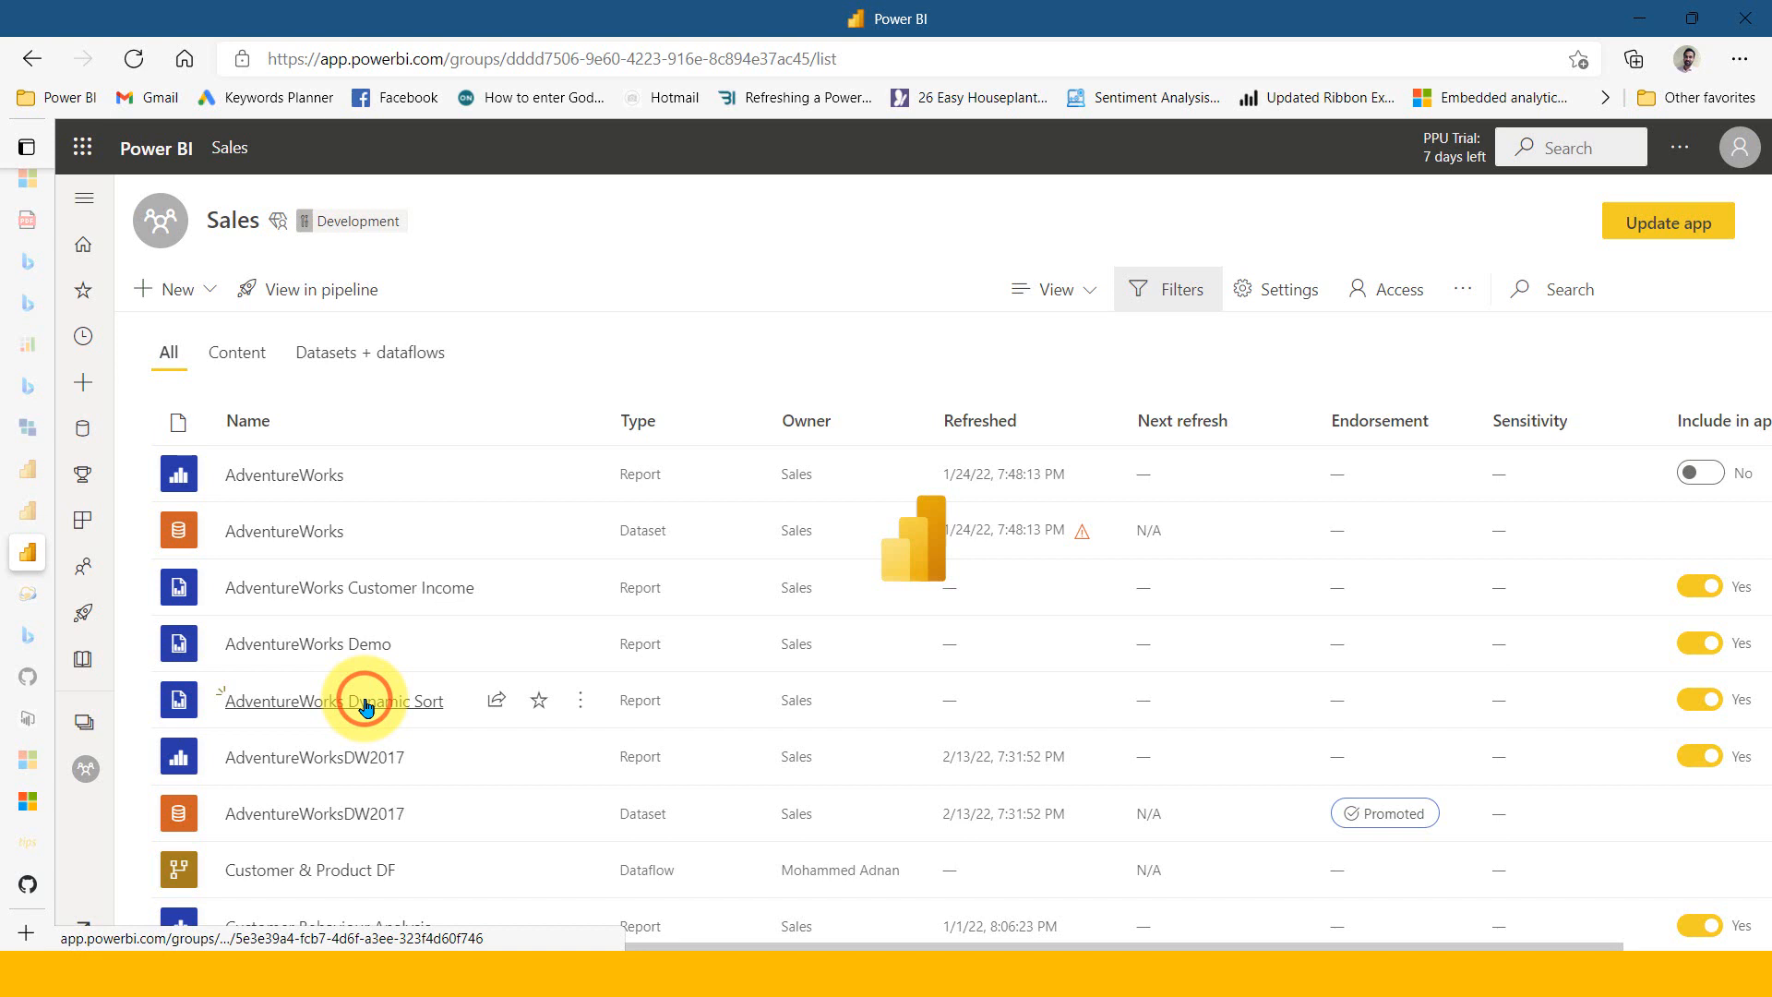
pyautogui.click(332, 700)
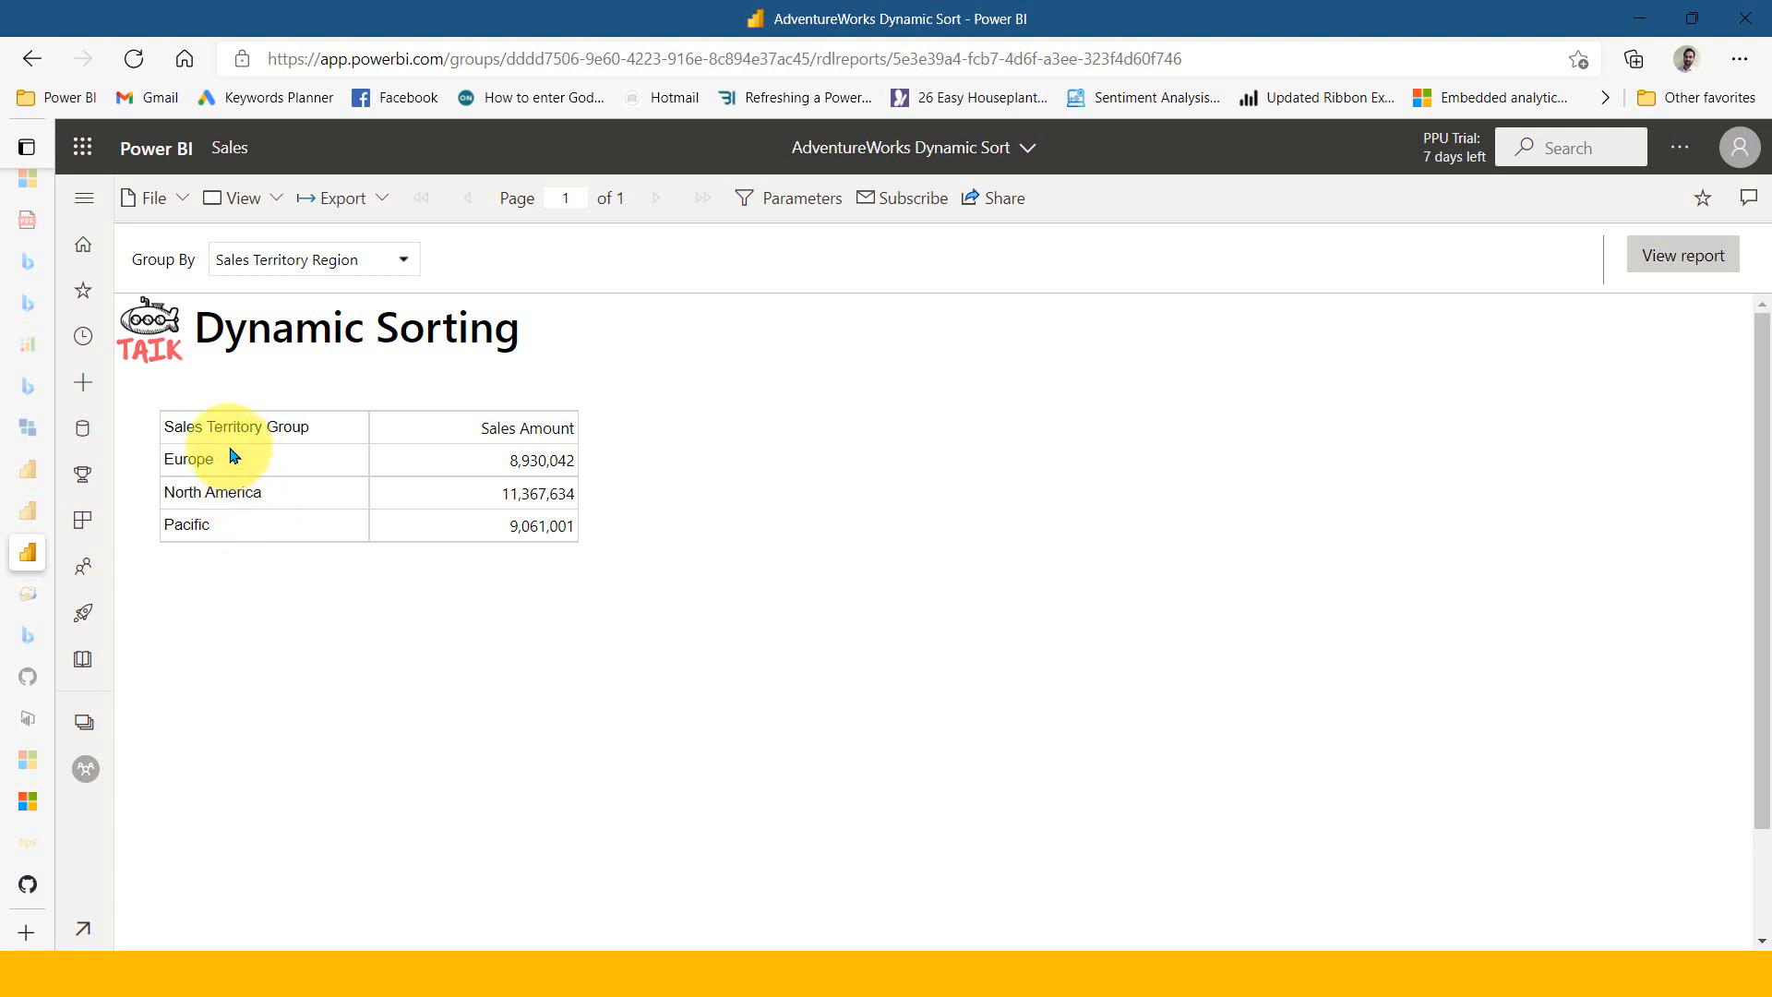
pyautogui.moveTo(196, 491)
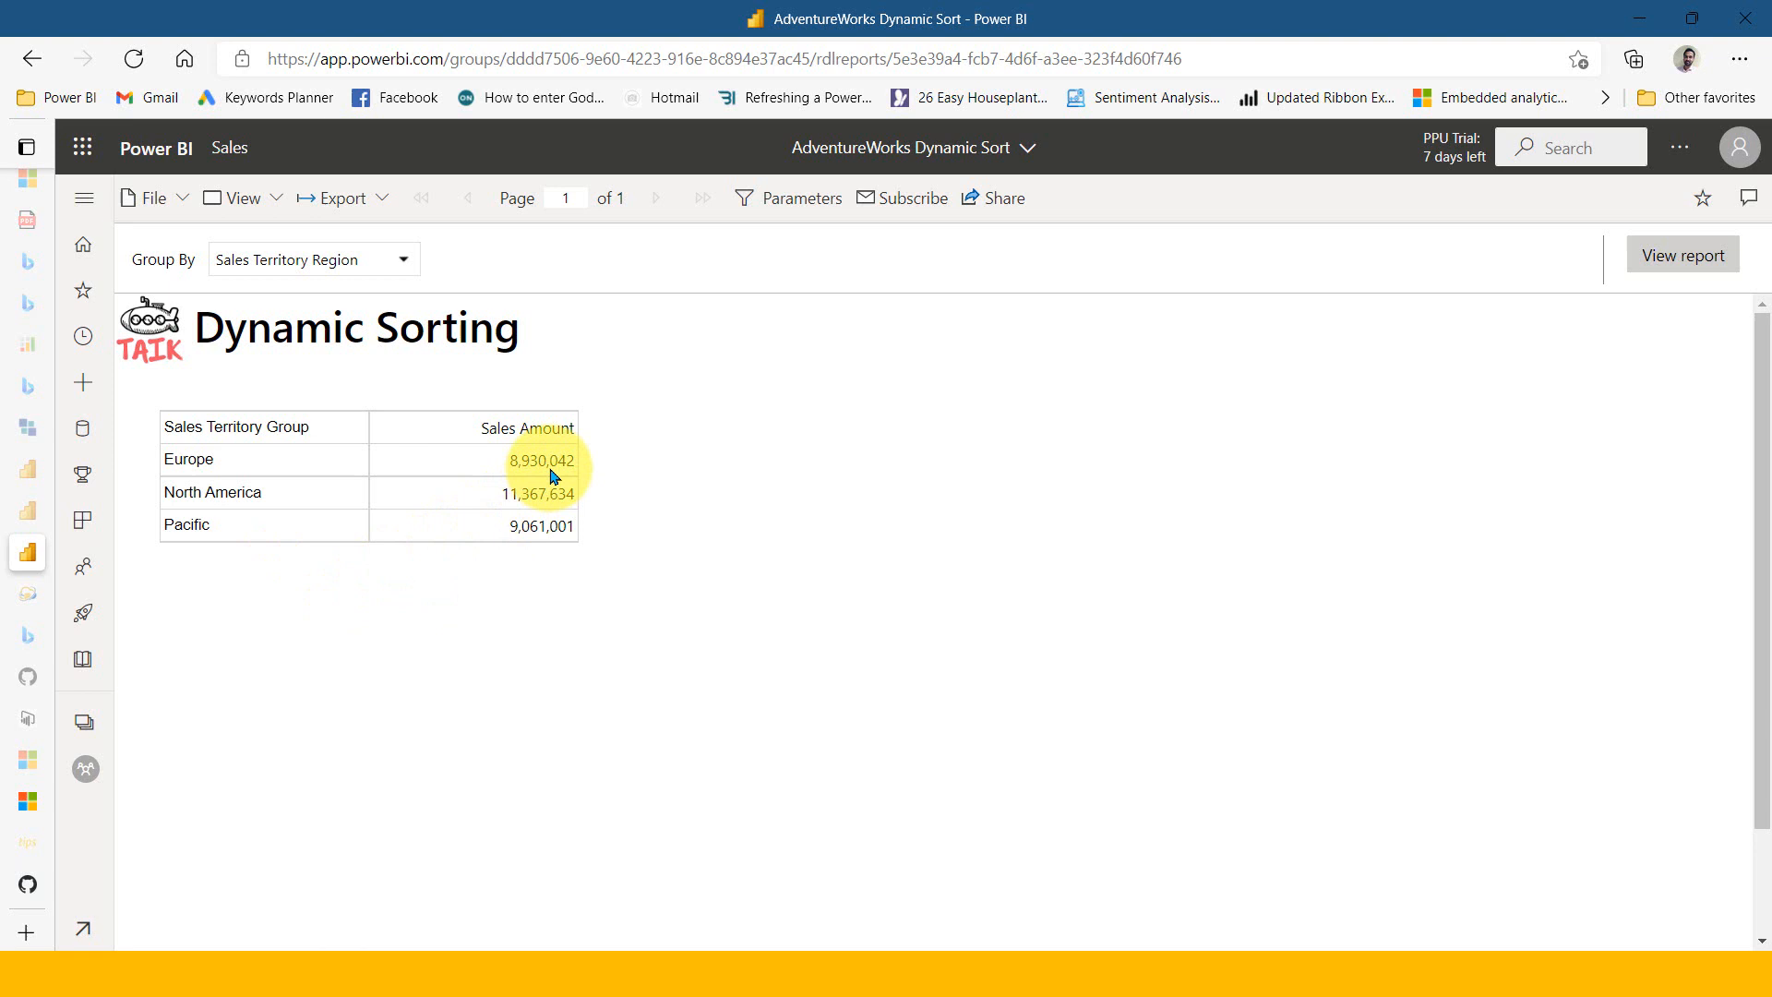
pyautogui.moveTo(540, 542)
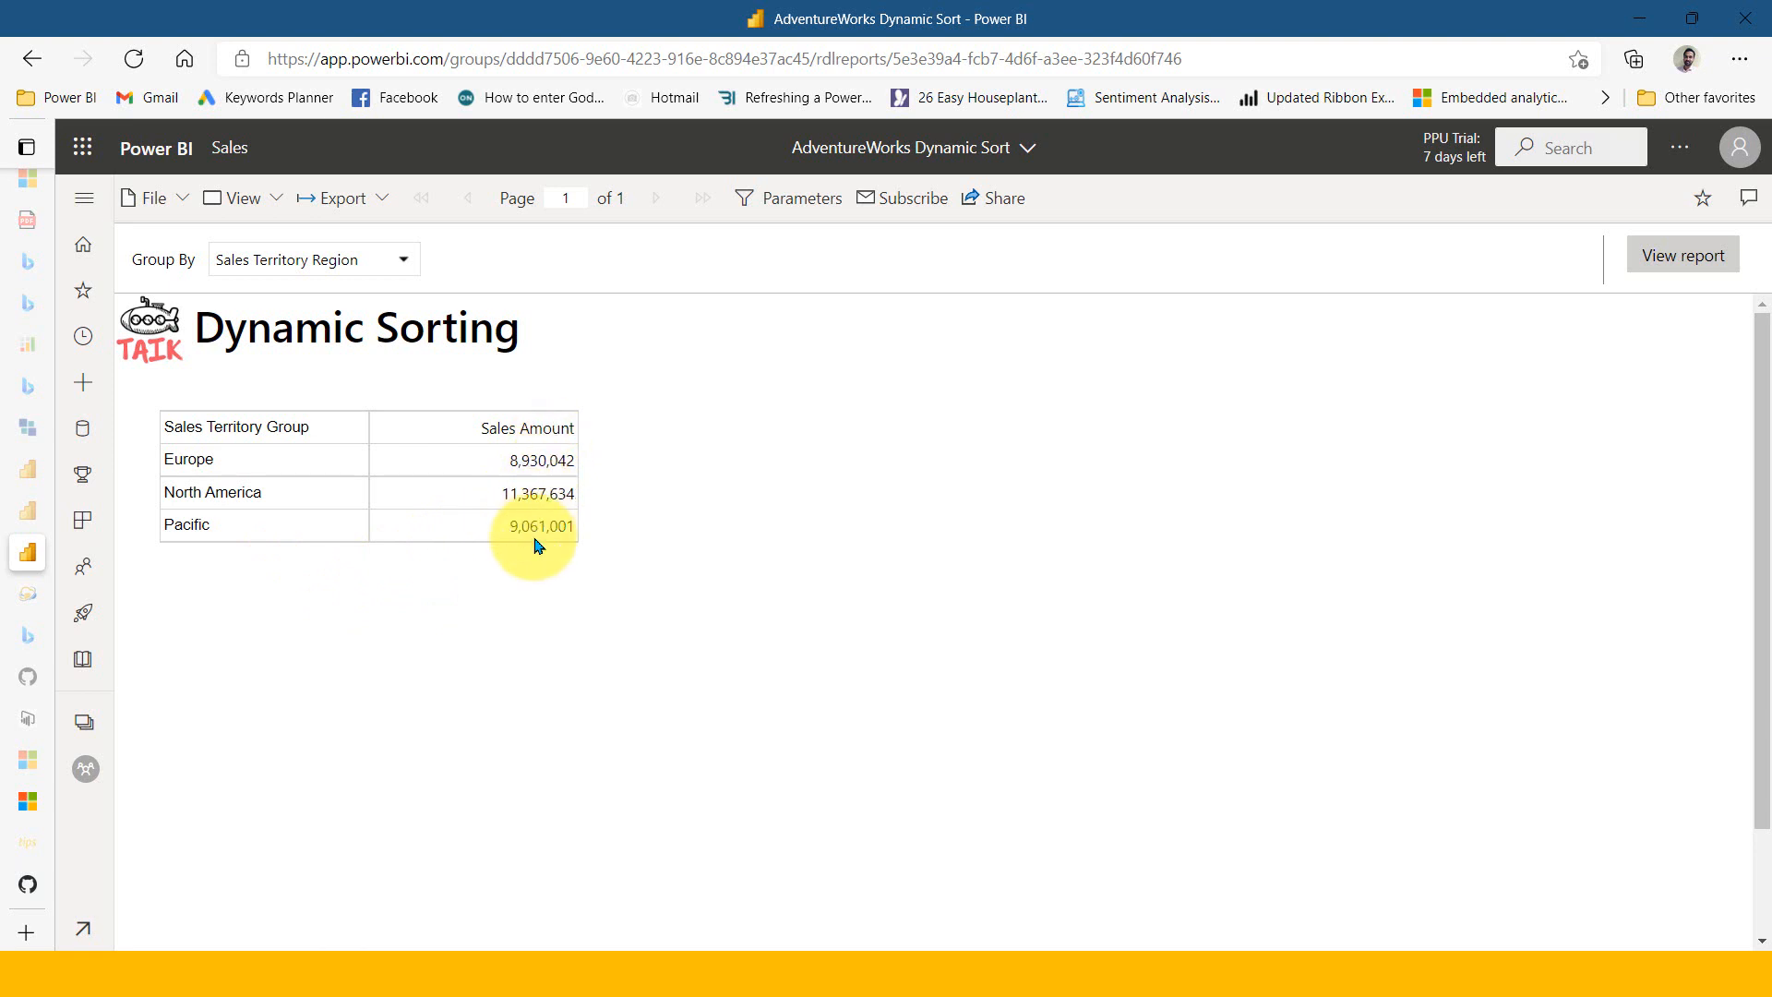
pyautogui.press('alt+tab')
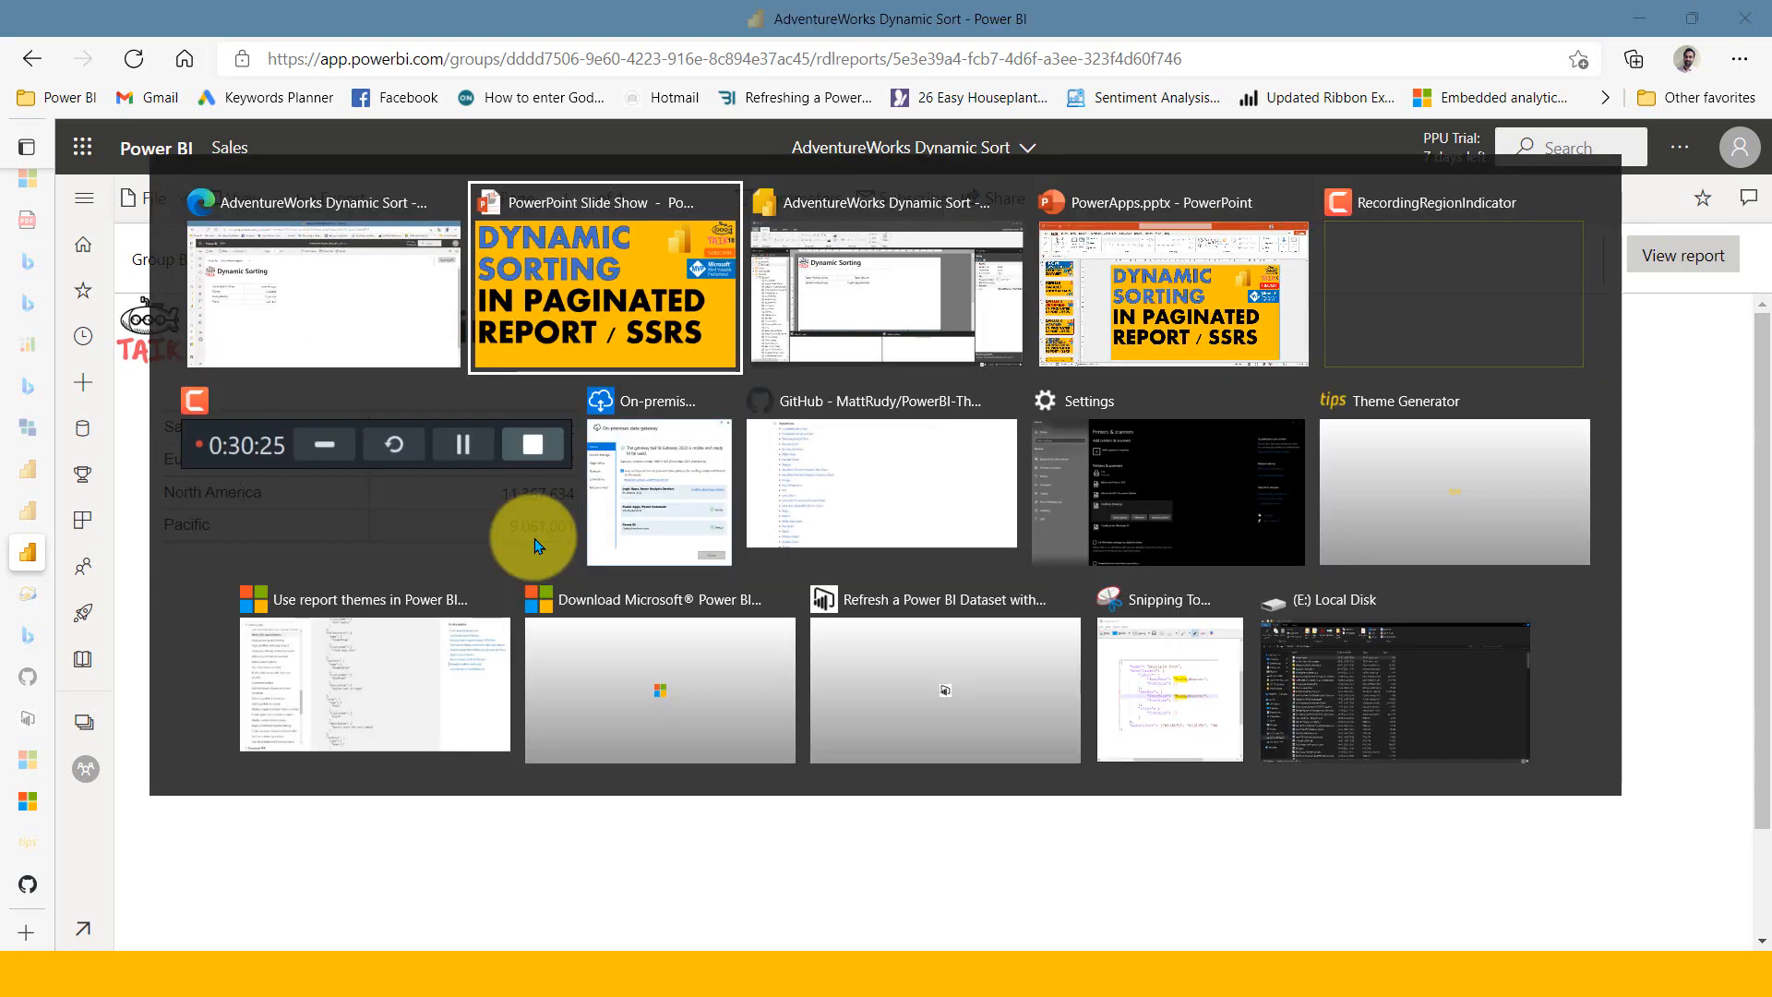
# Back in Report Builder, show the SalesTerritoryGroup3 row group's Sorting page
pyautogui.click(321, 294)
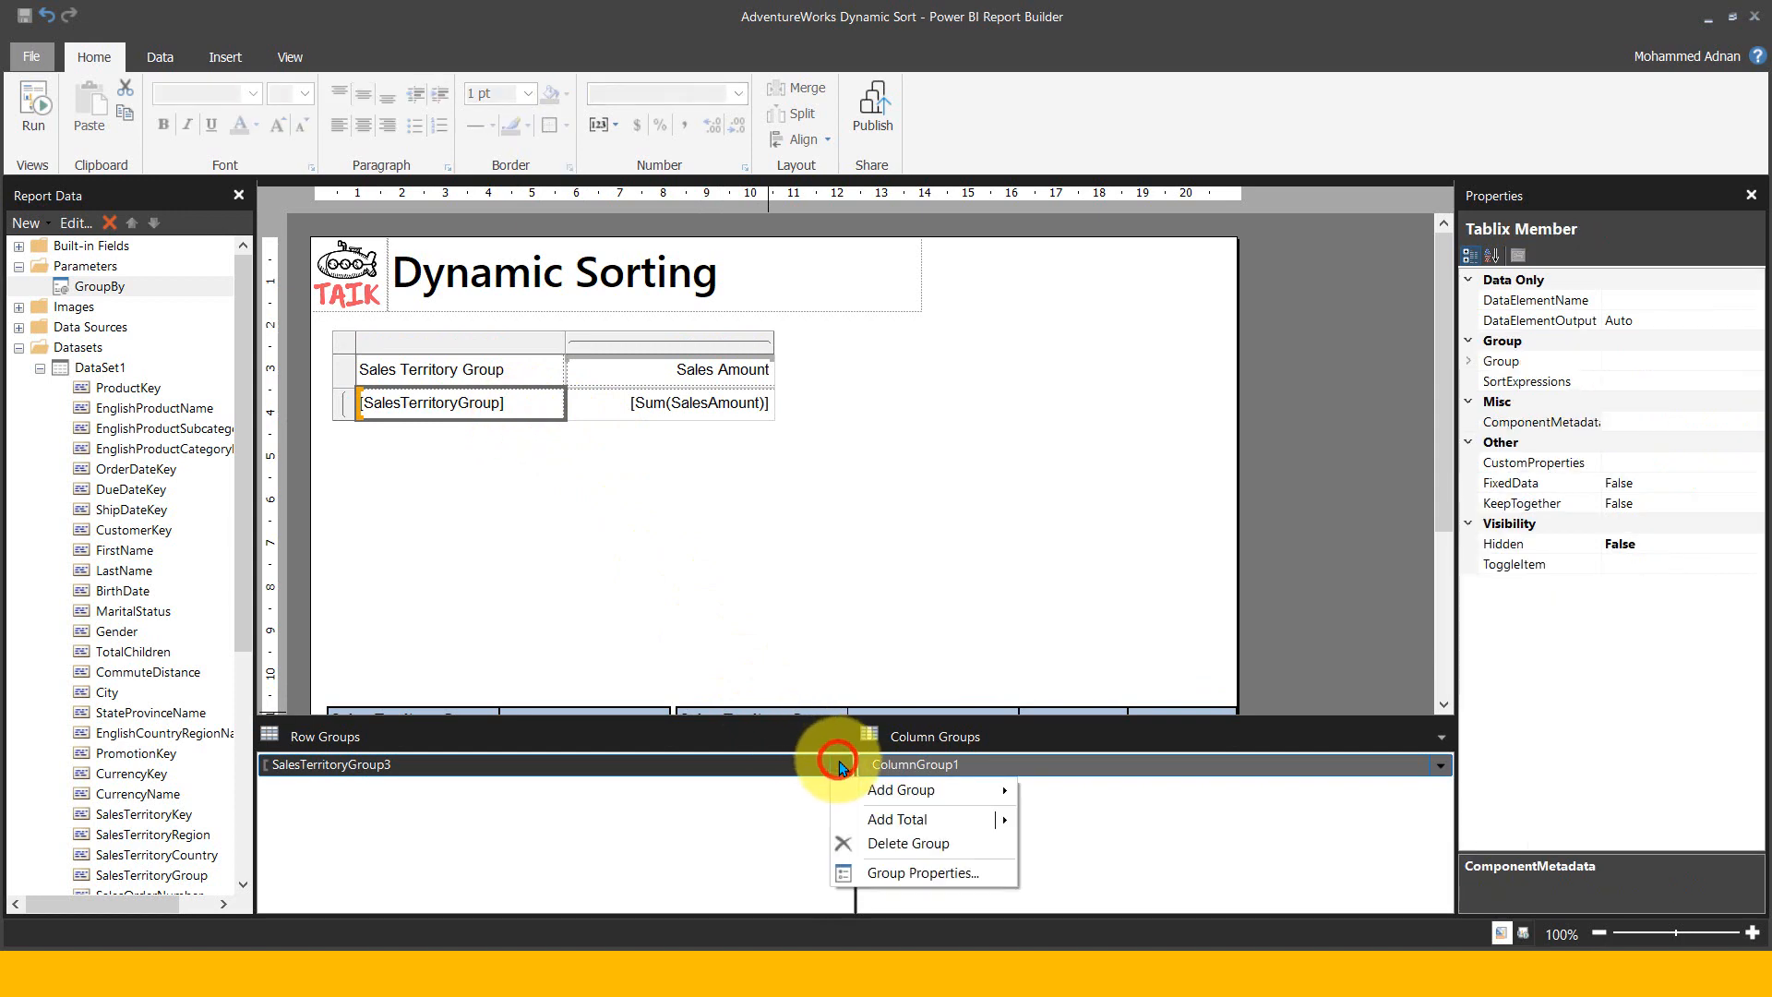
pyautogui.click(923, 874)
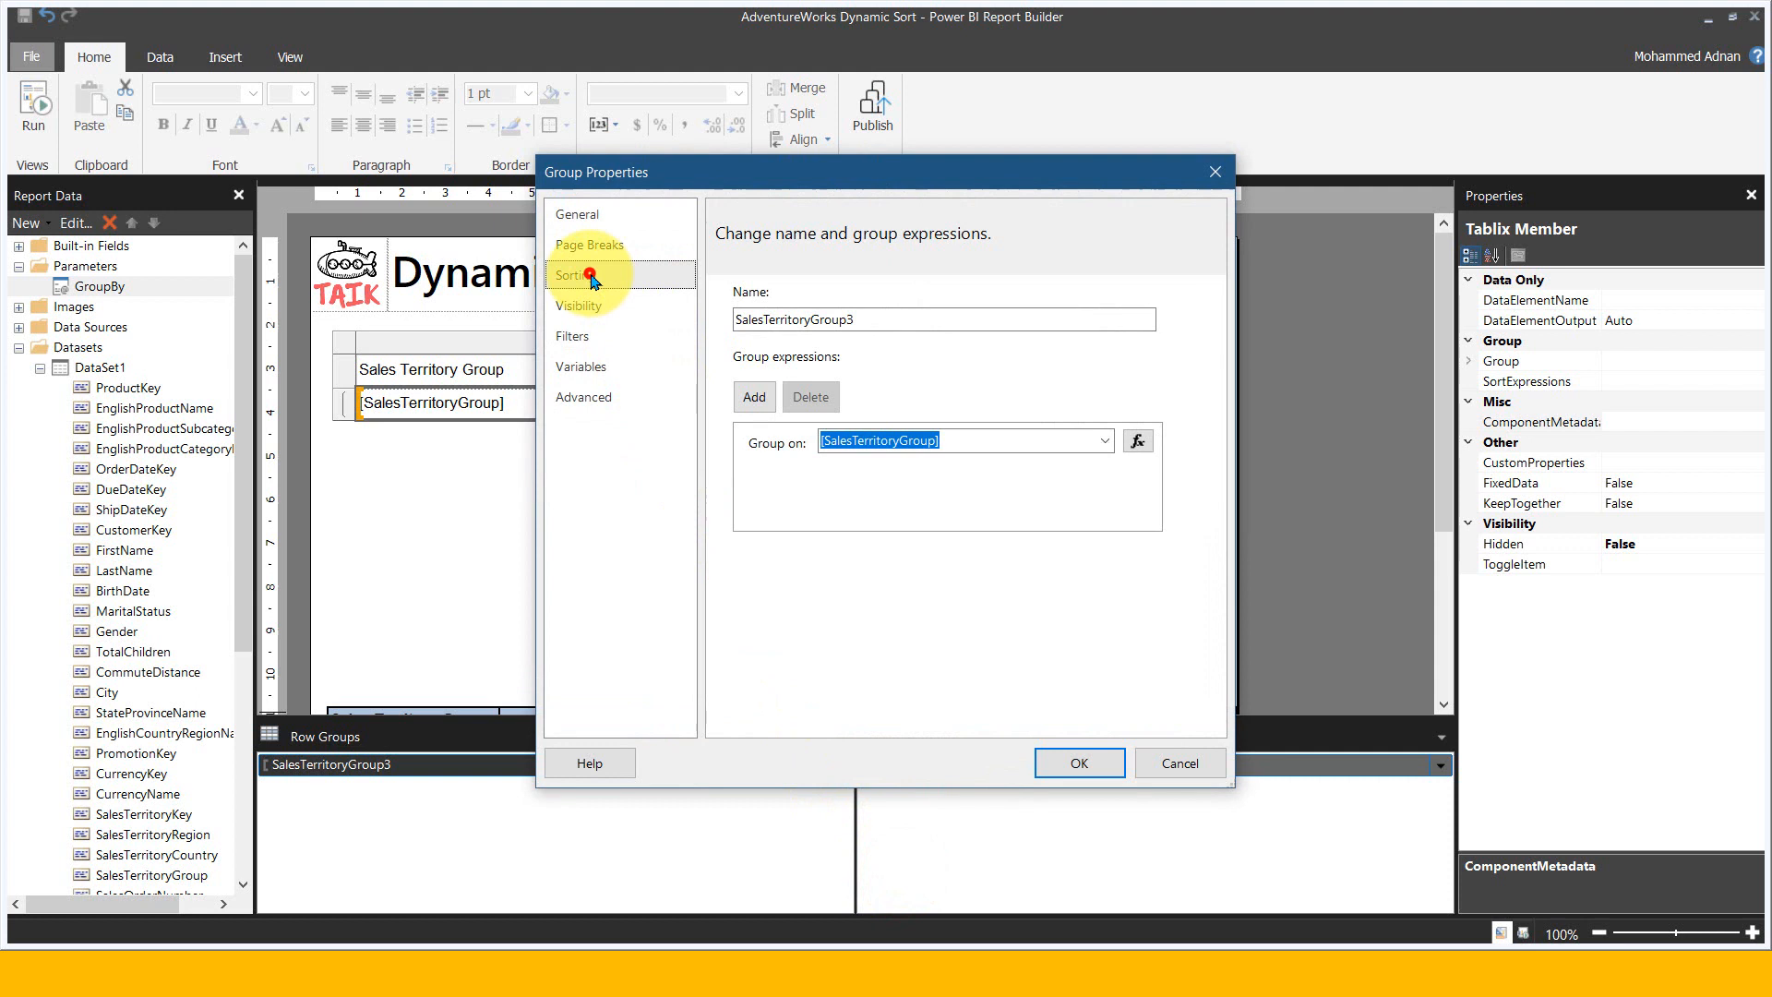
pyautogui.click(577, 275)
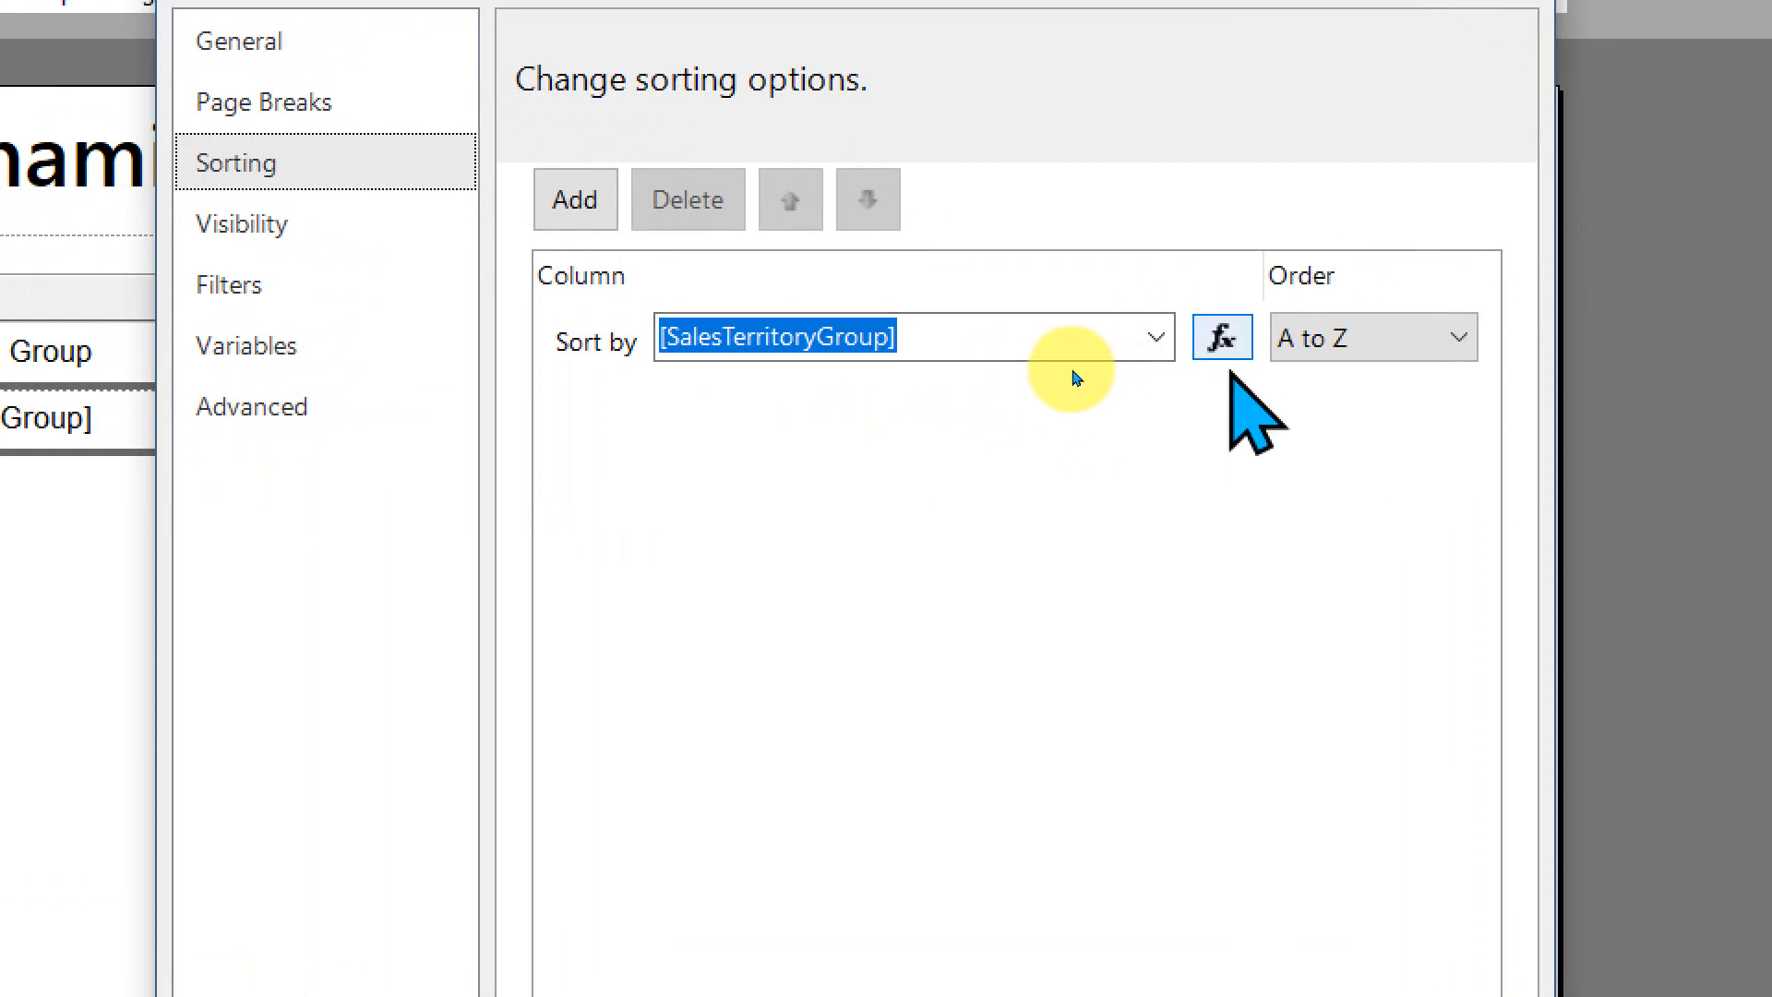
# Set the group's sort expression to =SUM(Fields!SalesAmount.Value)
pyautogui.click(1222, 336)
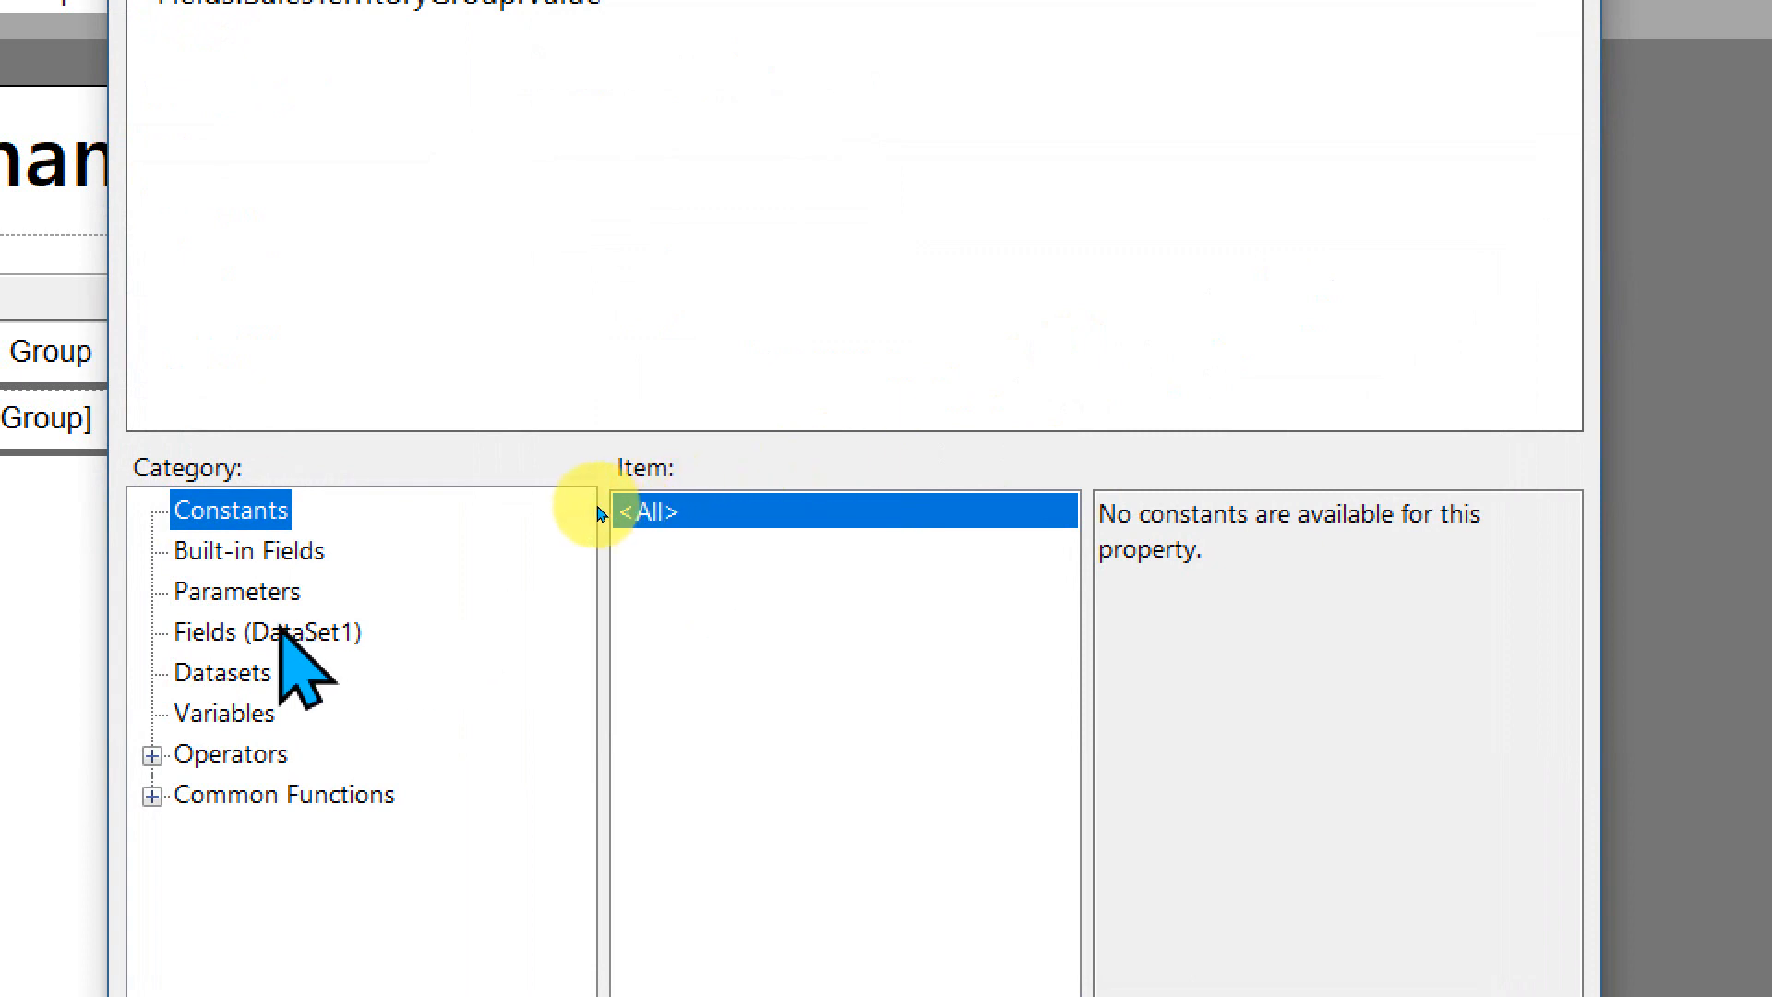
pyautogui.click(264, 632)
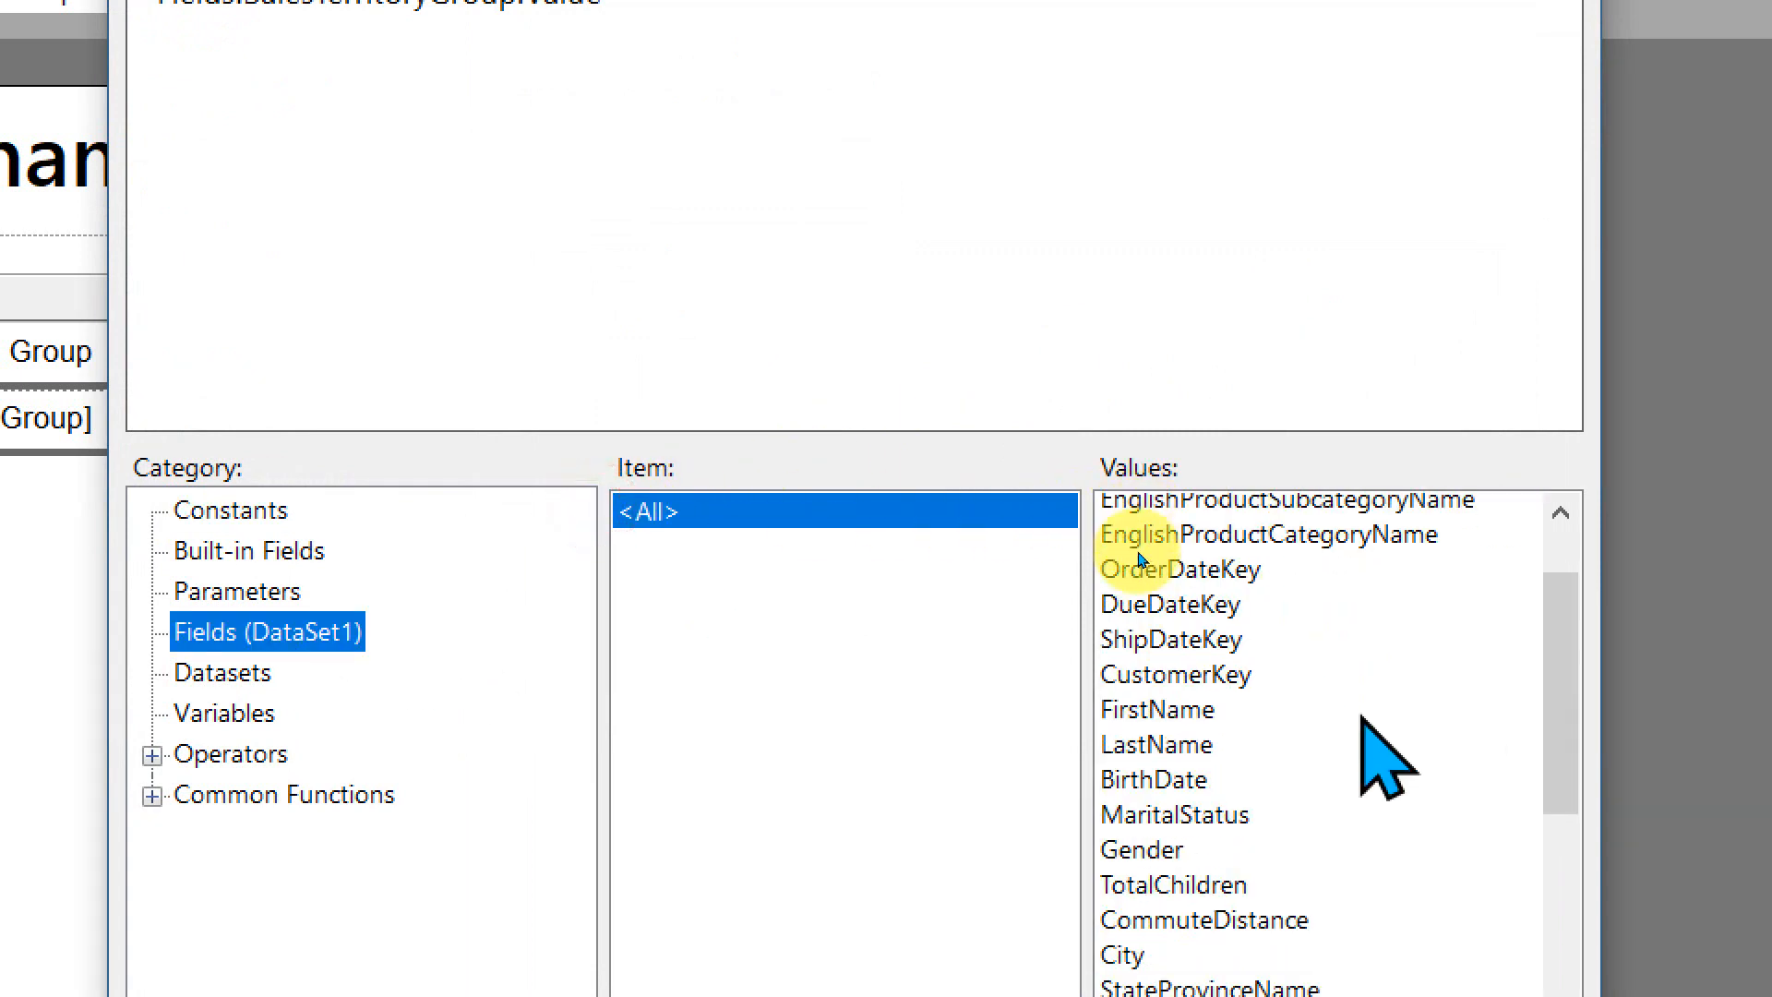
pyautogui.scroll(-3)
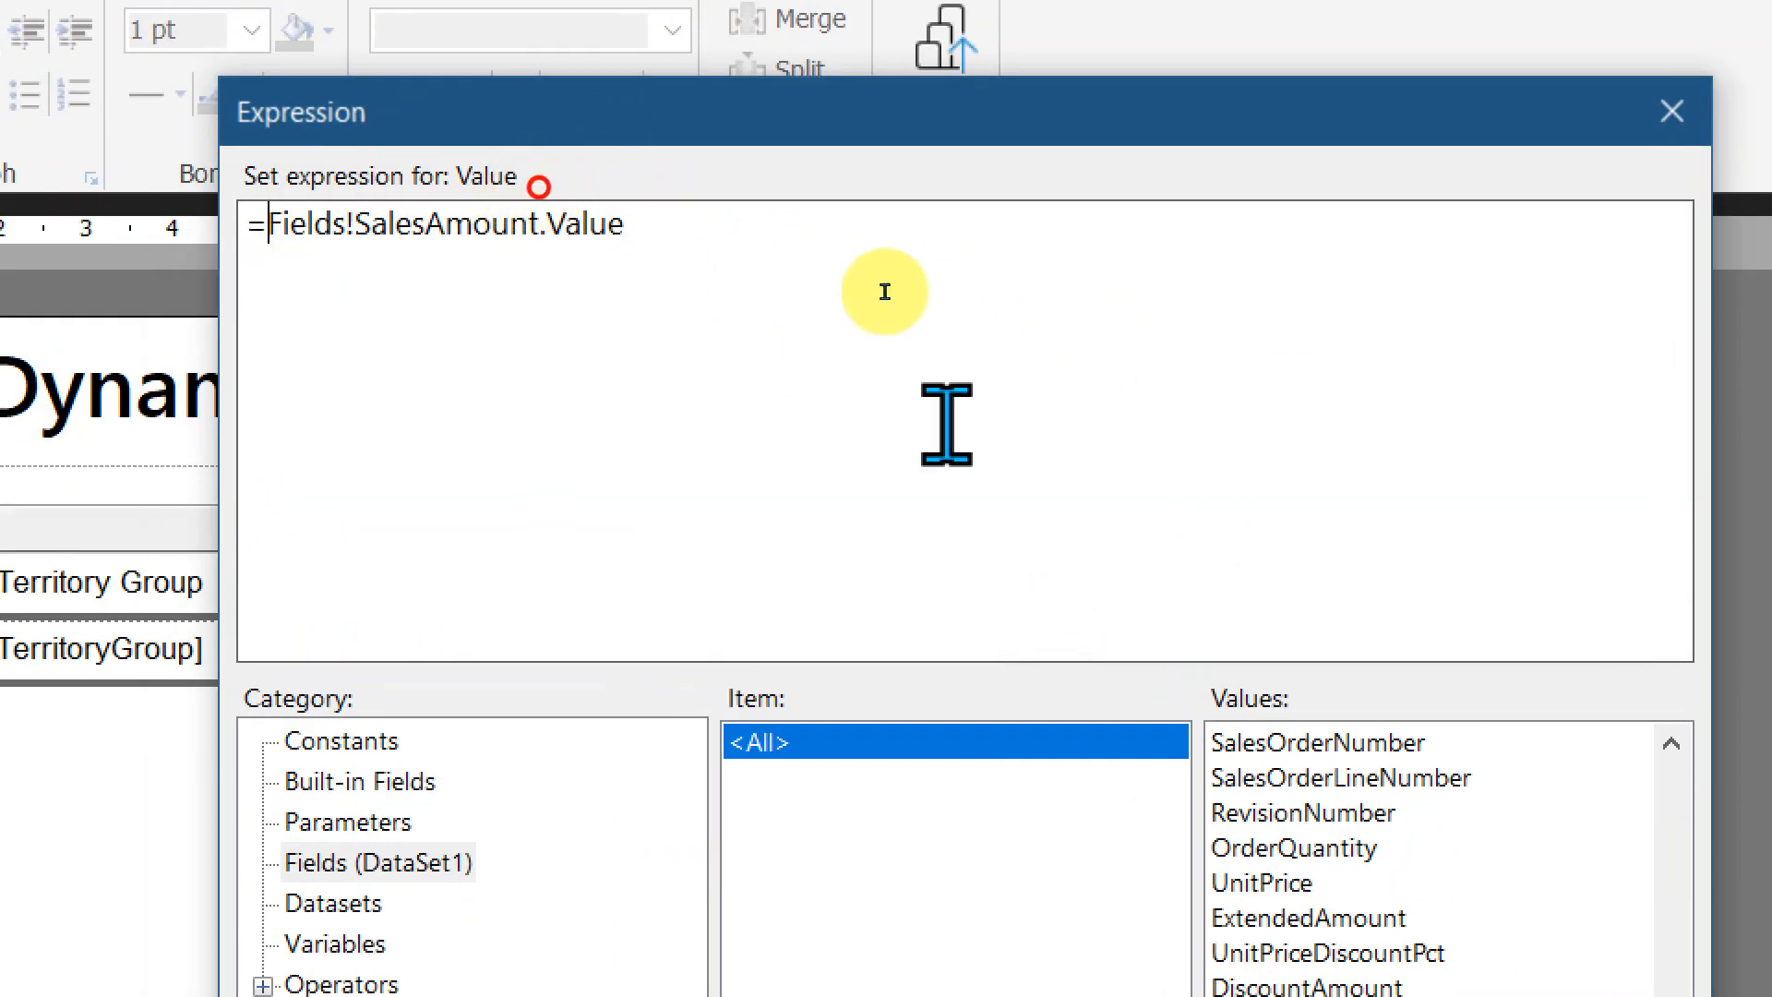
pyautogui.write('SUM(')
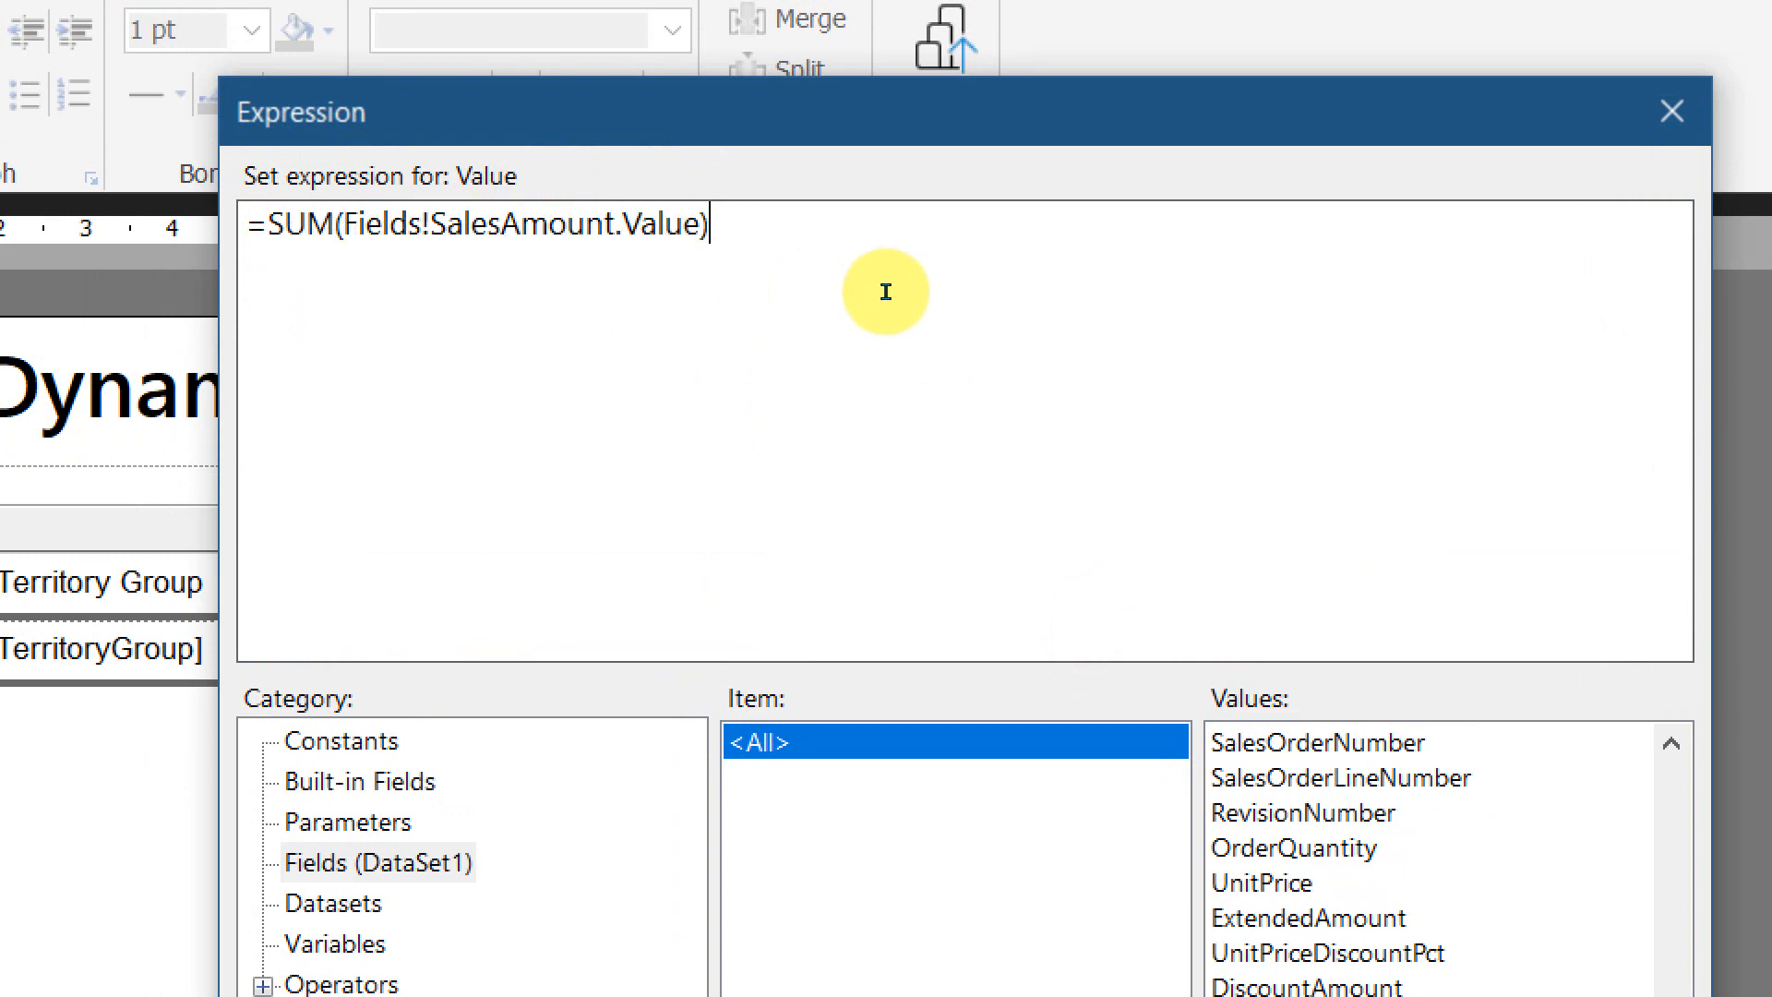
pyautogui.moveTo(665, 426)
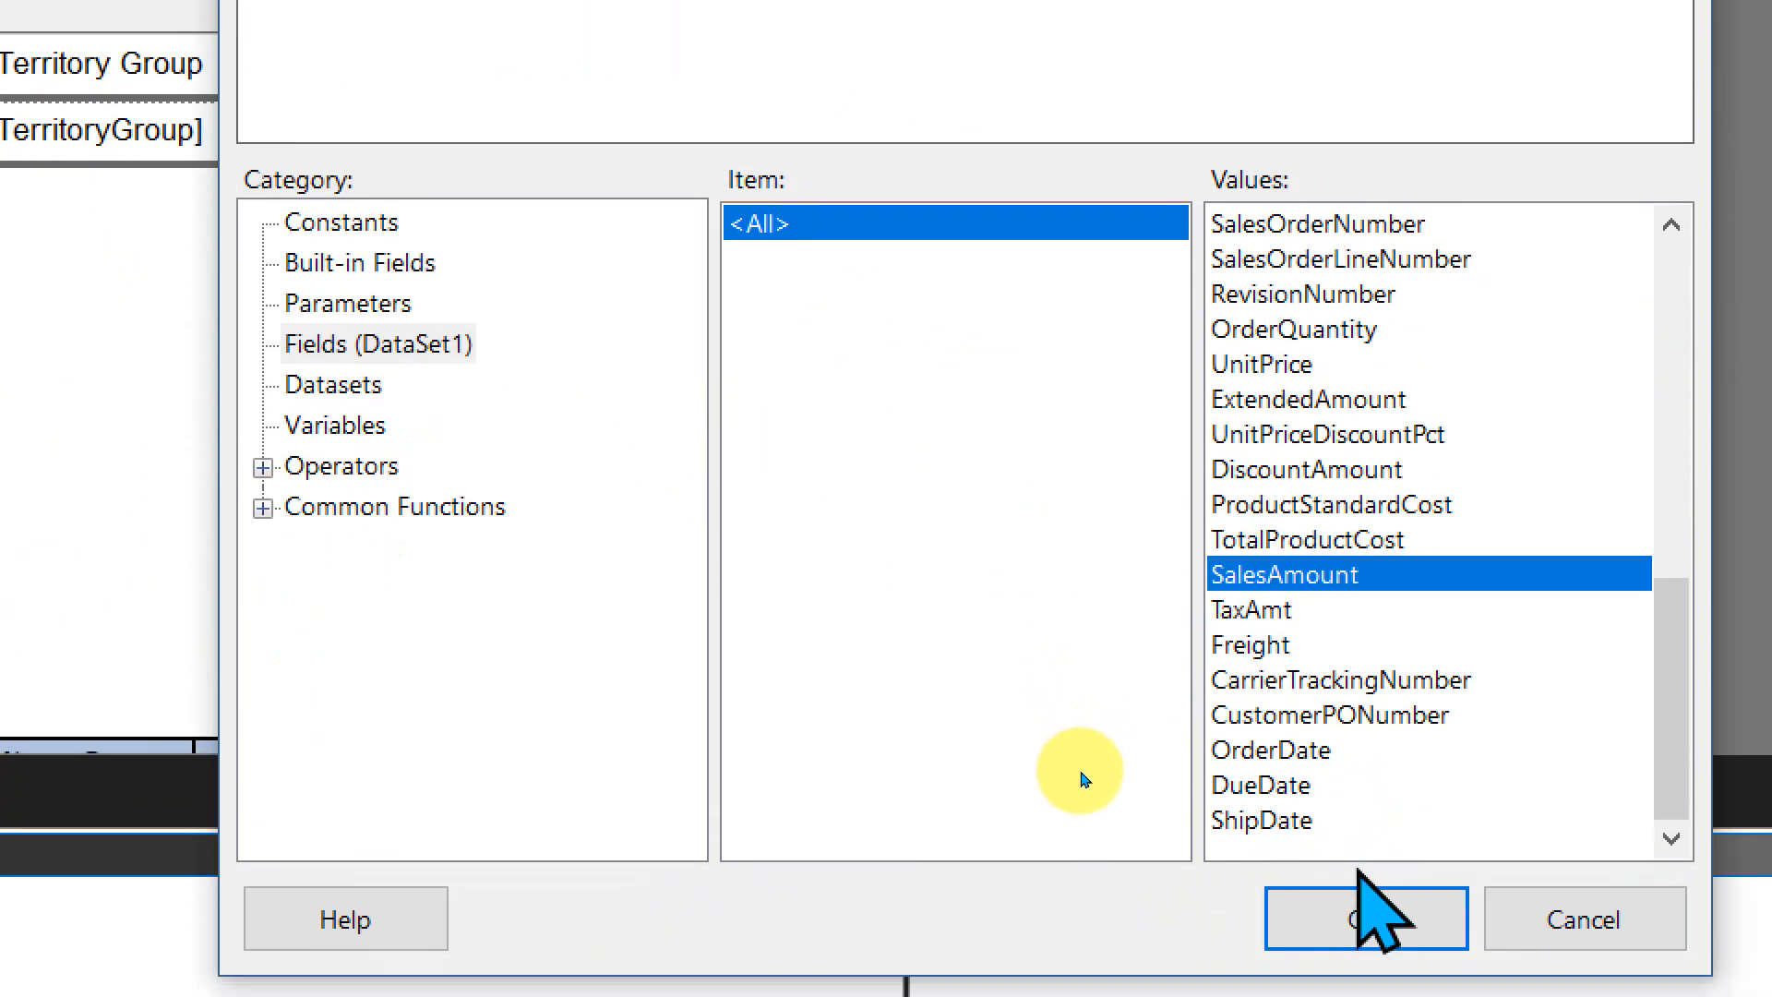
pyautogui.click(1366, 918)
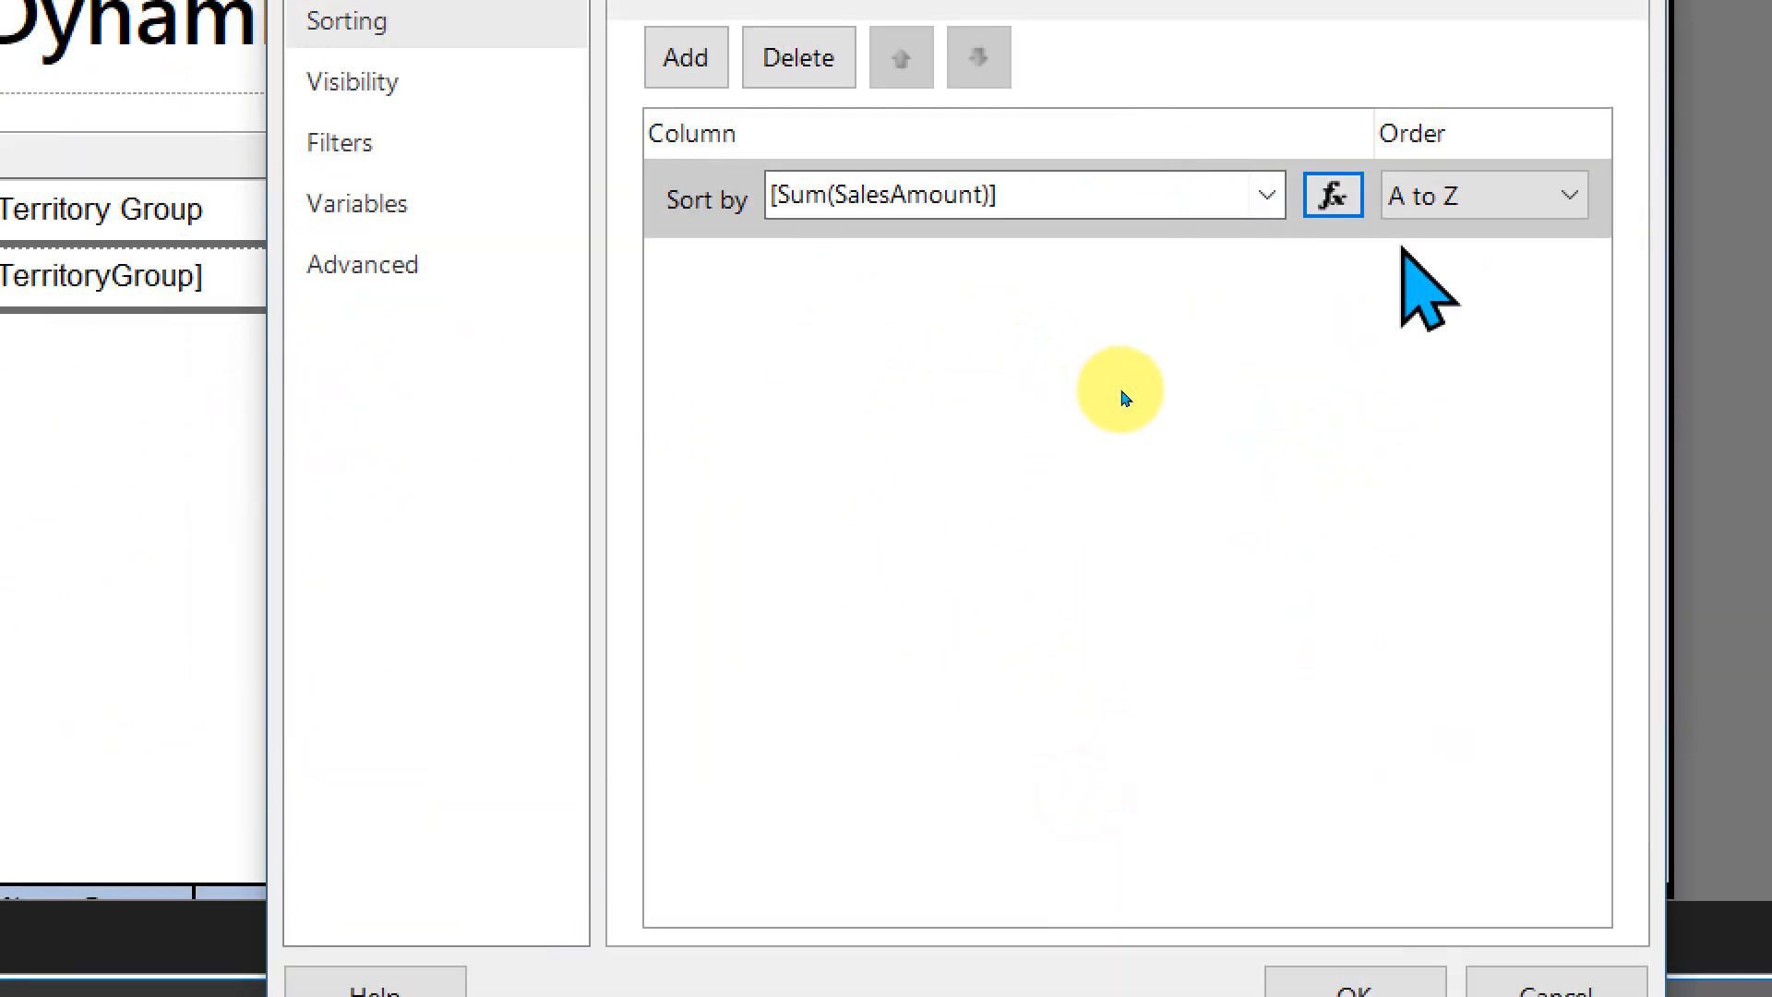
# Set the sort order to Z to A and confirm the group properties
pyautogui.click(1483, 194)
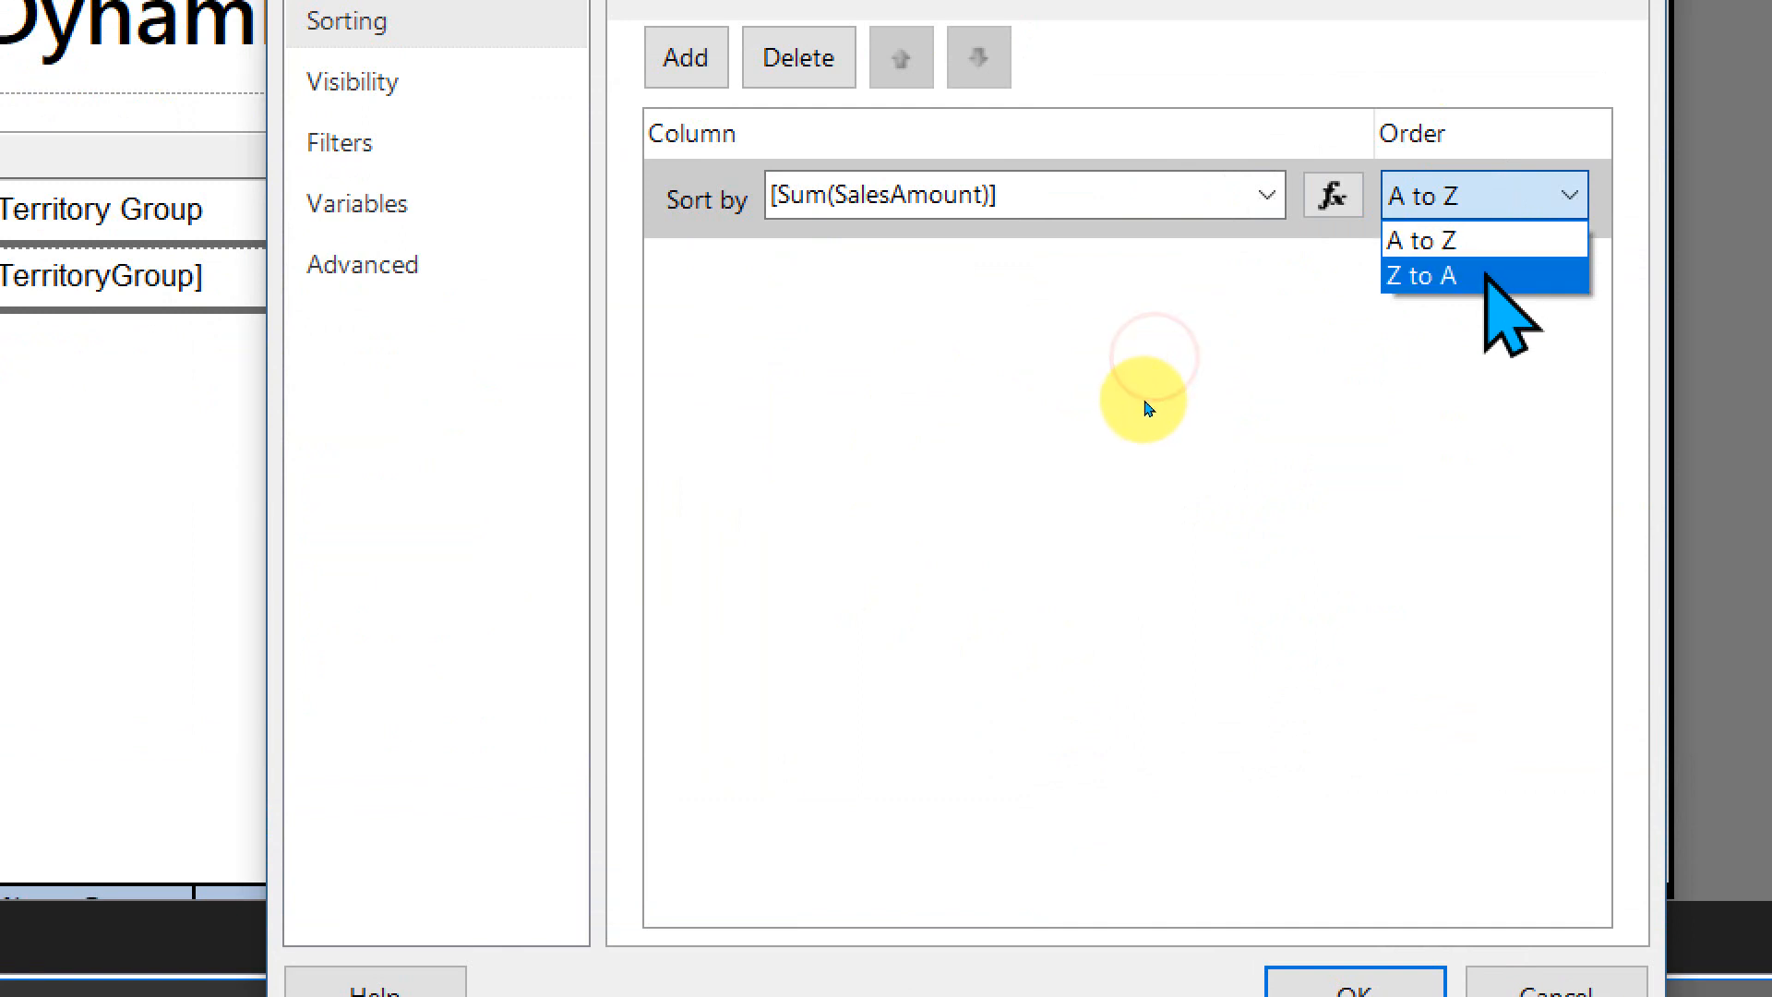
pyautogui.click(1423, 275)
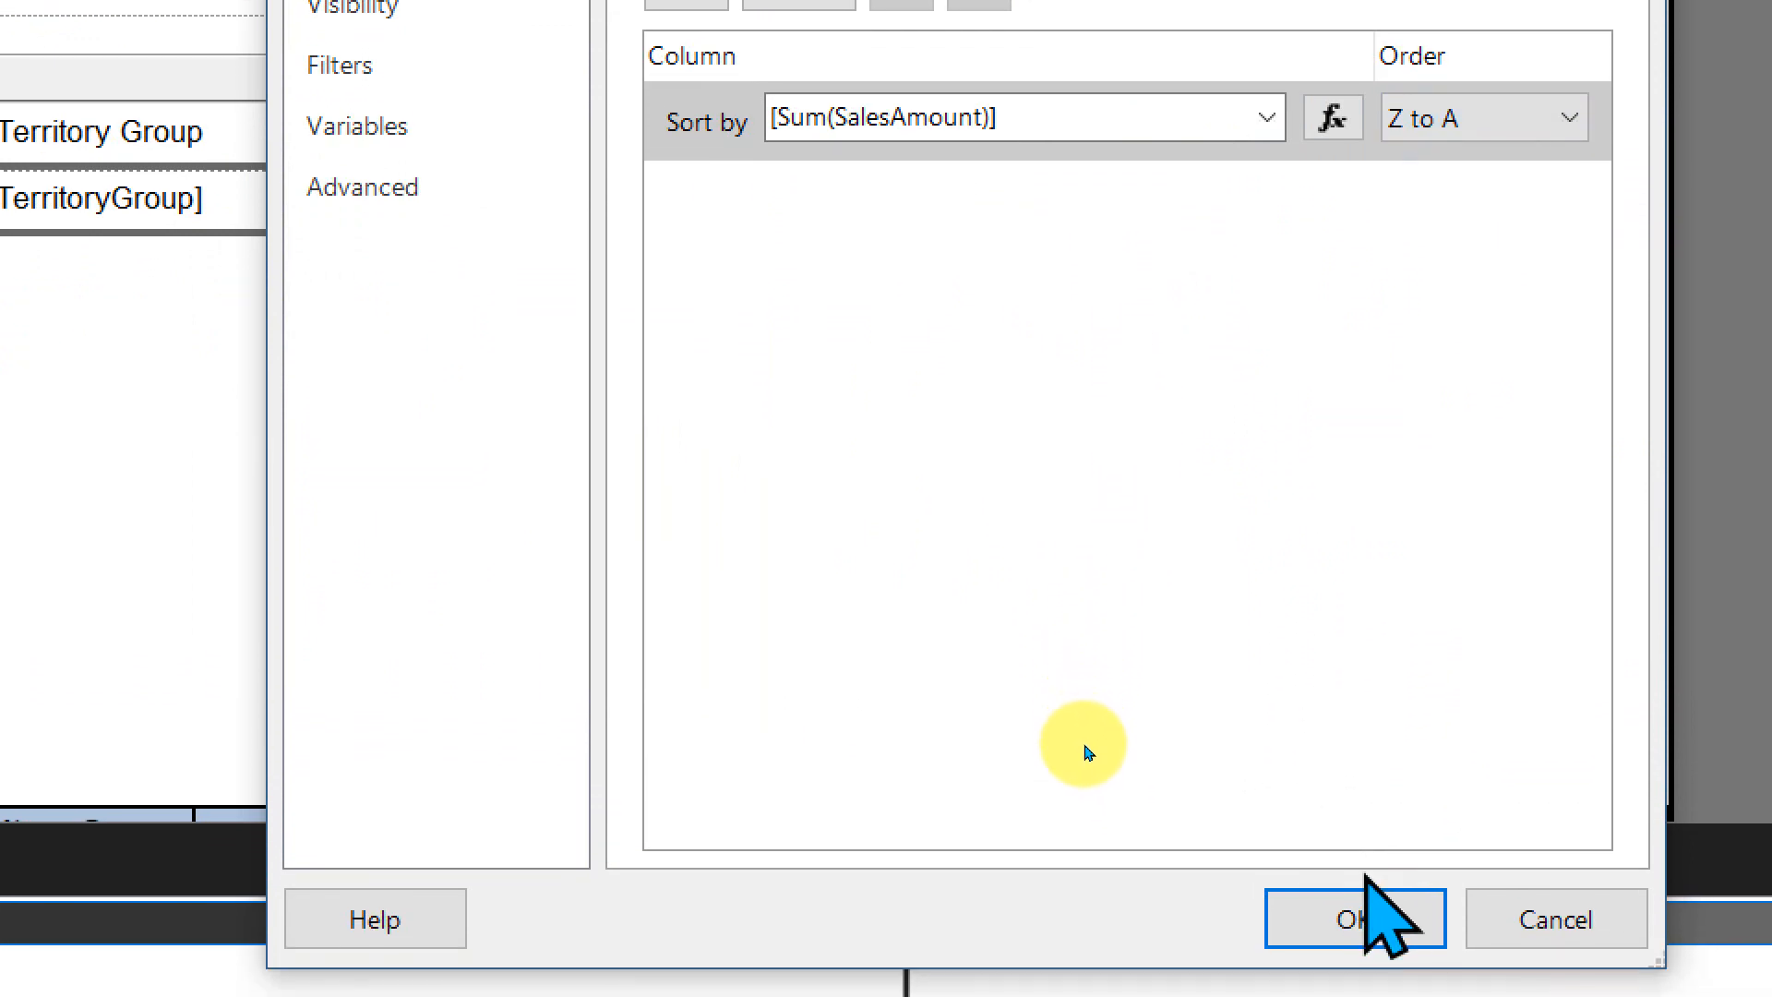
pyautogui.click(1353, 917)
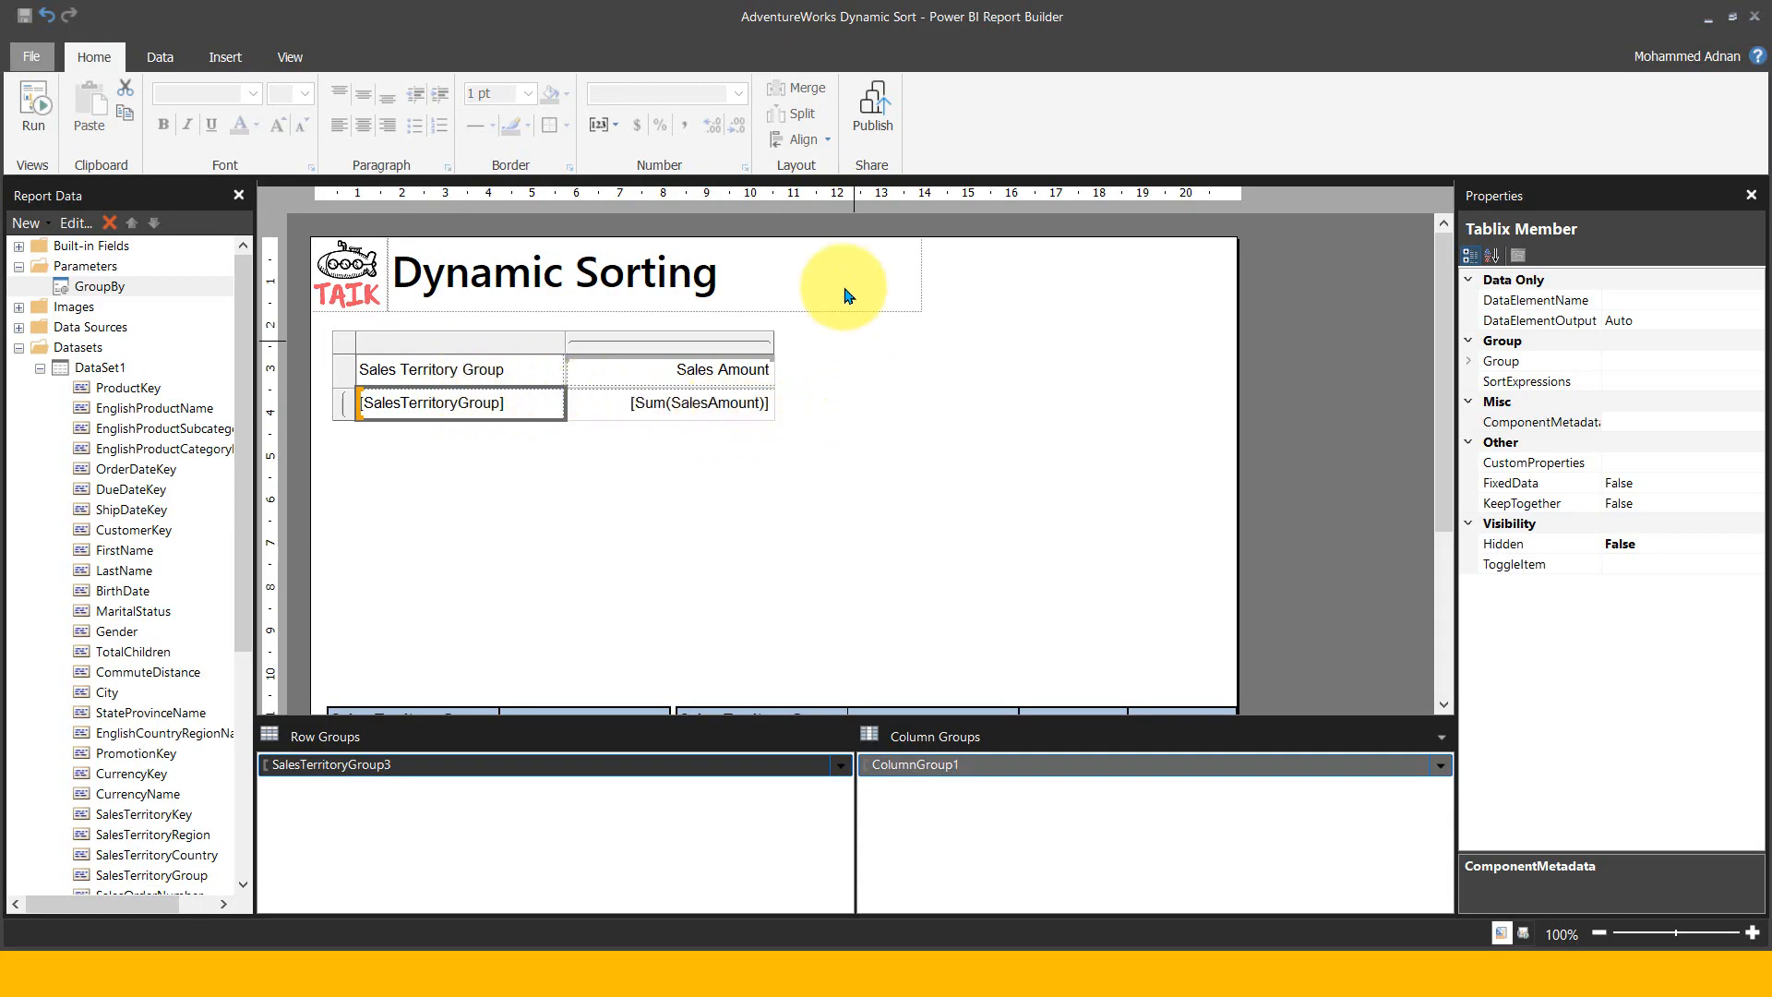
# Republish the report, replacing AdventureWorks Dynamic Sort in the Sales workspace
pyautogui.click(871, 103)
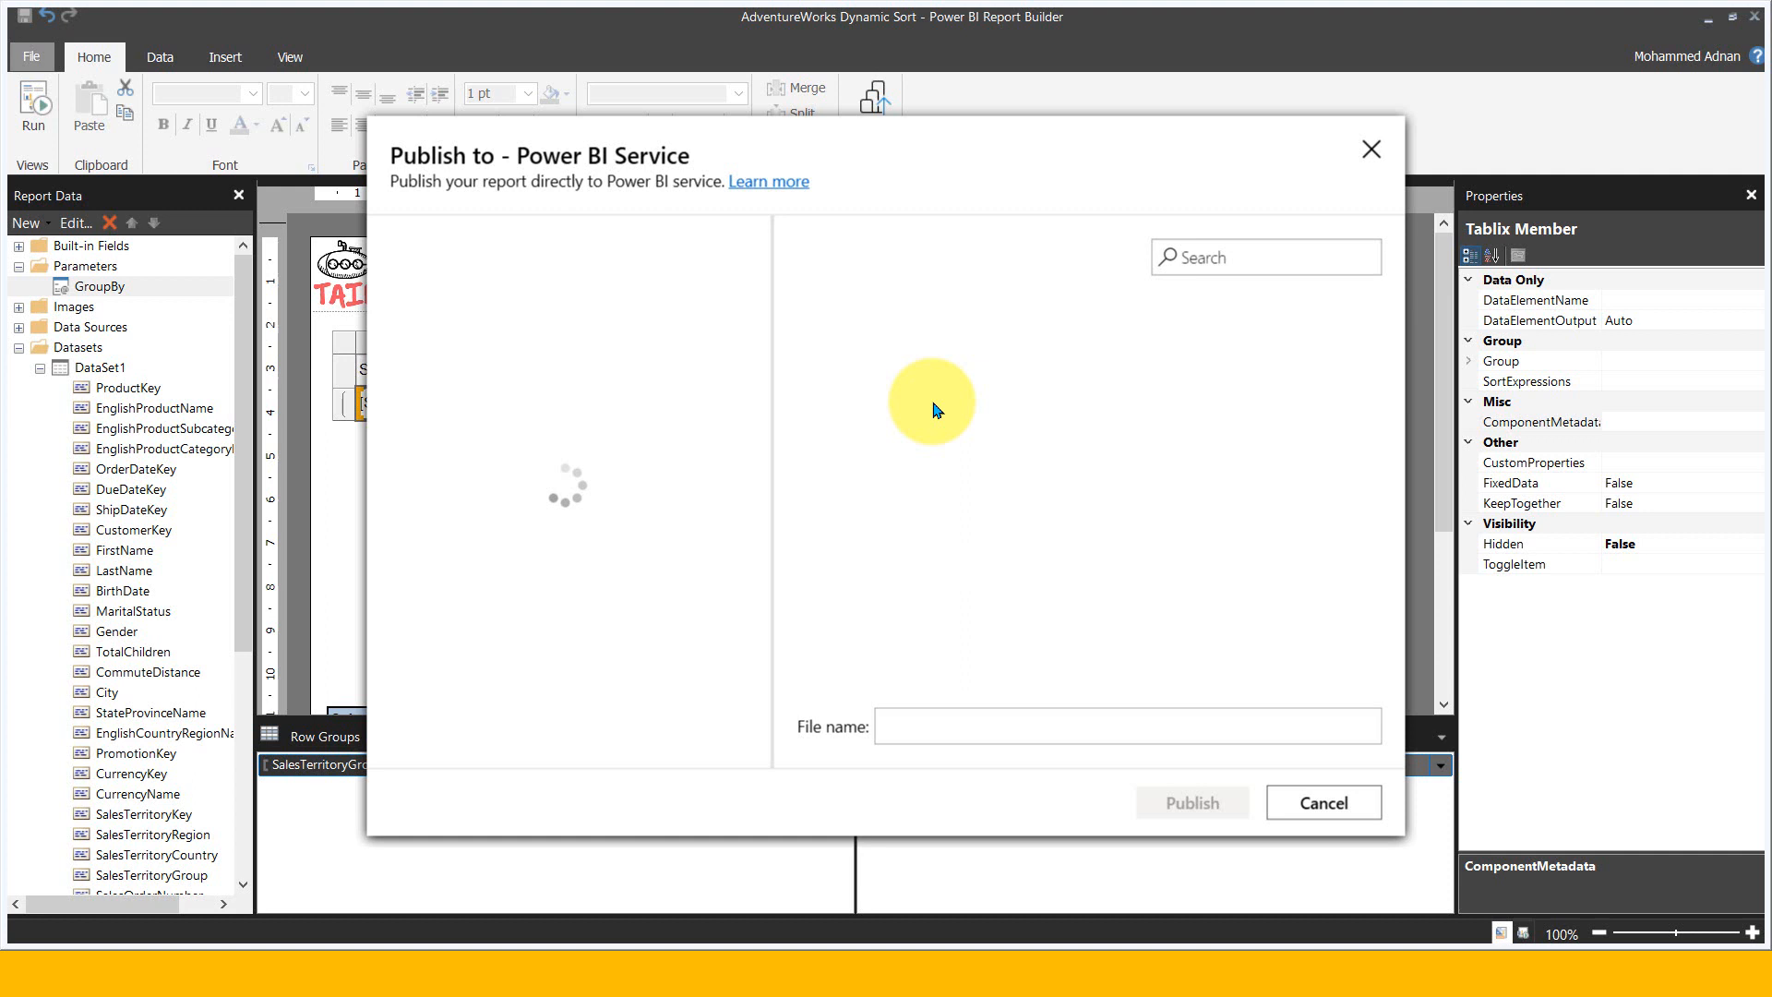
pyautogui.moveTo(608, 463)
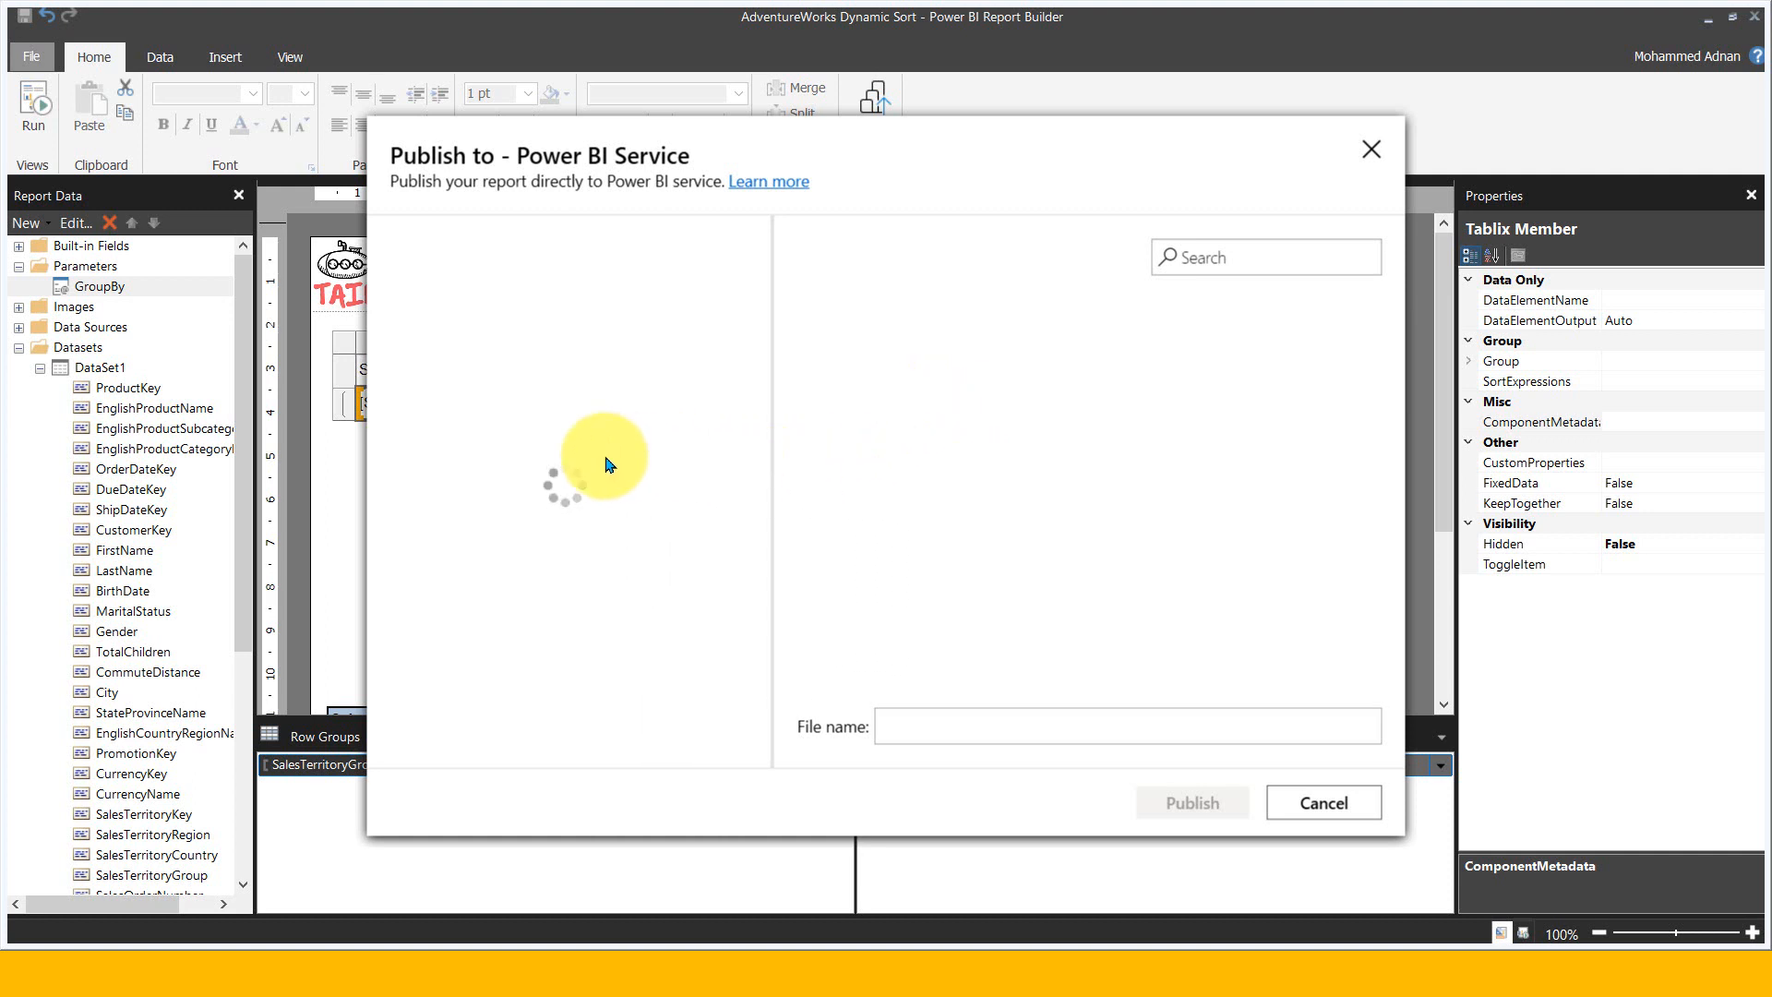
pyautogui.moveTo(740, 445)
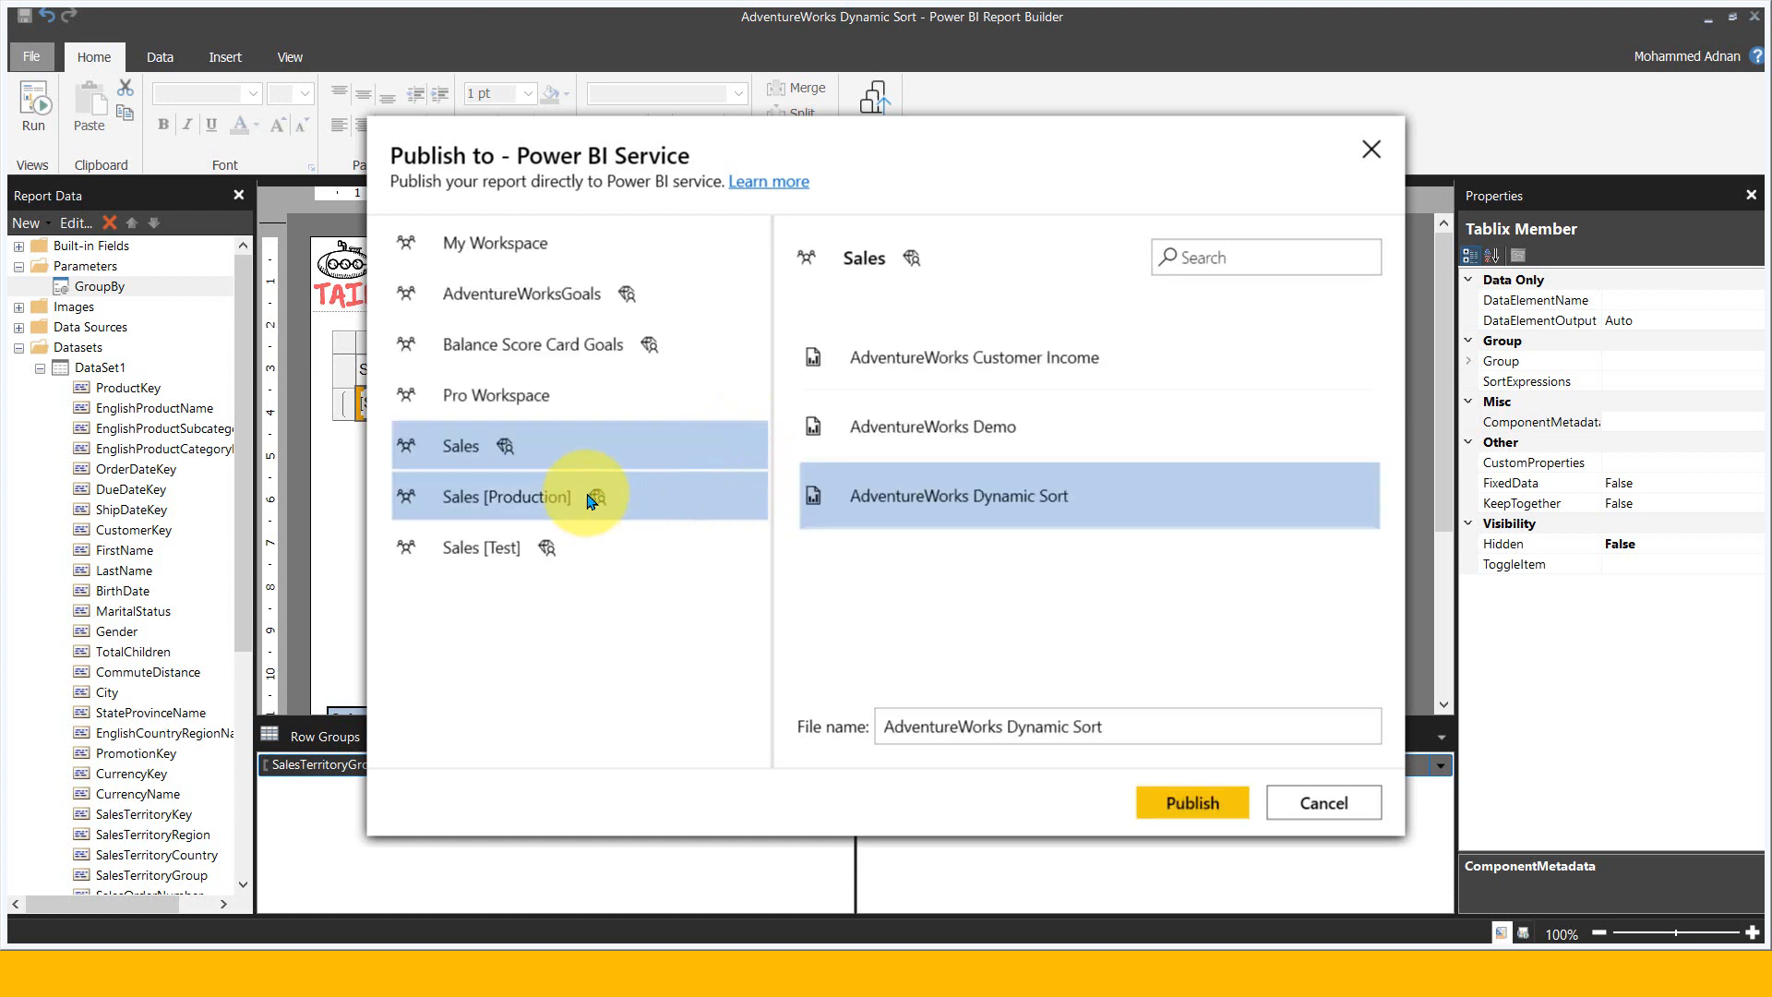
pyautogui.moveTo(1170, 707)
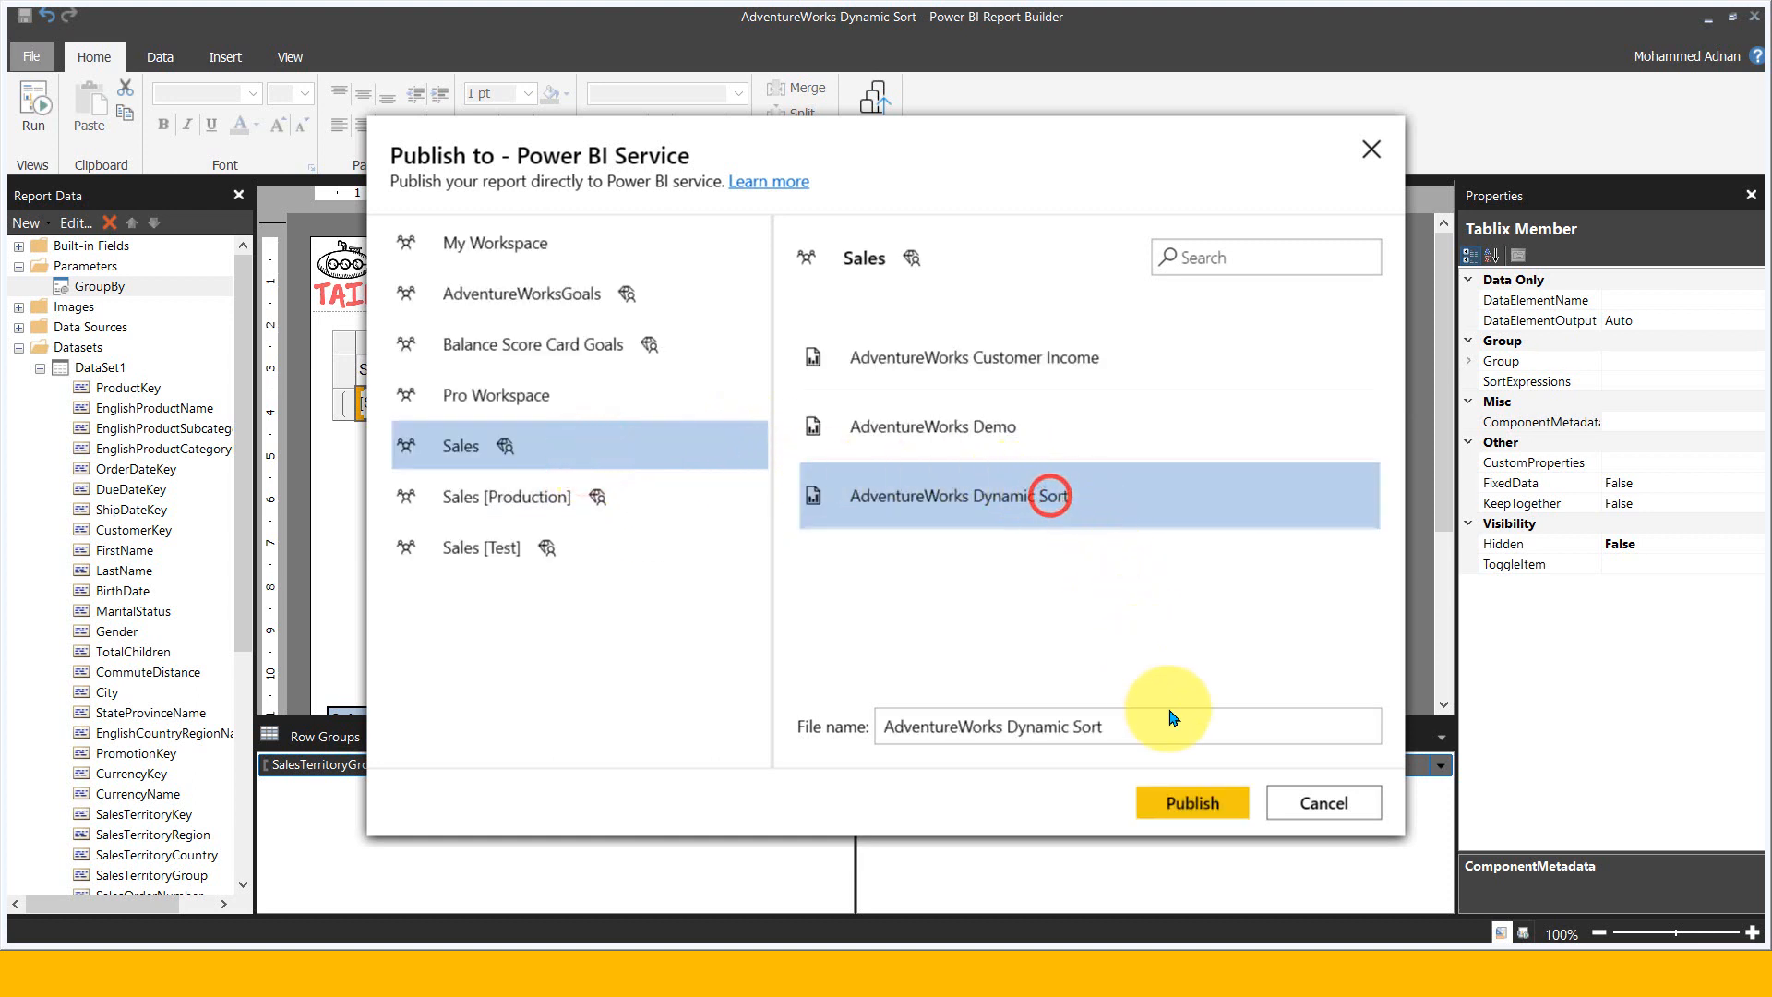
pyautogui.click(1191, 803)
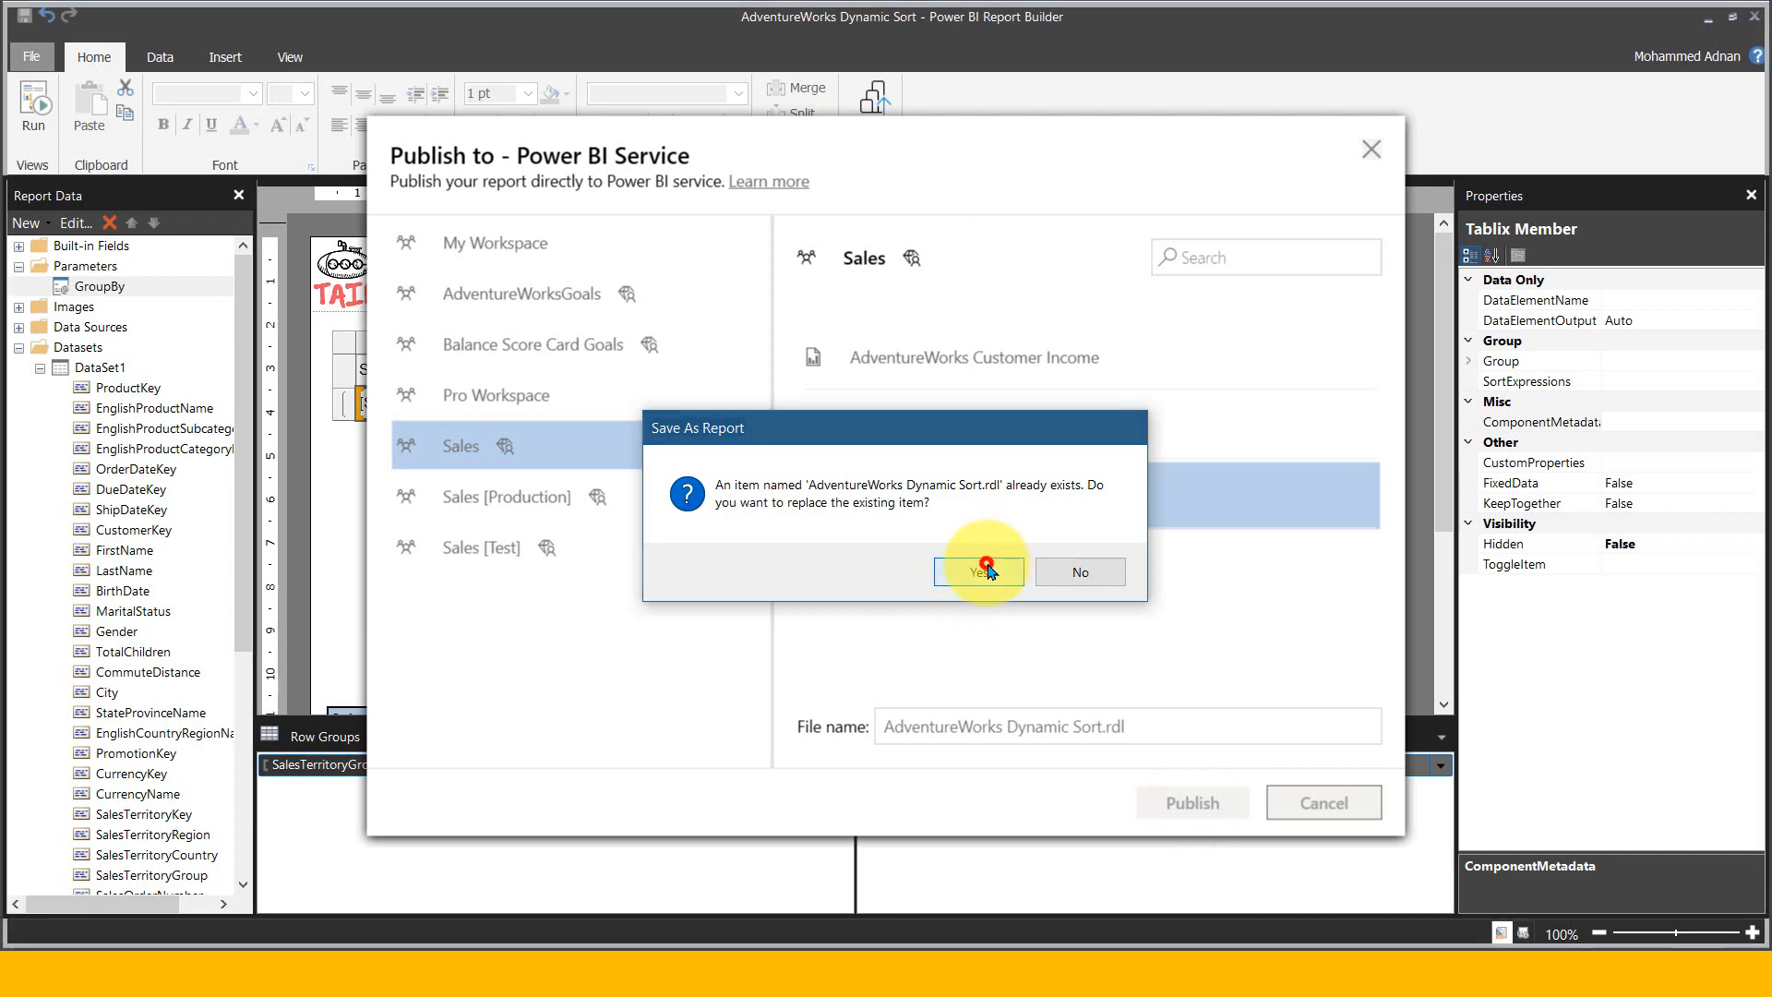
pyautogui.click(975, 571)
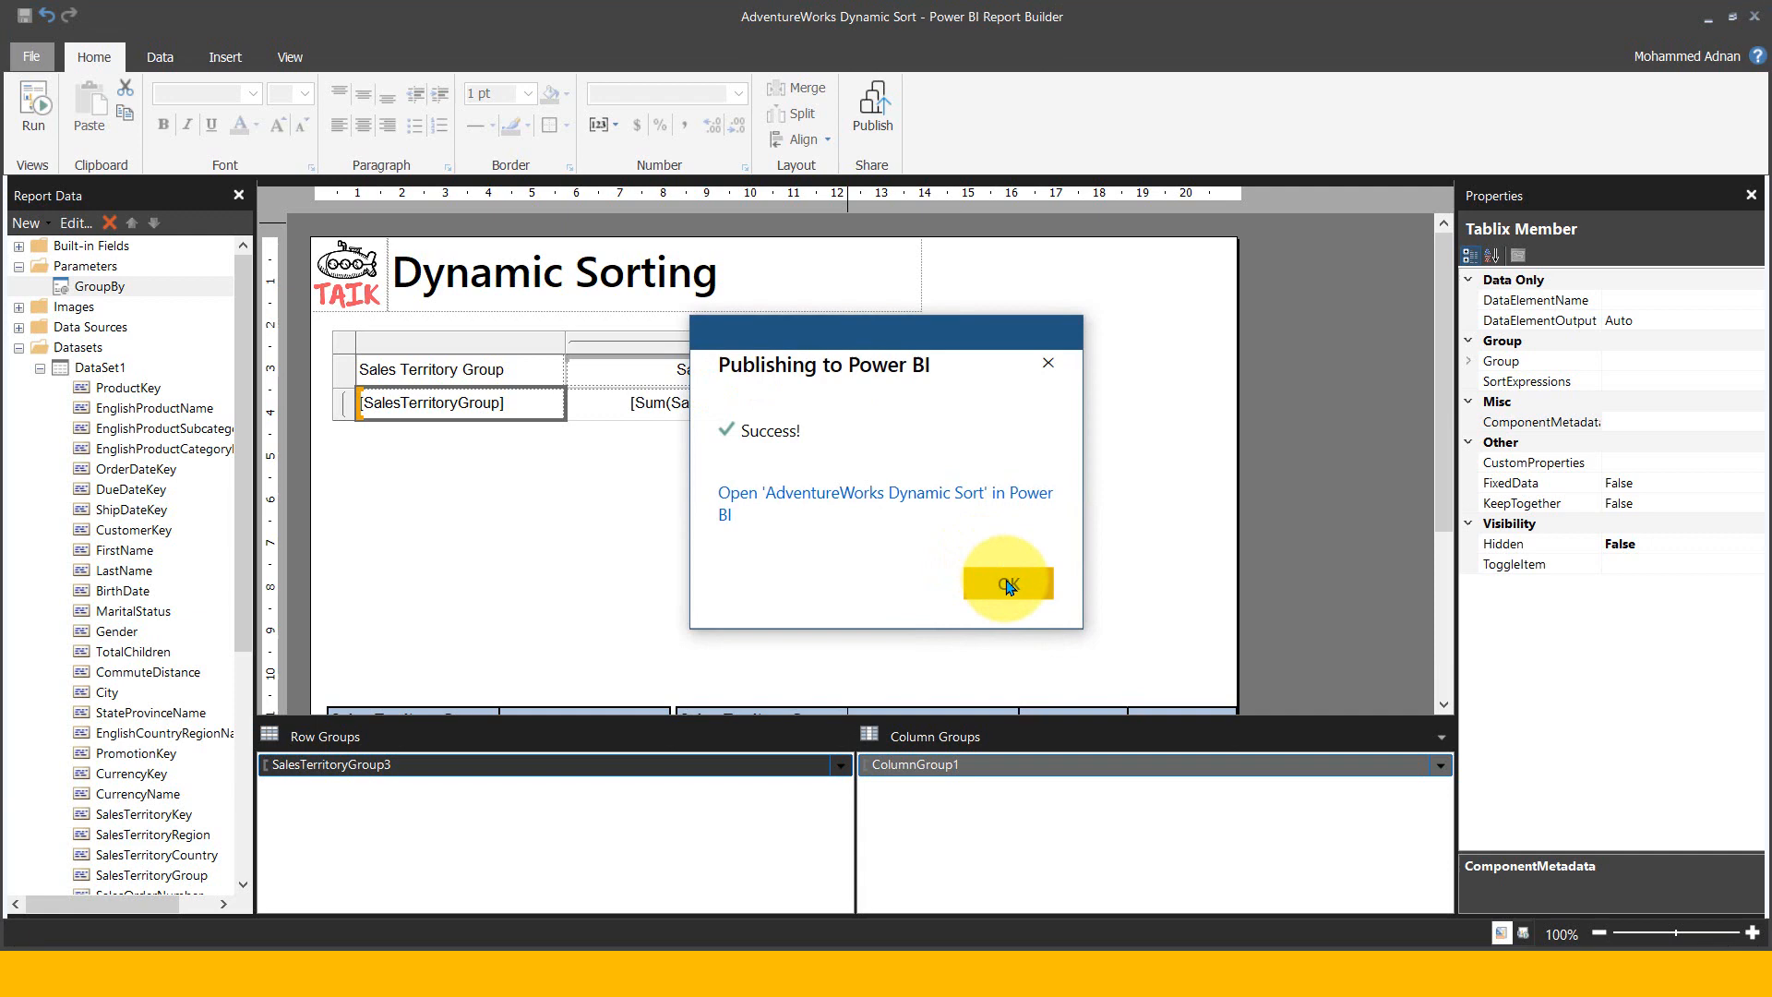
pyautogui.click(1006, 581)
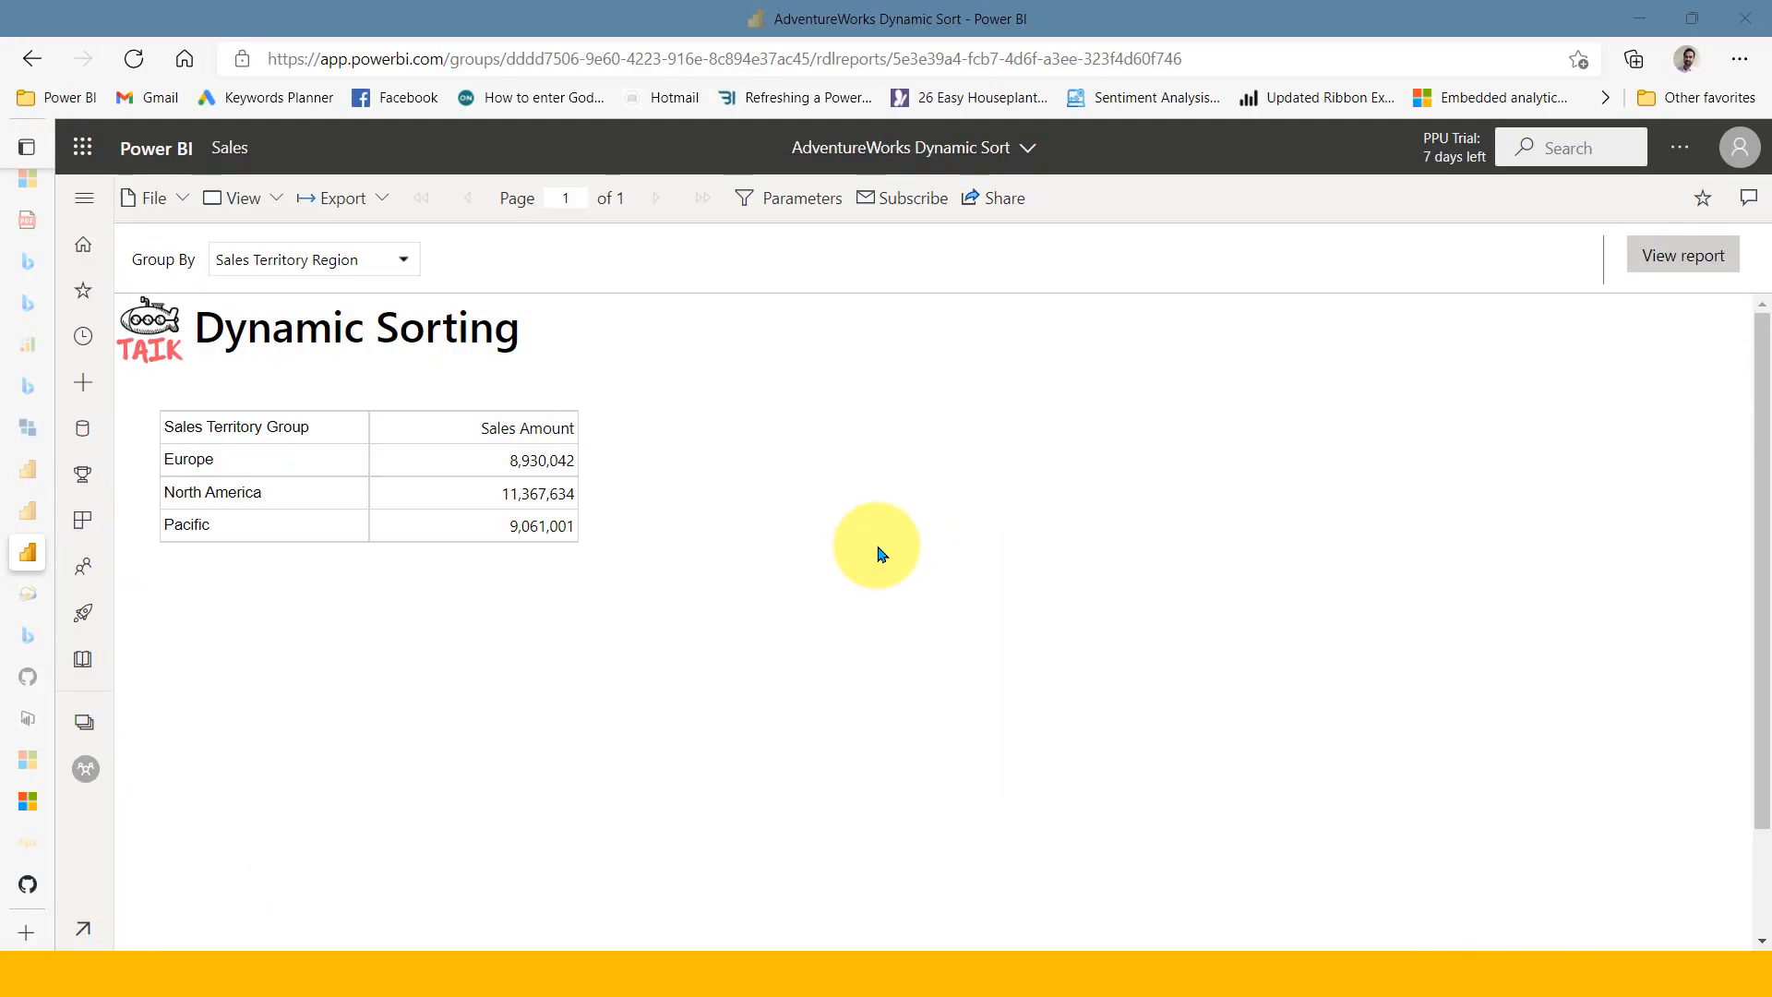
pyautogui.moveTo(508, 750)
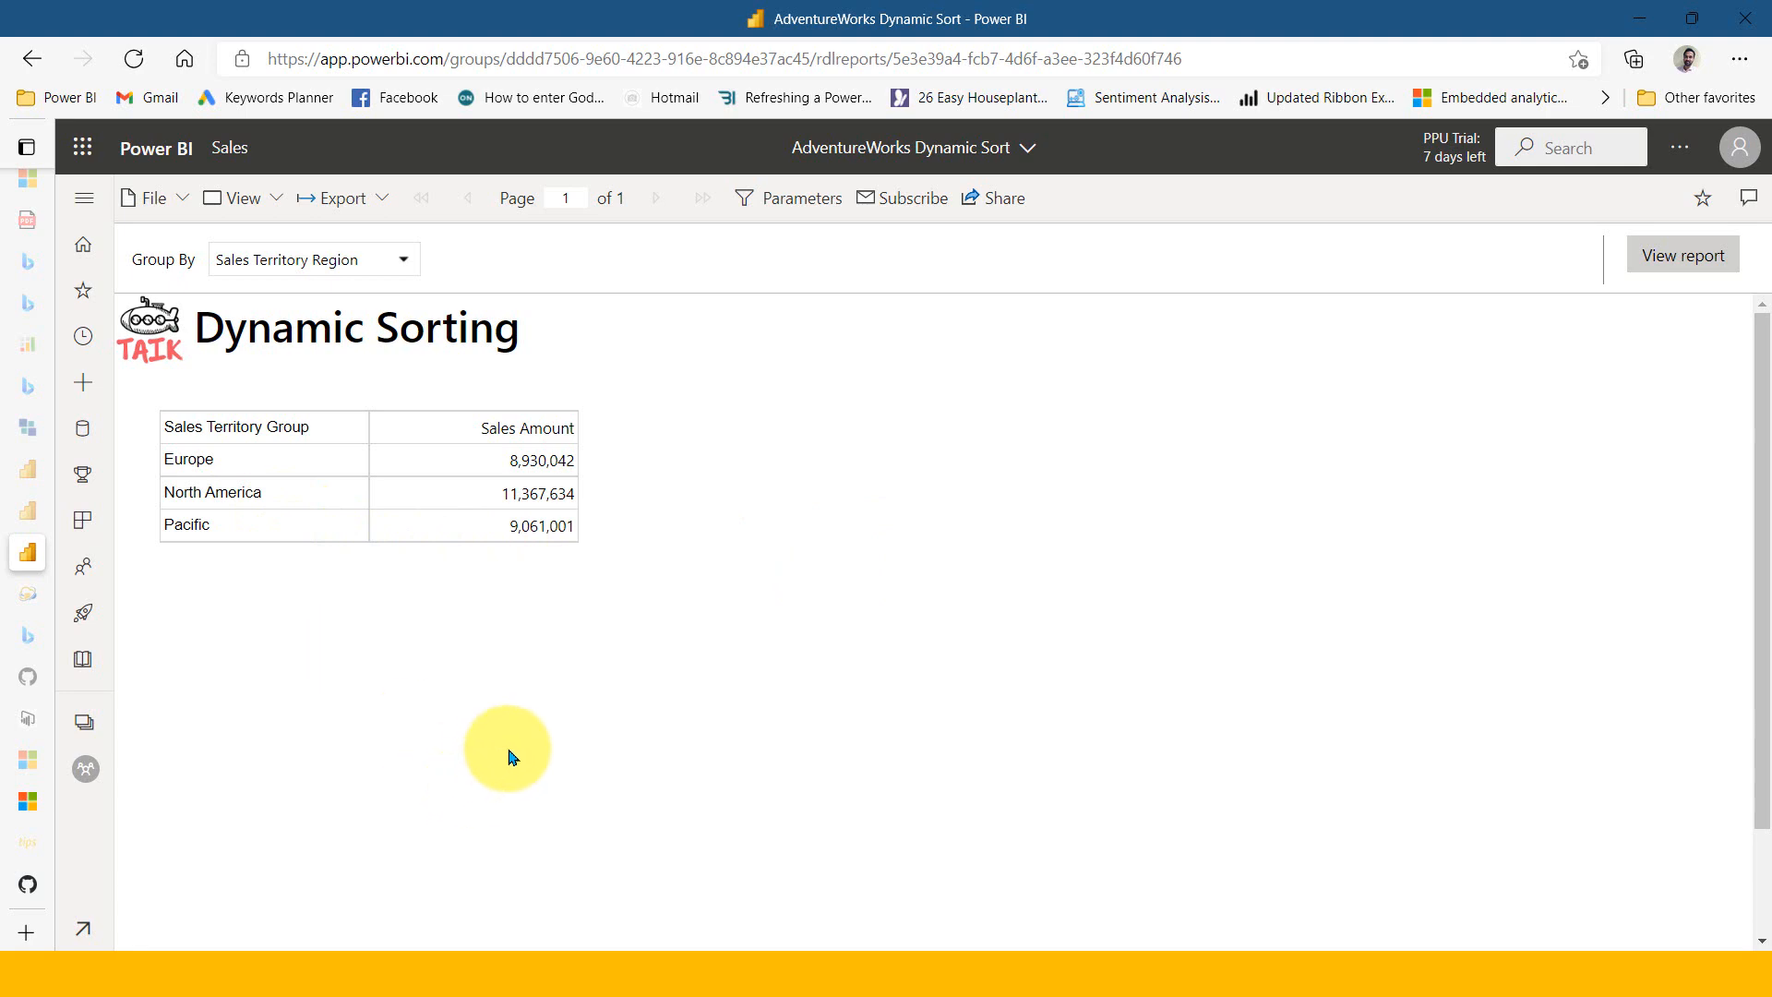
pyautogui.moveTo(613, 870)
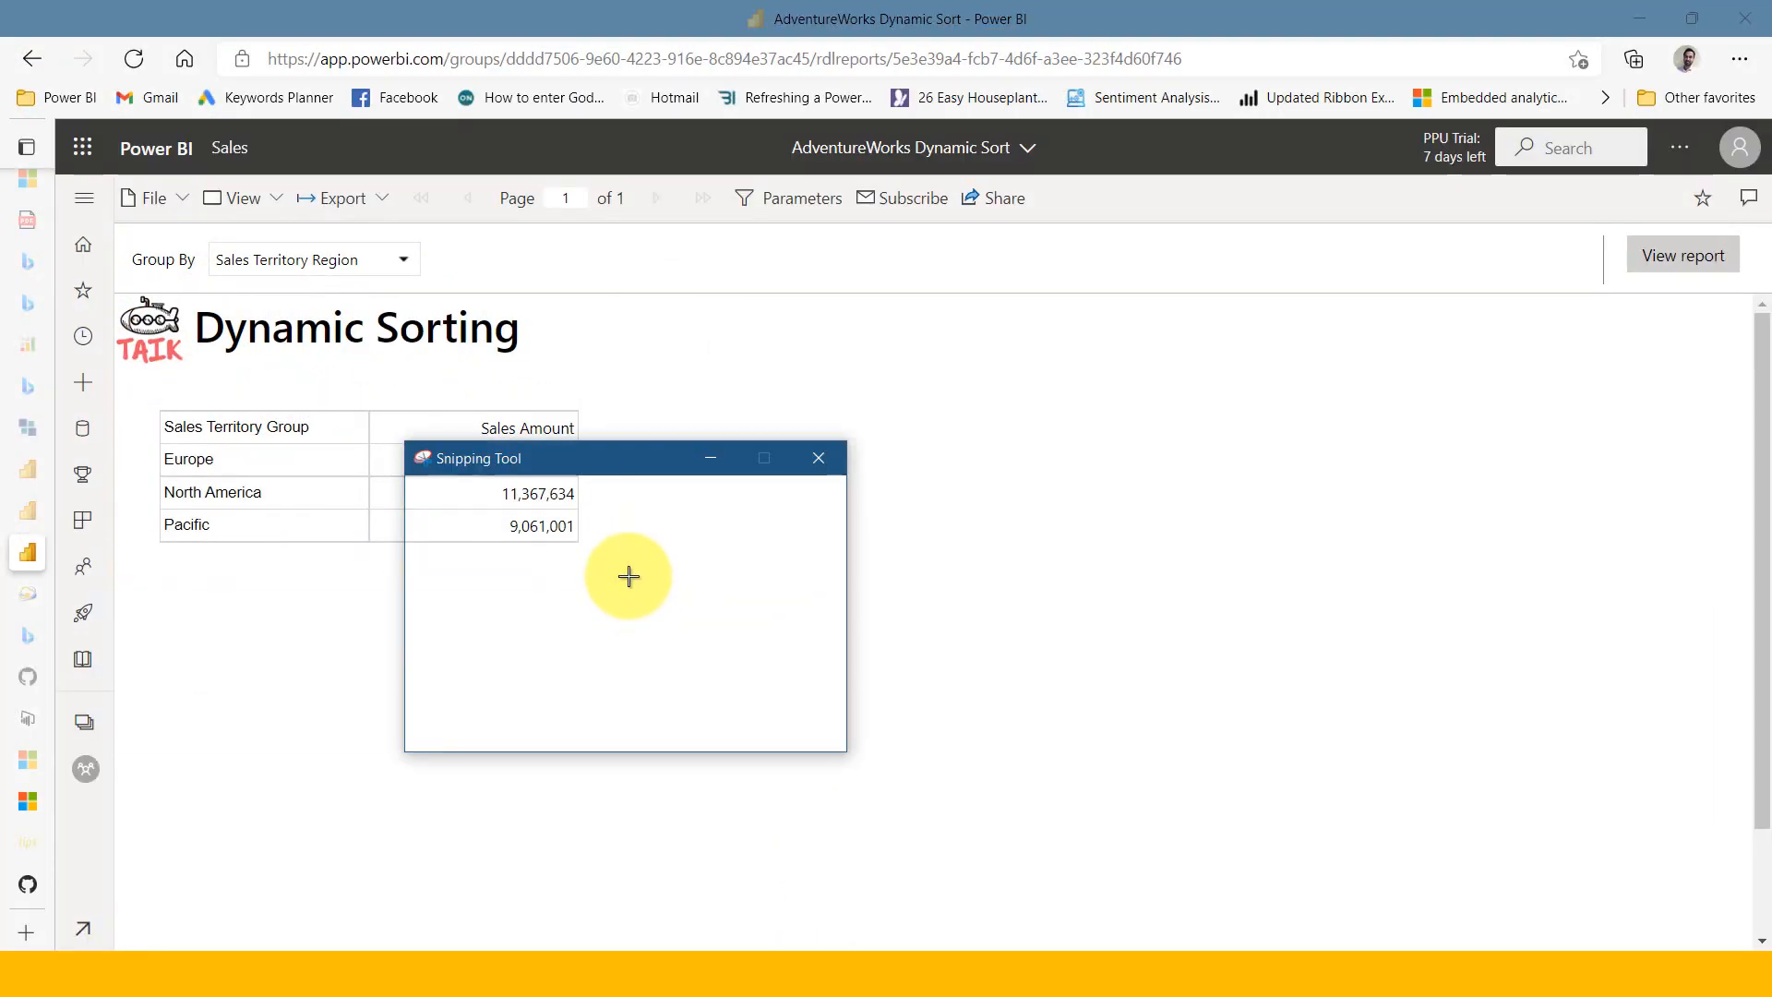
# Refresh the report in Power BI Service to see territories sorted by sales descending
pyautogui.click(818, 458)
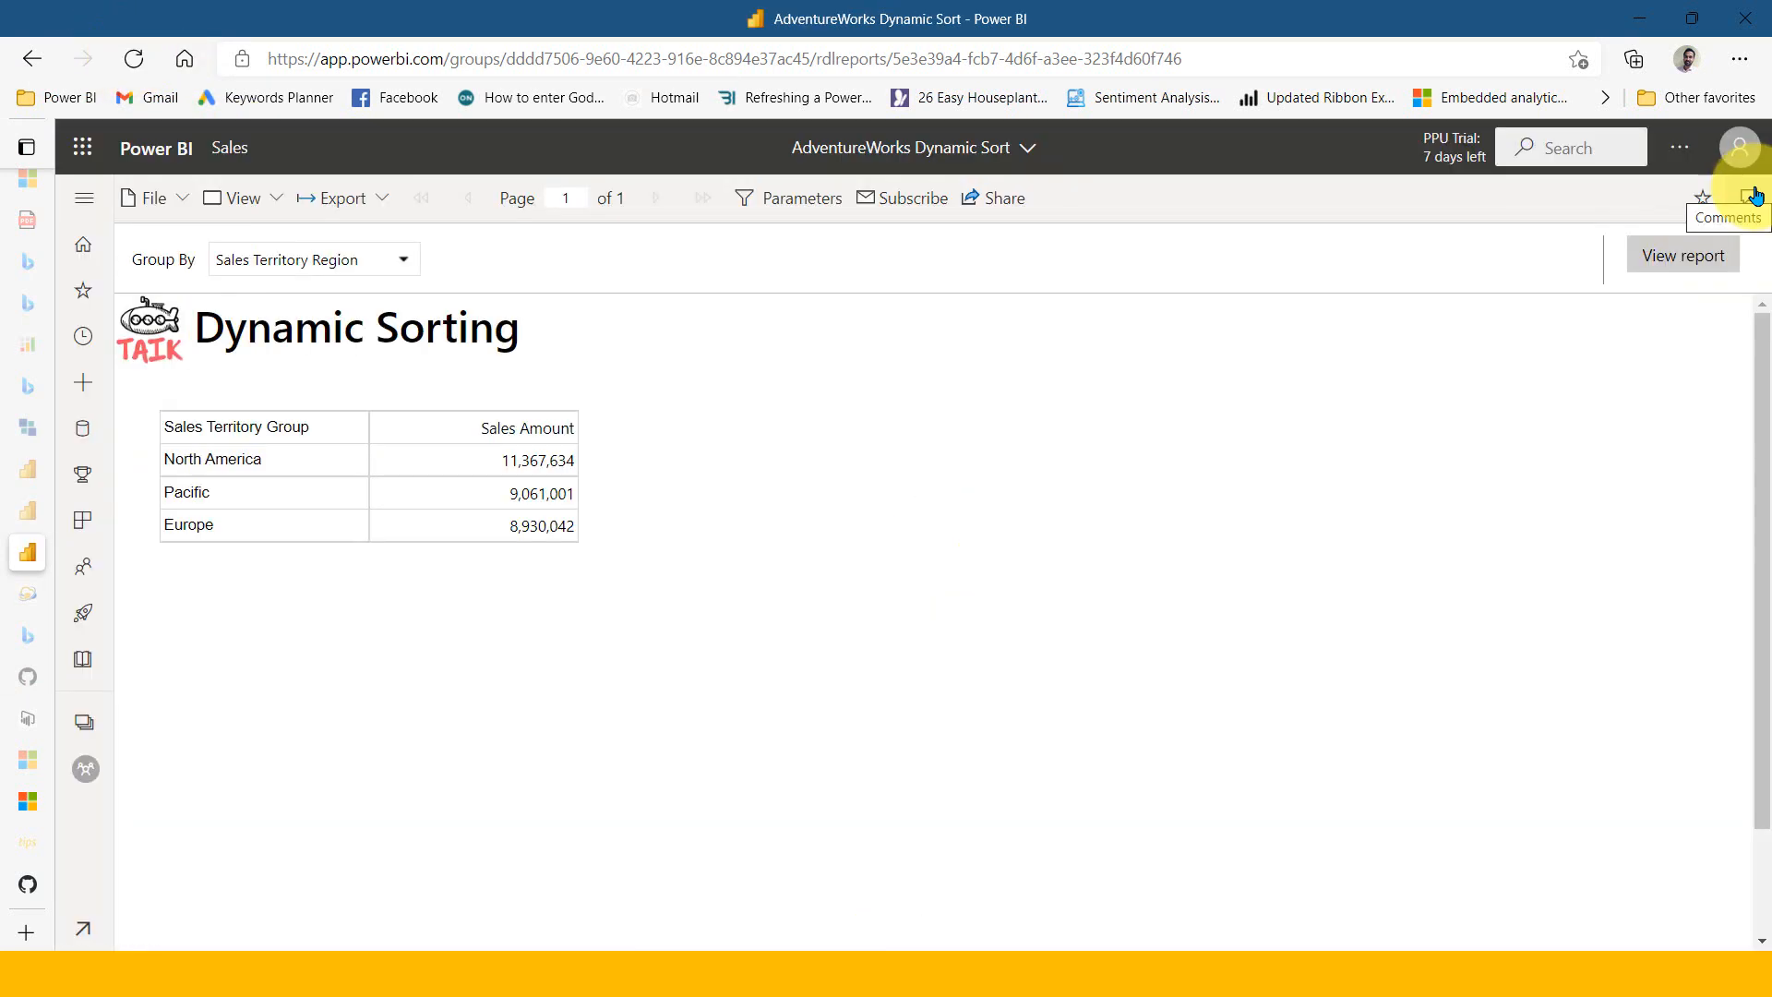
pyautogui.moveTo(1561, 240)
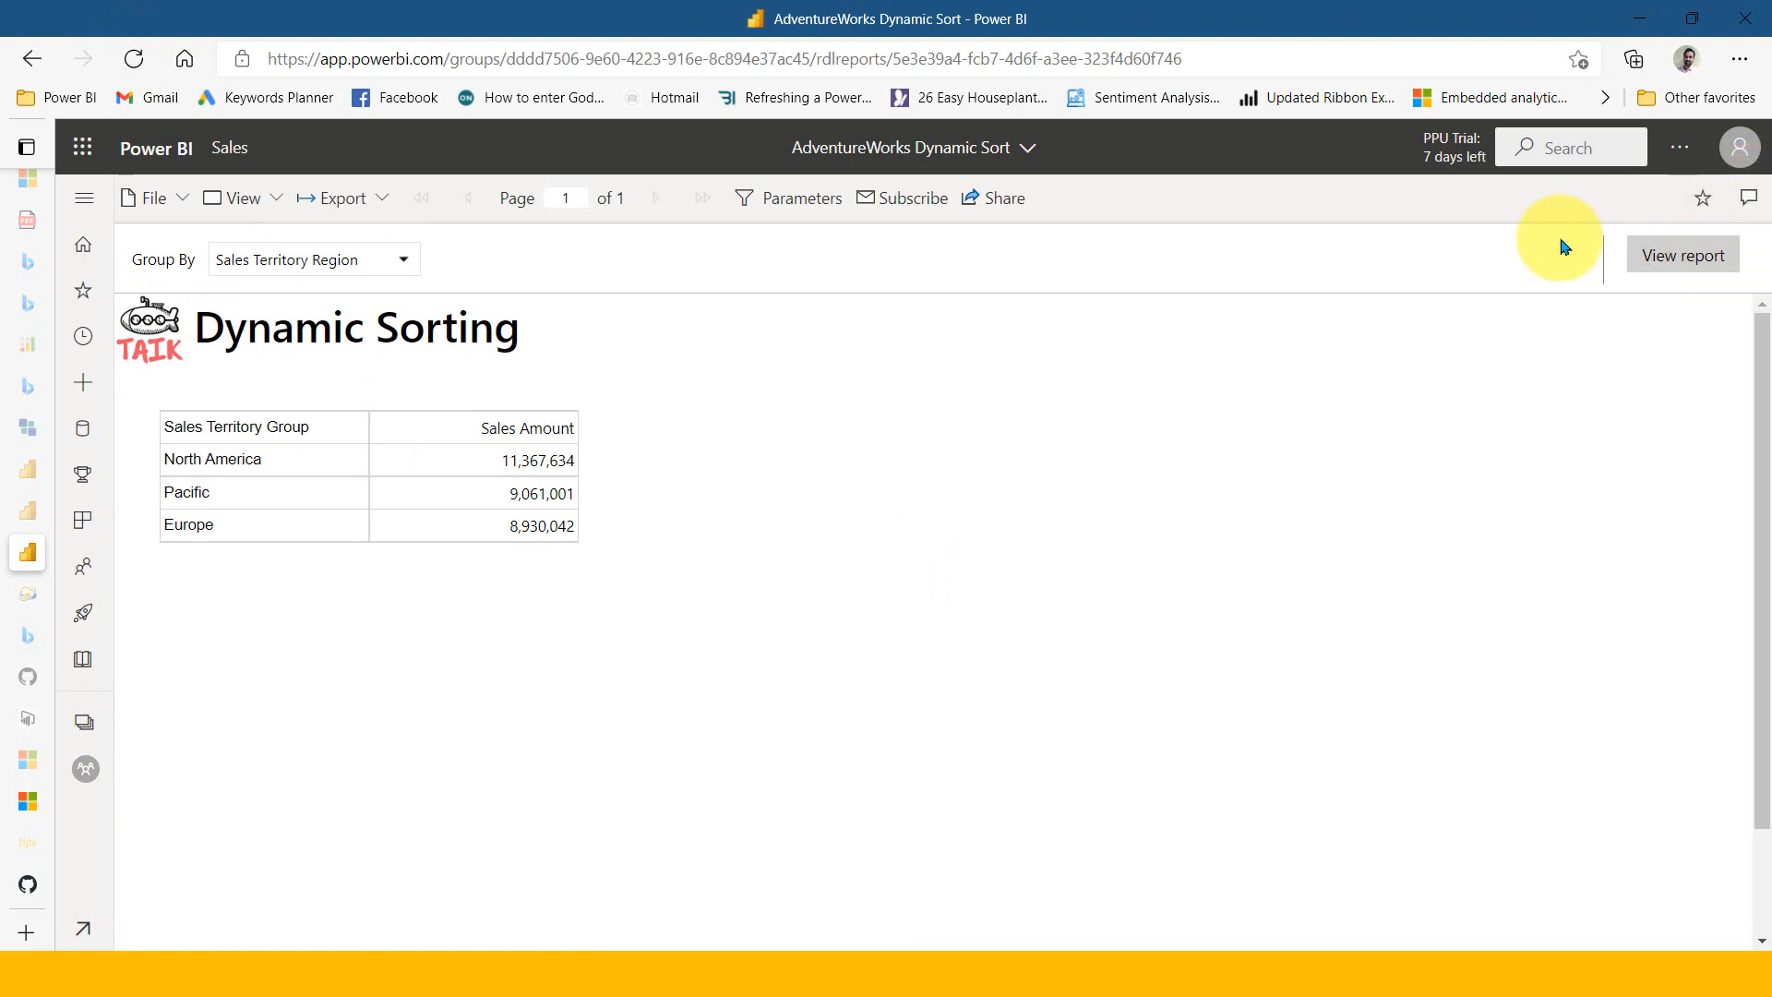
pyautogui.moveTo(698, 542)
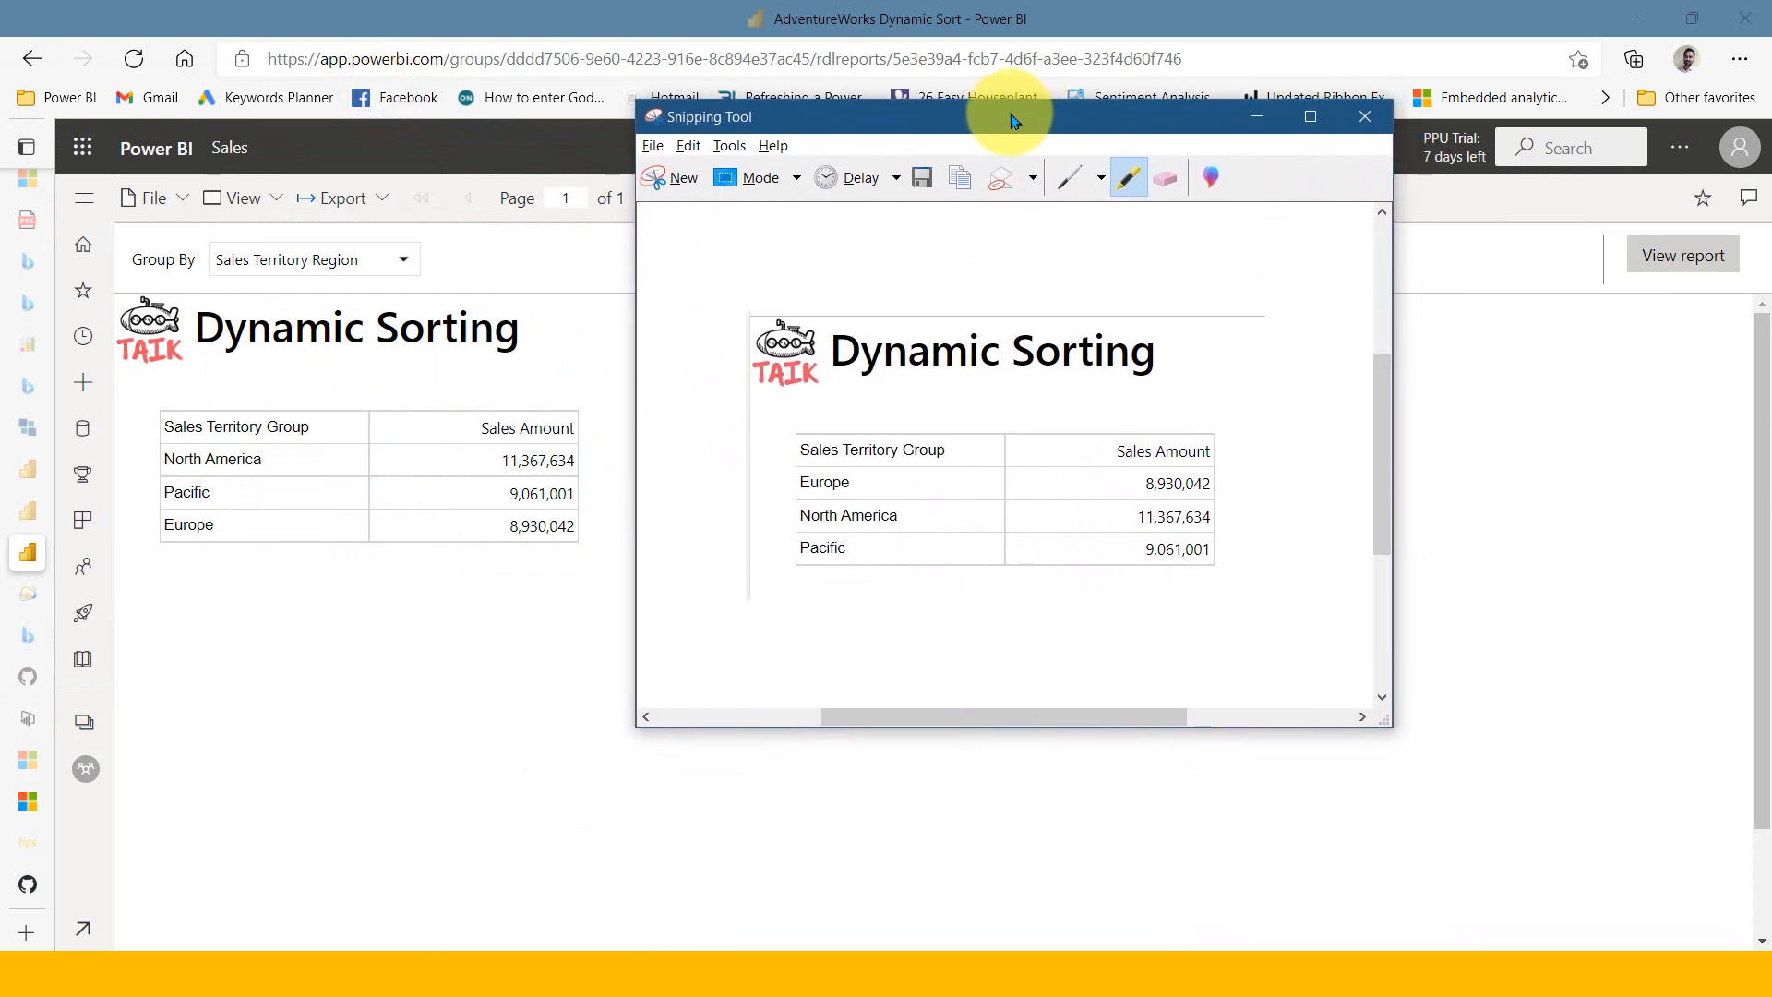
pyautogui.moveTo(724, 493)
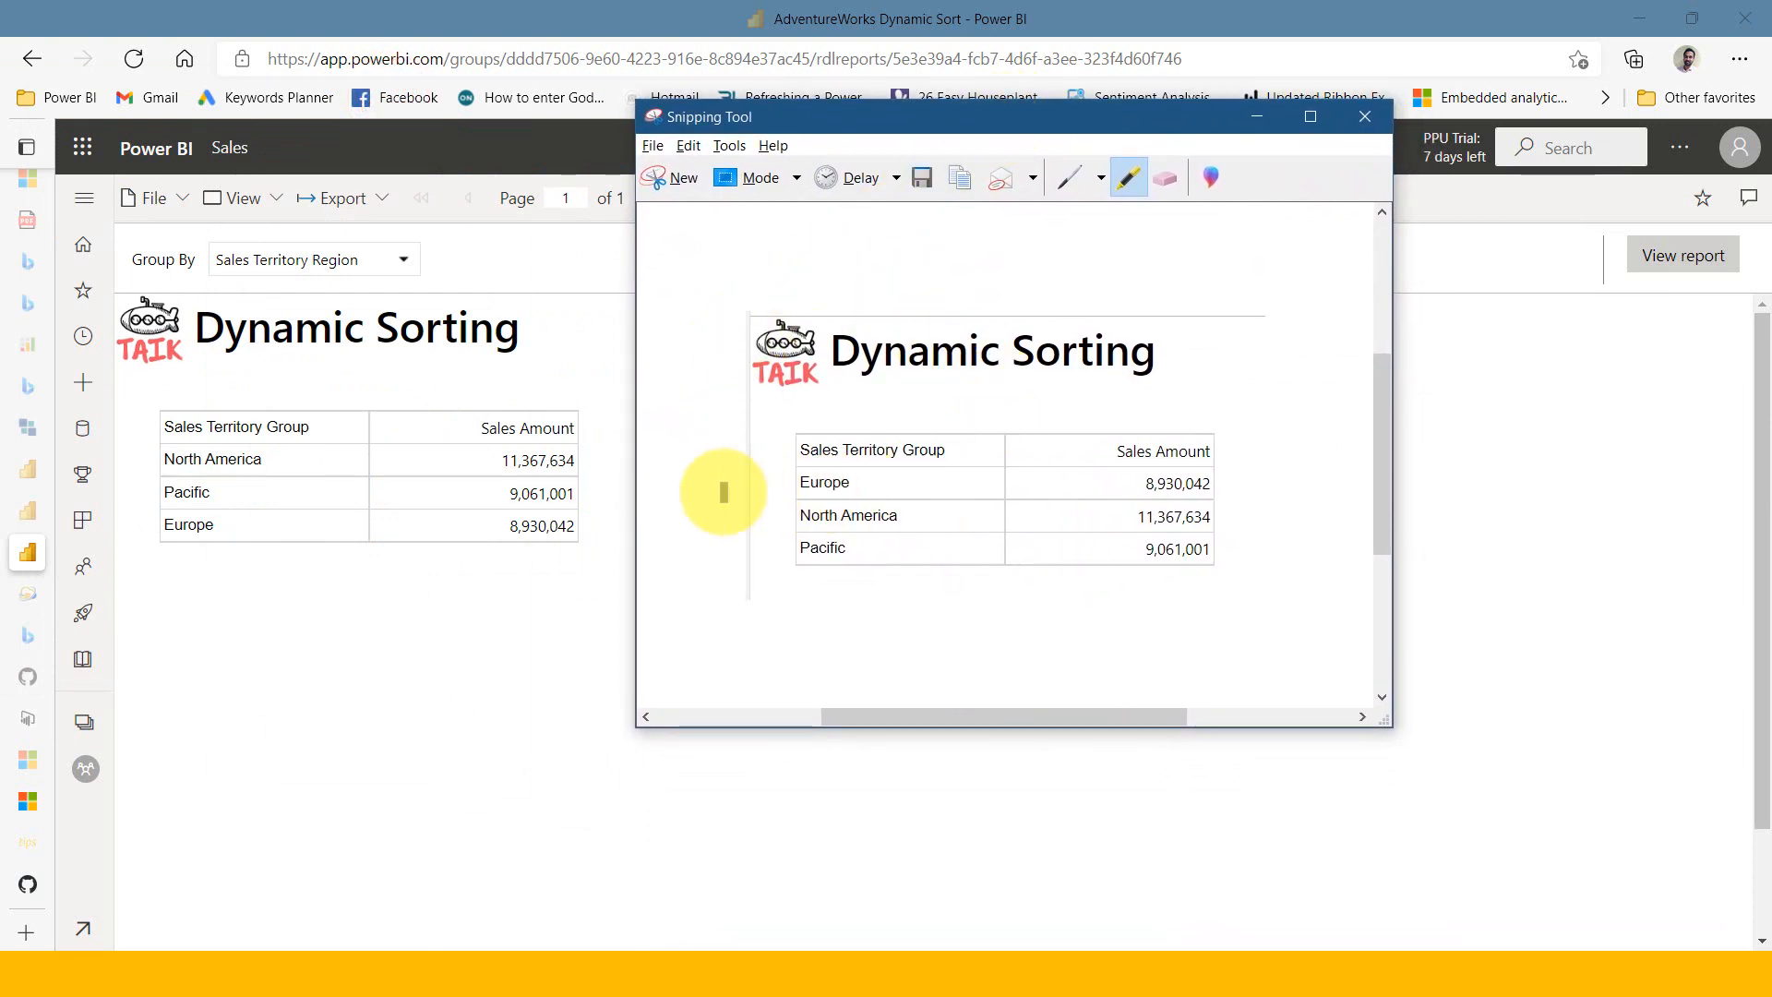
pyautogui.moveTo(228, 450)
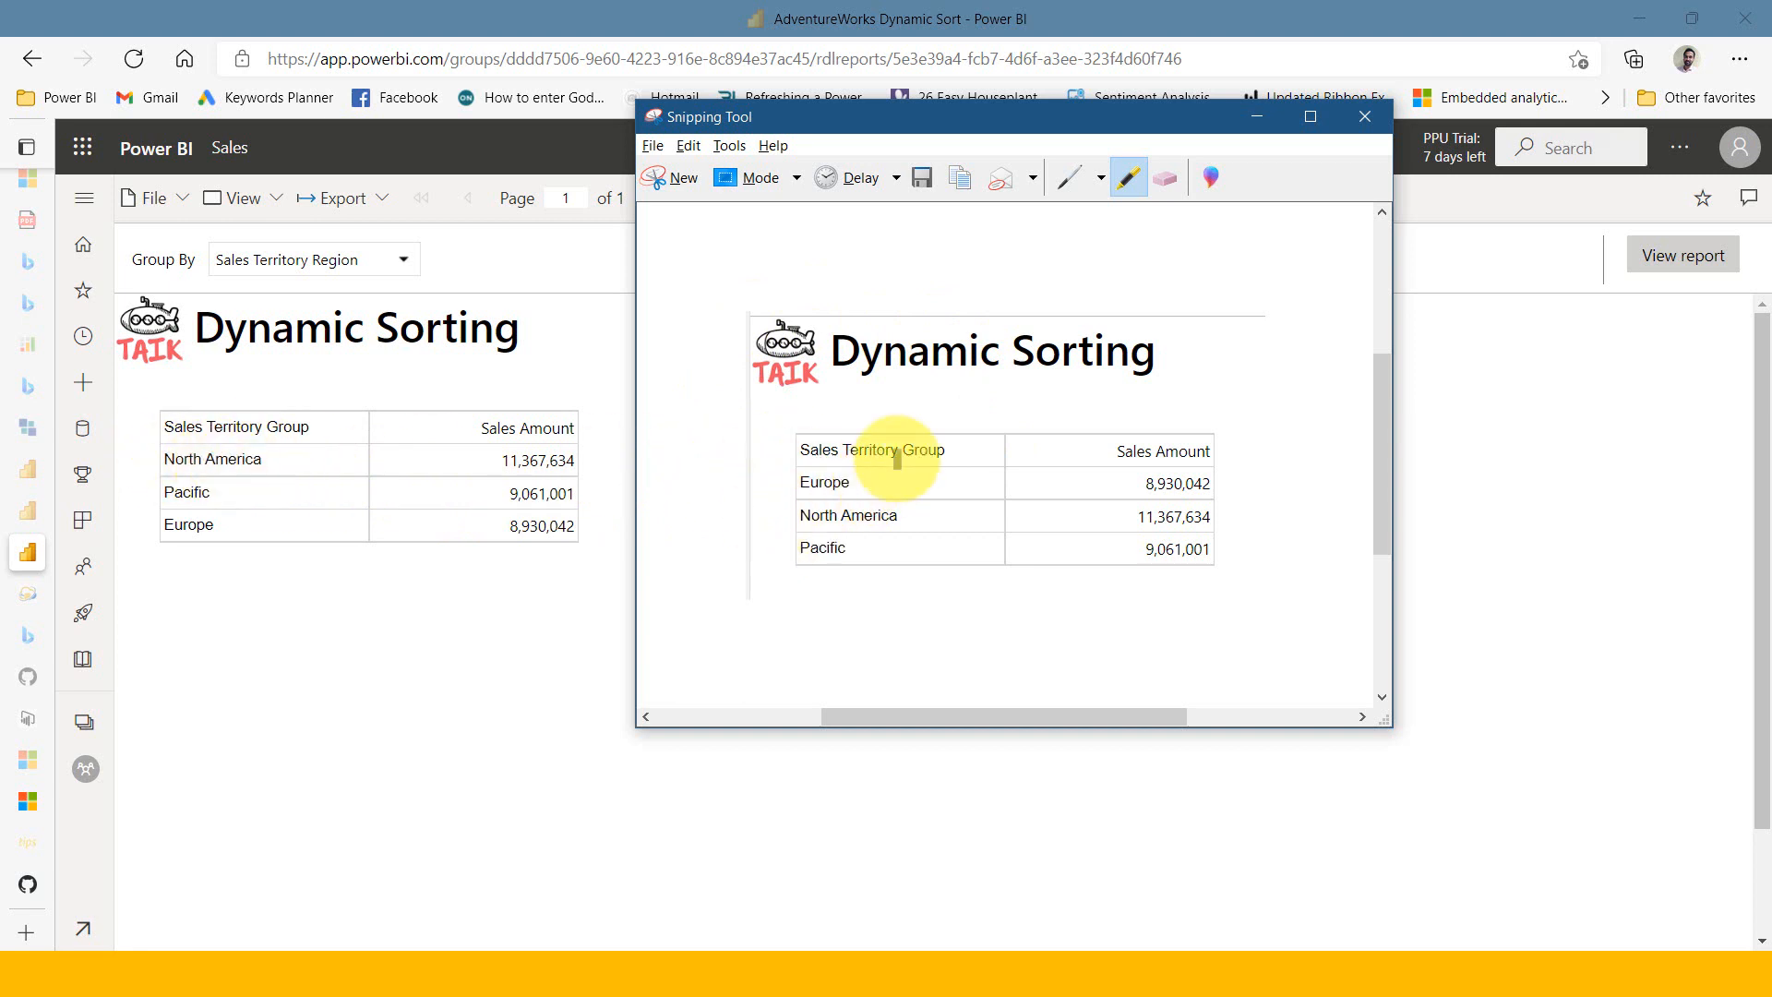
pyautogui.moveTo(899, 379)
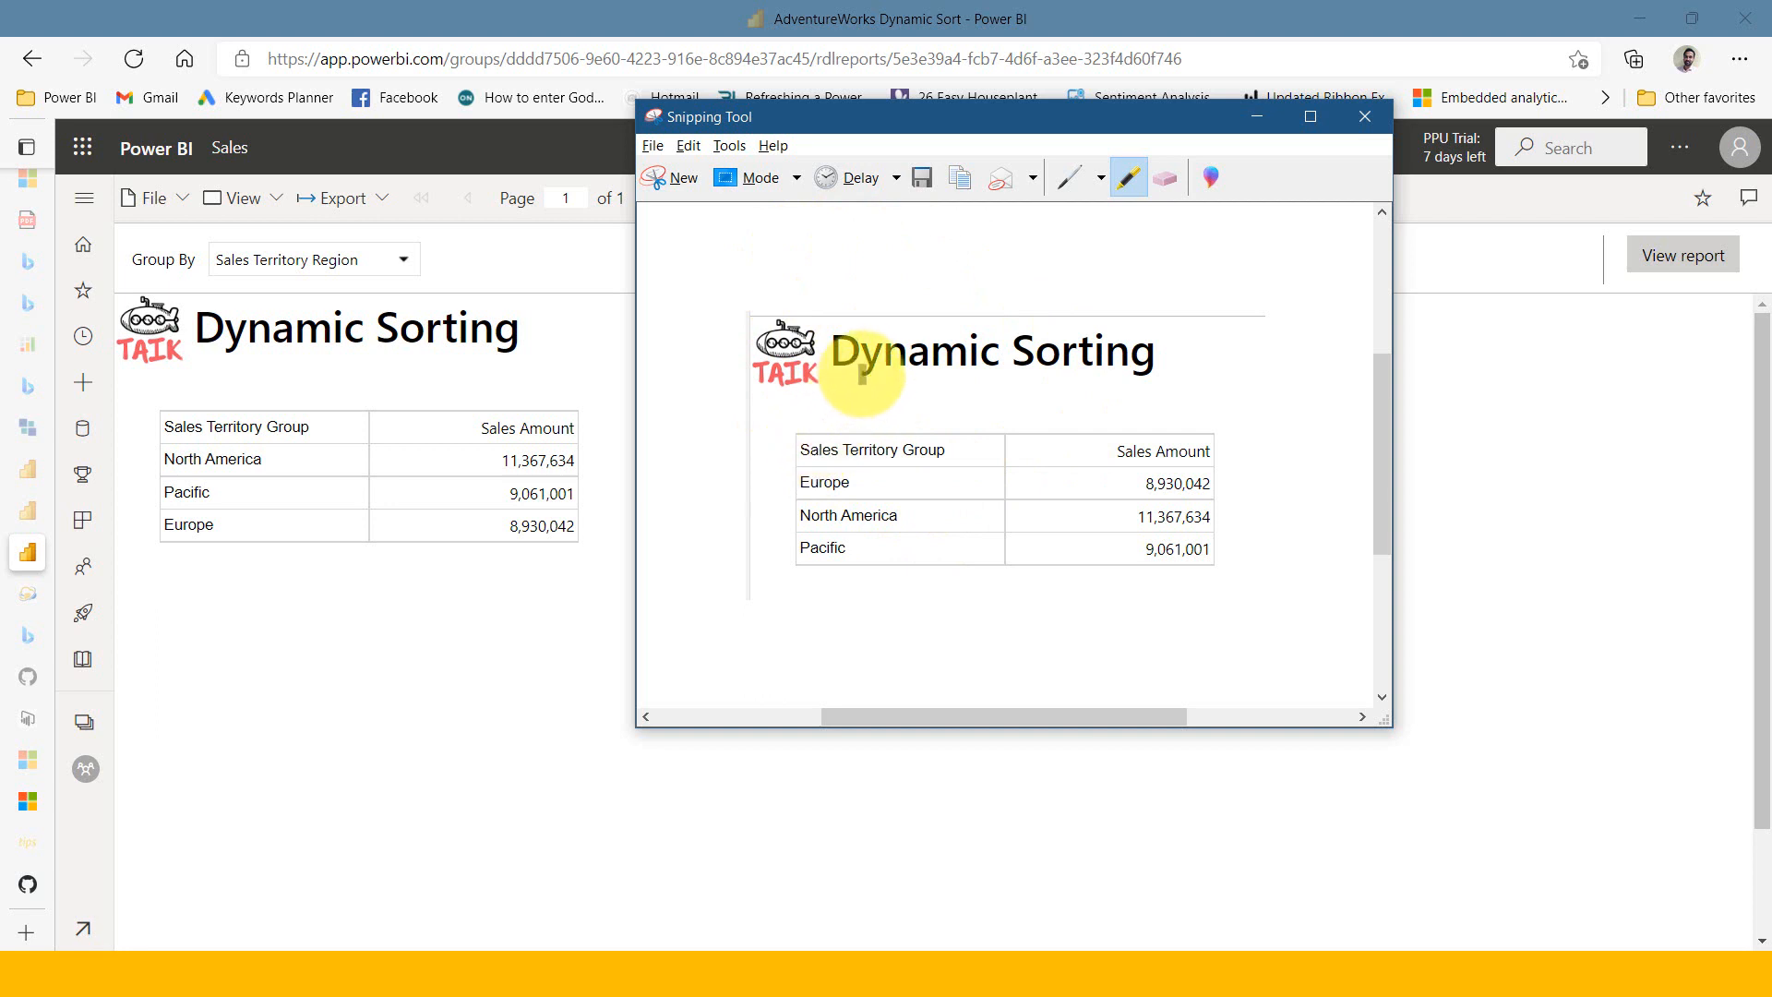
pyautogui.moveTo(646, 406)
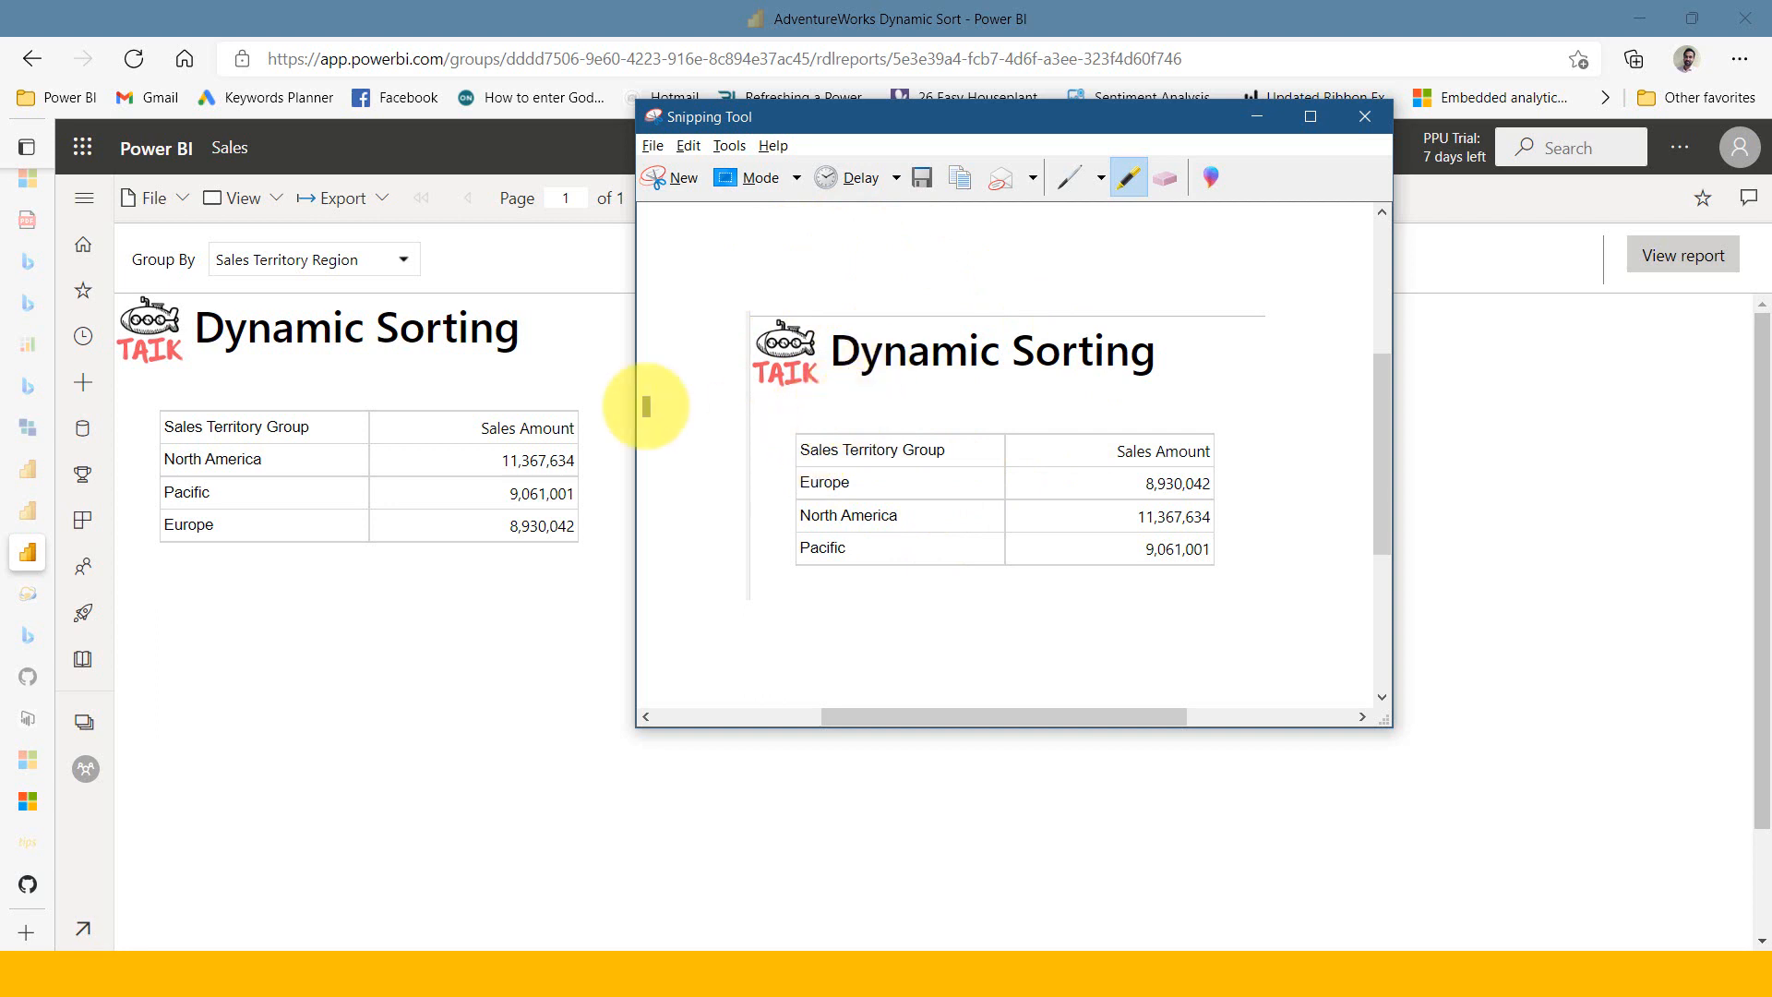
pyautogui.moveTo(1065, 531)
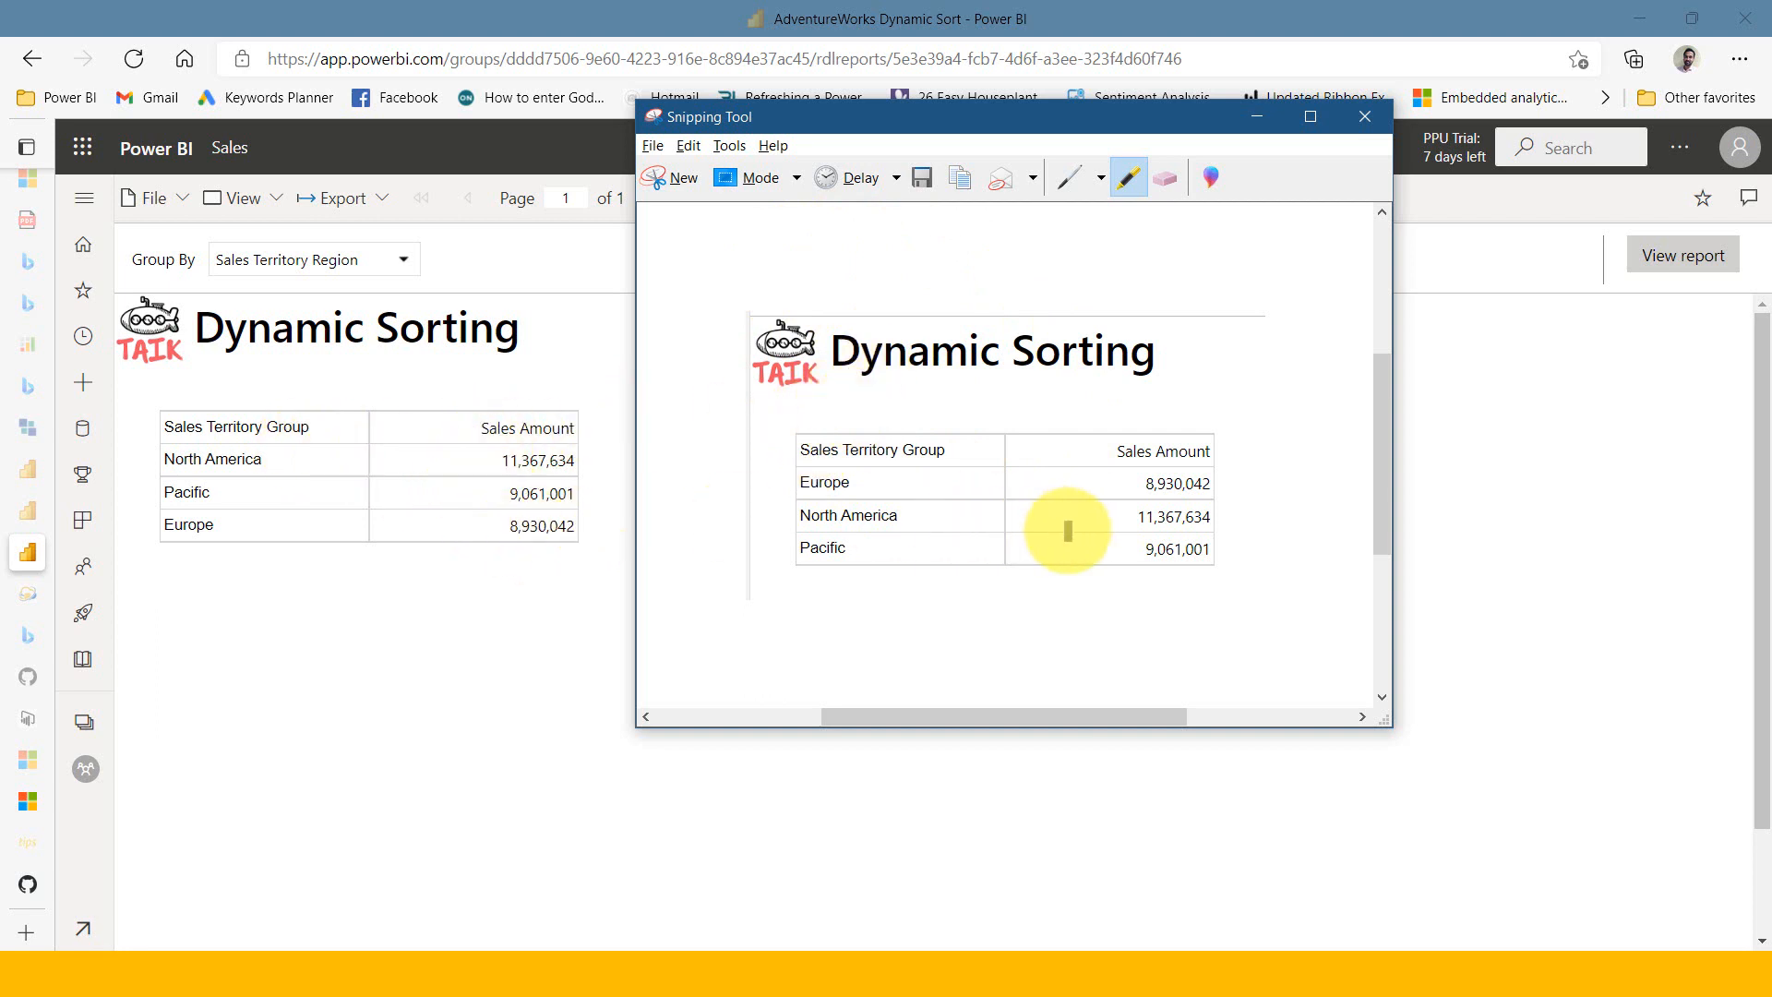
pyautogui.moveTo(1028, 526)
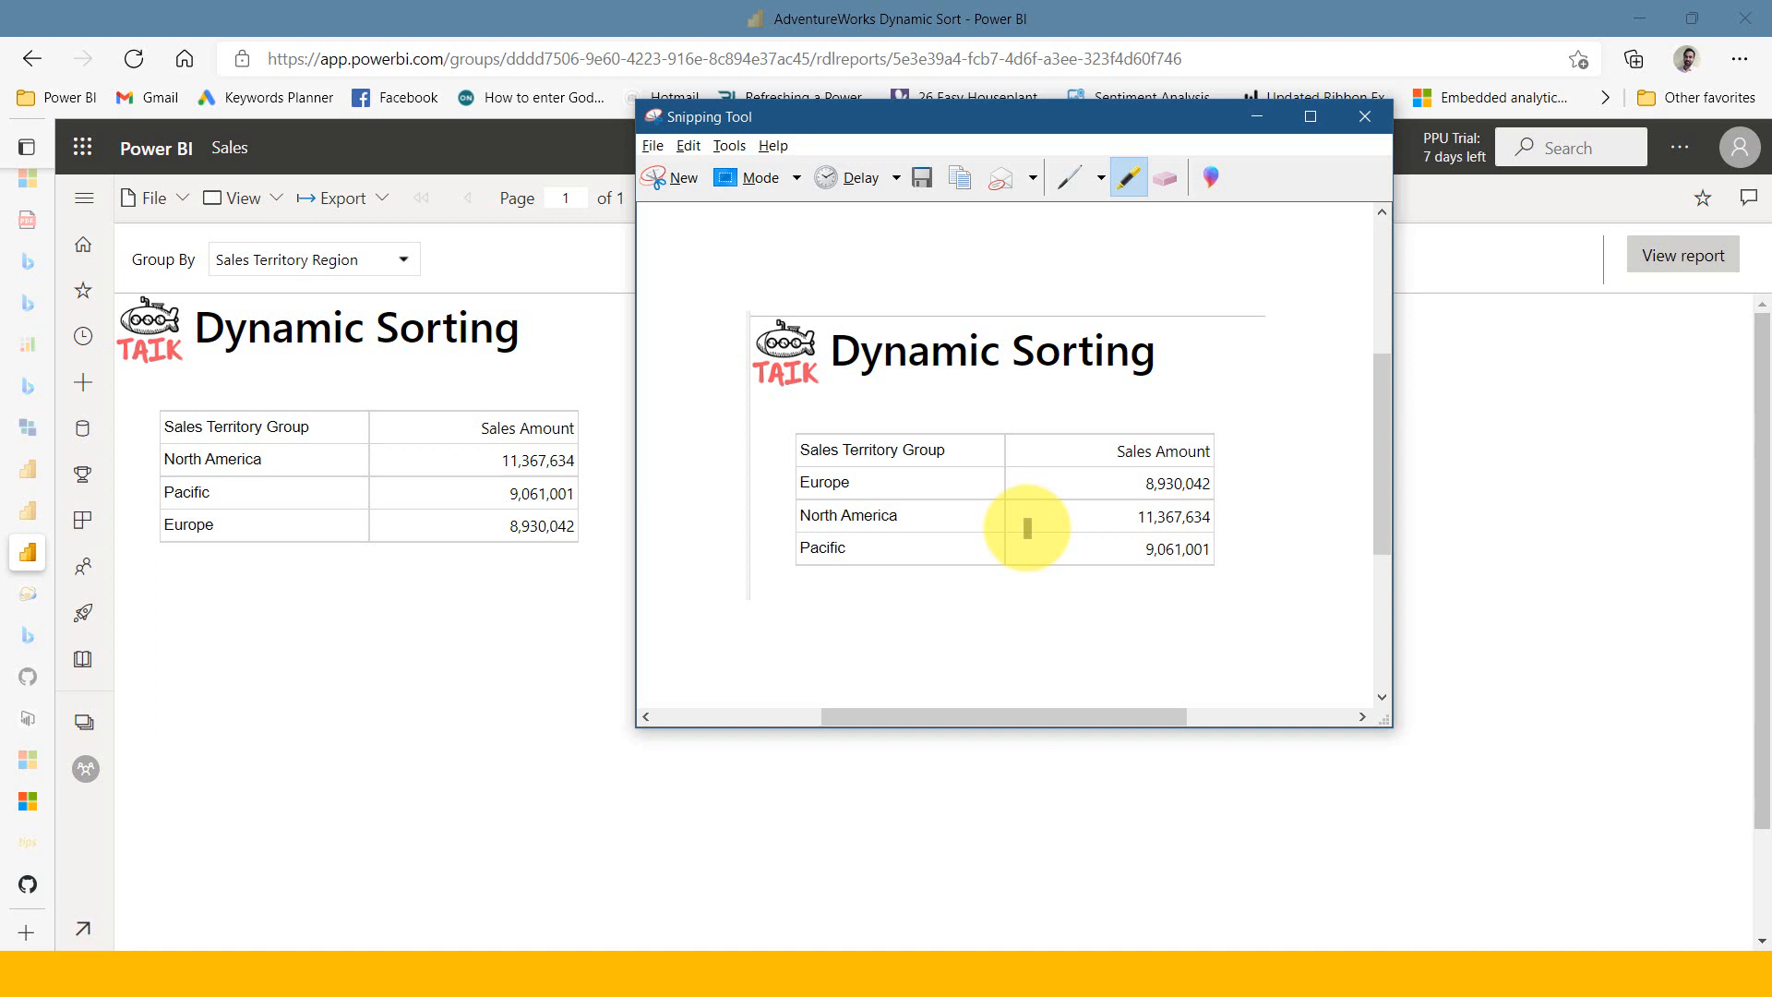
pyautogui.moveTo(430, 644)
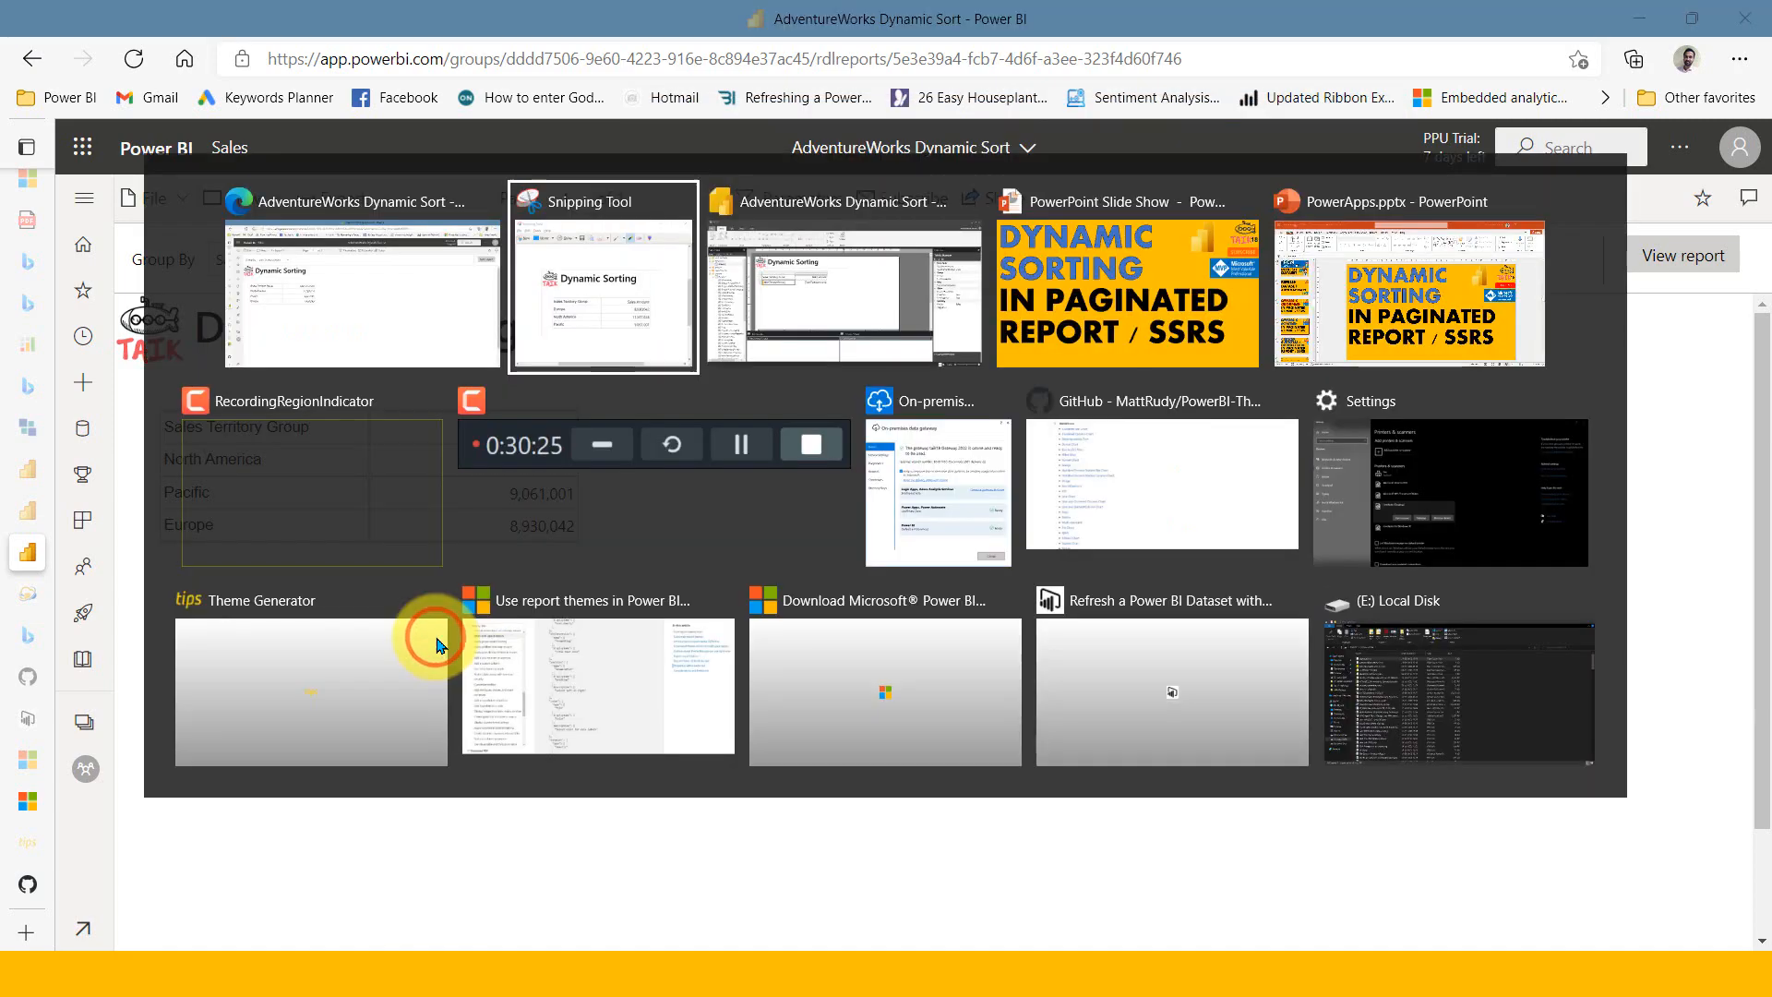
# Prompt the parameter as 'Sort By' and add available value Sales Territory Group / Group
pyautogui.click(842, 282)
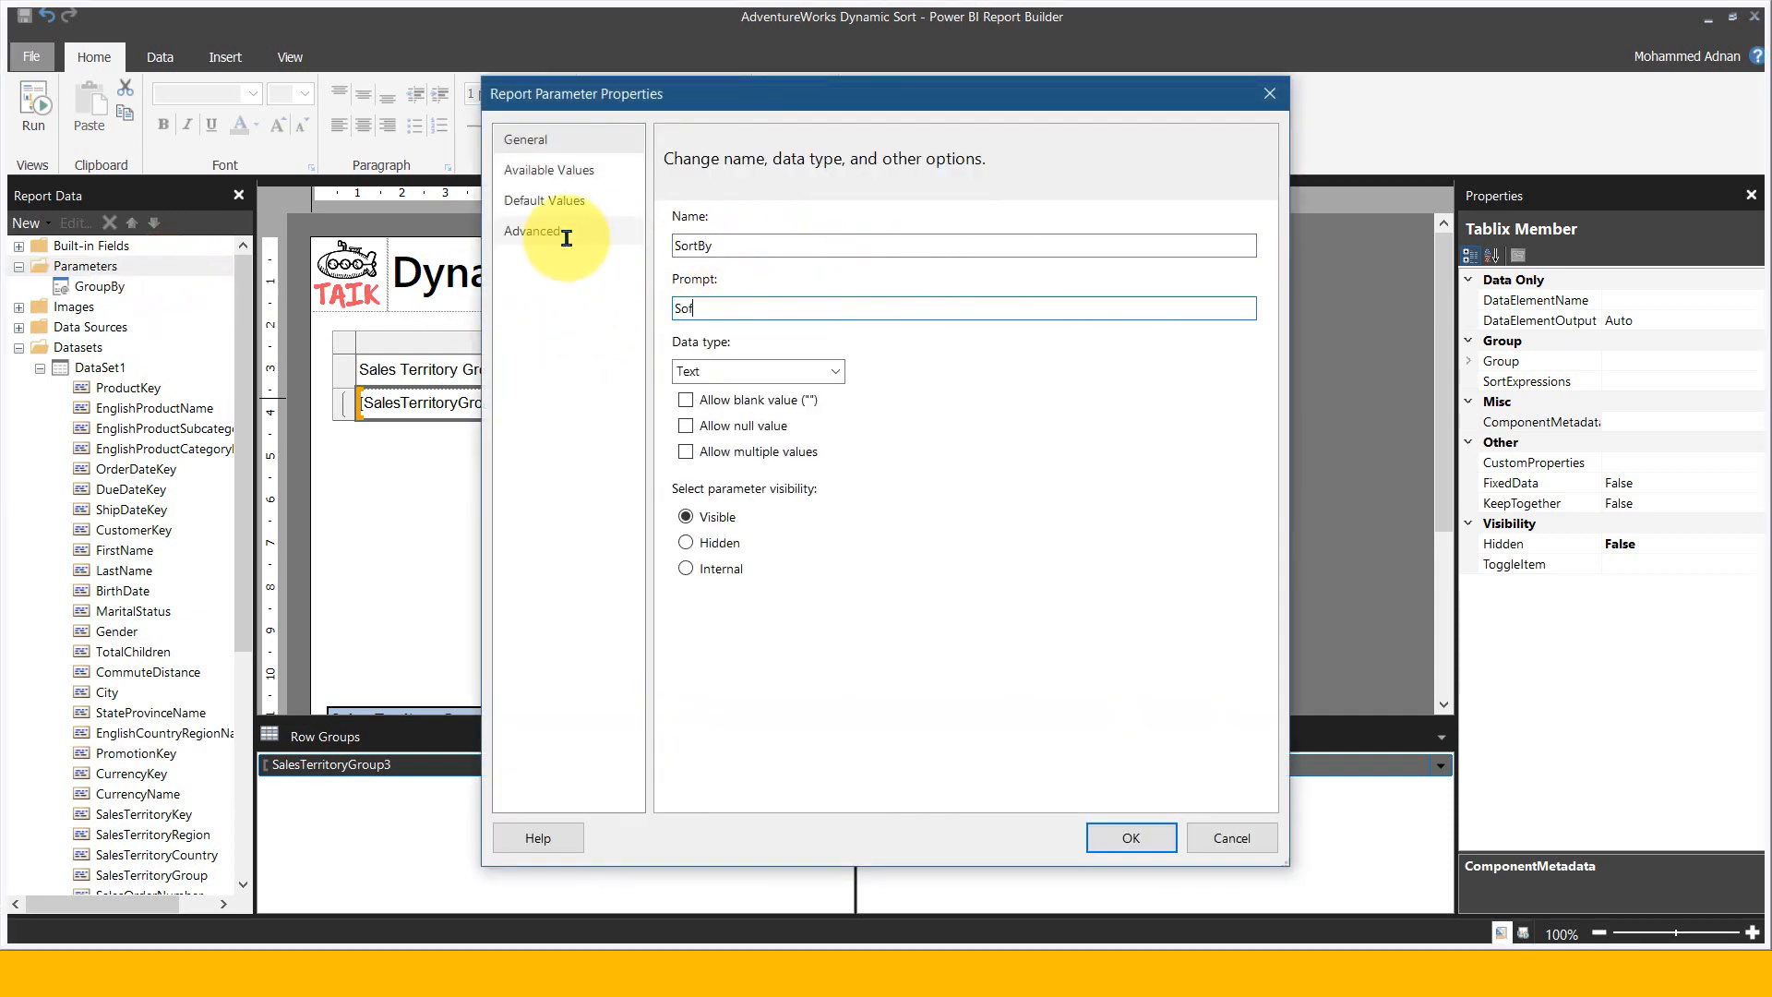
pyautogui.write('Sort By')
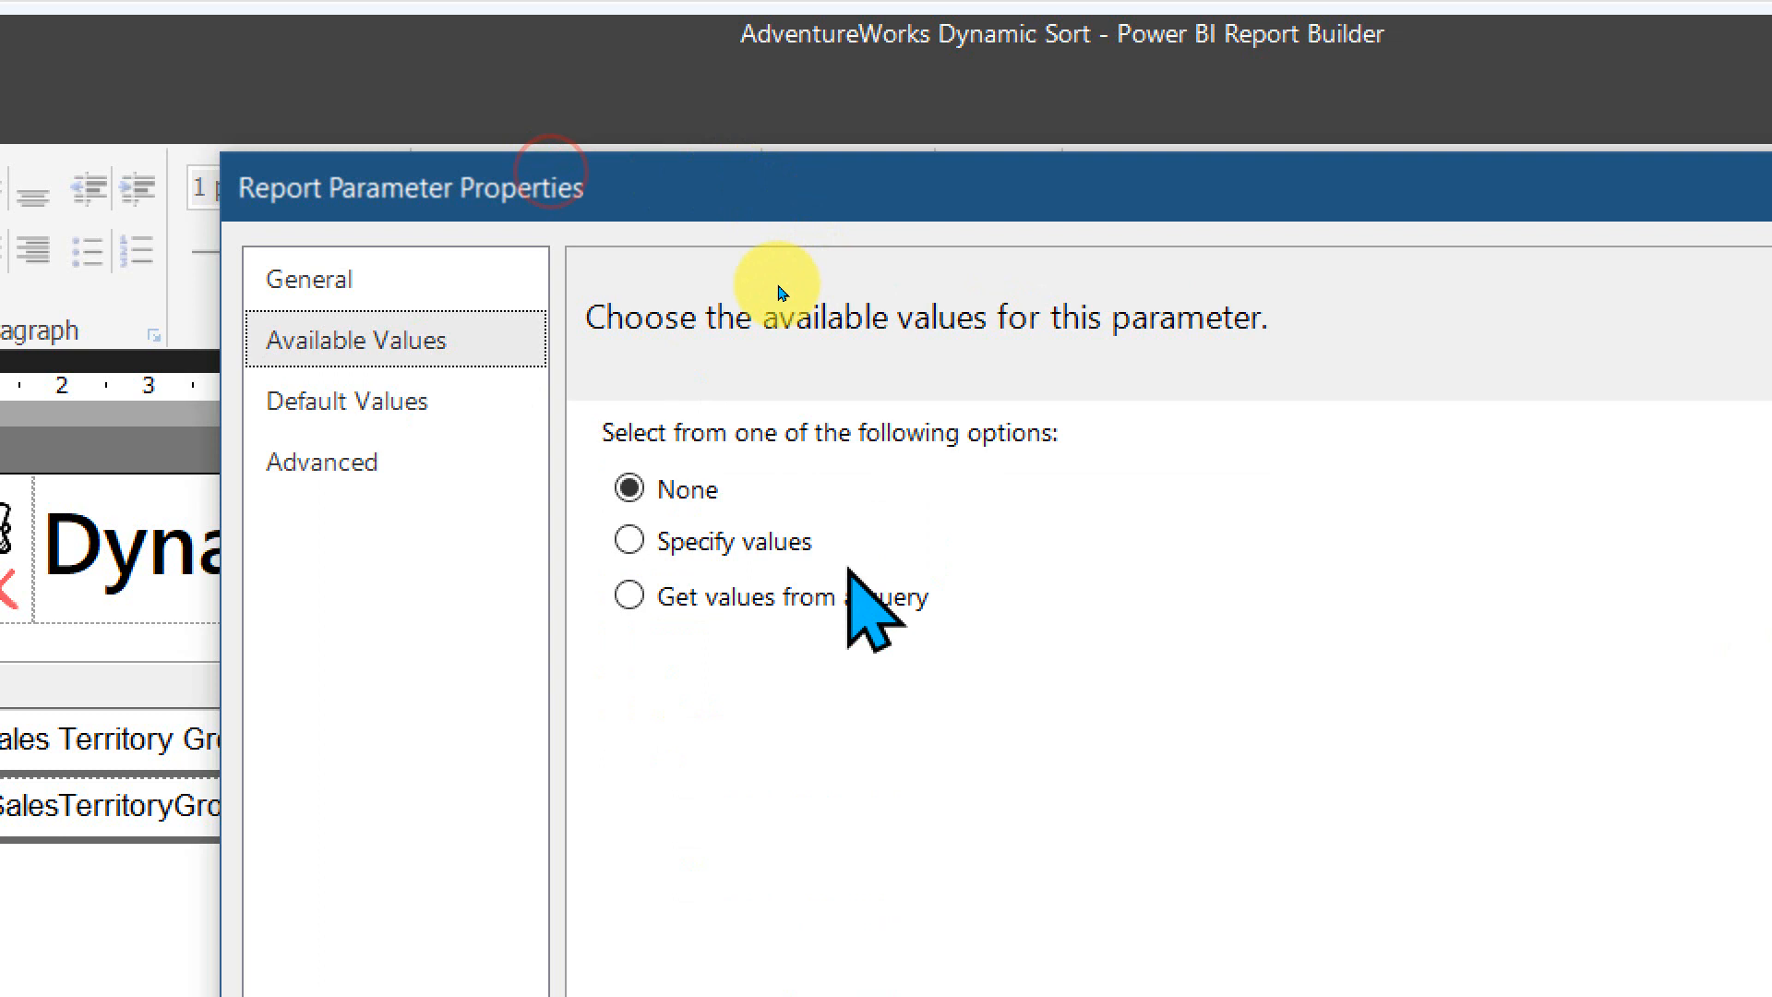
pyautogui.click(627, 541)
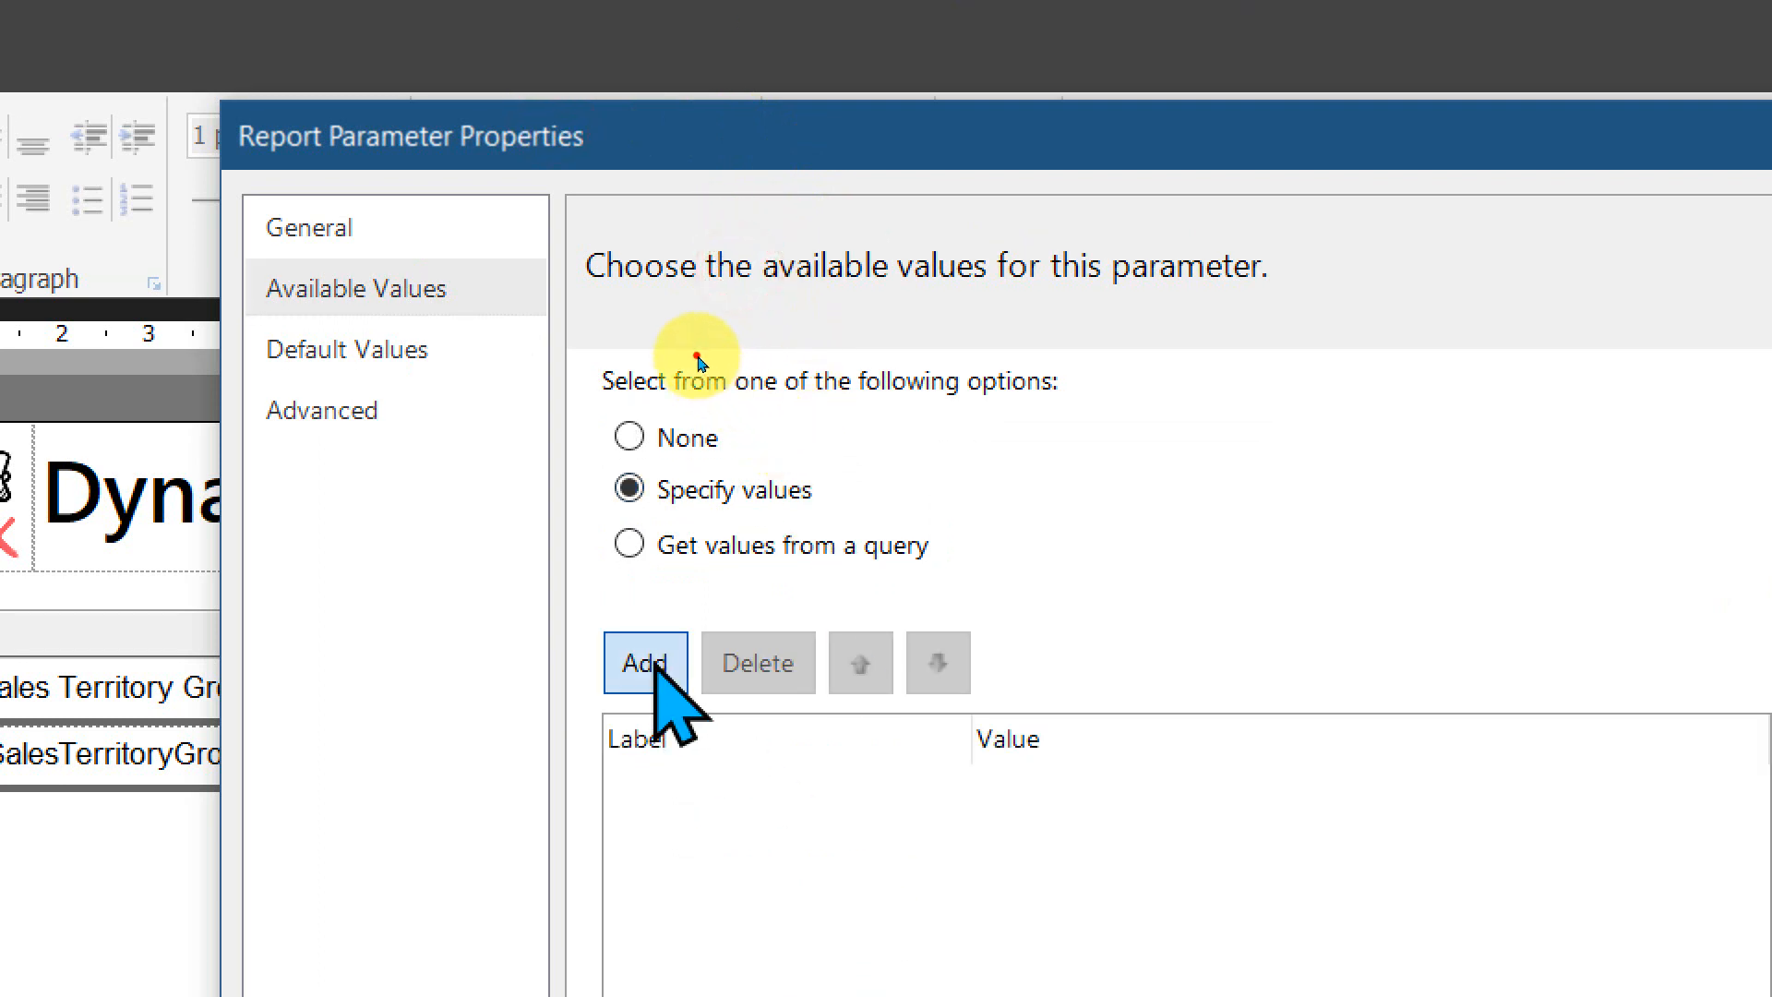
pyautogui.click(643, 661)
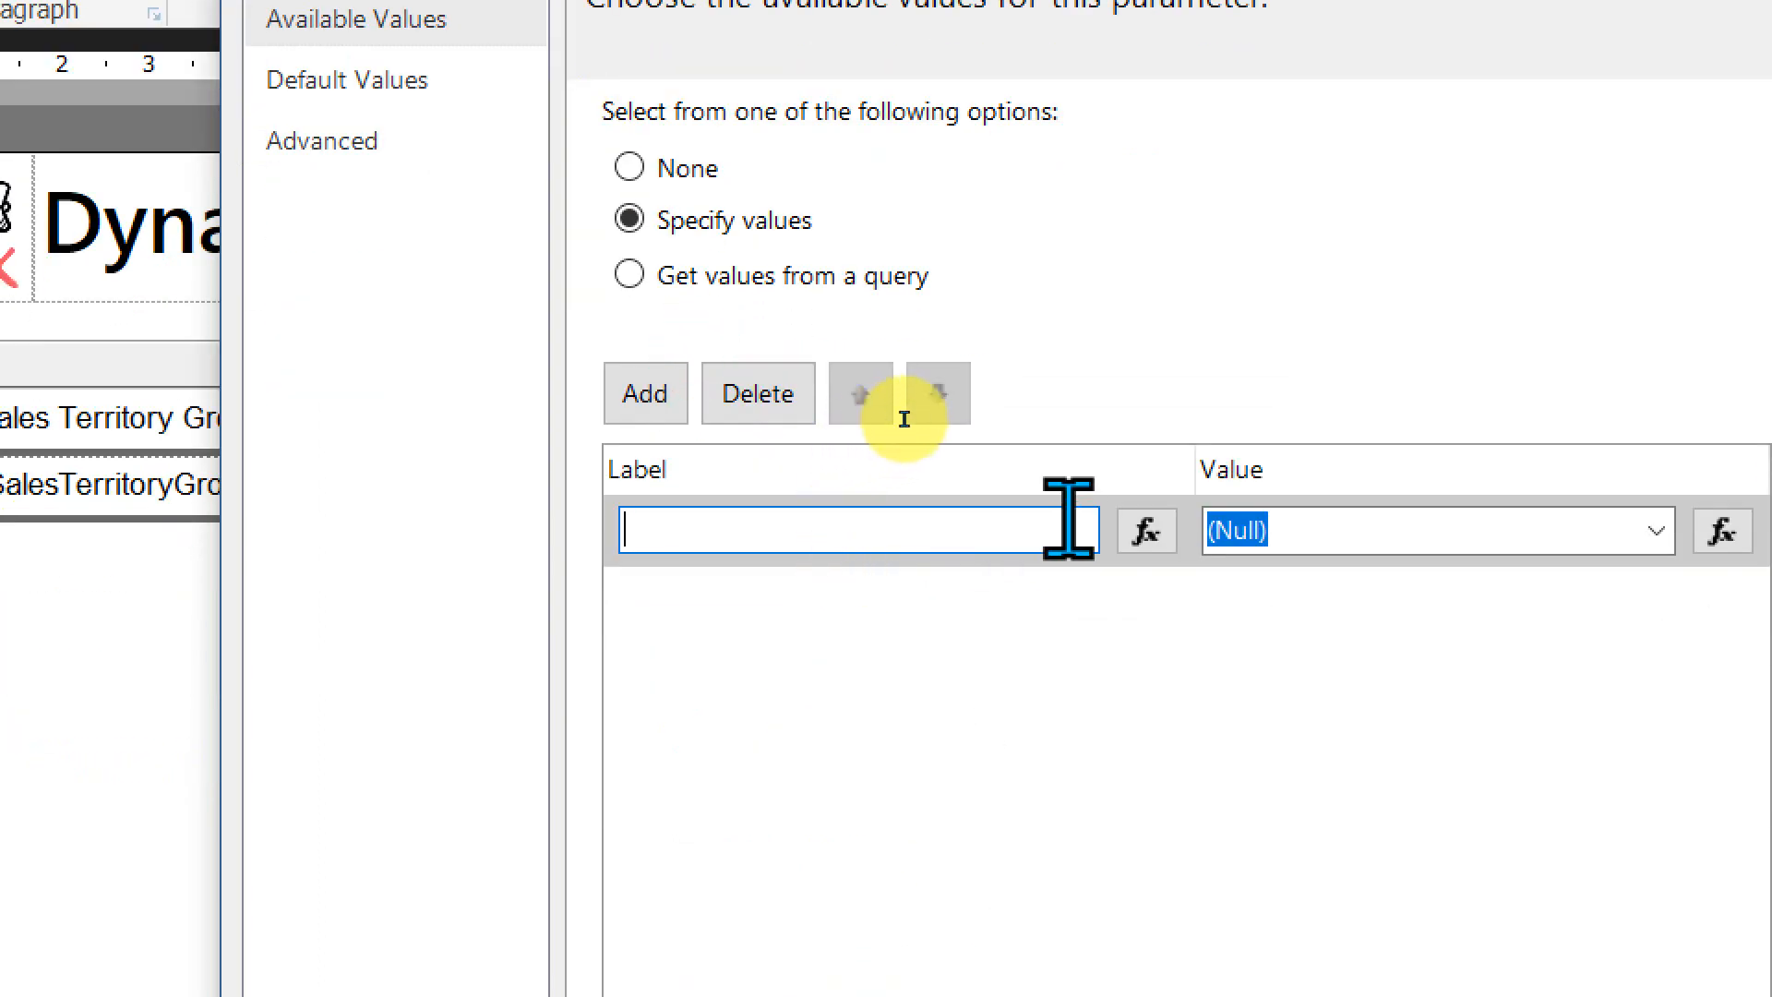
pyautogui.write('Sales Te')
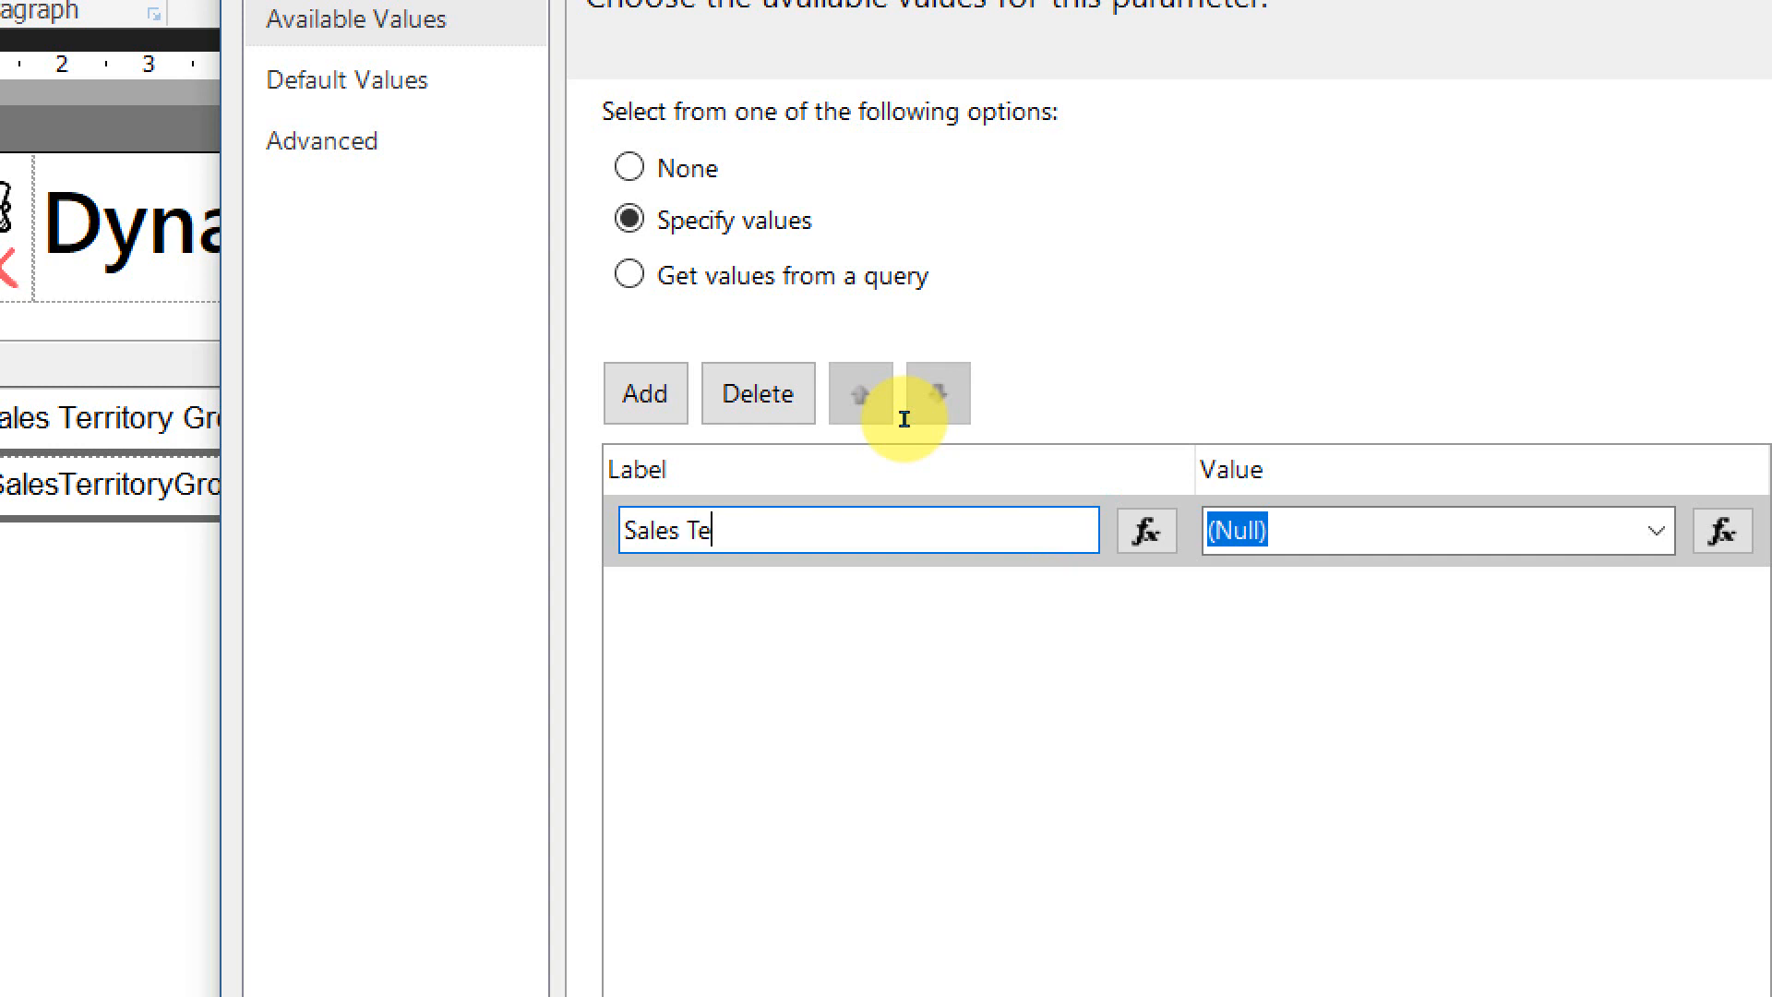
pyautogui.write('rritory Gropu')
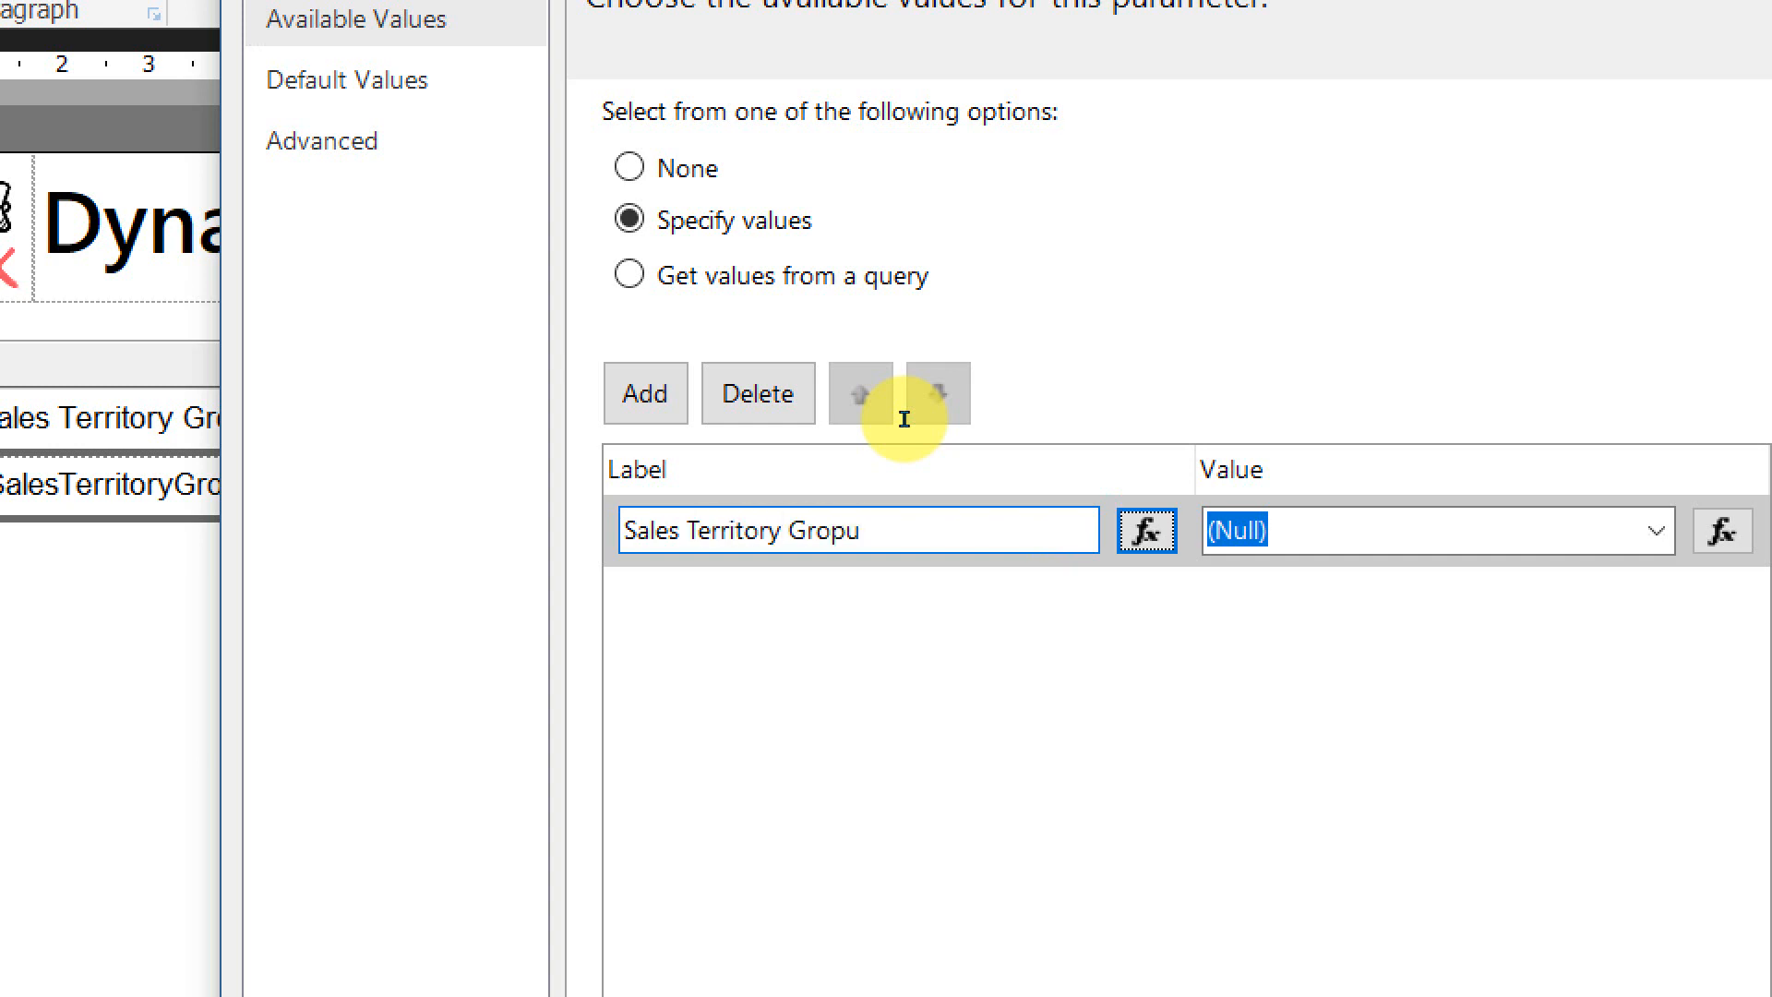
pyautogui.click(1423, 530)
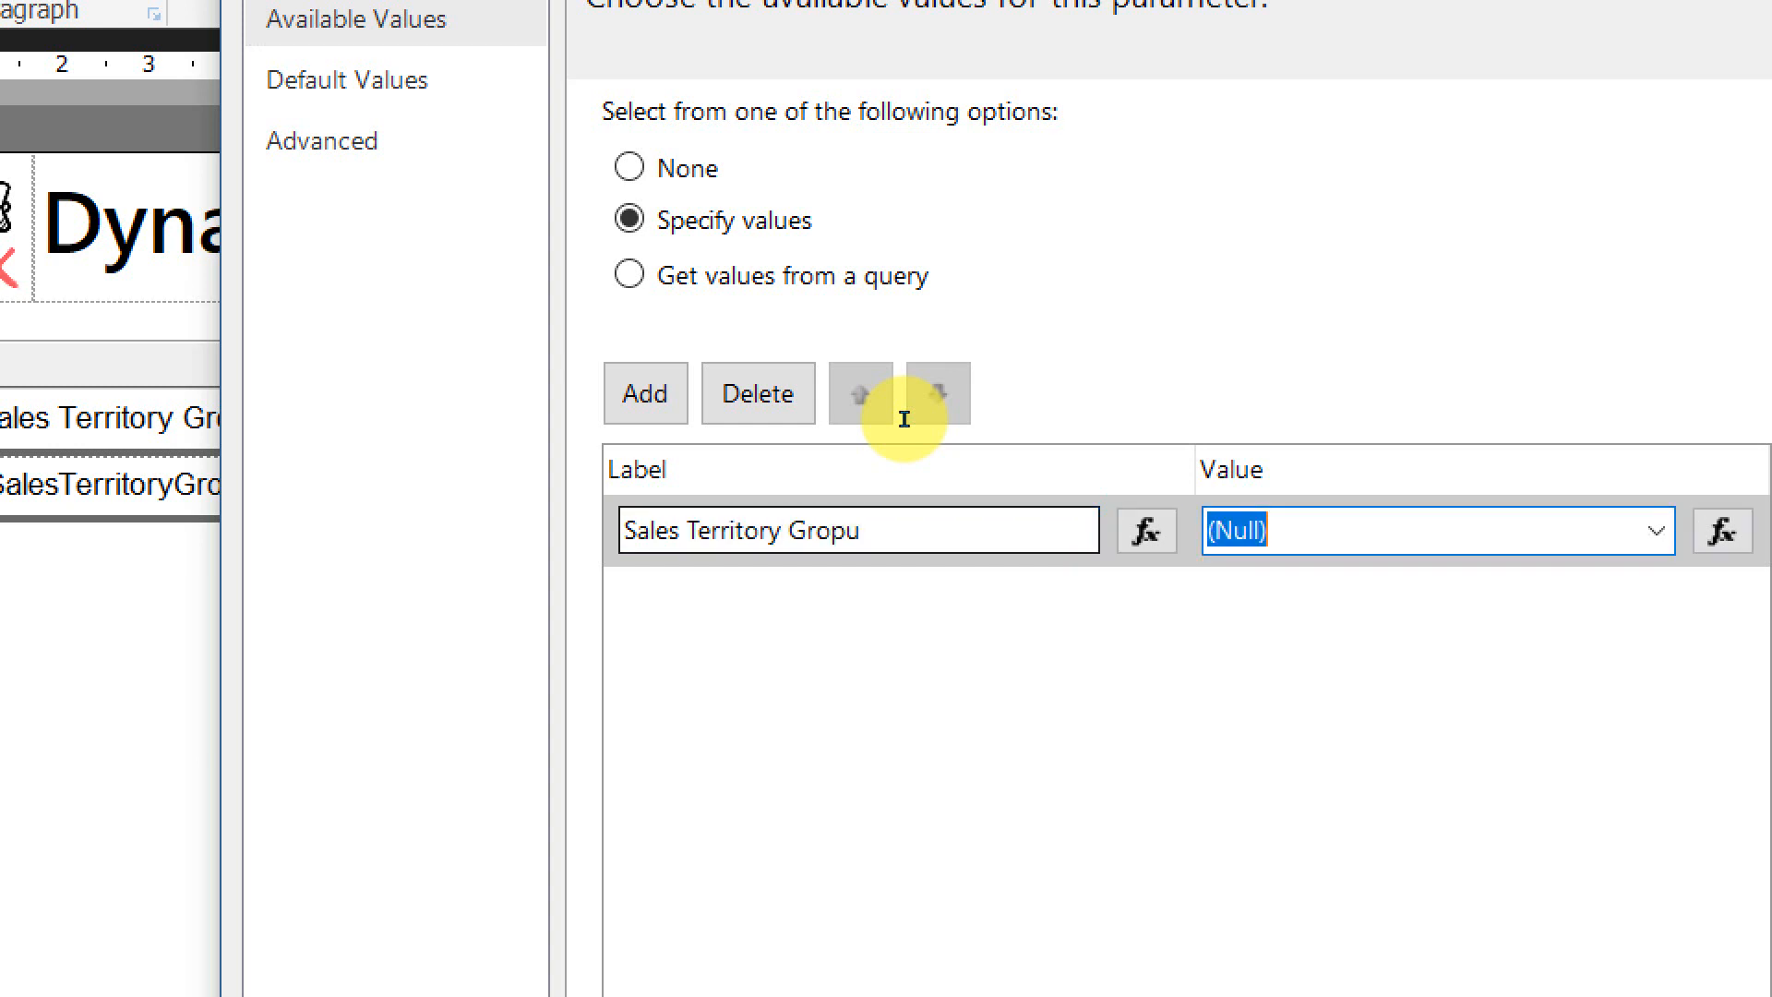
pyautogui.write('Gr')
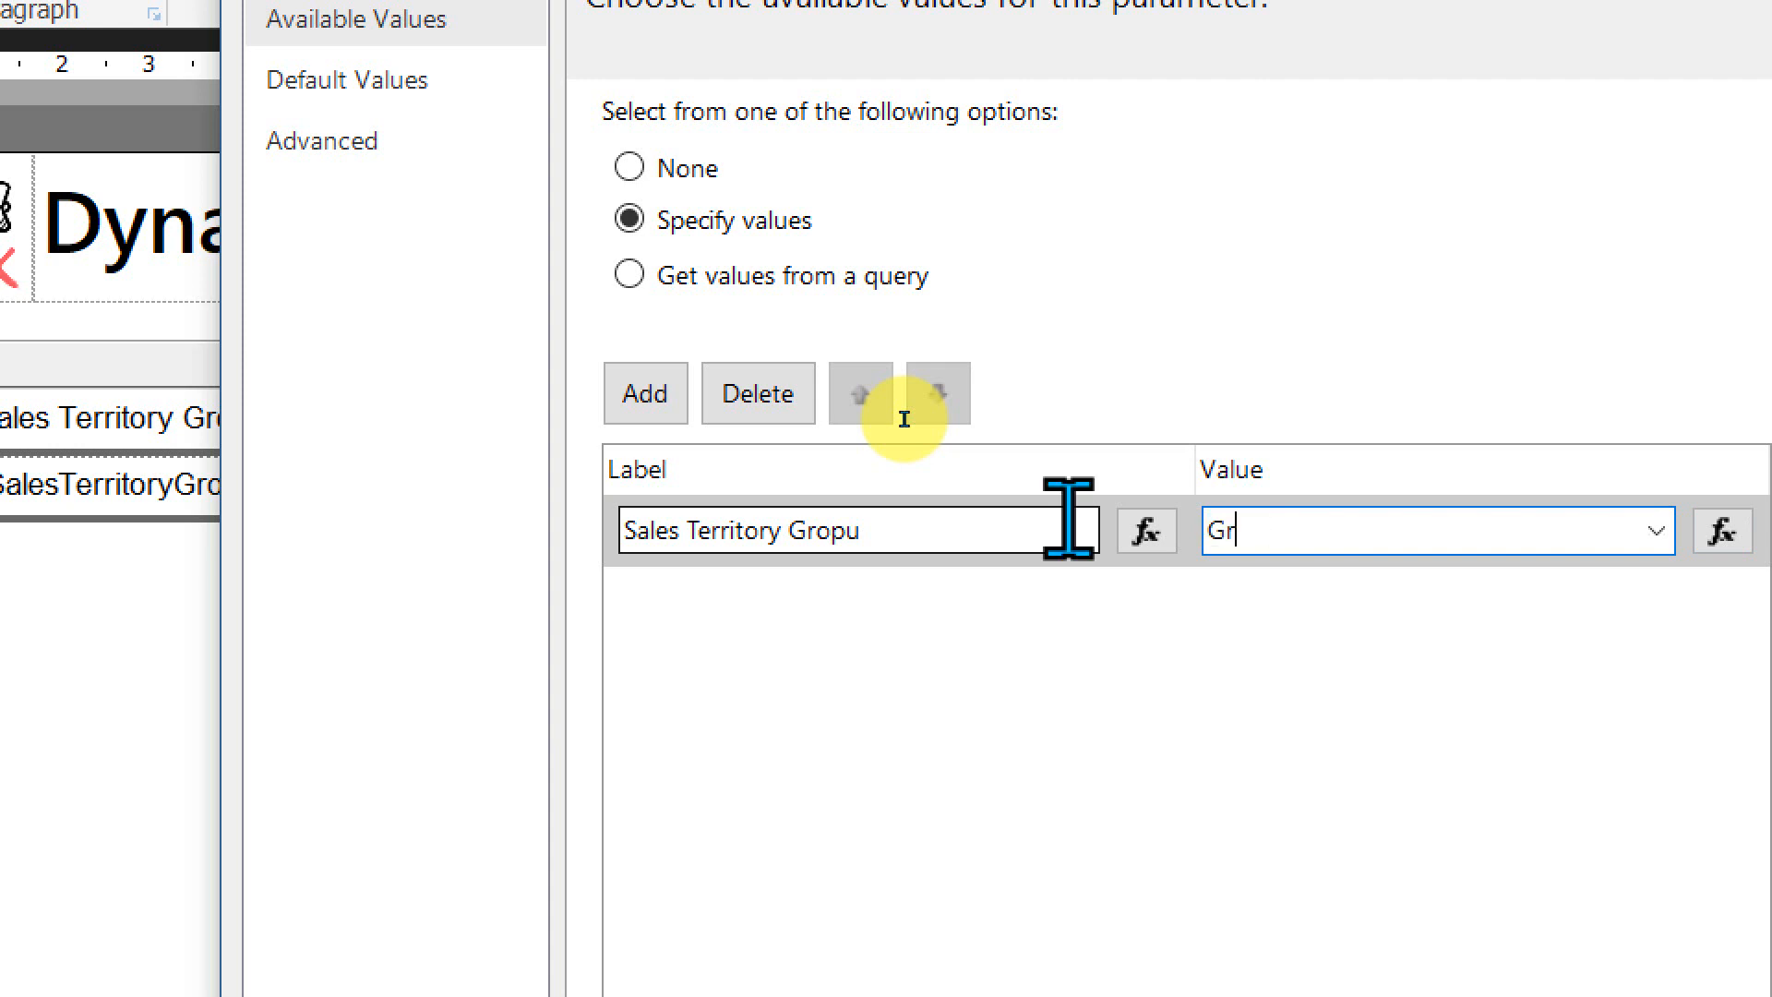
pyautogui.write('oup')
pyautogui.write('S')
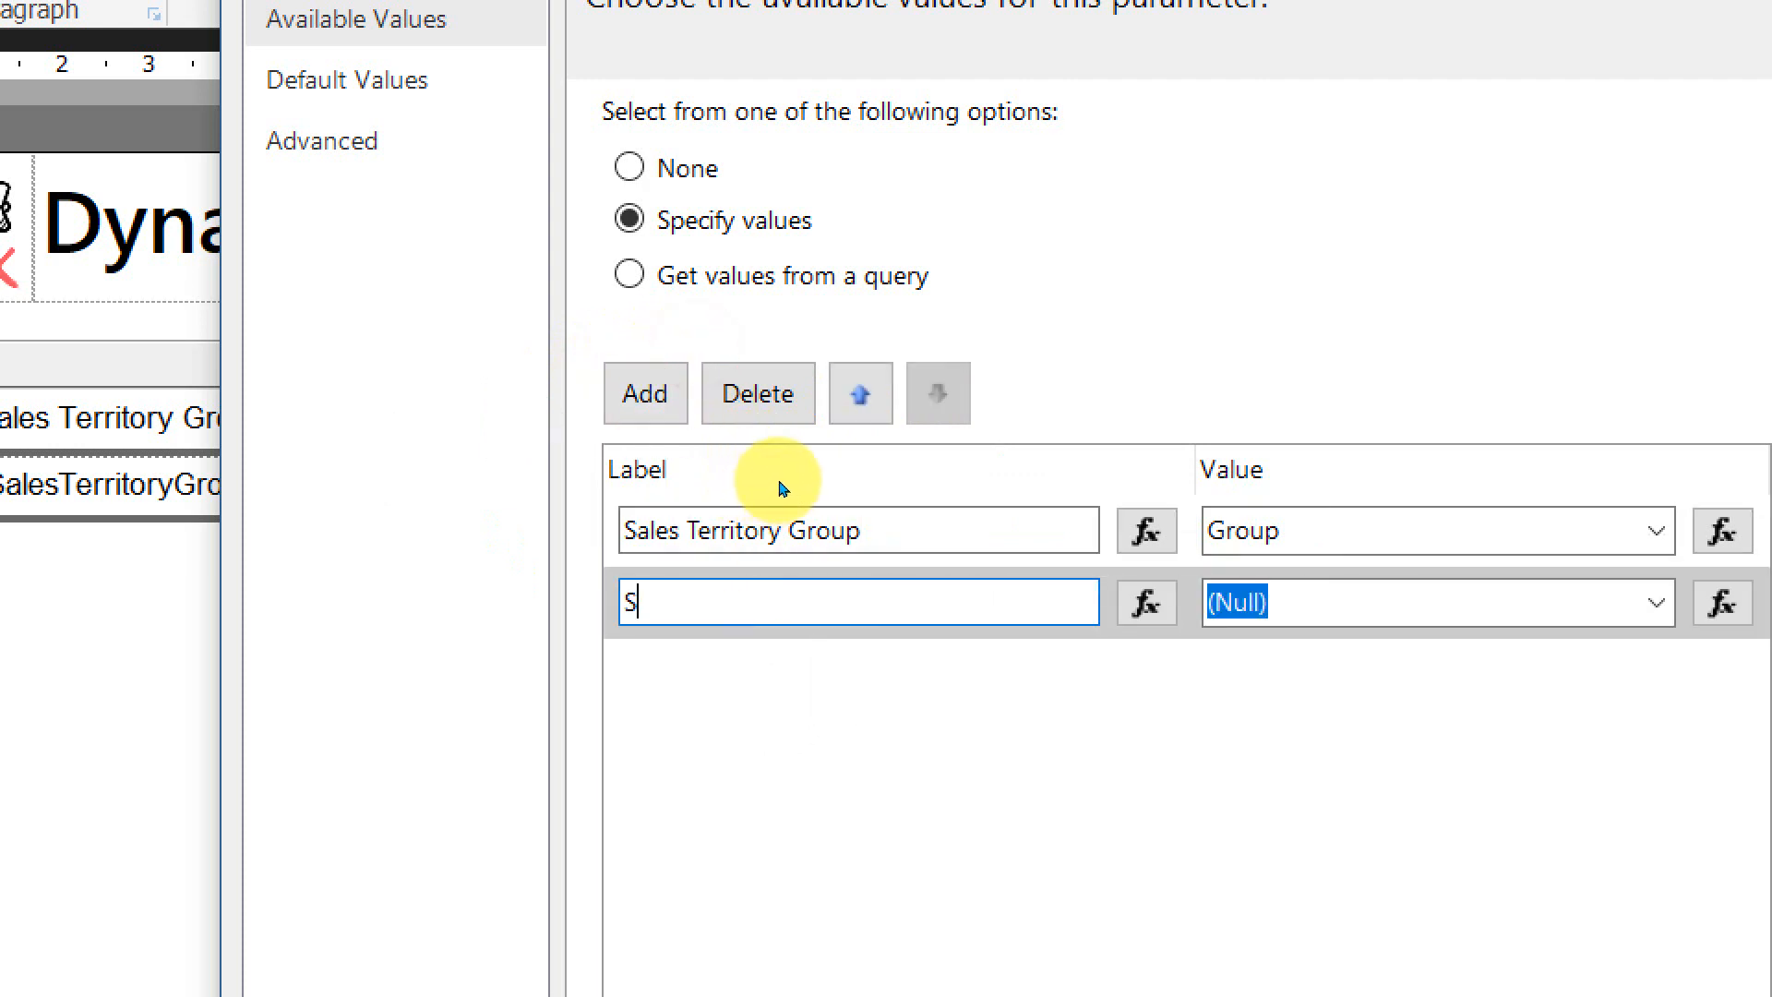
# Add a second available value Sales Amount / Sales
pyautogui.write('ales Amount')
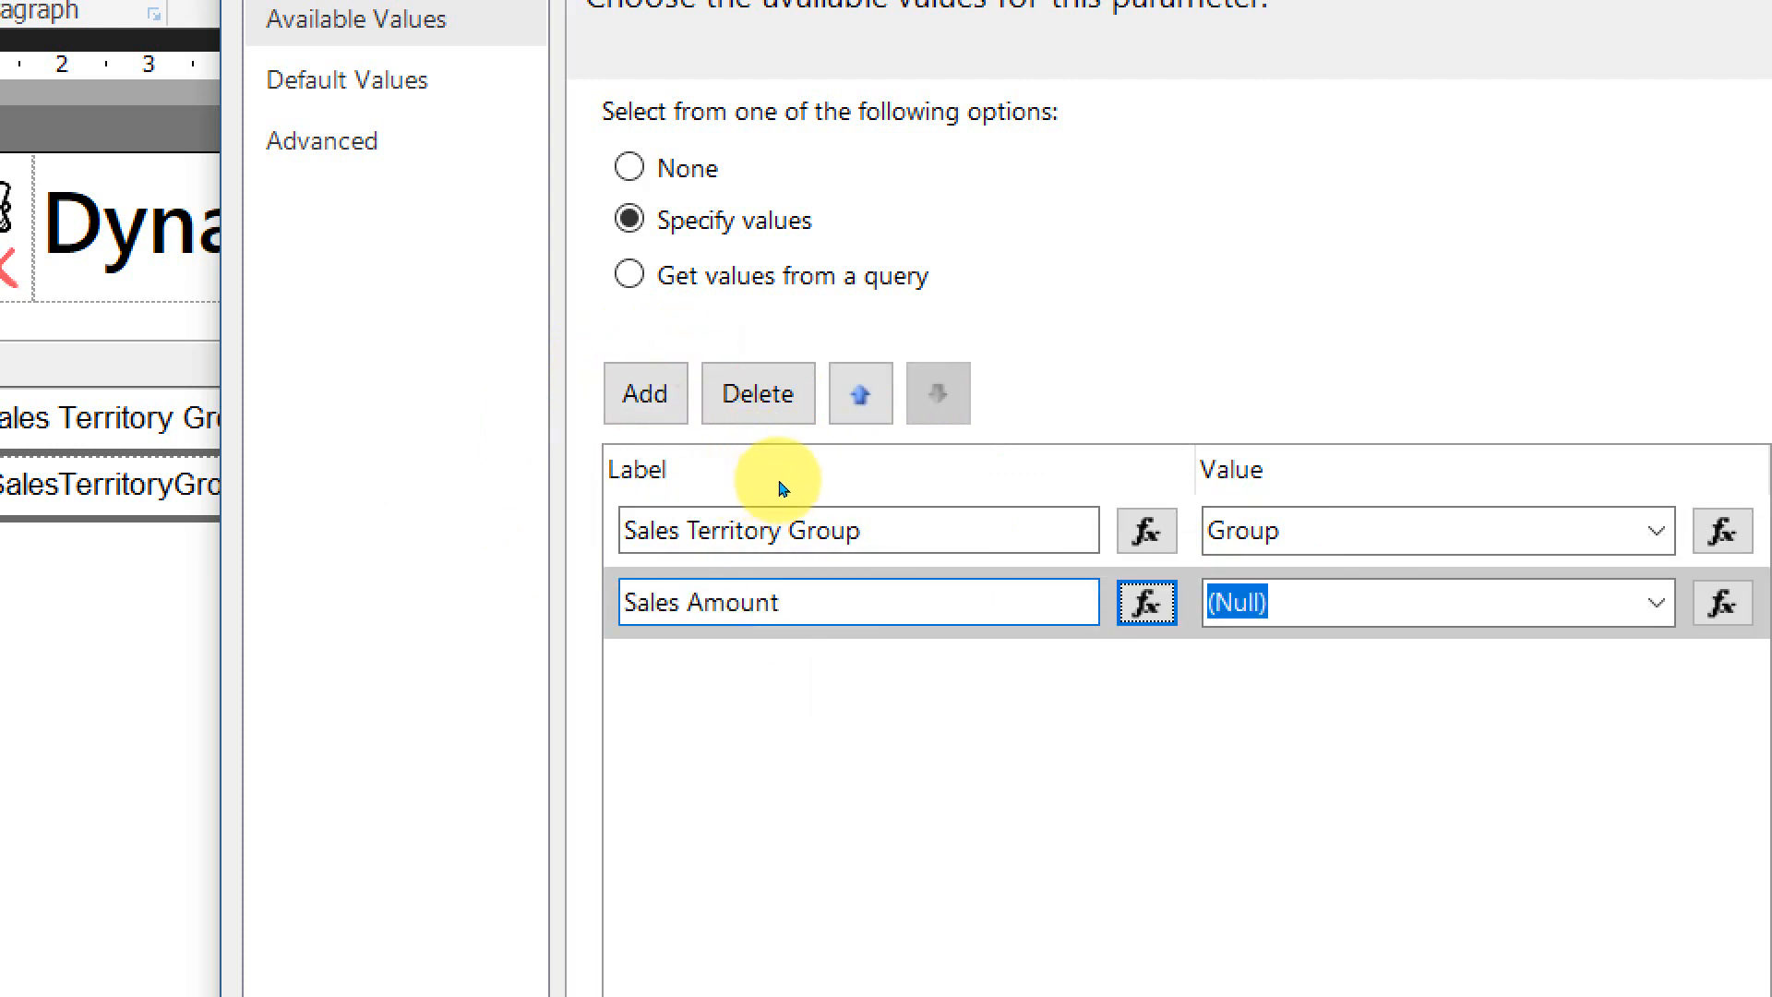
pyautogui.write('Sa,')
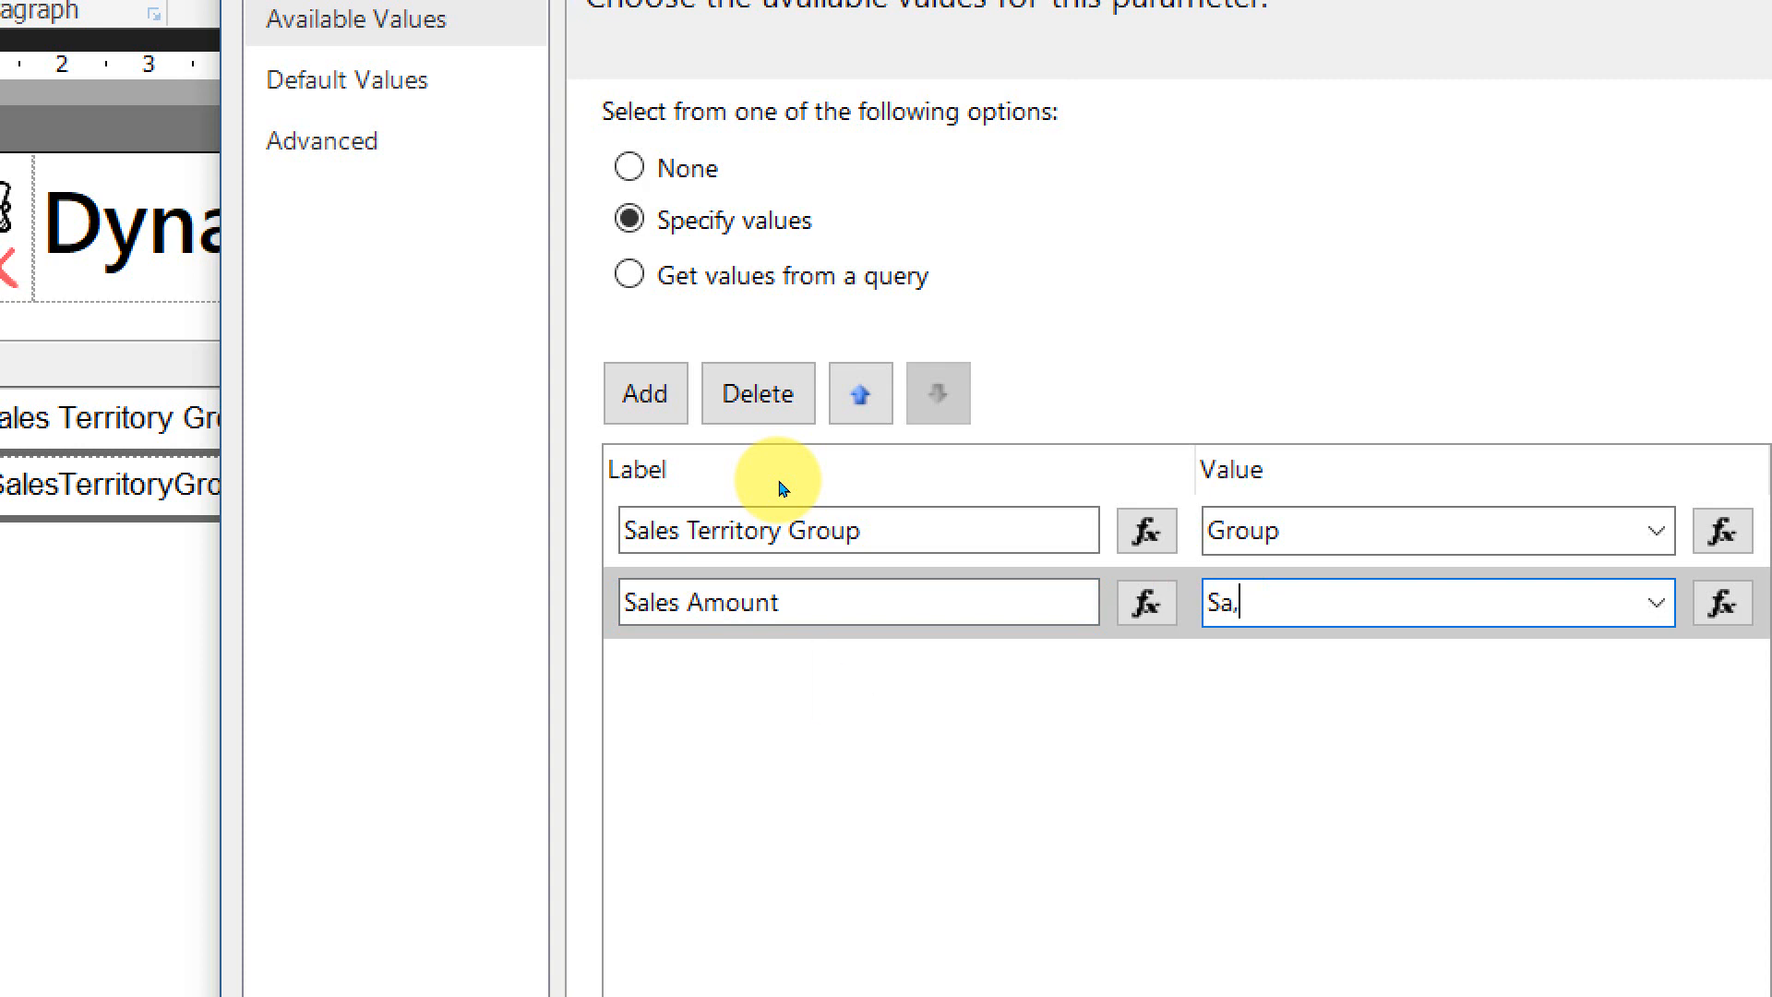
pyautogui.write('les')
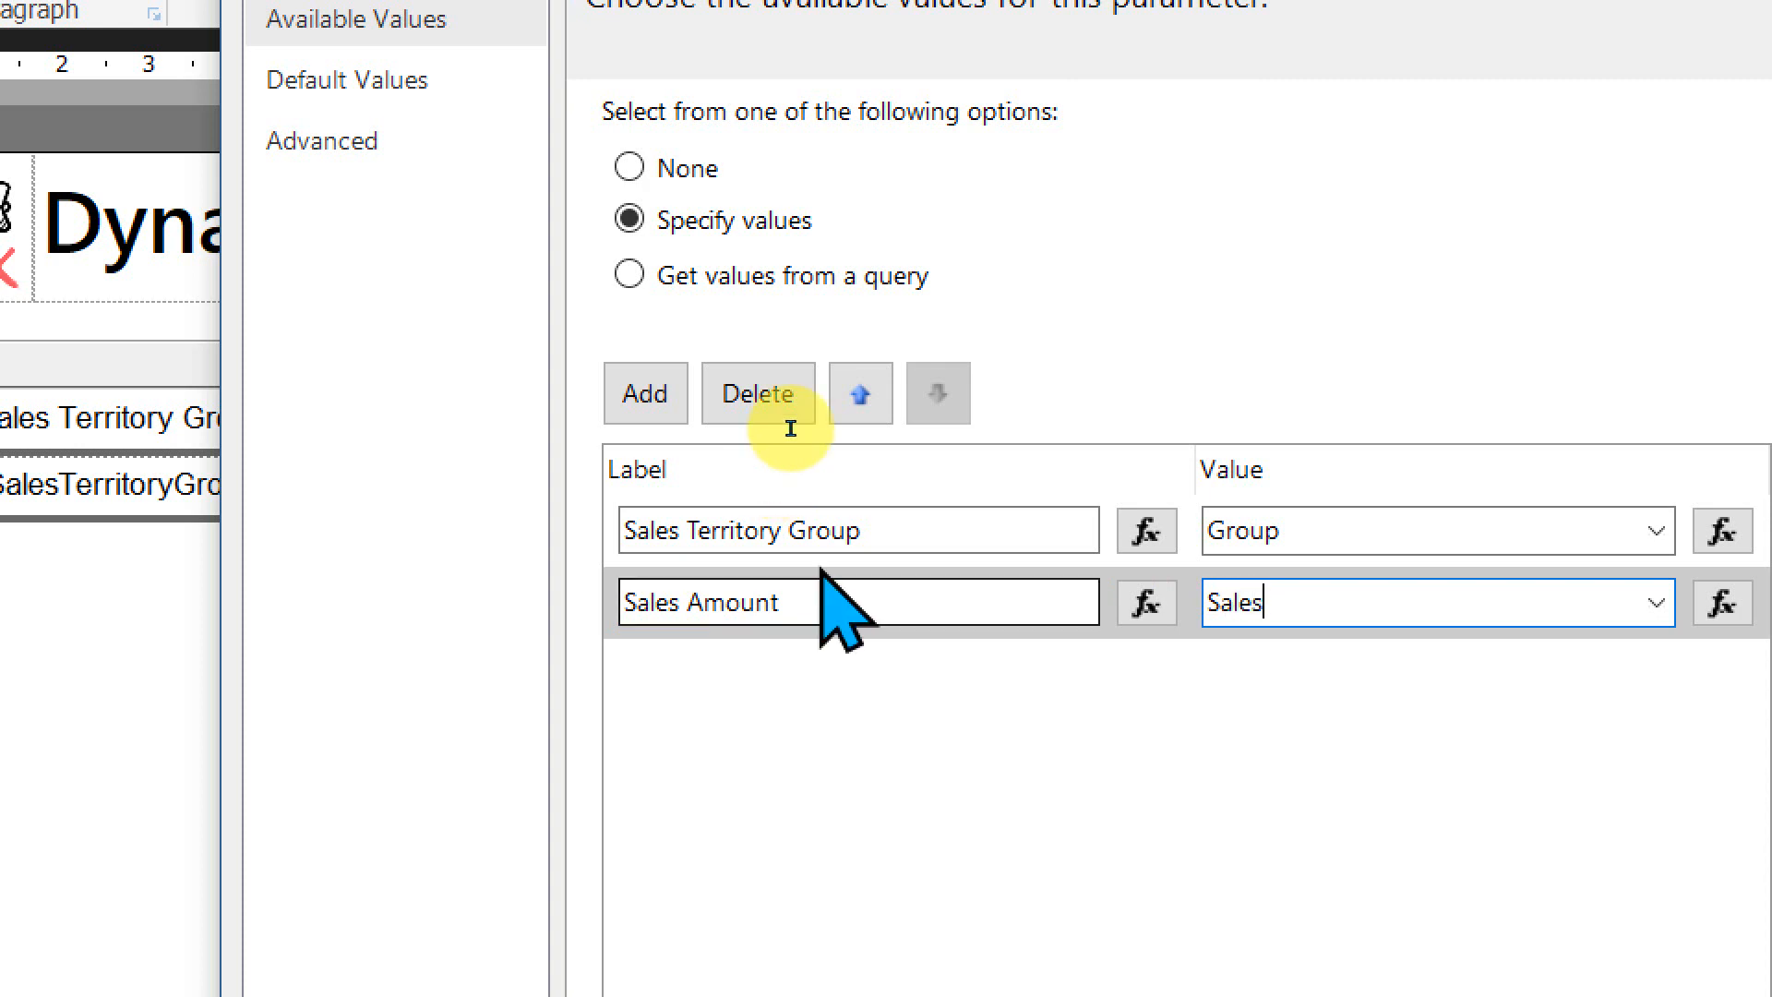
pyautogui.moveTo(775, 454)
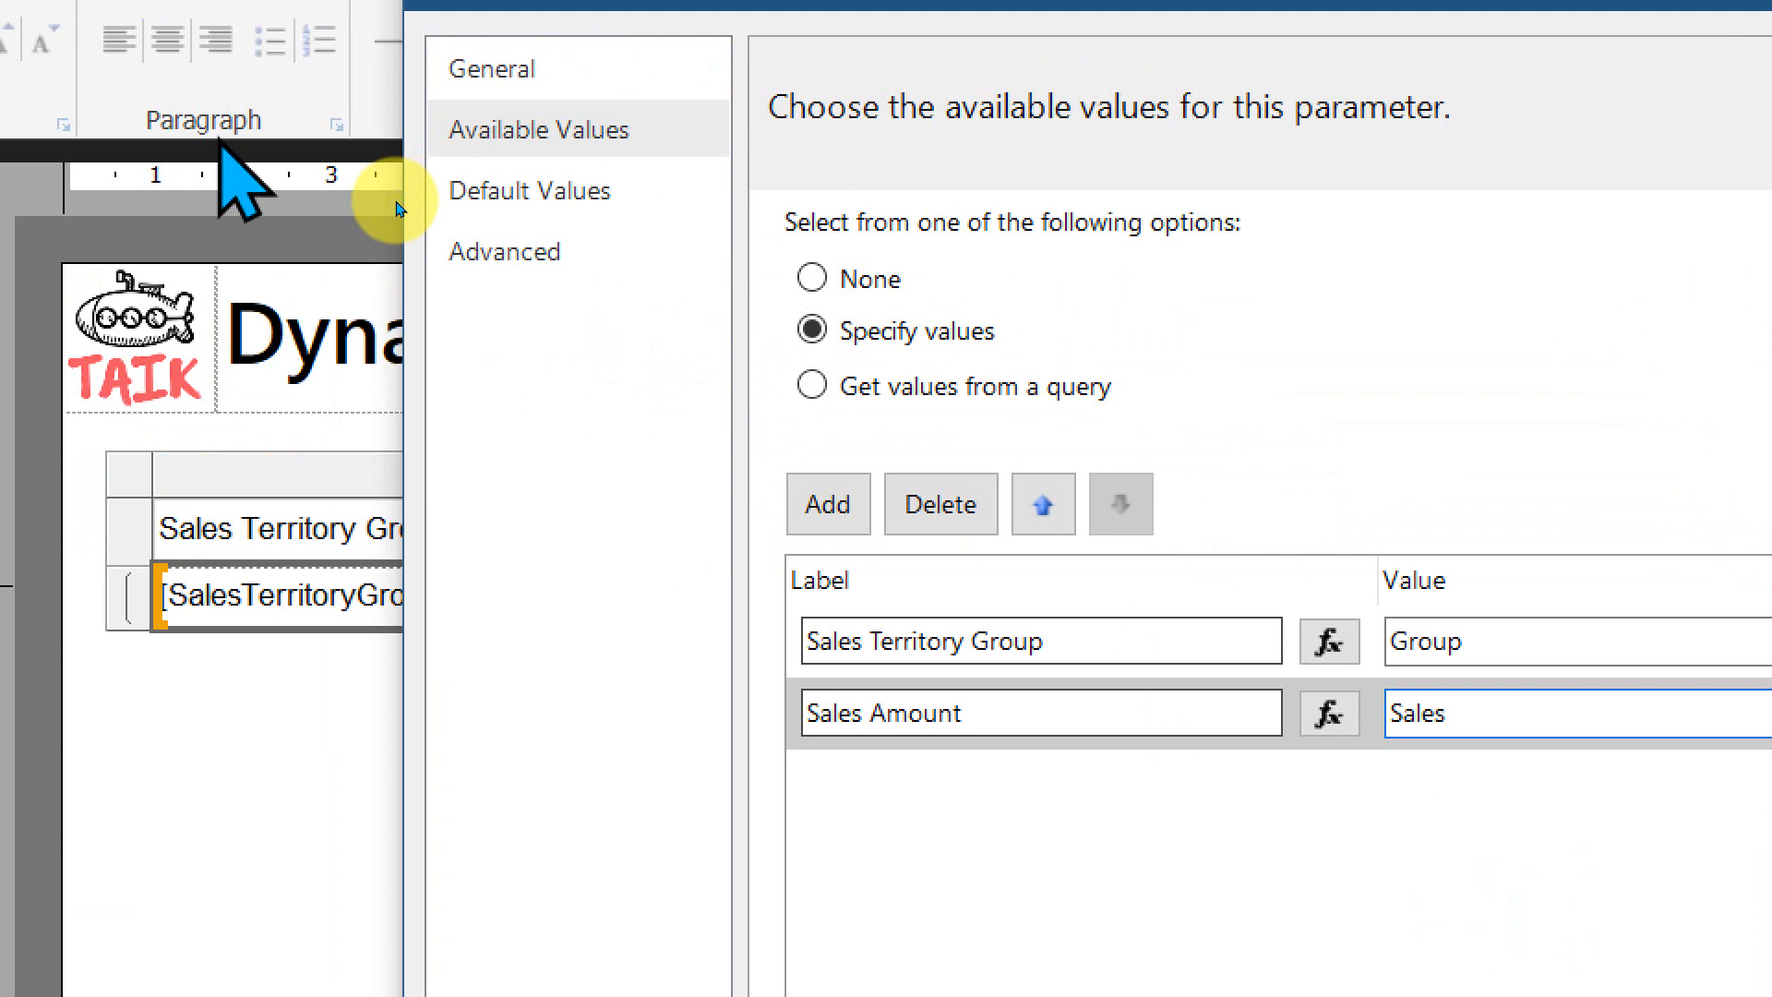
pyautogui.click(529, 190)
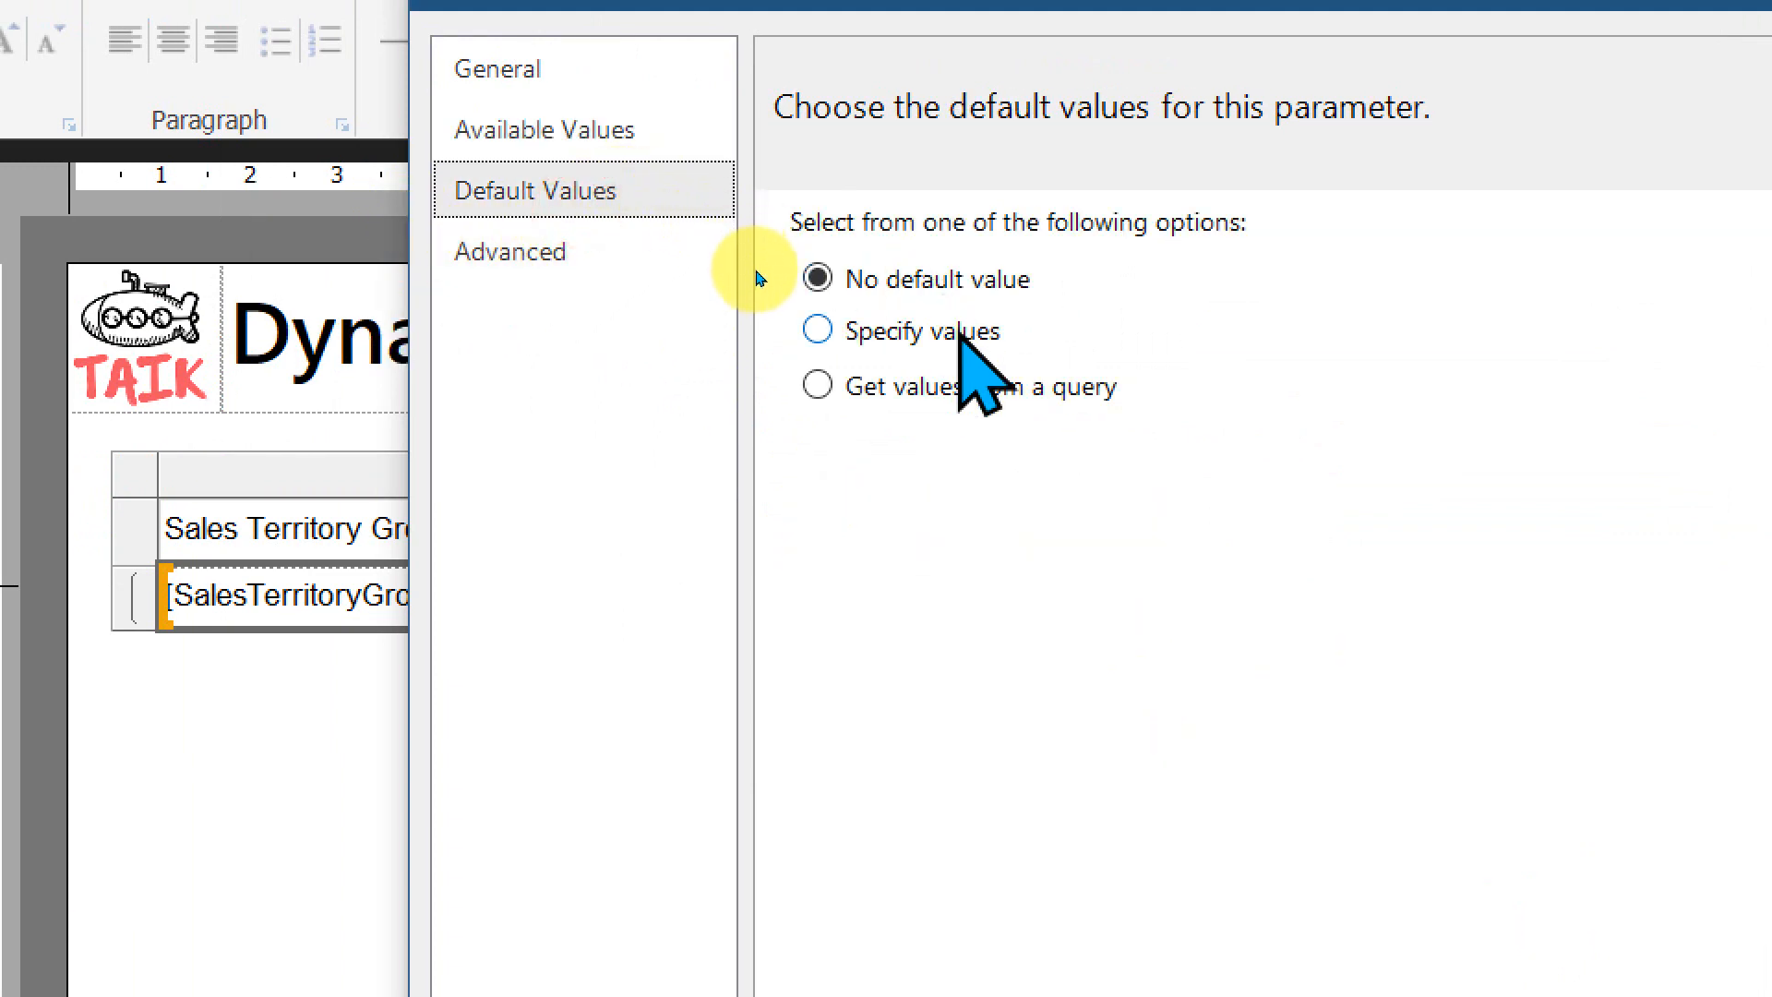
# Give SortBy a specified default value of Group and save the parameter
pyautogui.click(816, 331)
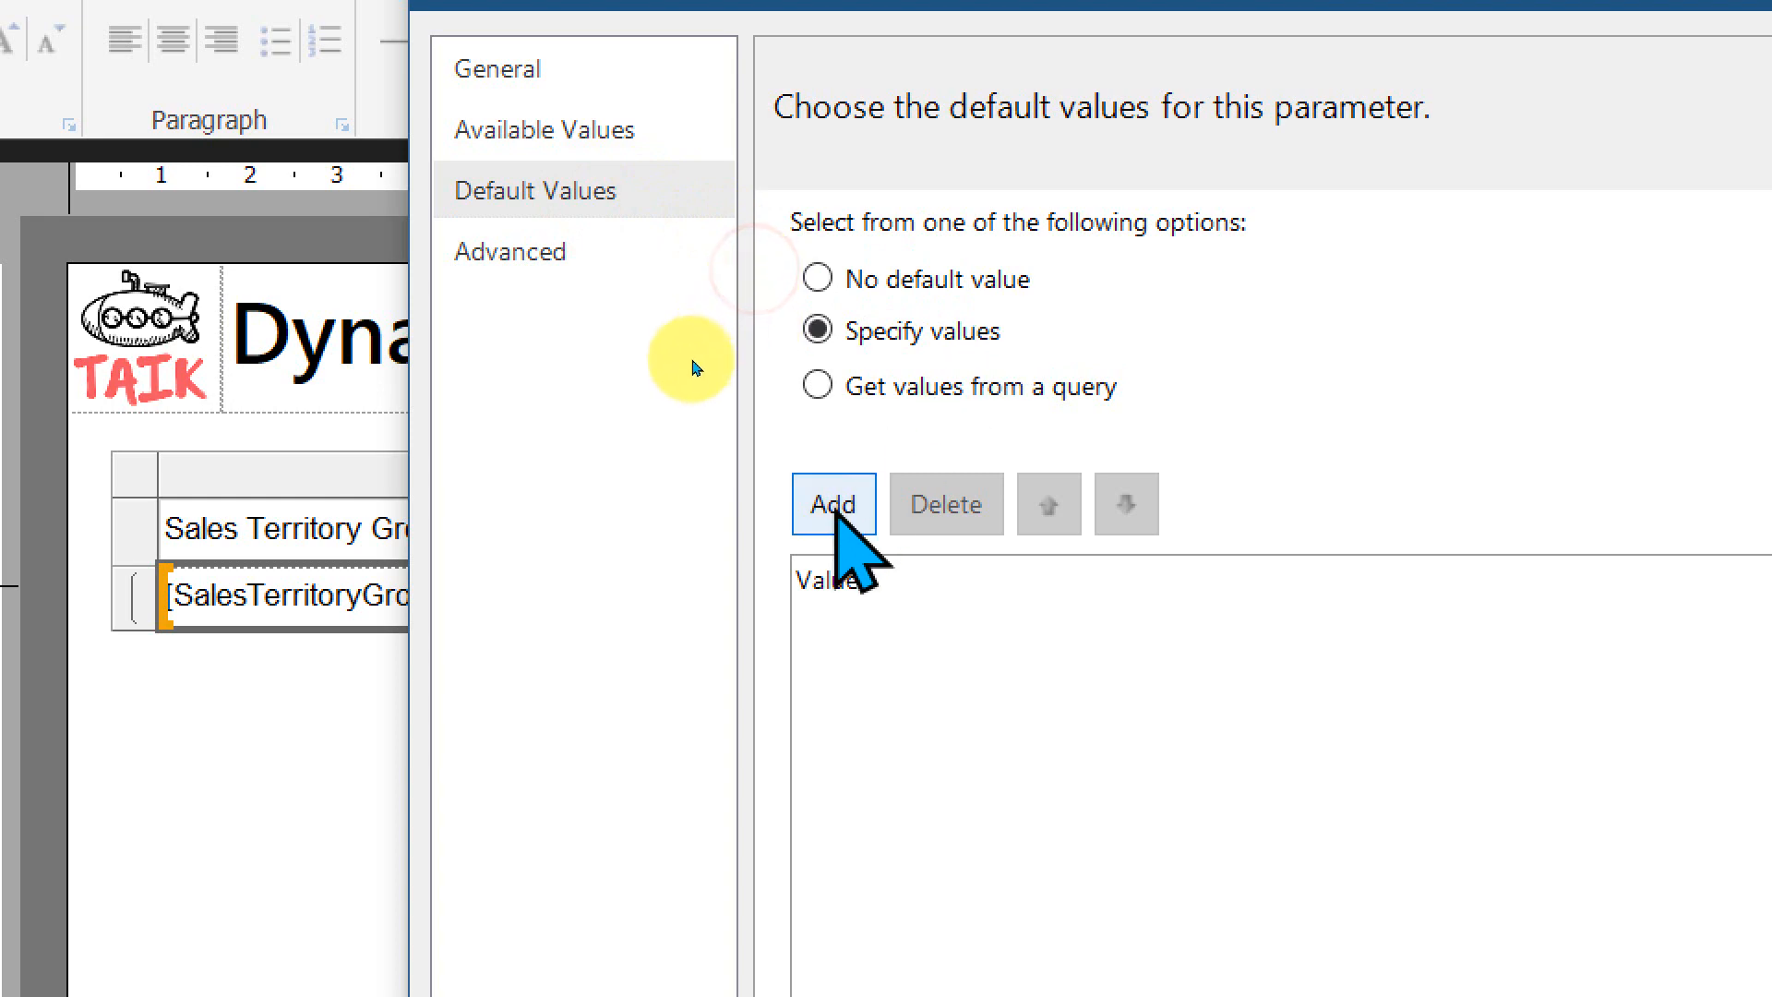
pyautogui.click(833, 502)
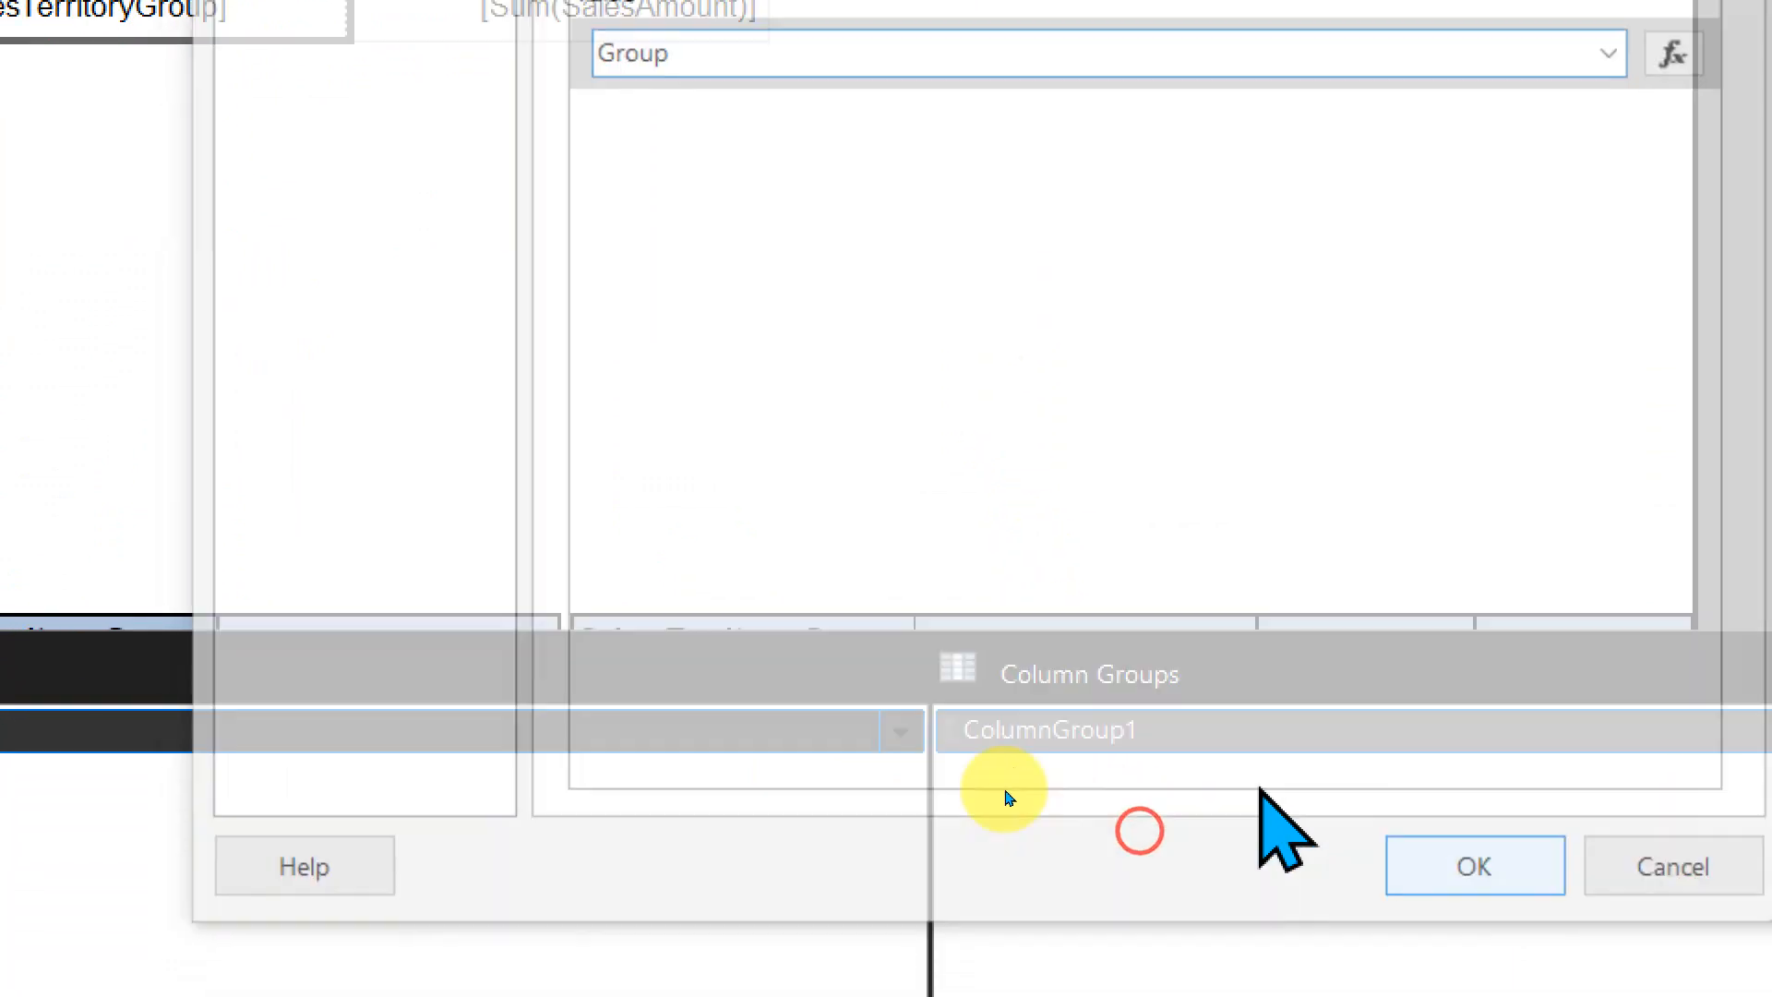
pyautogui.click(1473, 866)
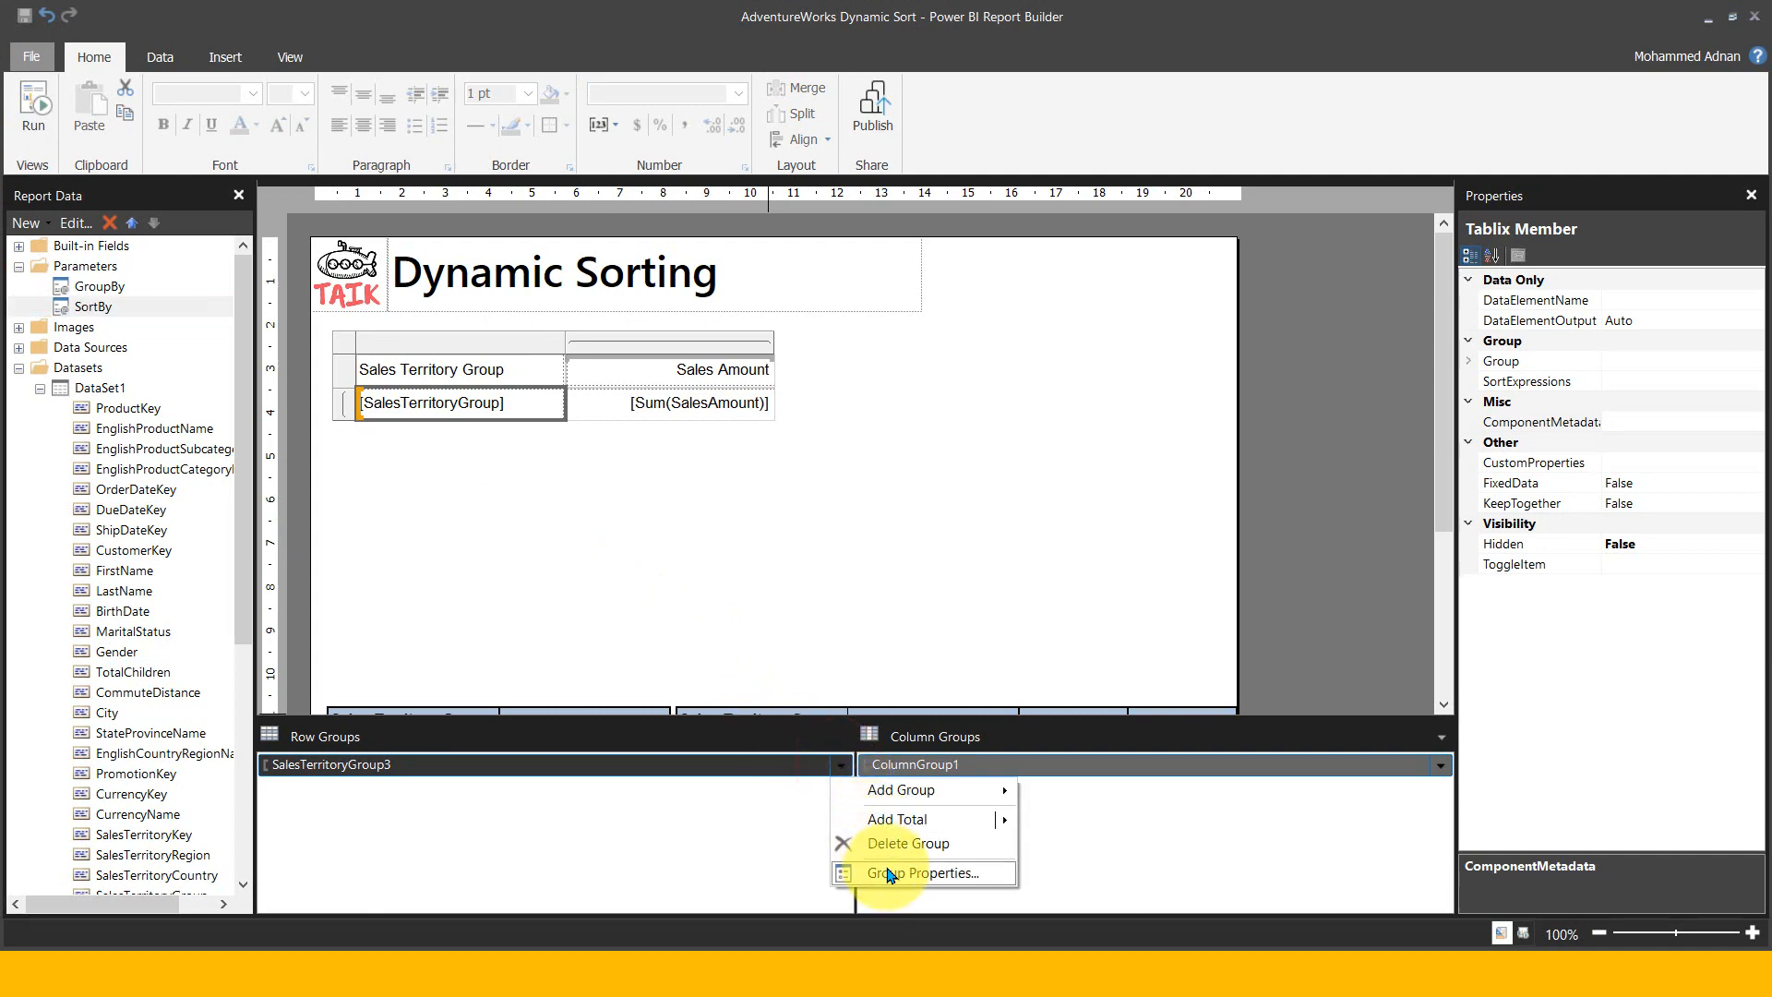
# Begin the territory group's sort expression with IIF(Parameters!SortBy.Value="Group" in the expression editor
pyautogui.click(921, 874)
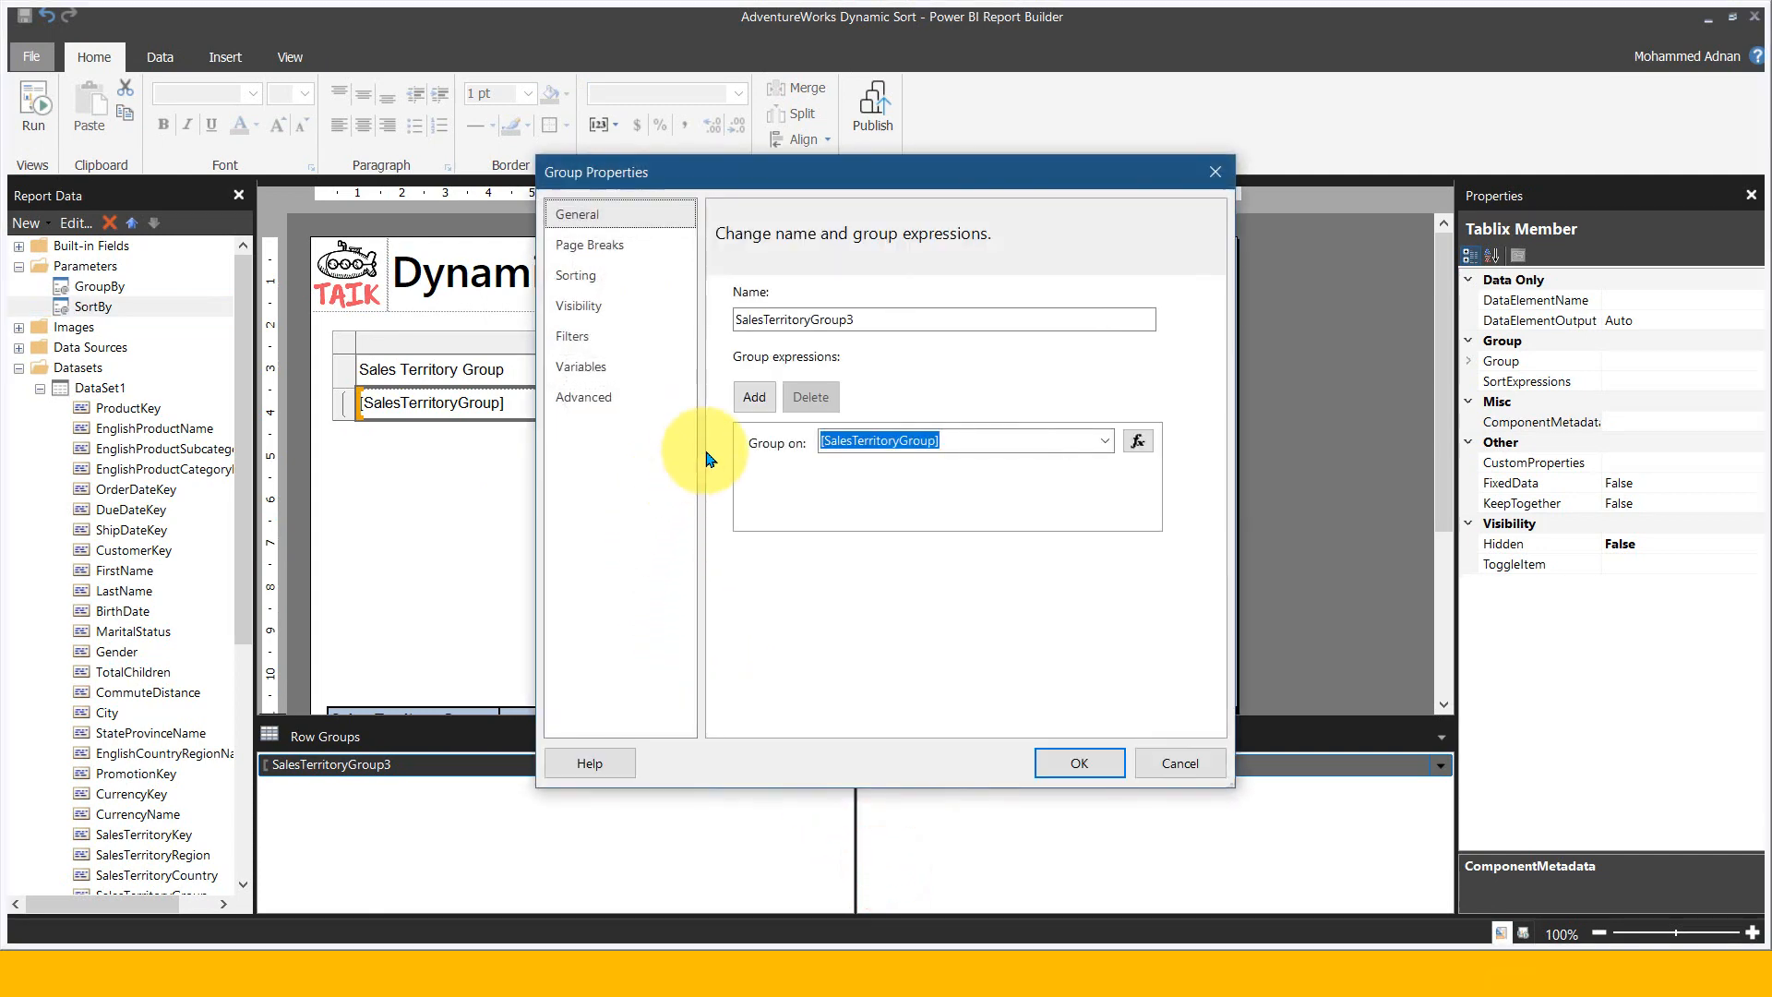
pyautogui.click(576, 275)
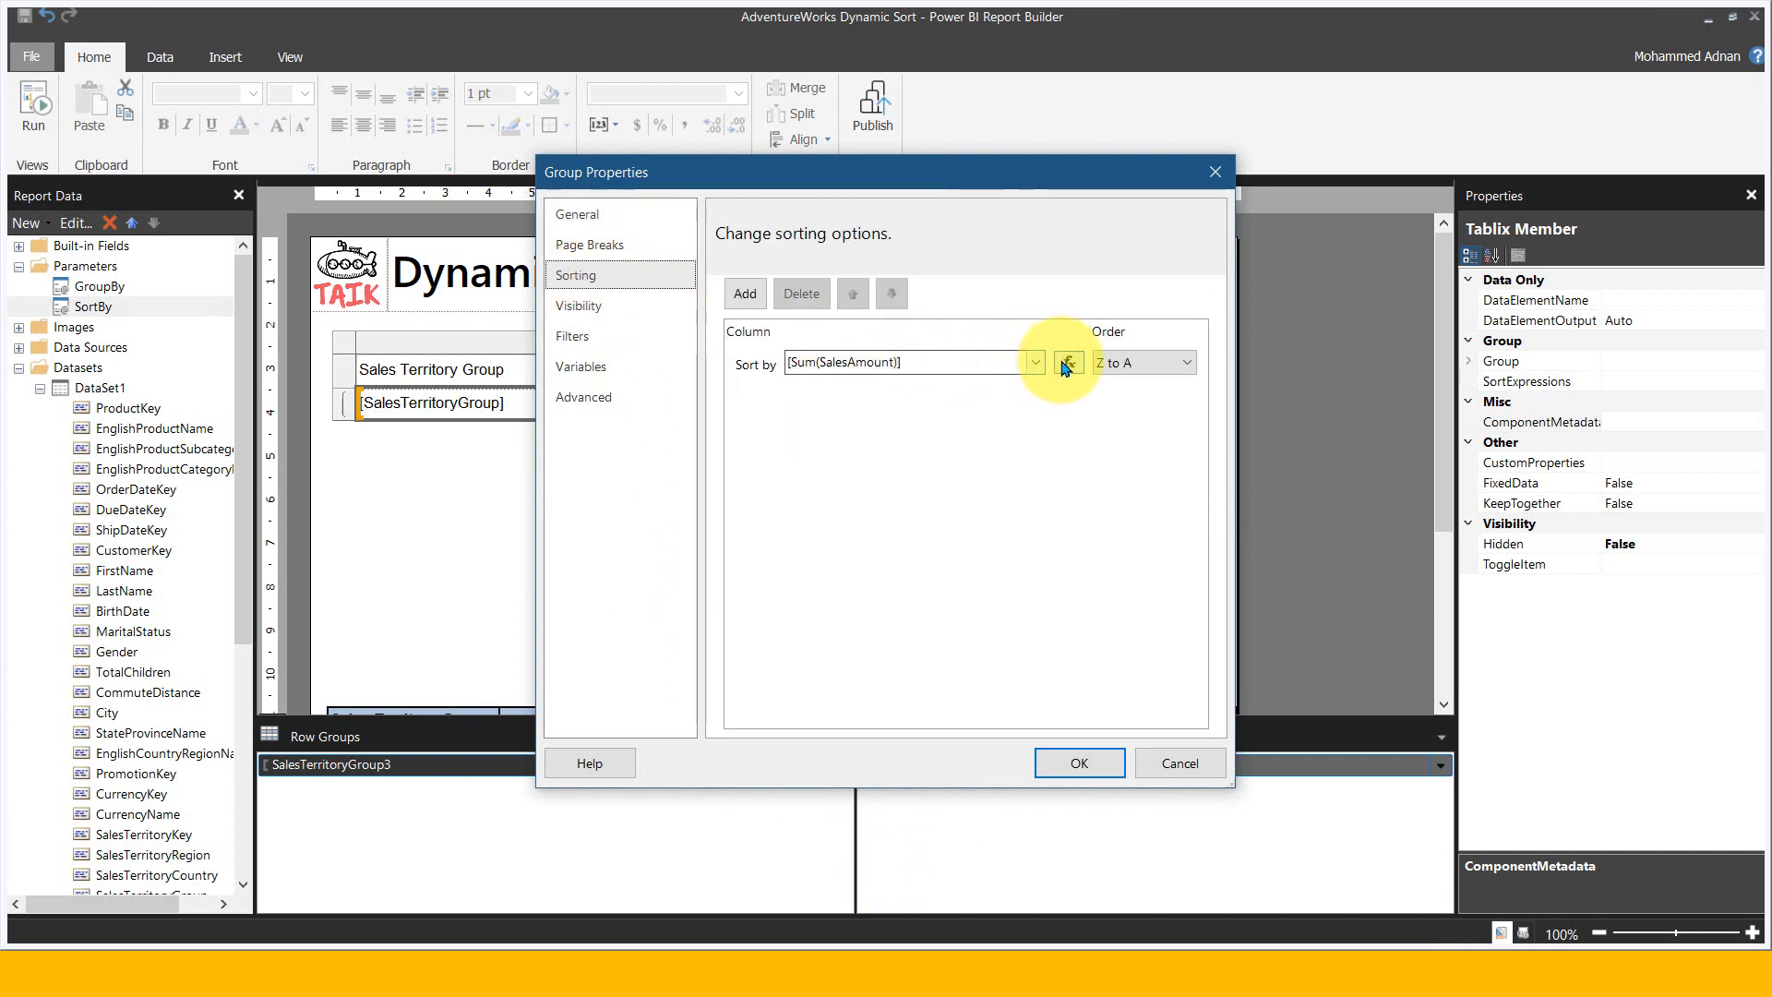
pyautogui.click(1065, 362)
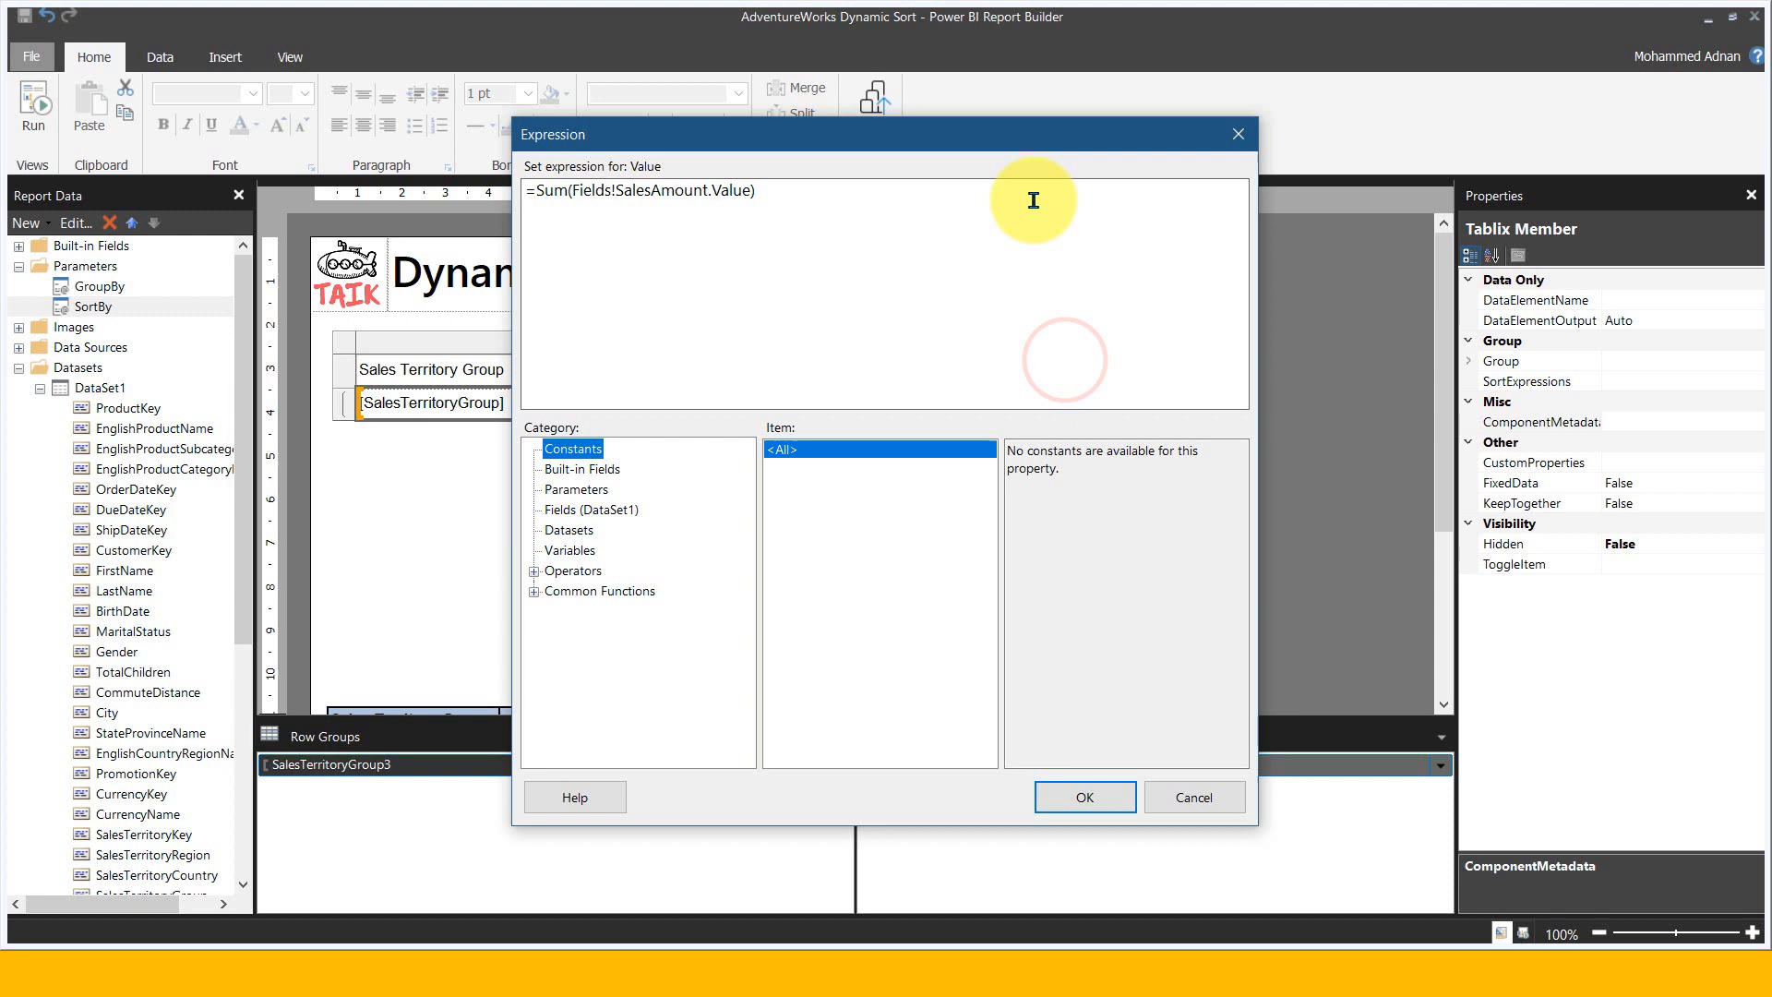
pyautogui.click(576, 489)
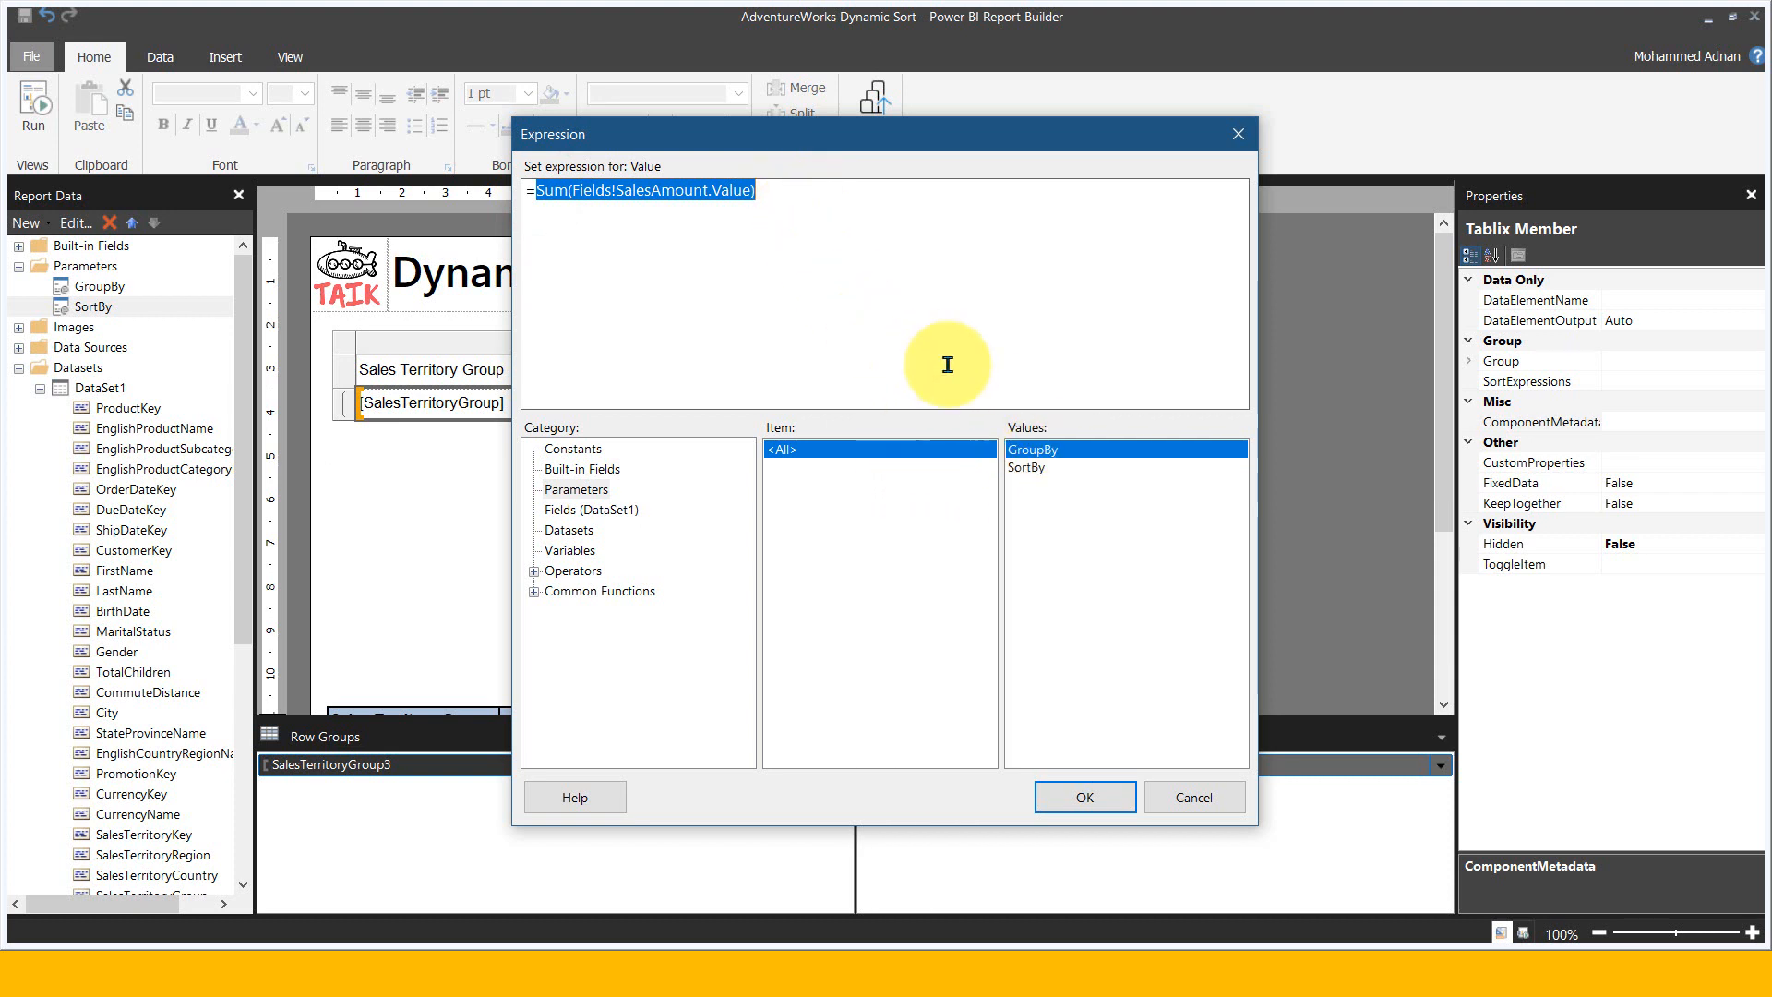
pyautogui.doubleClick(1025, 467)
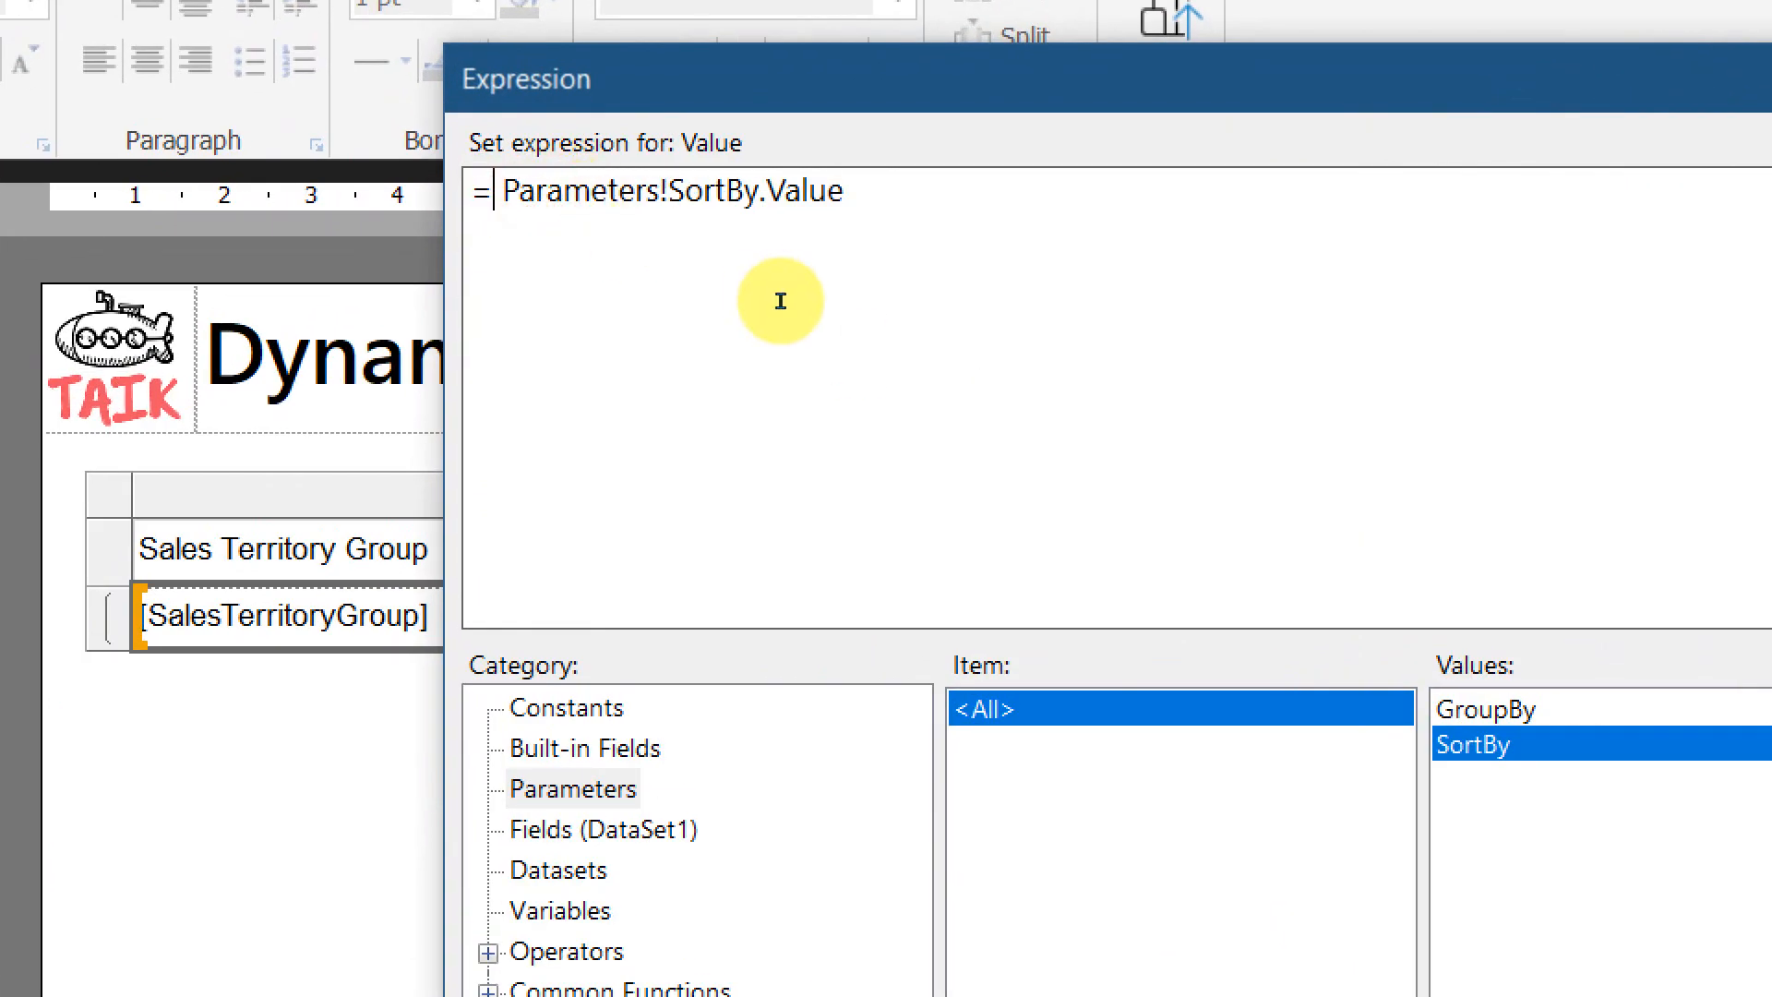
pyautogui.write('IIF(')
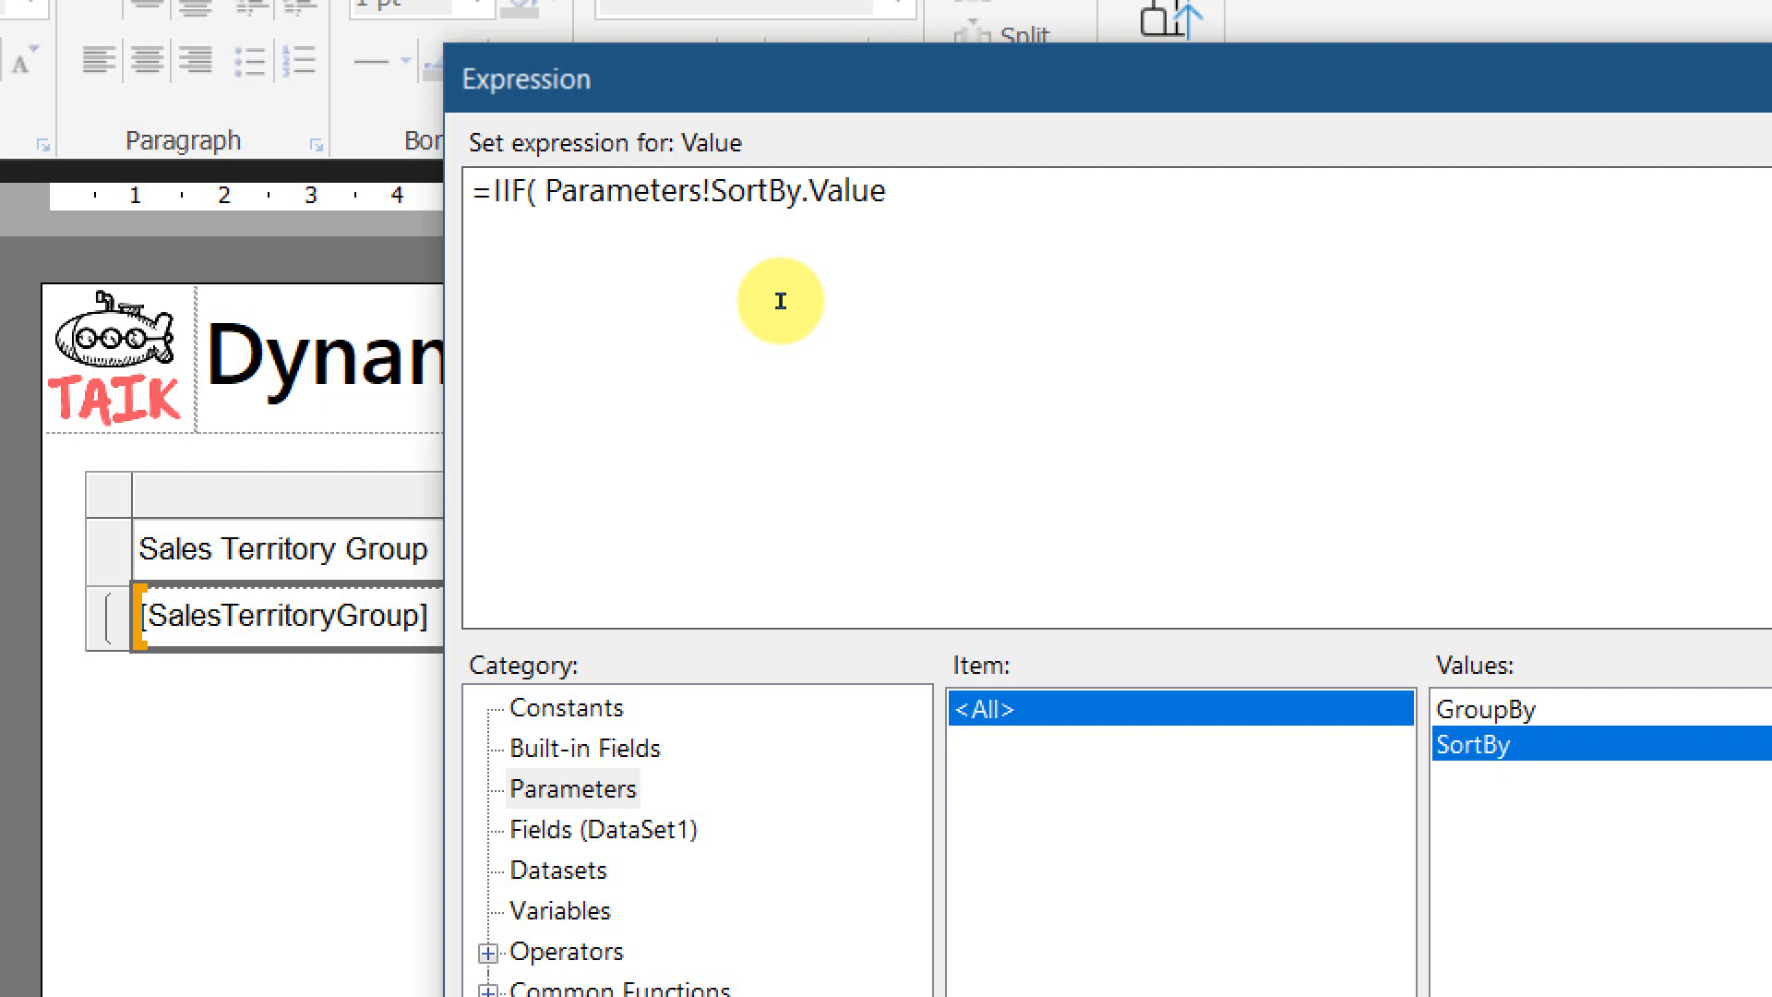
pyautogui.write('=')
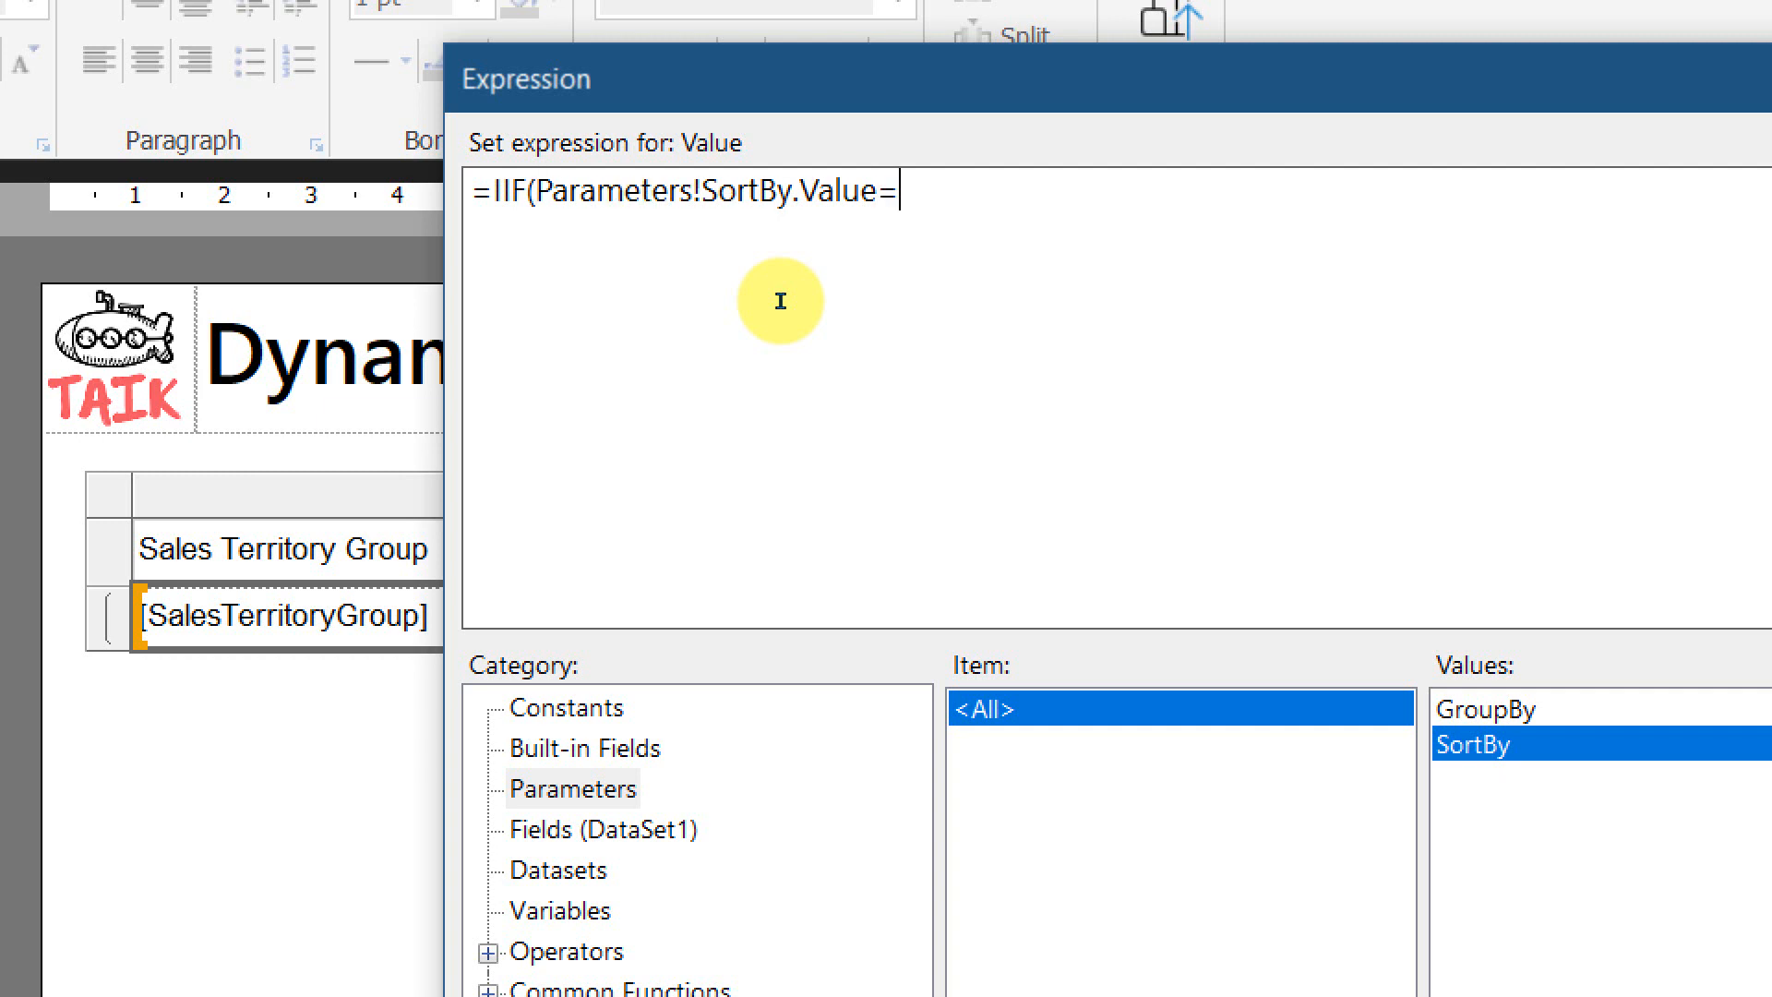
pyautogui.write('"Group",')
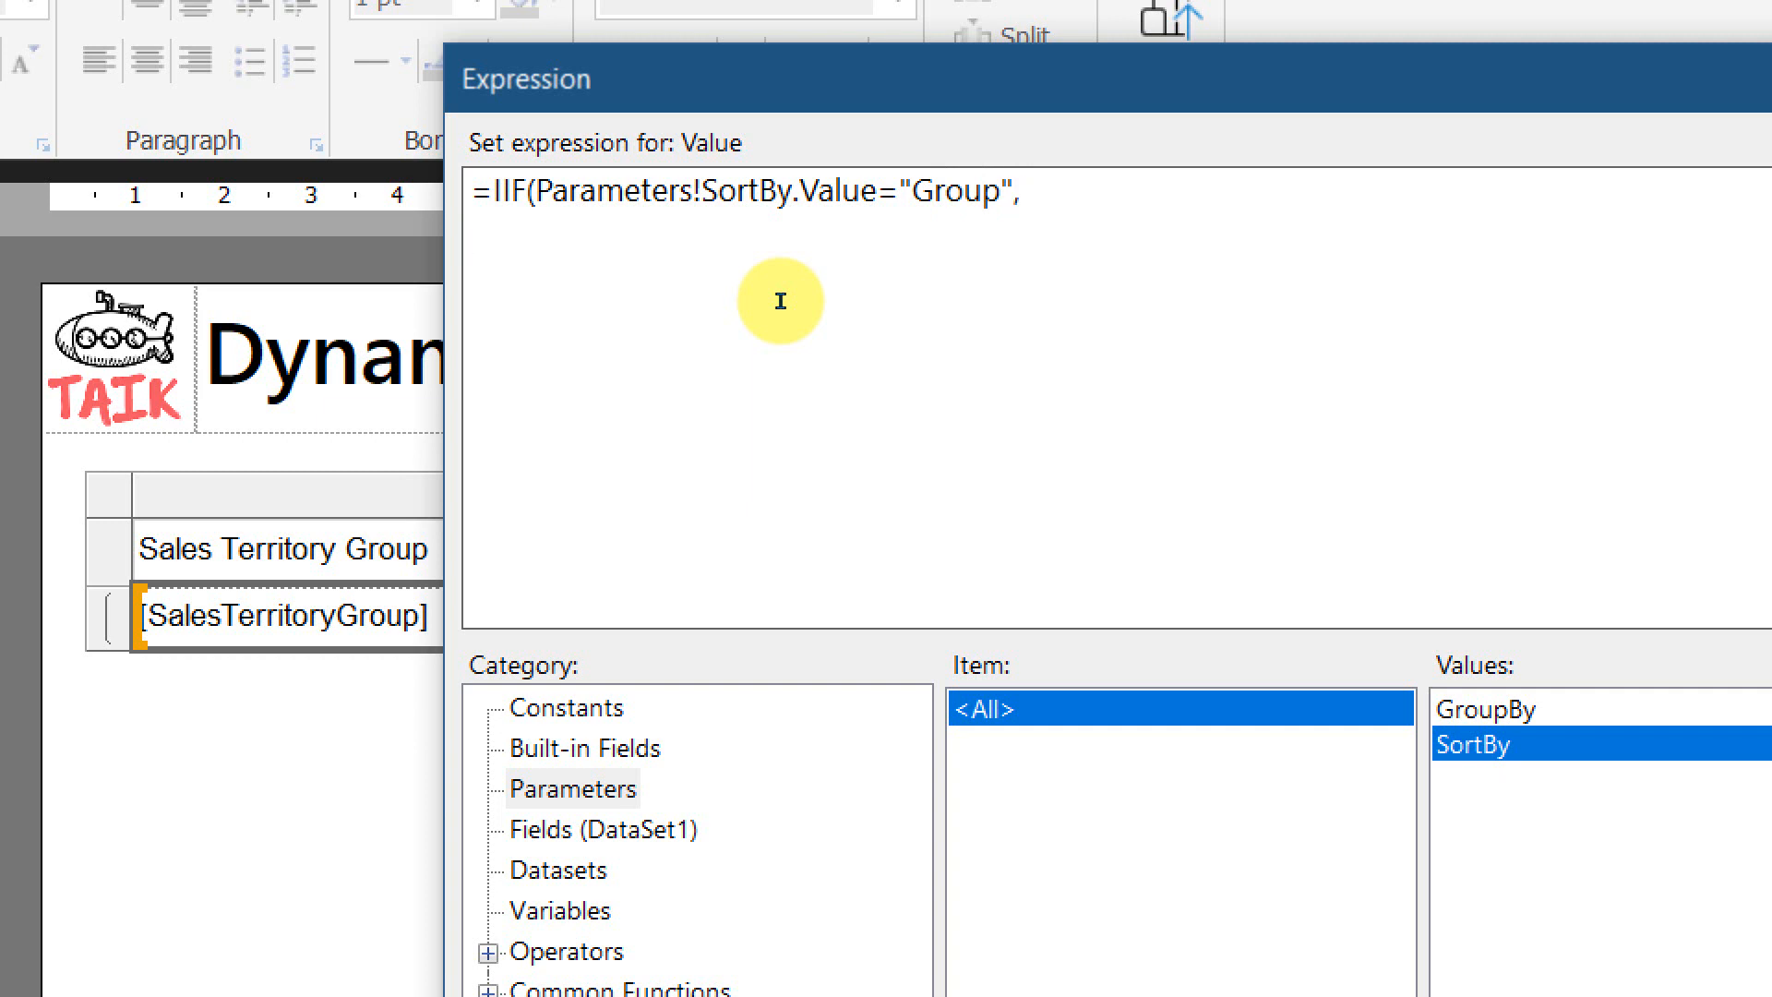
# Complete the expression with Fields!SalesTerritoryGroup.Value, Sum(Fields!SalesAmount.Value)) and confirm it
pyautogui.click(602, 829)
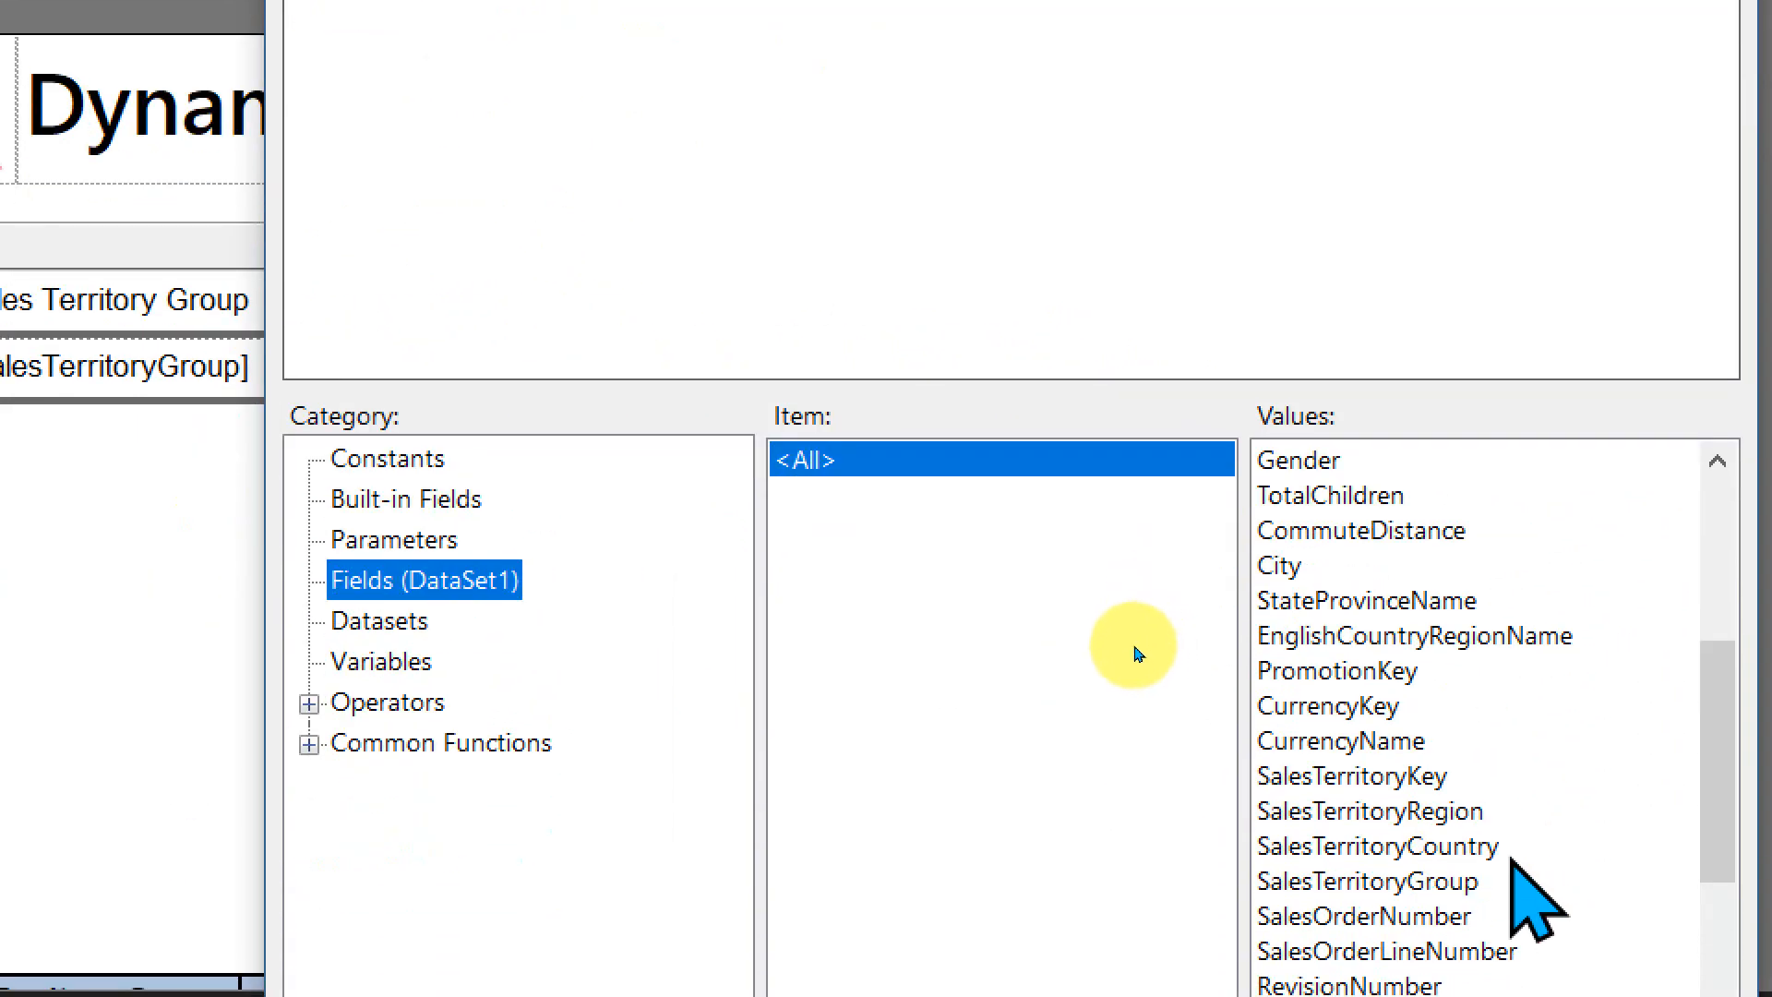
pyautogui.click(1366, 880)
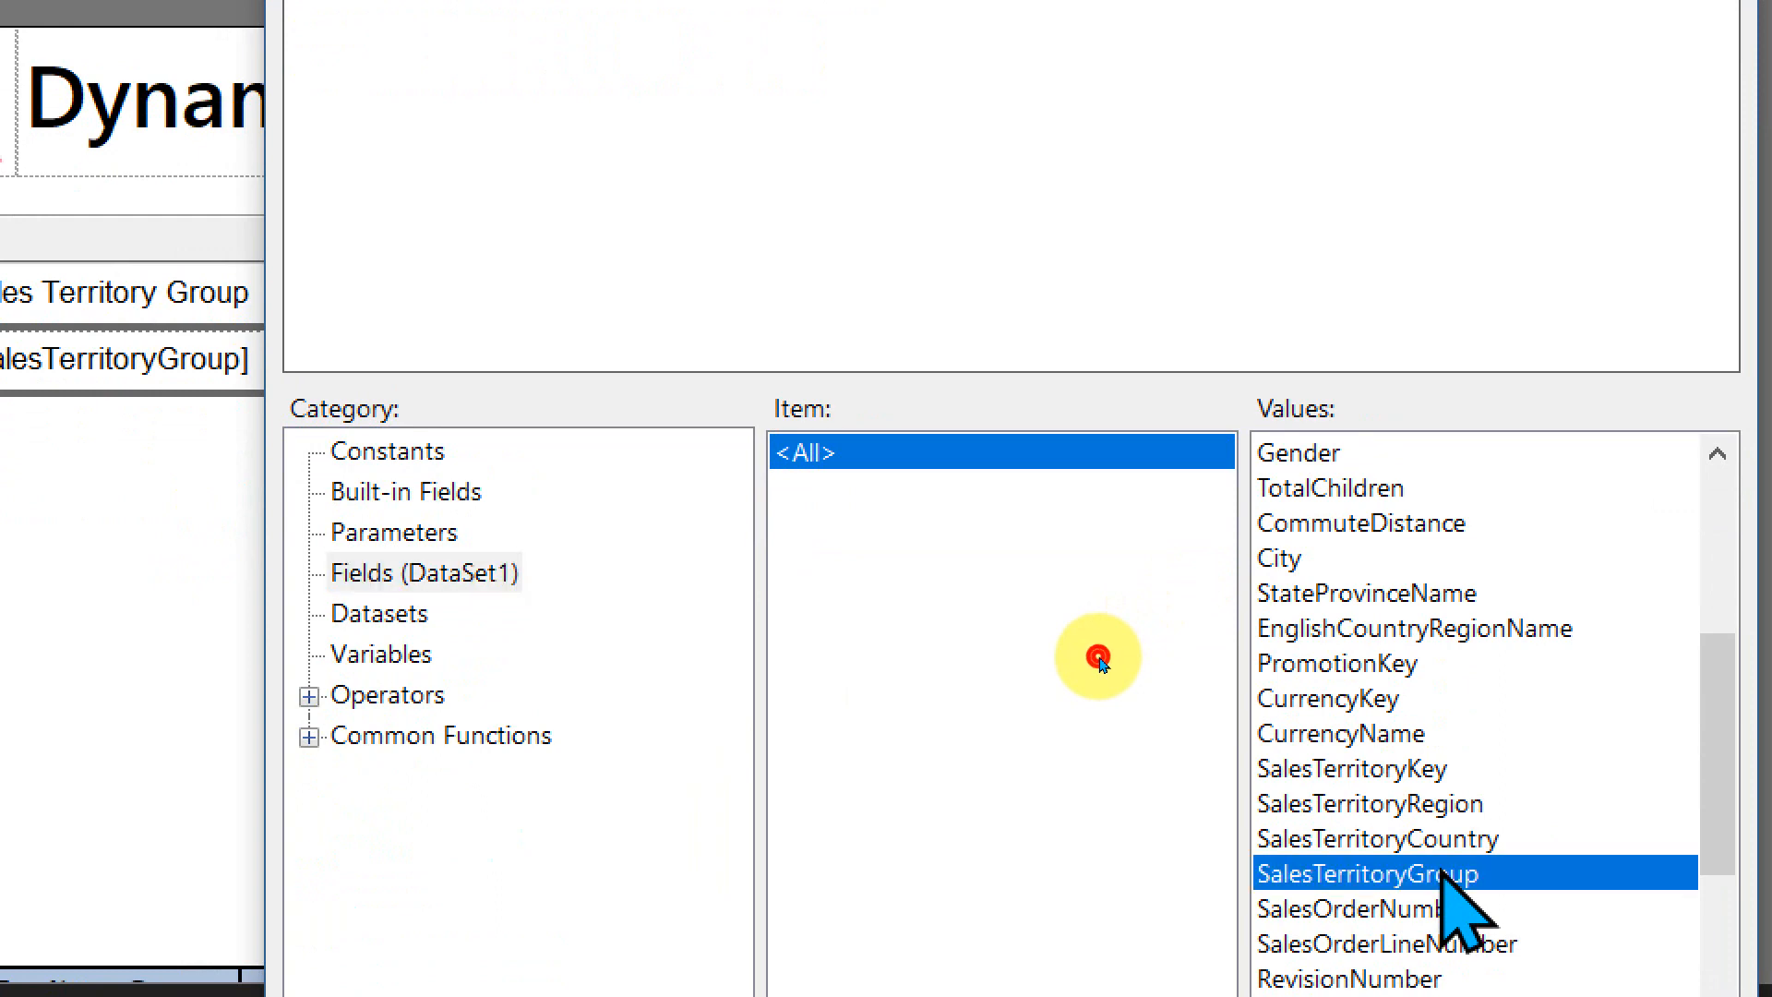
pyautogui.doubleClick(1368, 873)
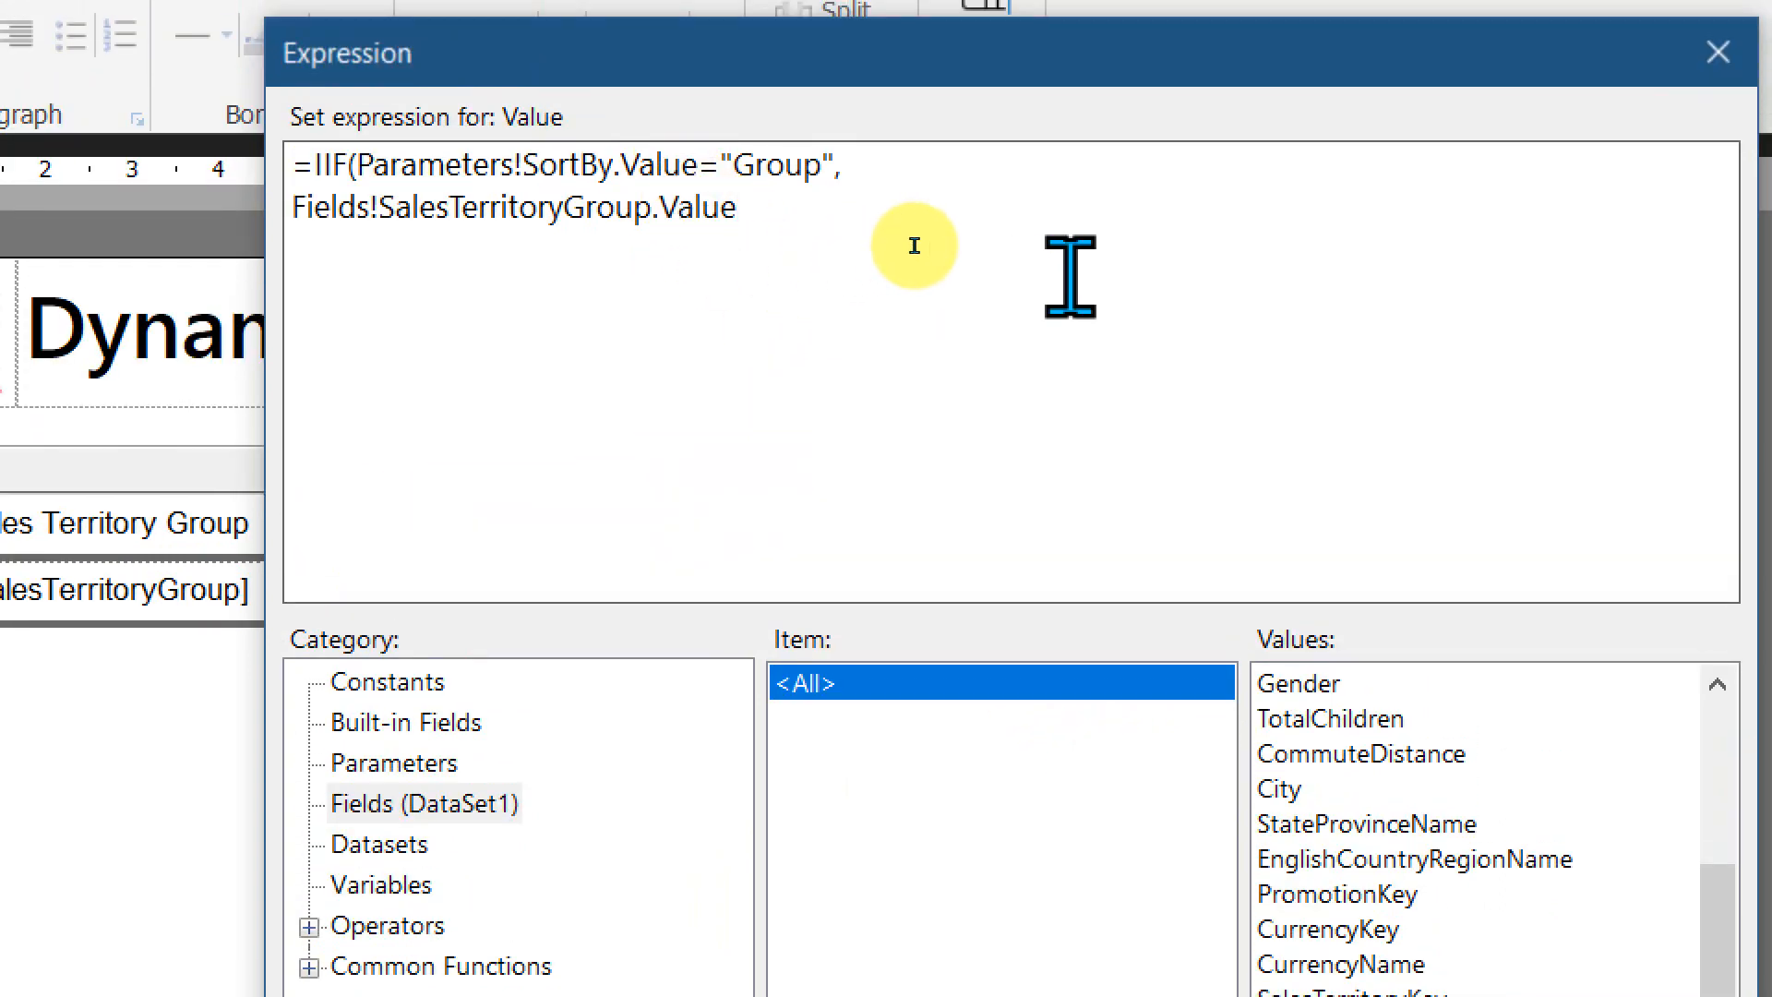
pyautogui.write(',')
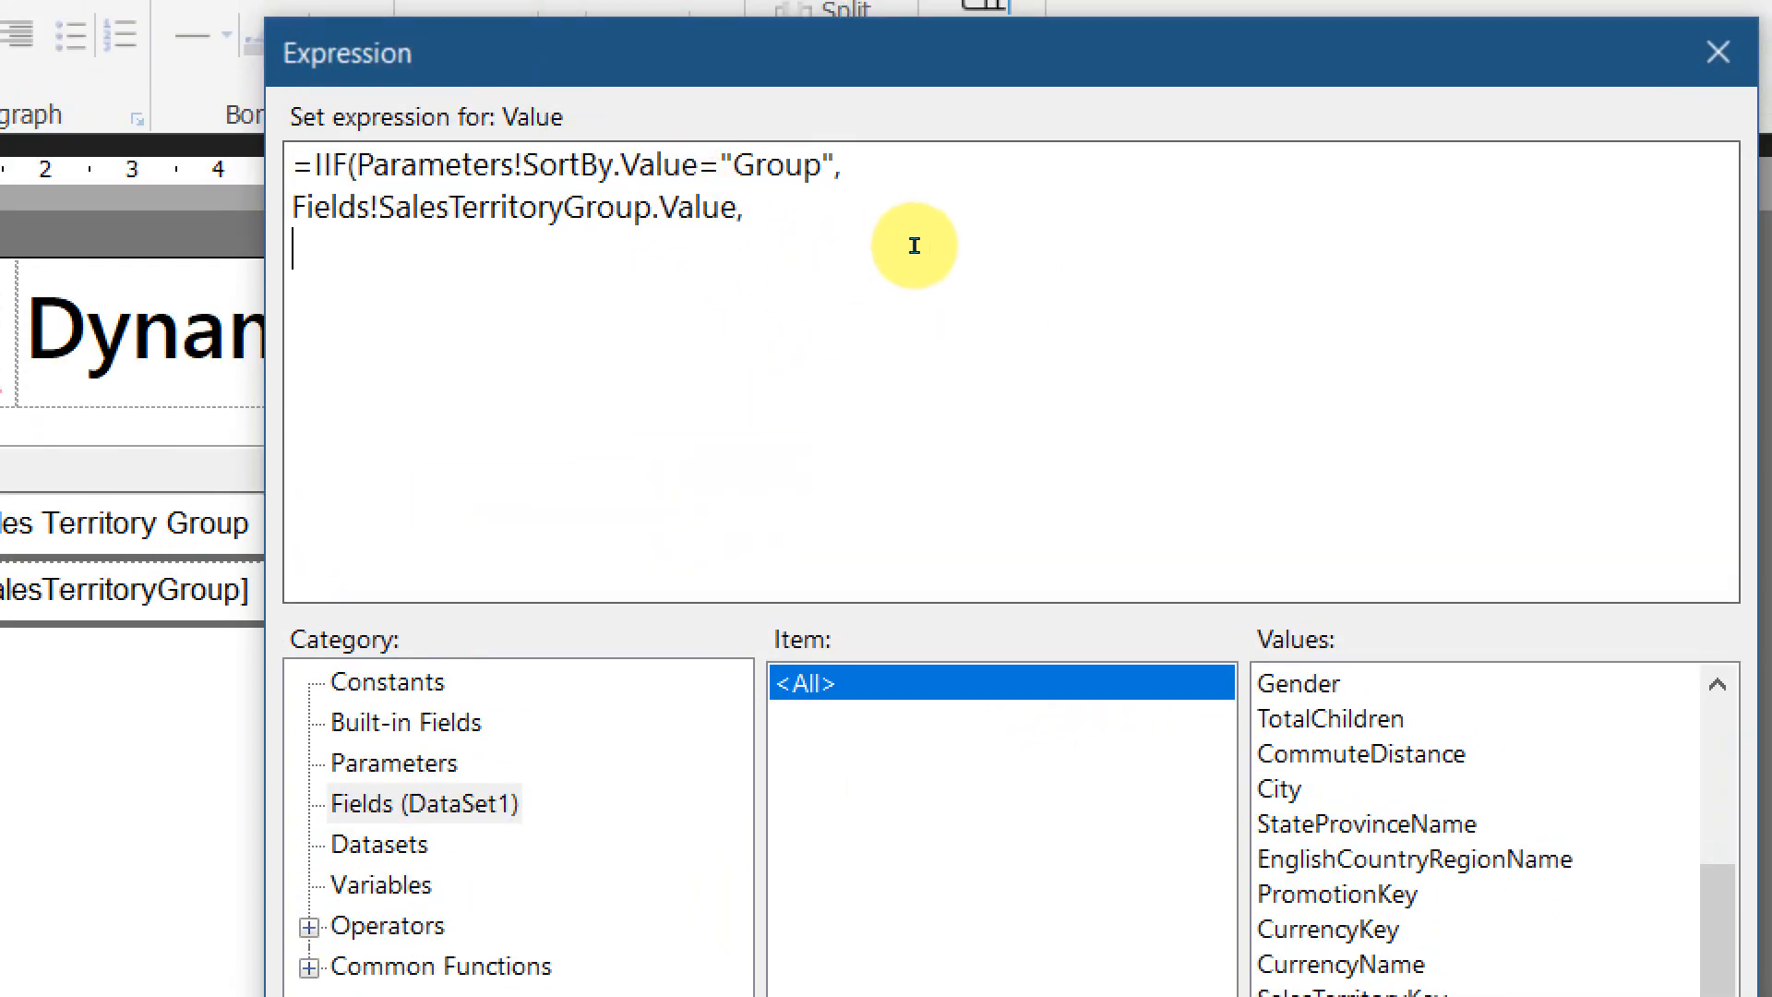
pyautogui.write('Sum(Fields!SalesAmount.Value)')
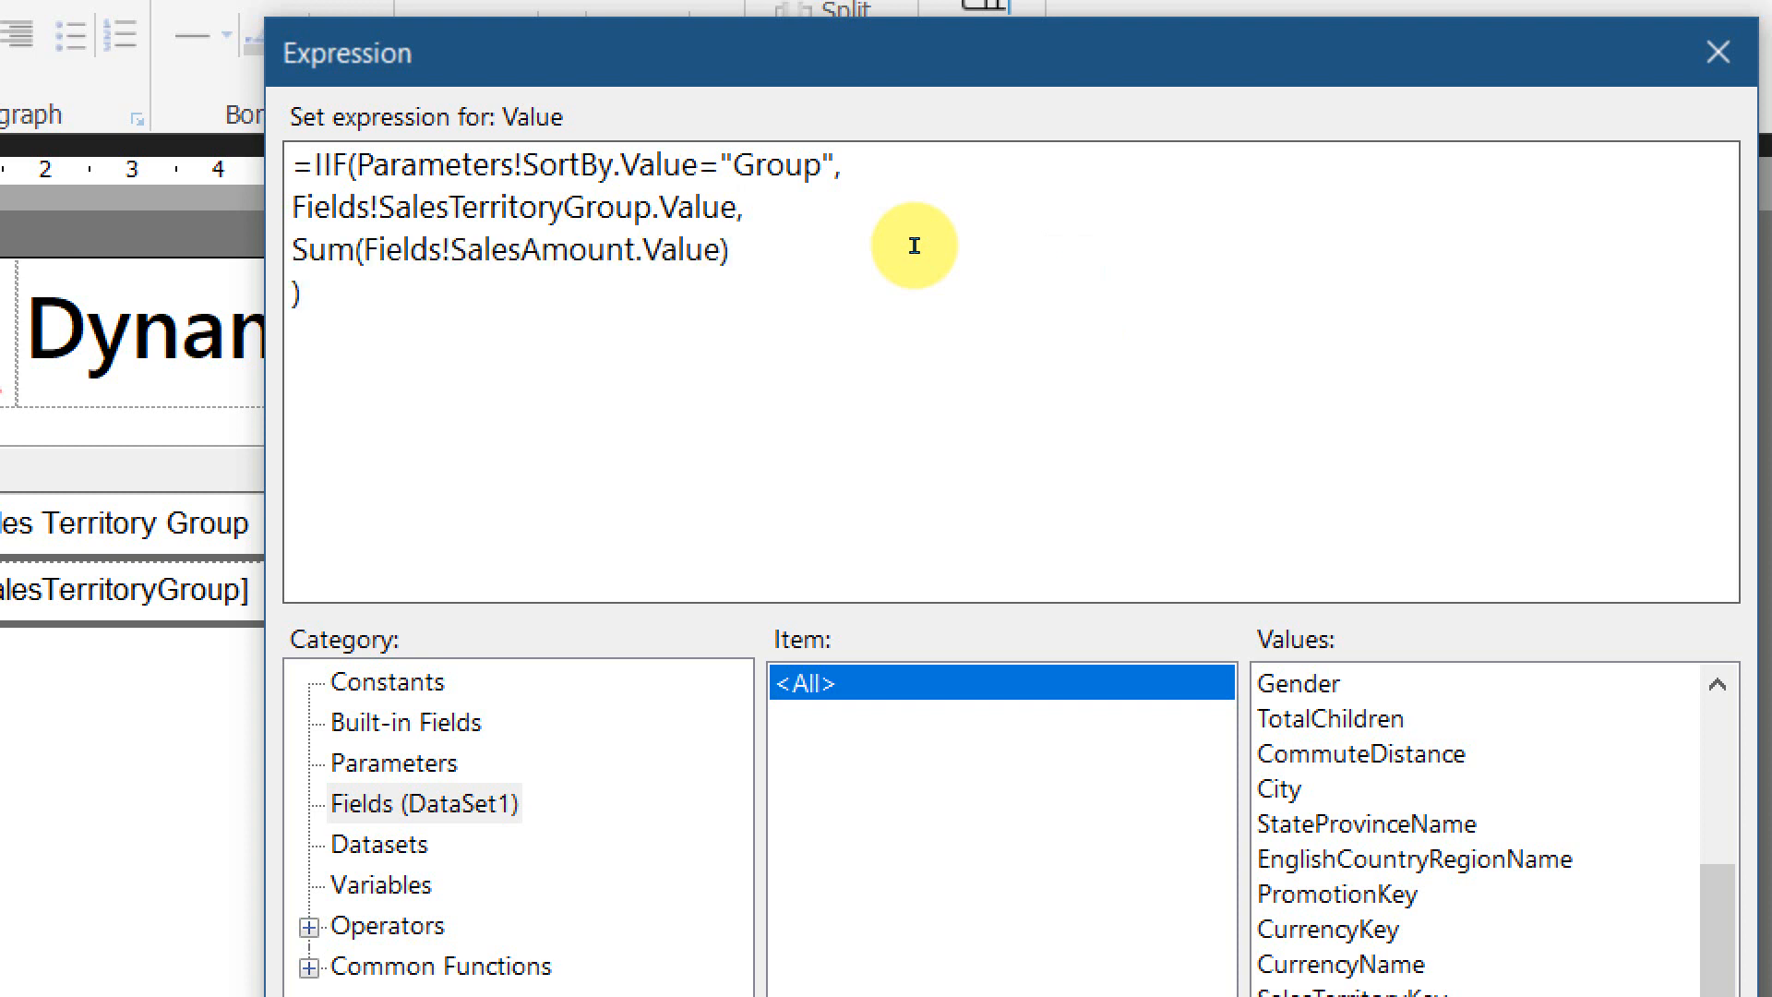
pyautogui.moveTo(879, 334)
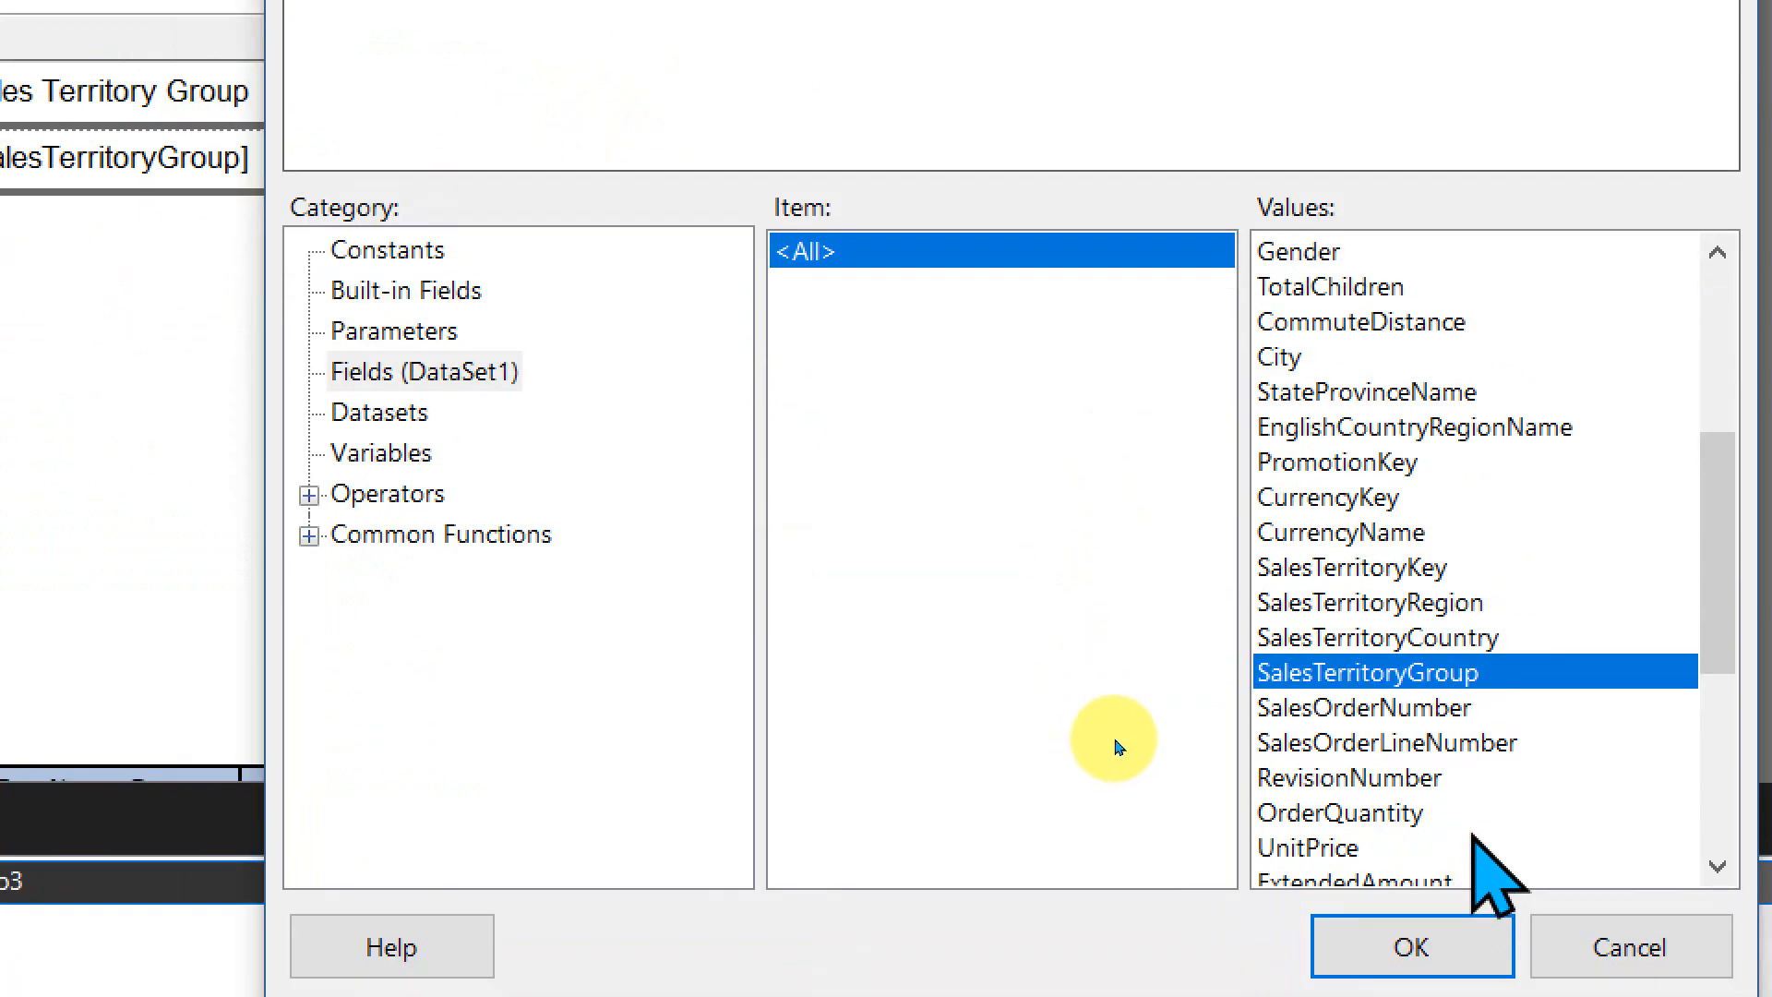
pyautogui.click(1410, 947)
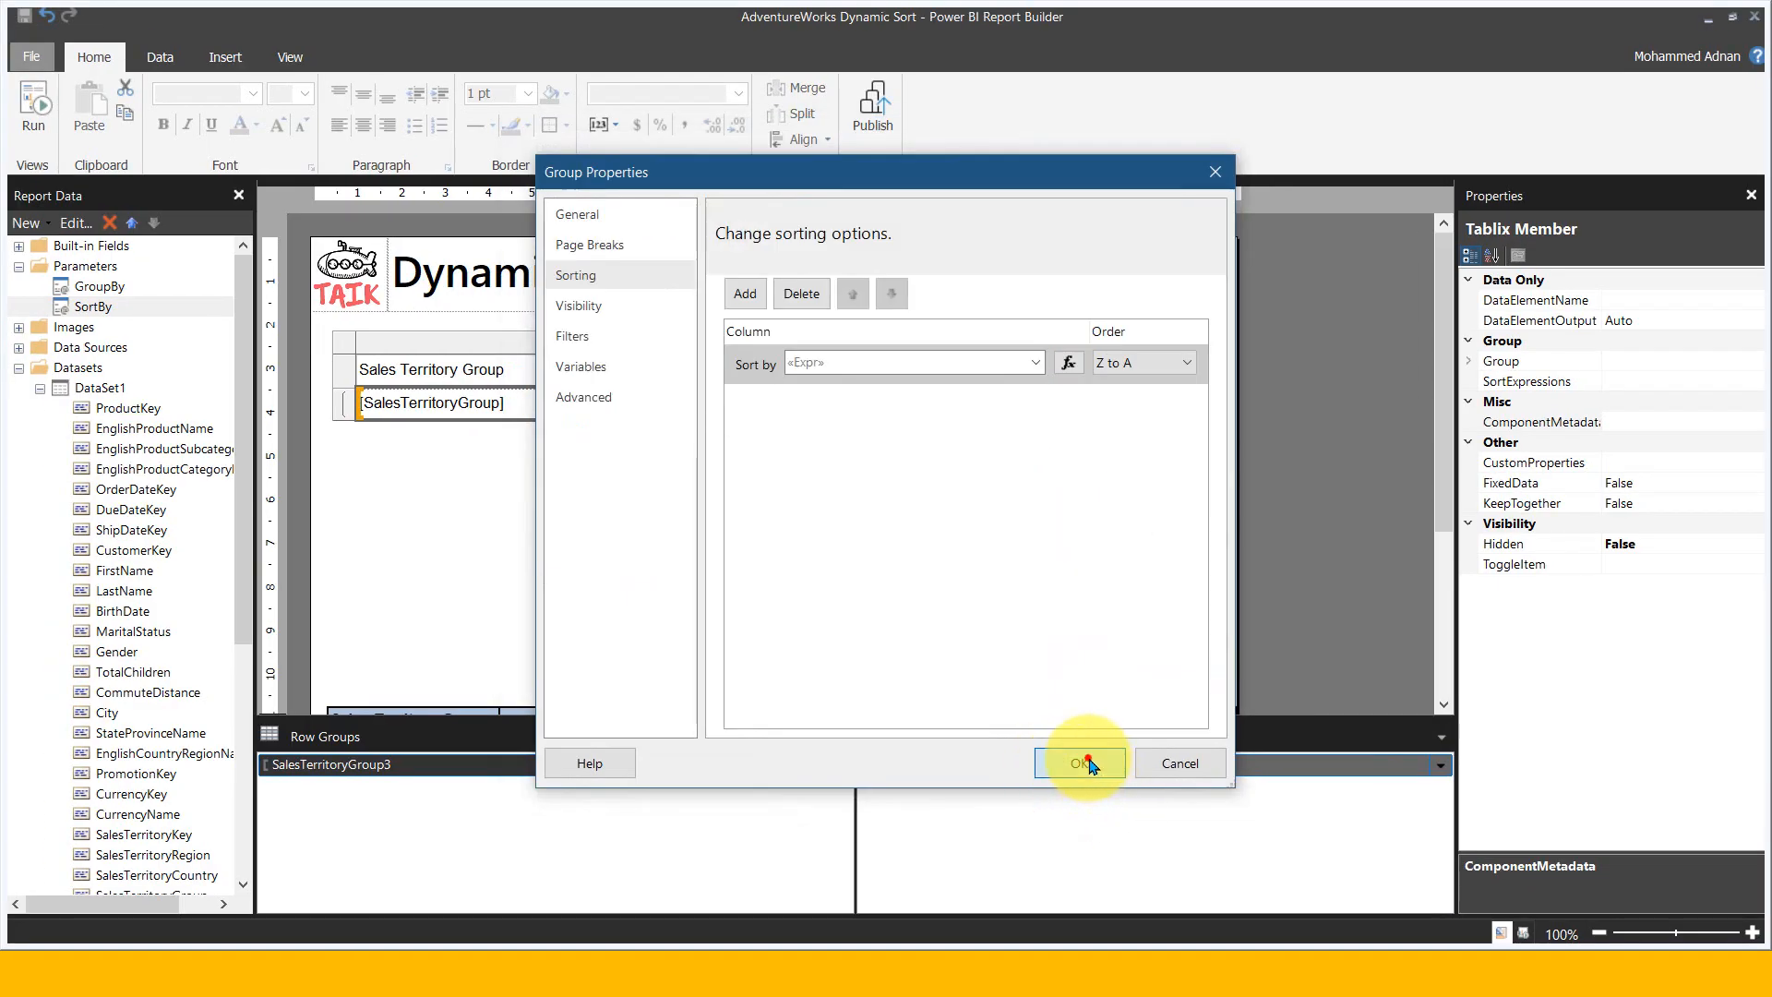
# Apply the group sorting and set the GroupBy parameter's visibility to Hidden
pyautogui.click(1078, 762)
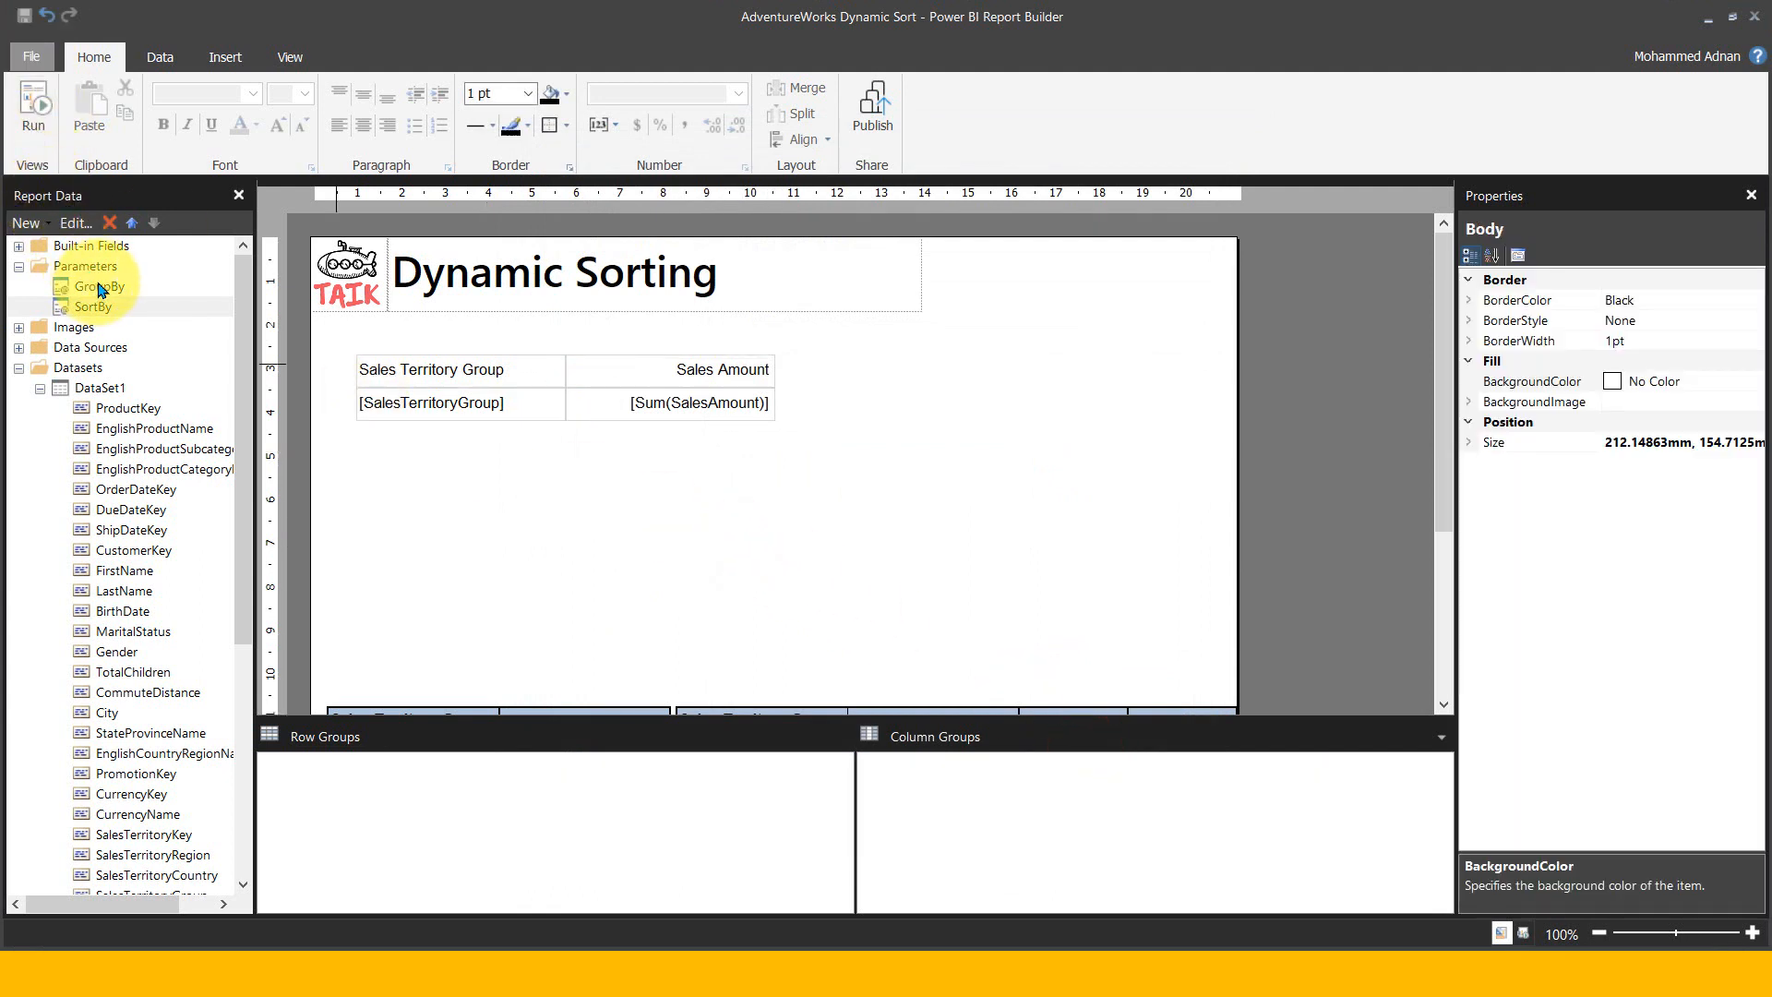
pyautogui.moveTo(158, 298)
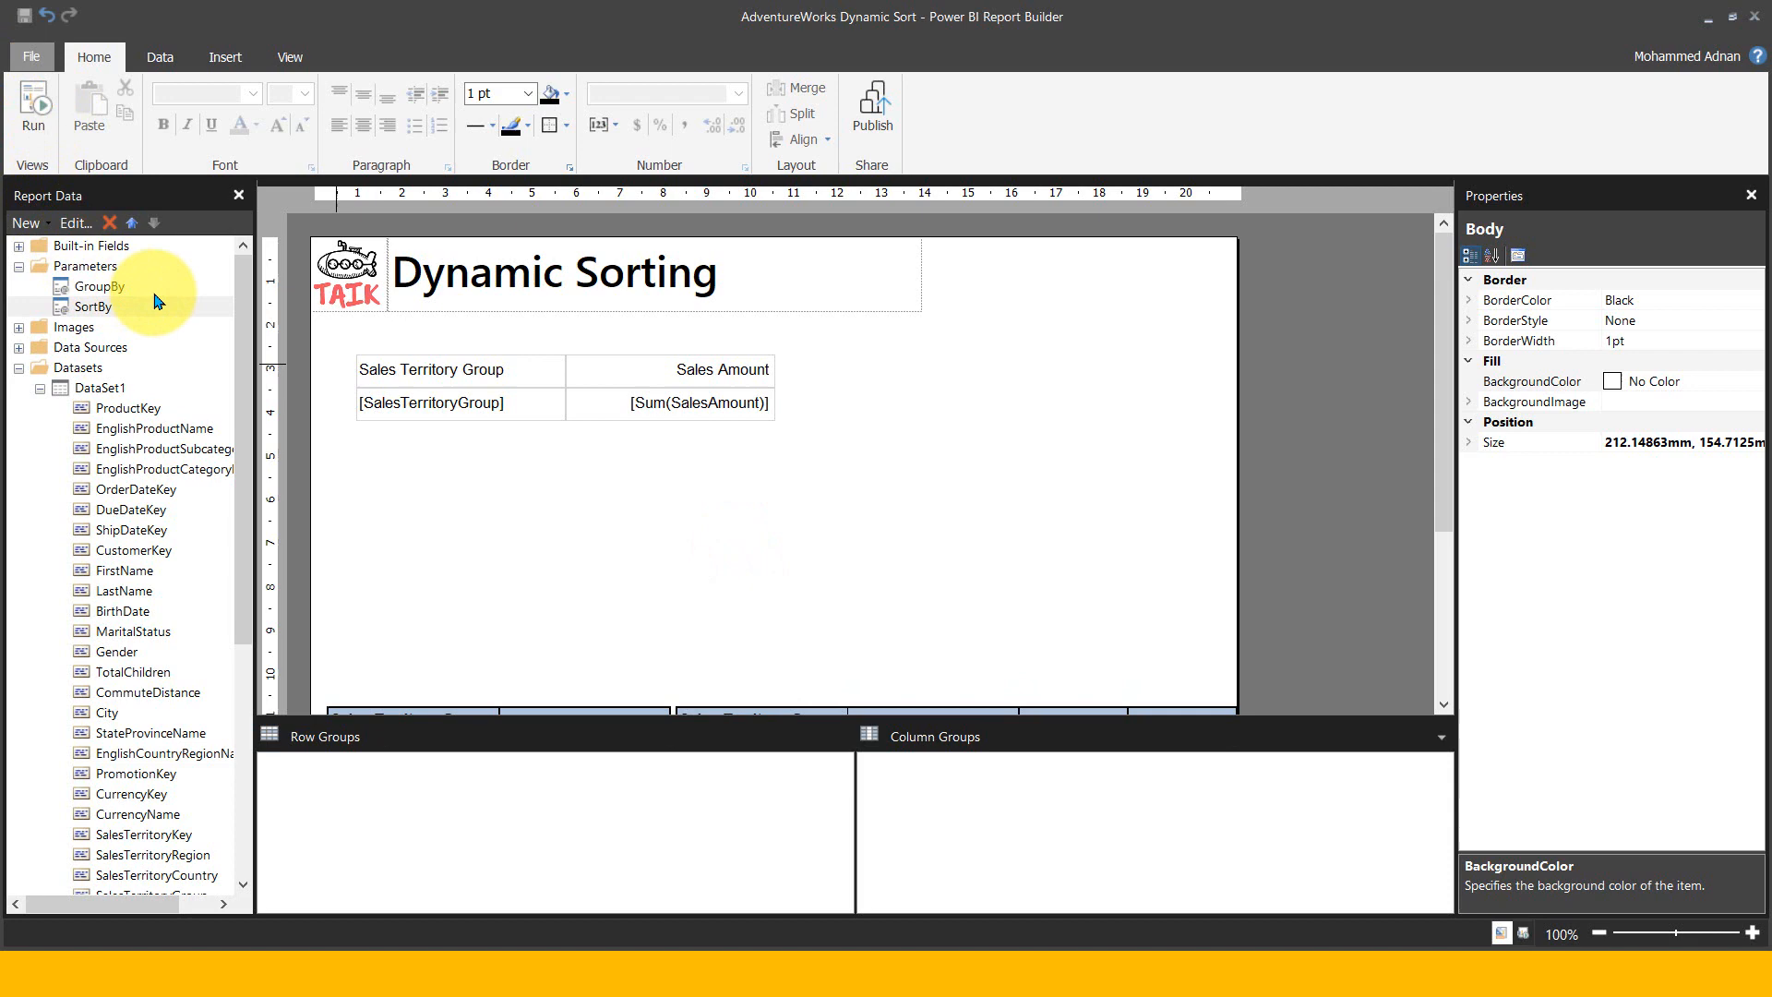
pyautogui.rightClick(94, 286)
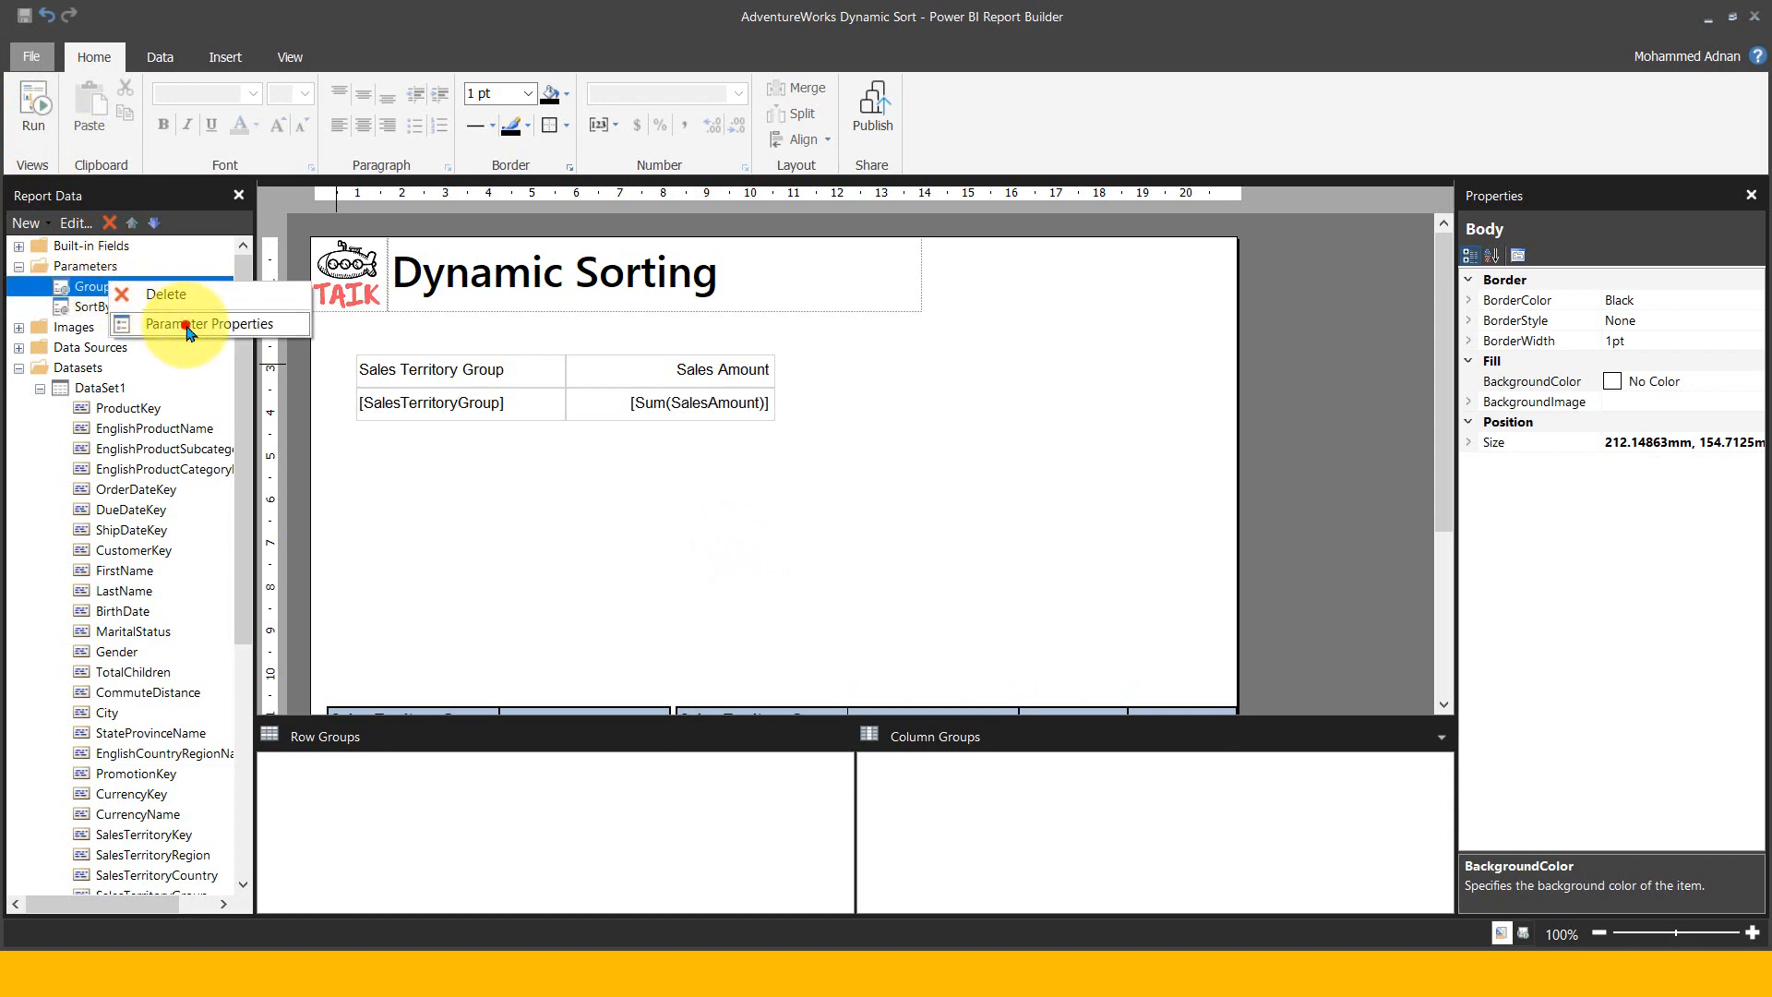
pyautogui.click(209, 325)
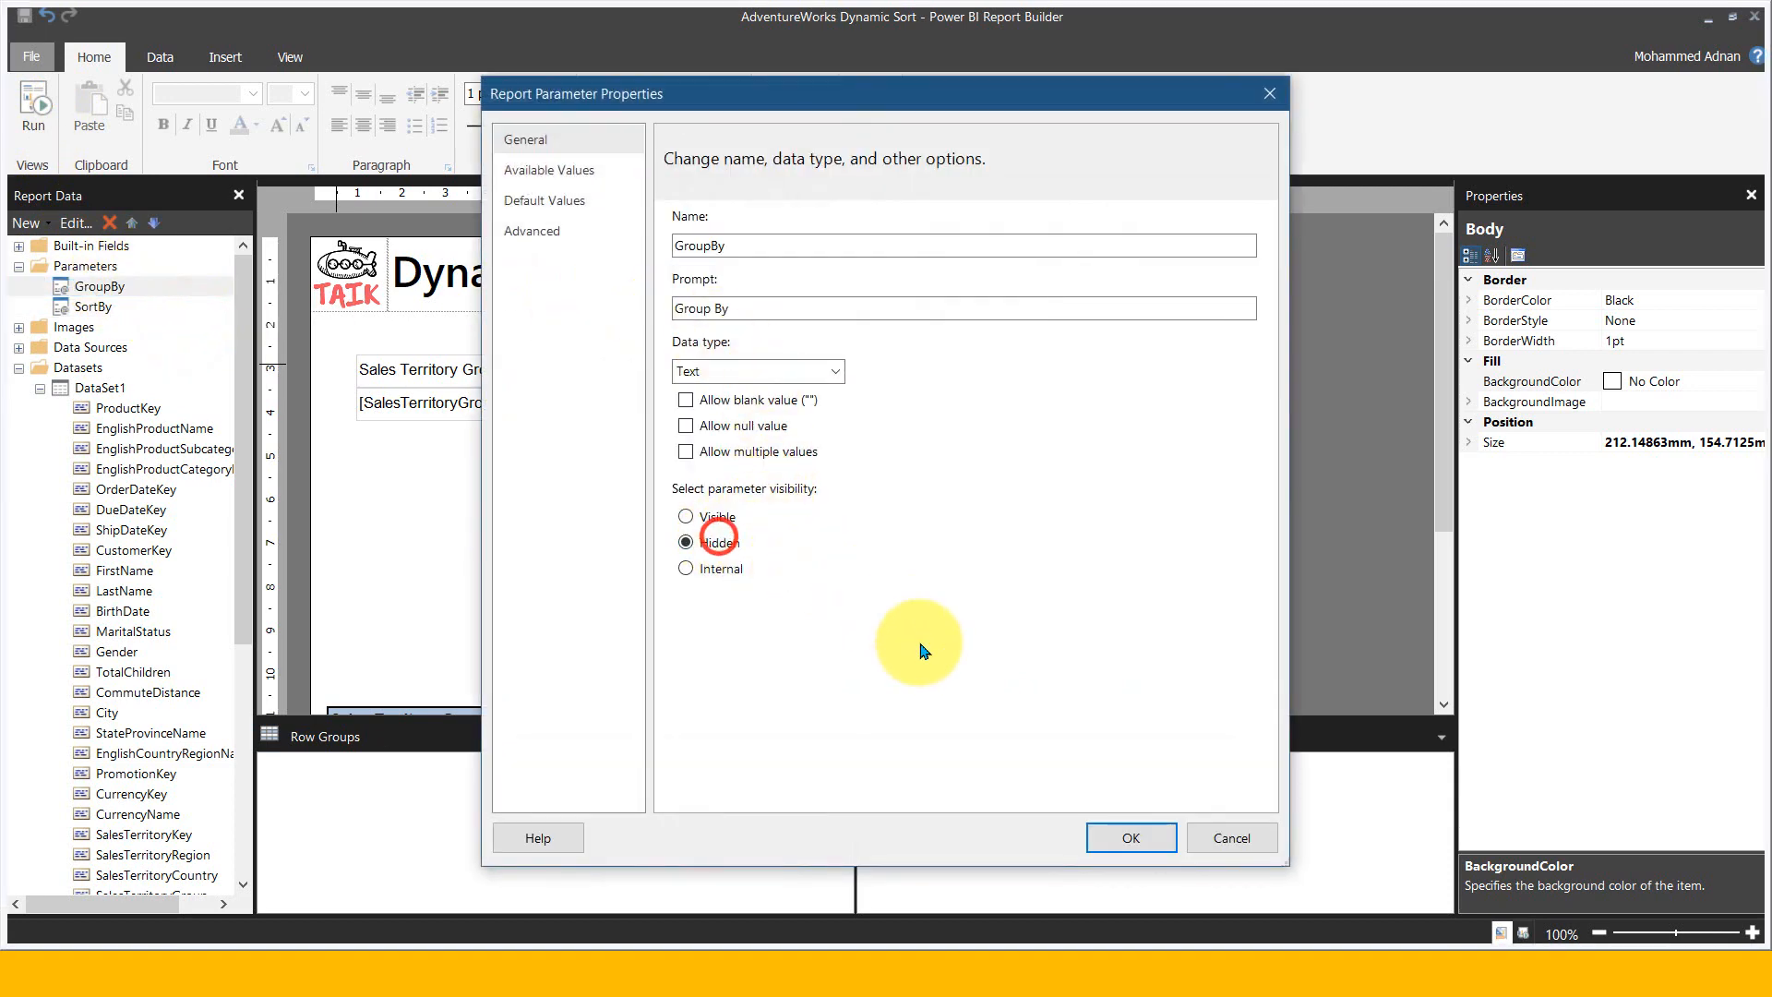
pyautogui.click(1130, 838)
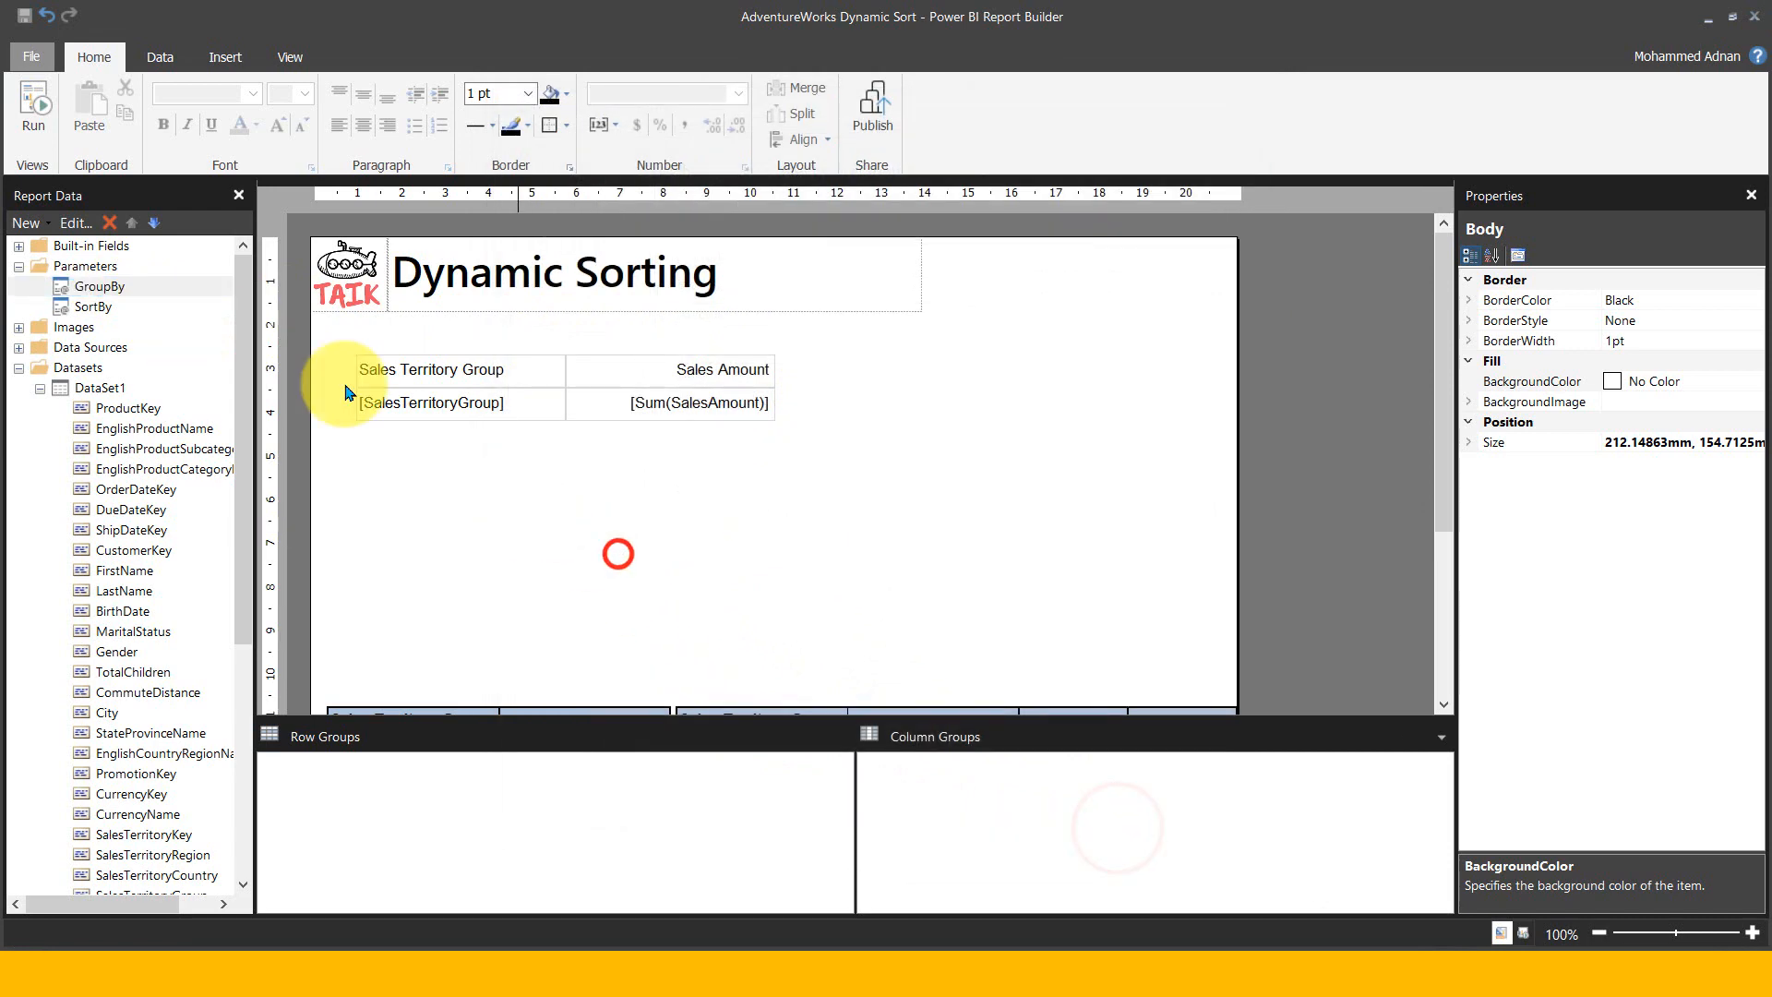
pyautogui.moveTo(777, 204)
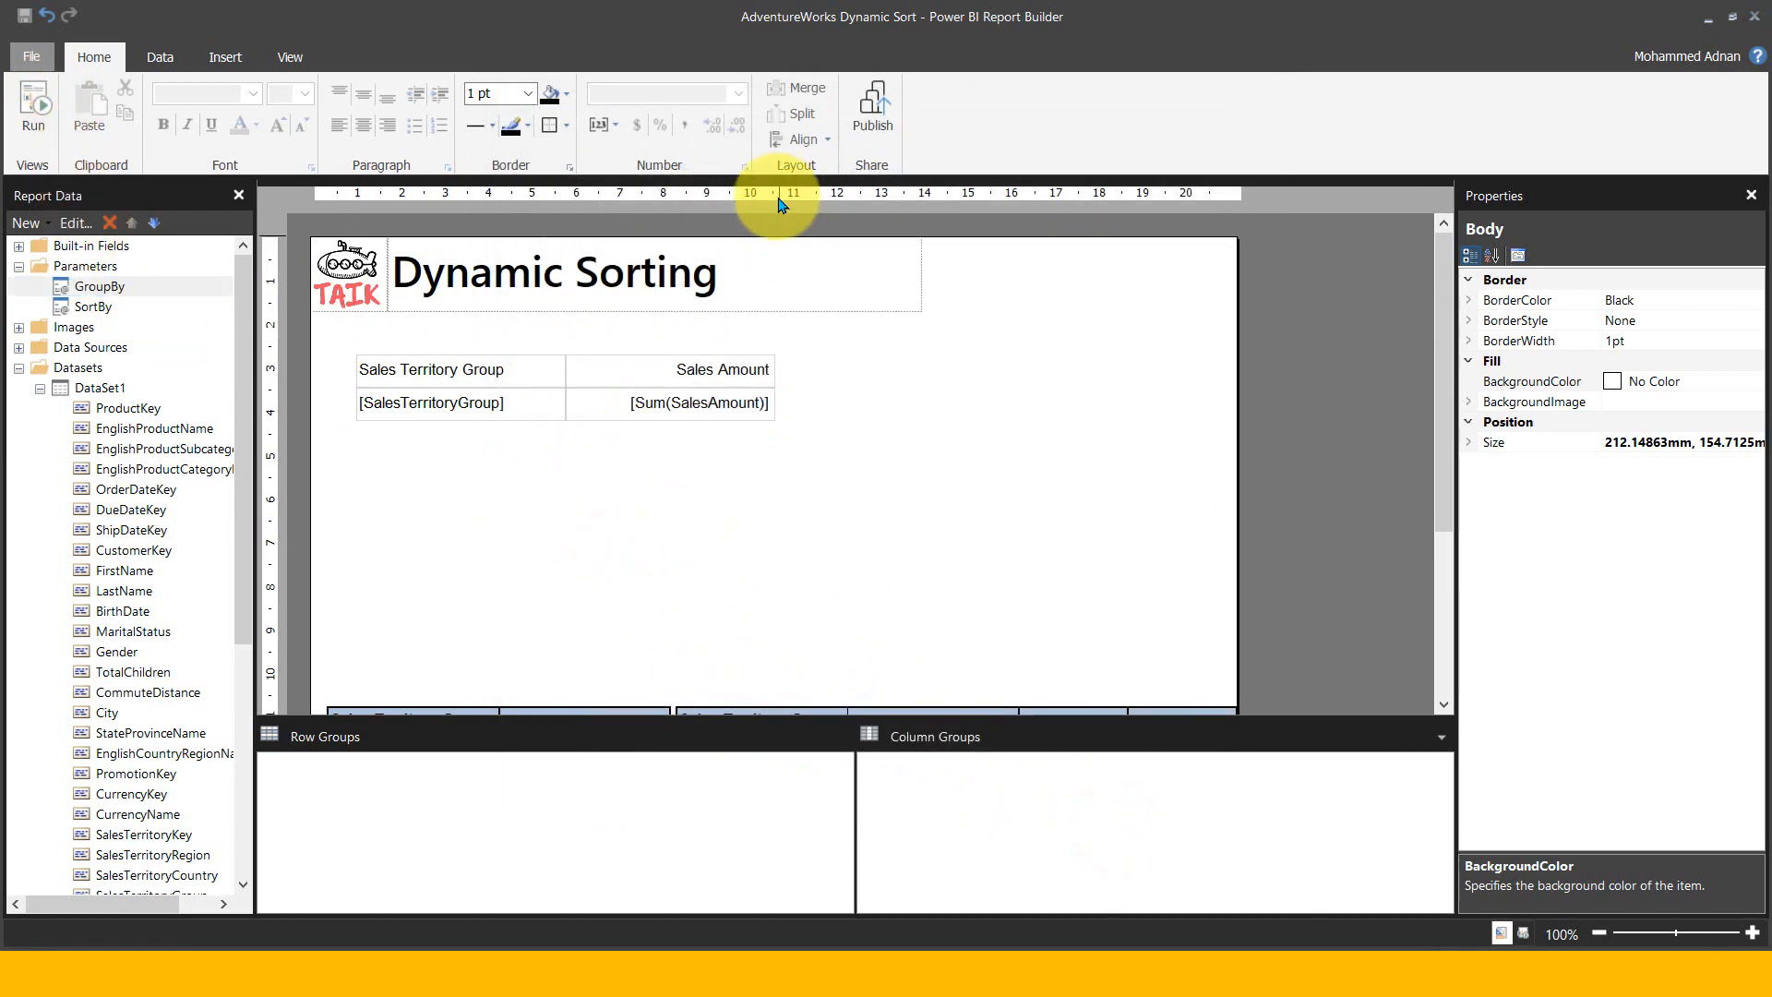
# Publish to the Sales workspace, replacing AdventureWorks Dynamic Sort, and dismiss the success message
pyautogui.click(872, 104)
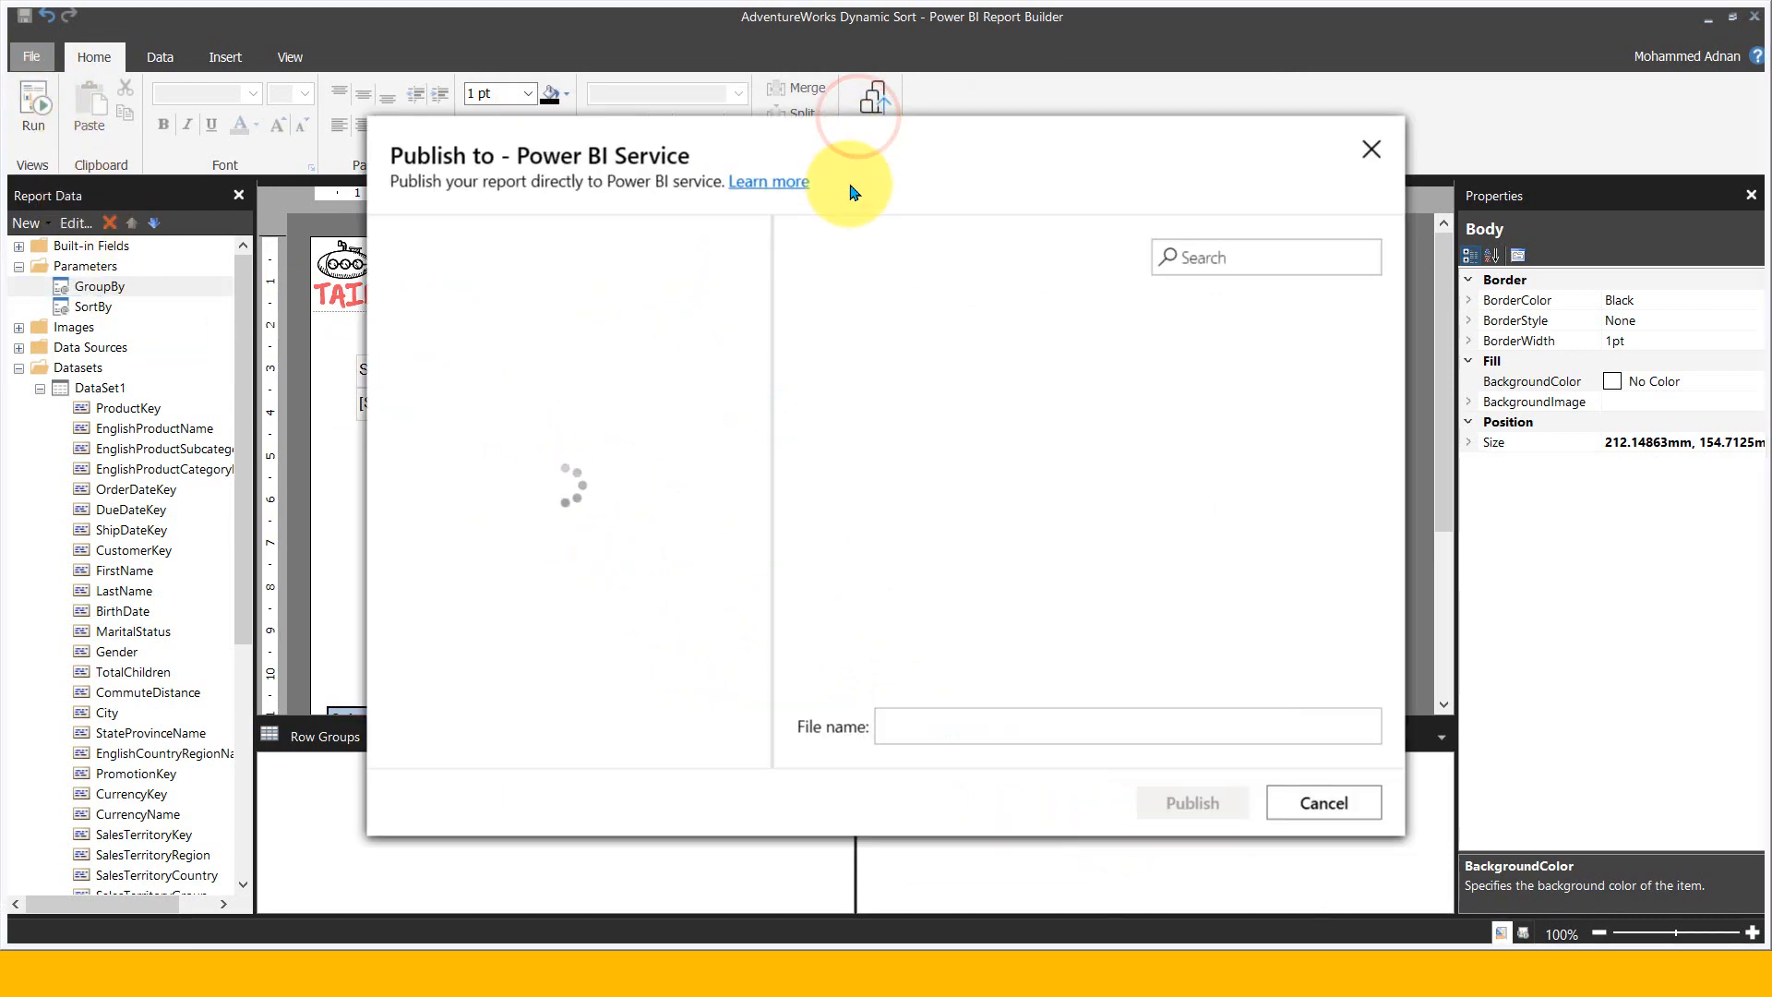
pyautogui.moveTo(849, 221)
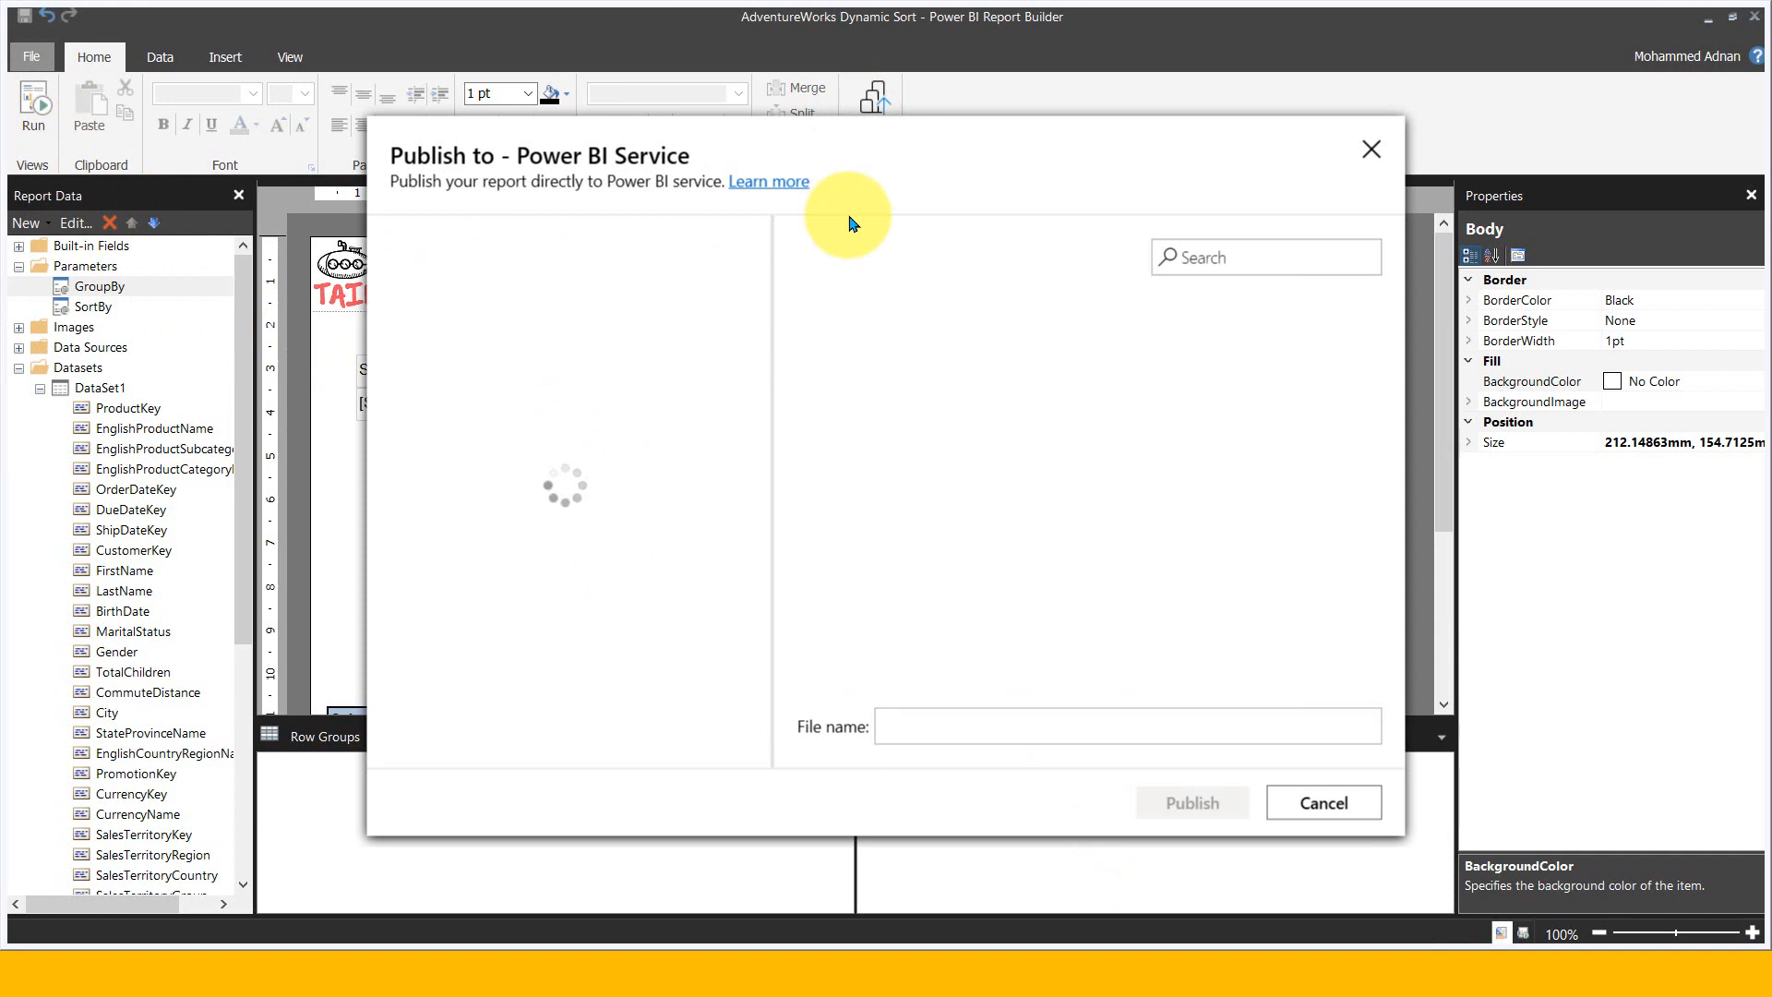
pyautogui.moveTo(682, 491)
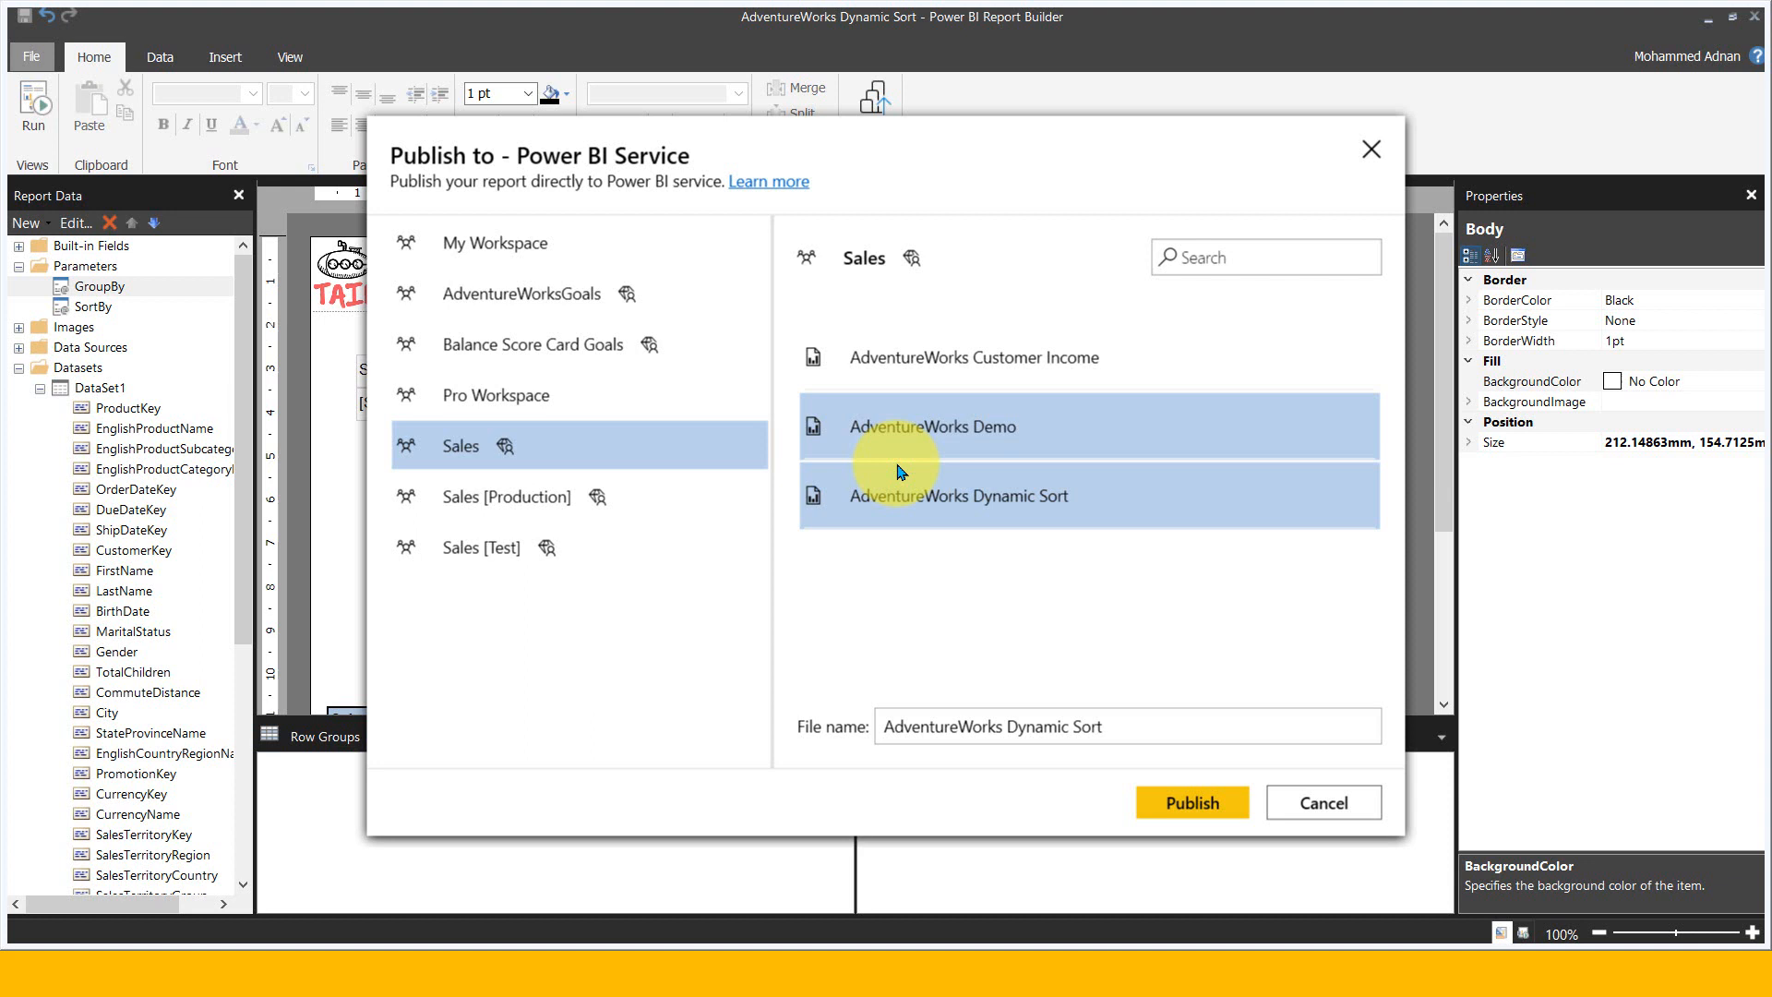
pyautogui.click(1190, 803)
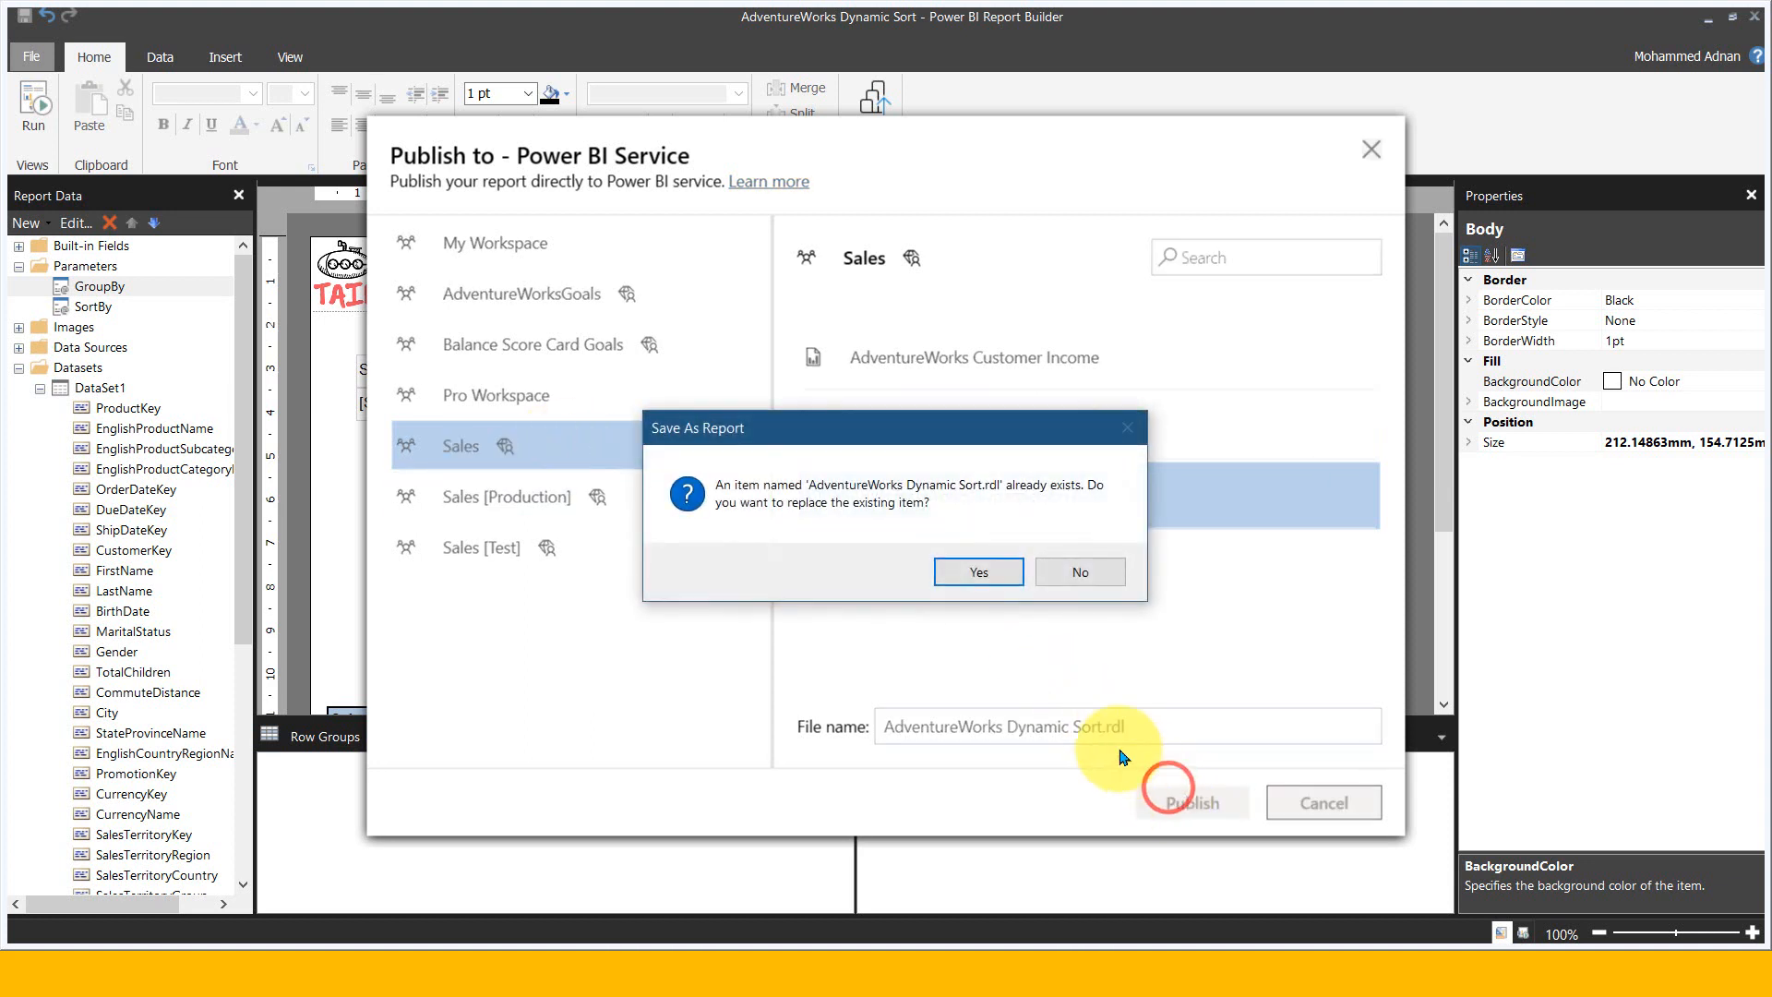
pyautogui.click(976, 570)
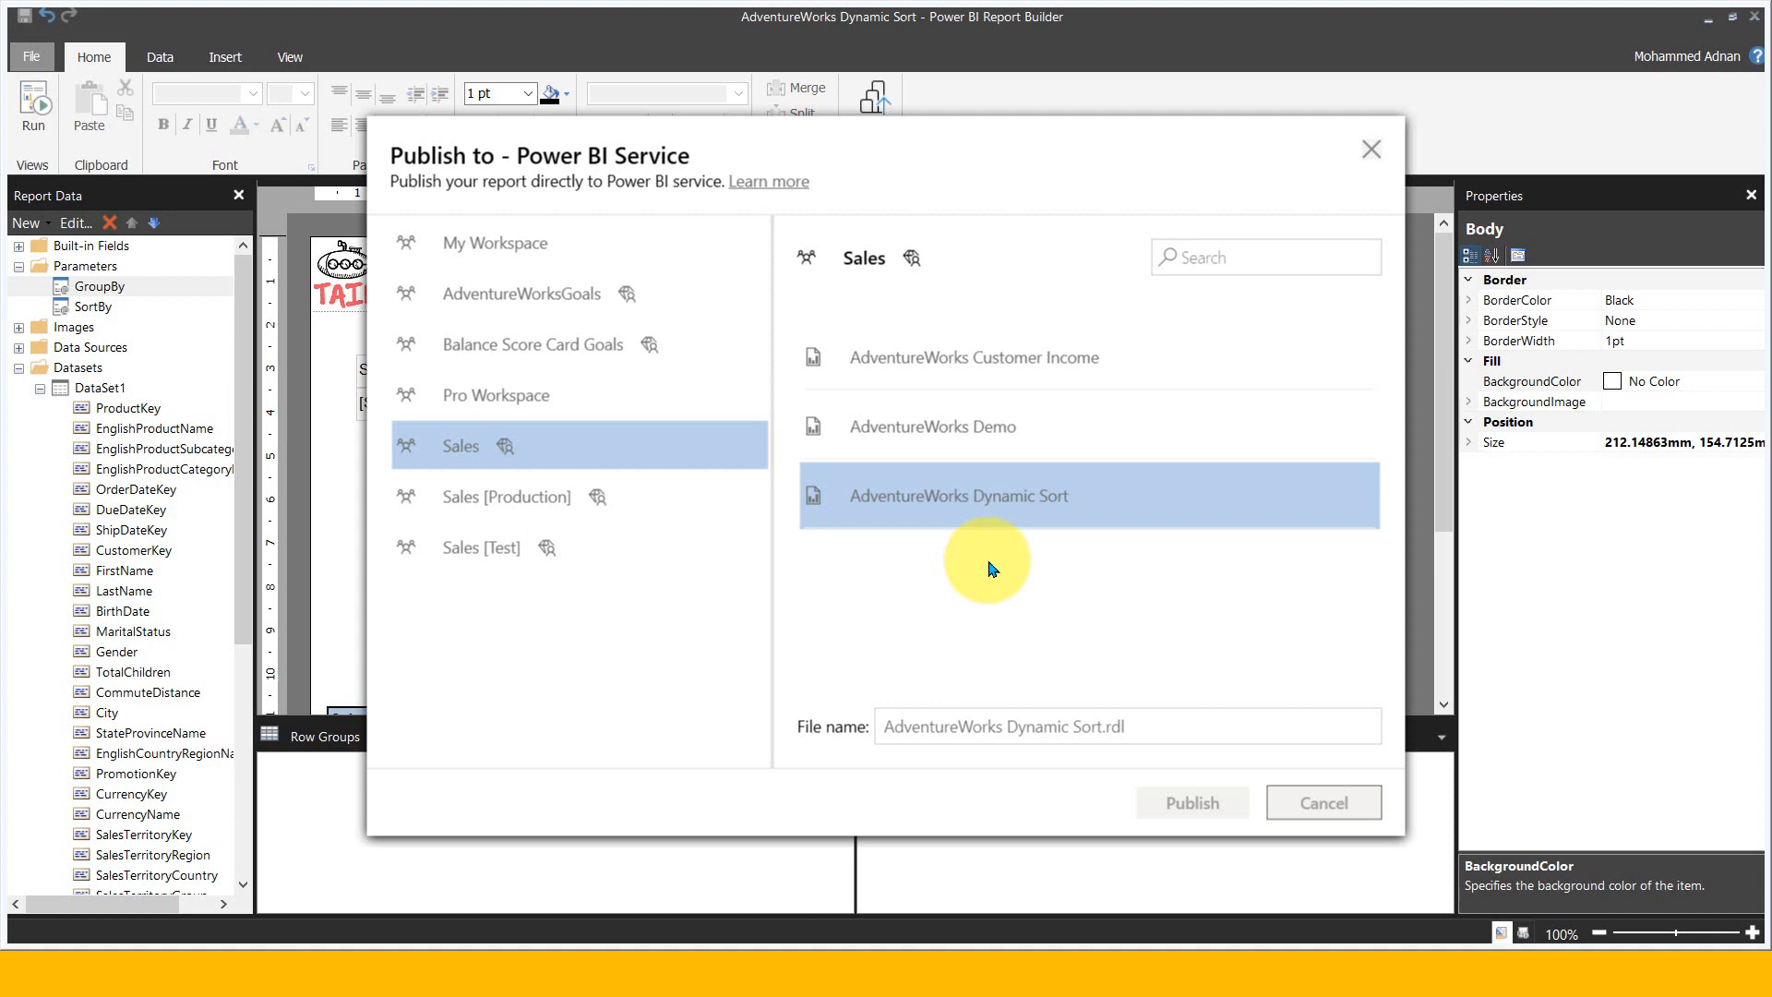
pyautogui.click(1190, 803)
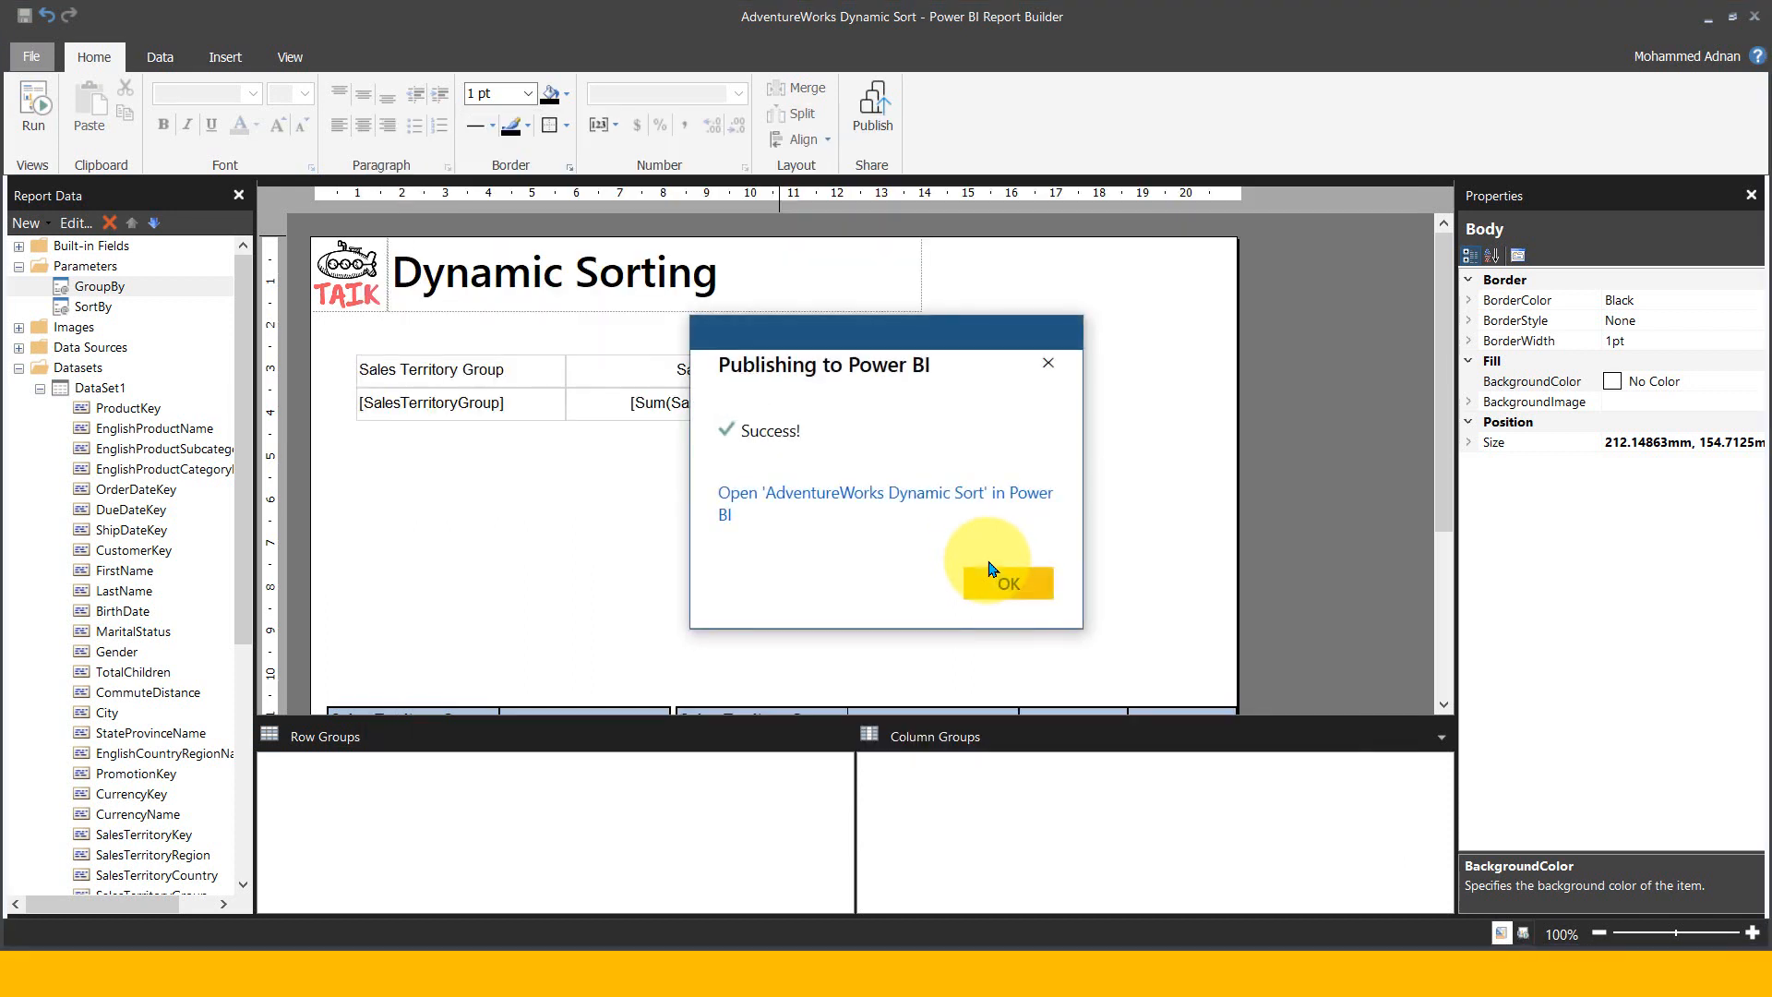
pyautogui.click(1004, 582)
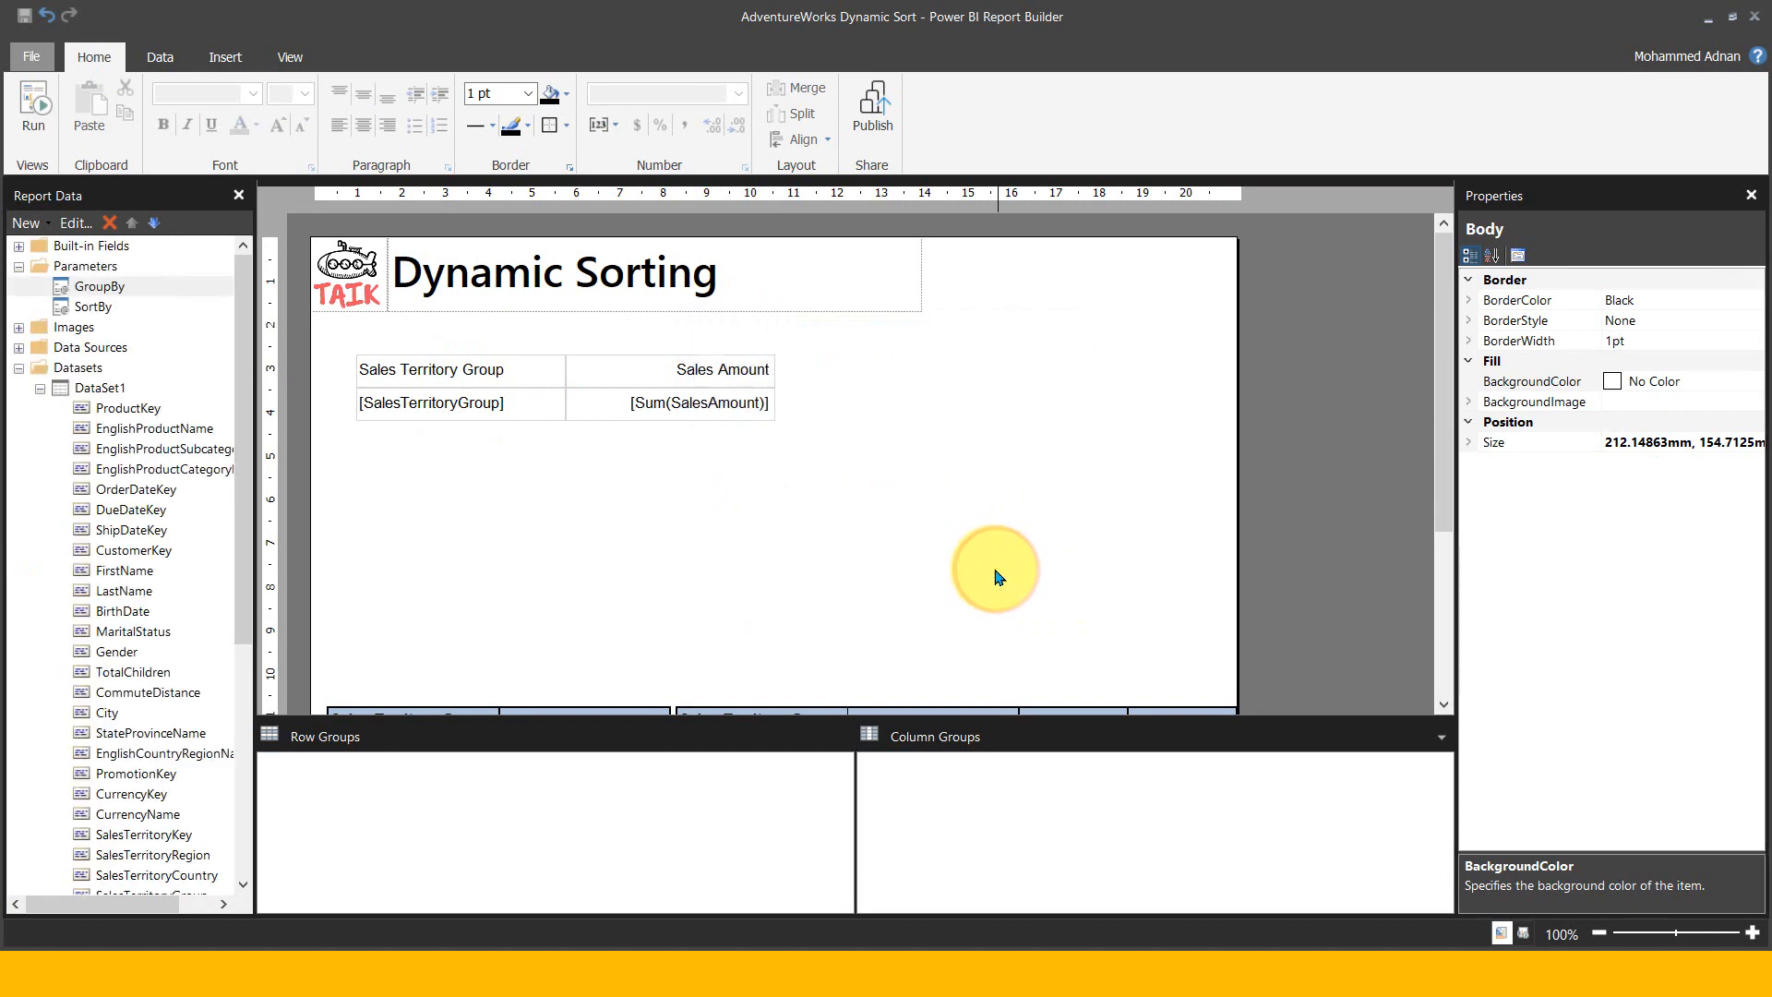
# Switch to the browser and reload the published AdventureWorks Dynamic Sort report
pyautogui.press('alt+tab')
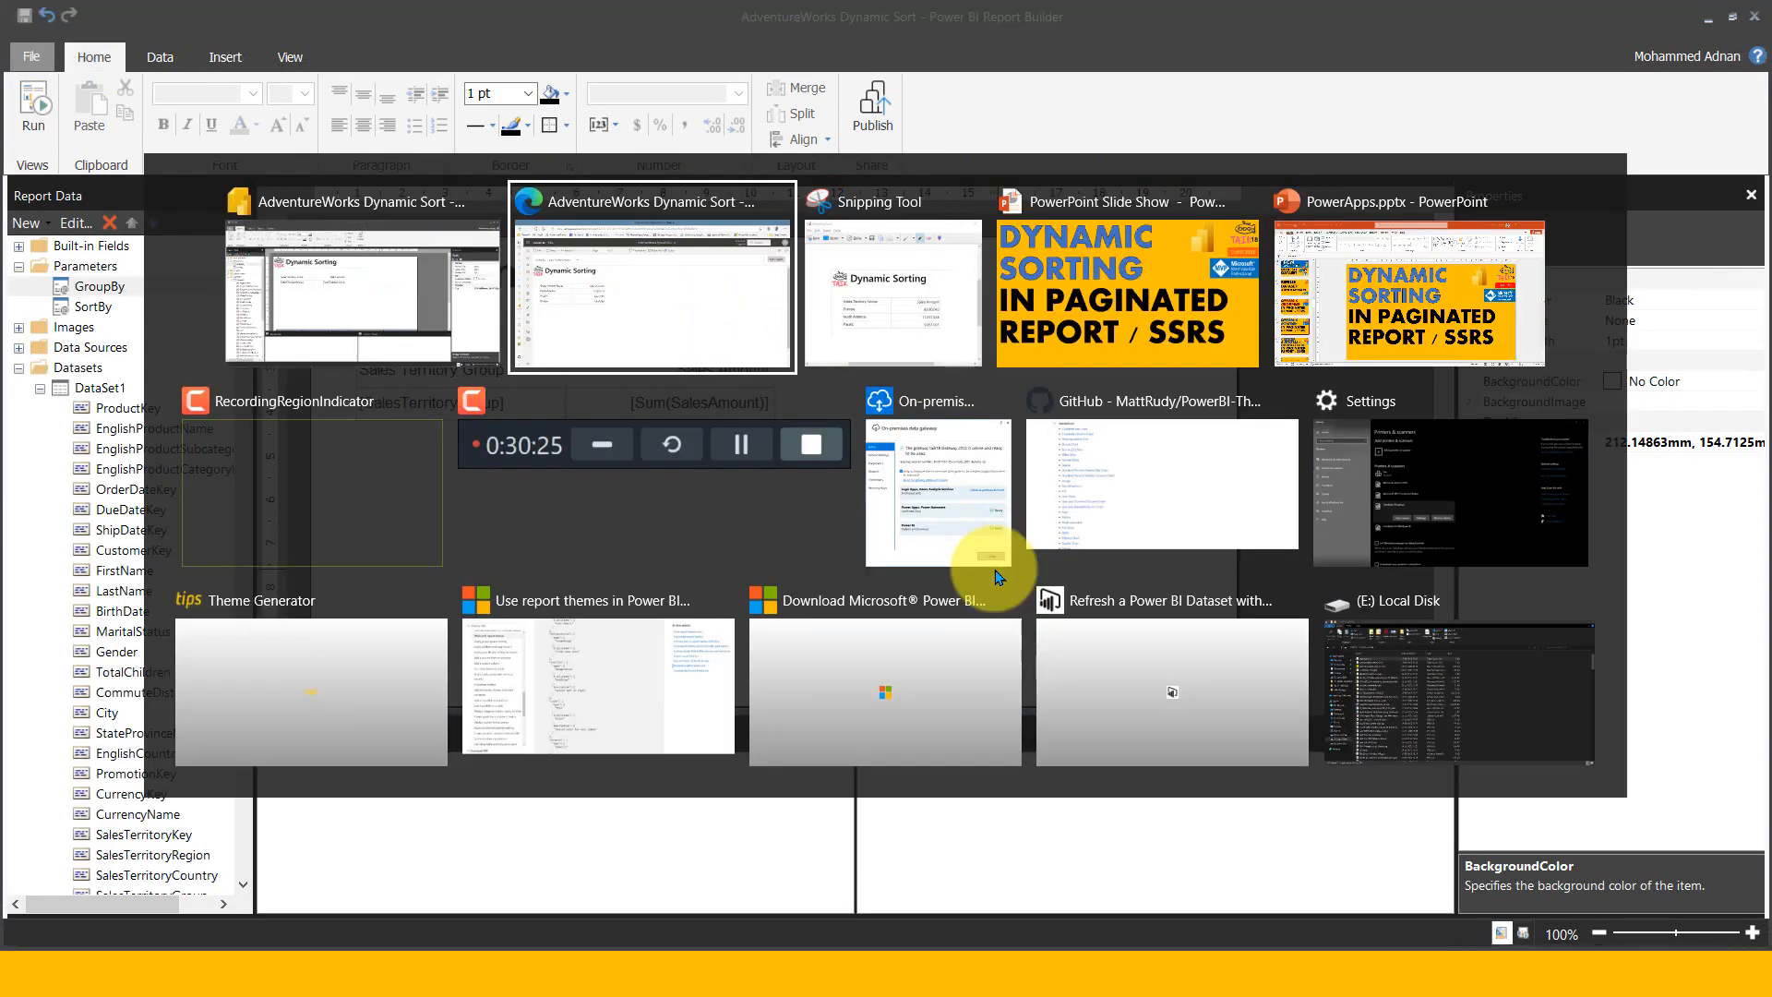
pyautogui.click(652, 283)
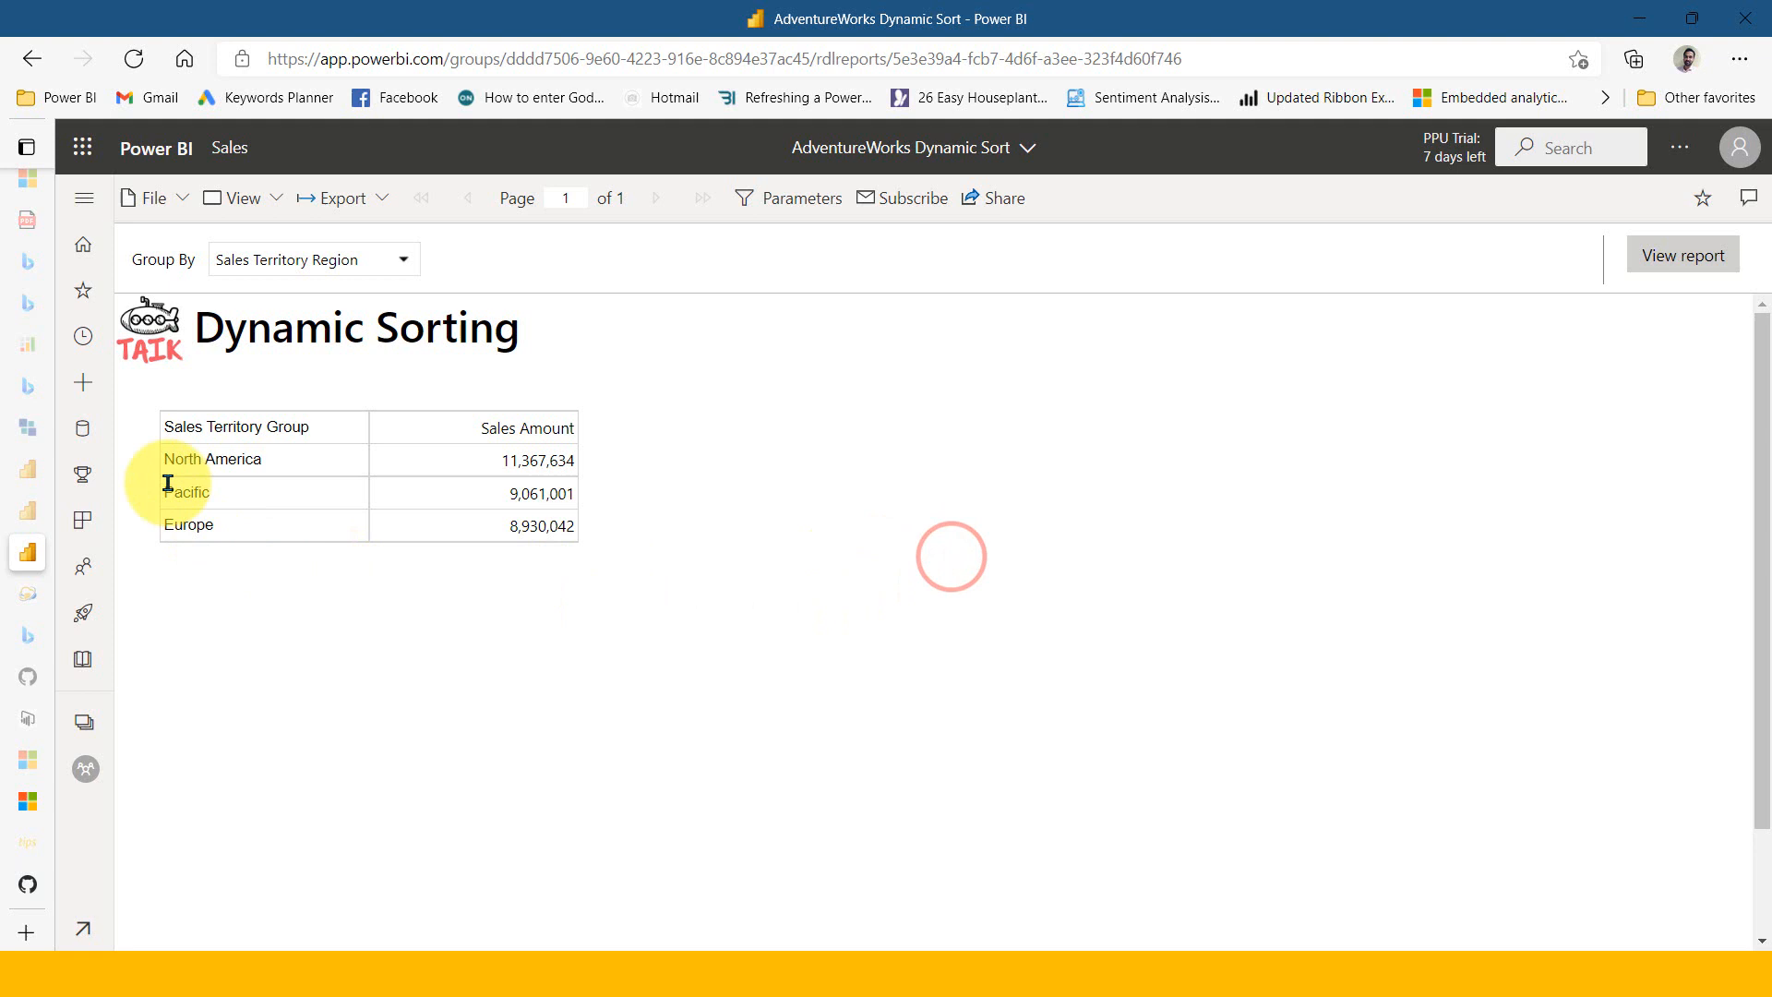
pyautogui.moveTo(144, 172)
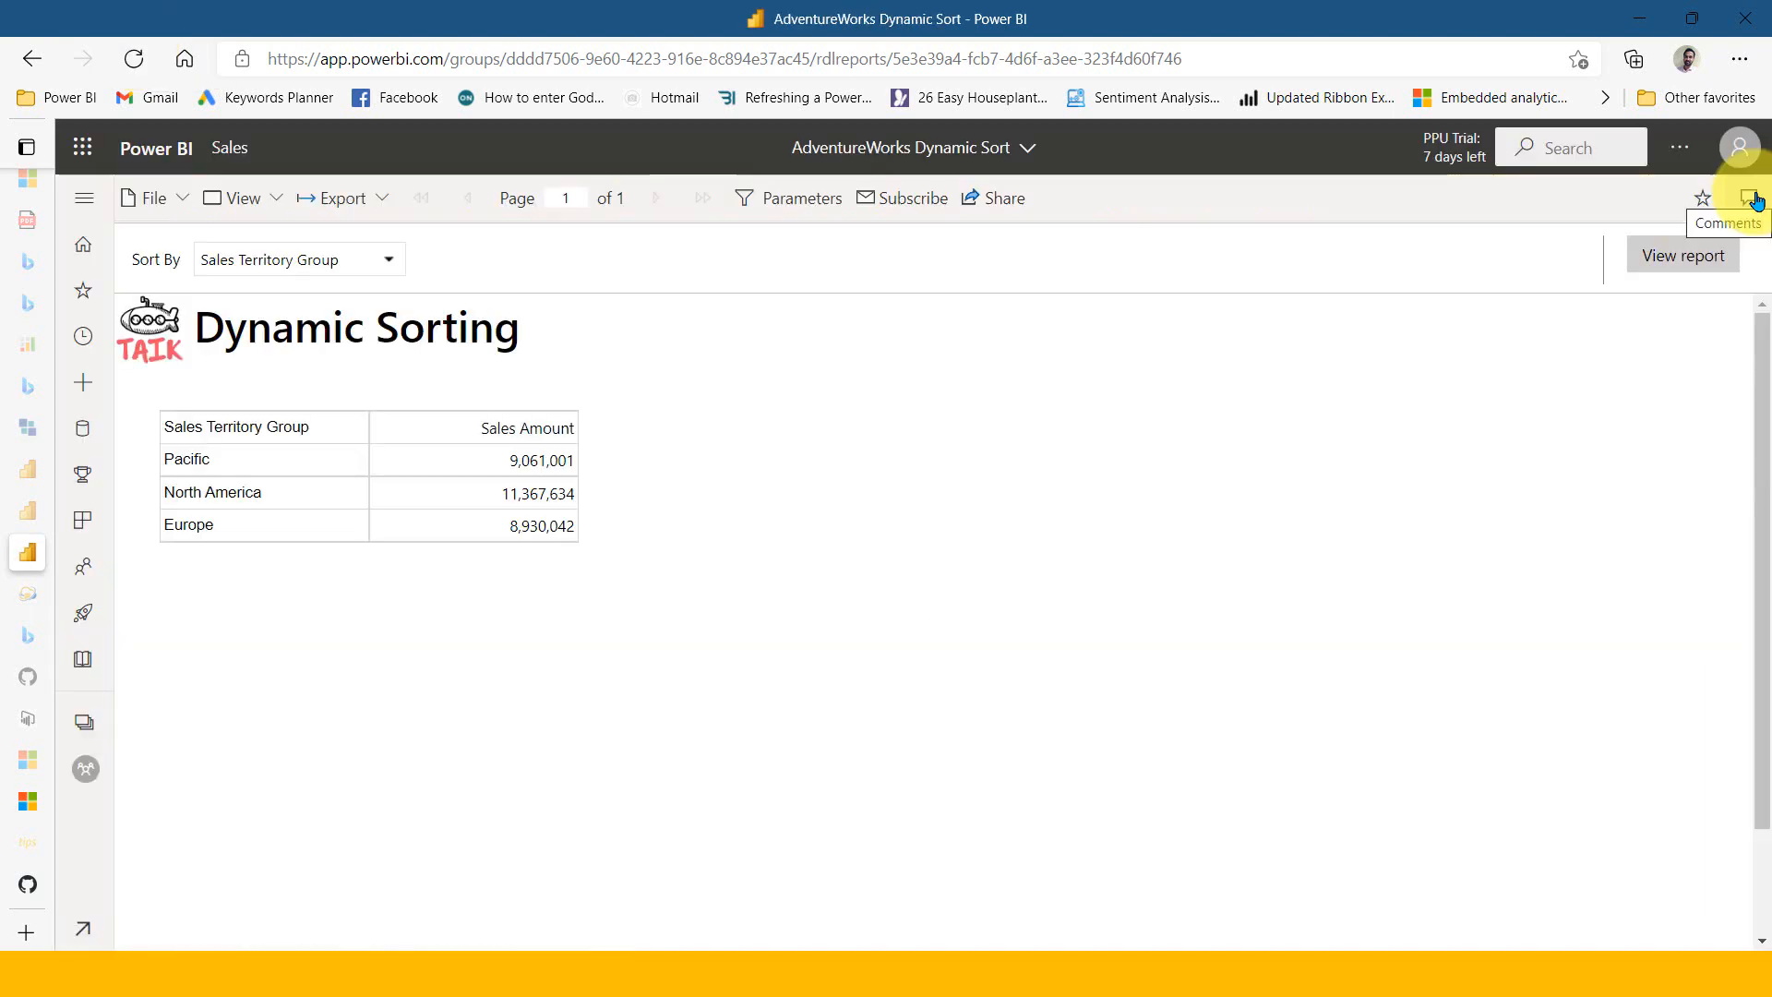
pyautogui.moveTo(238, 480)
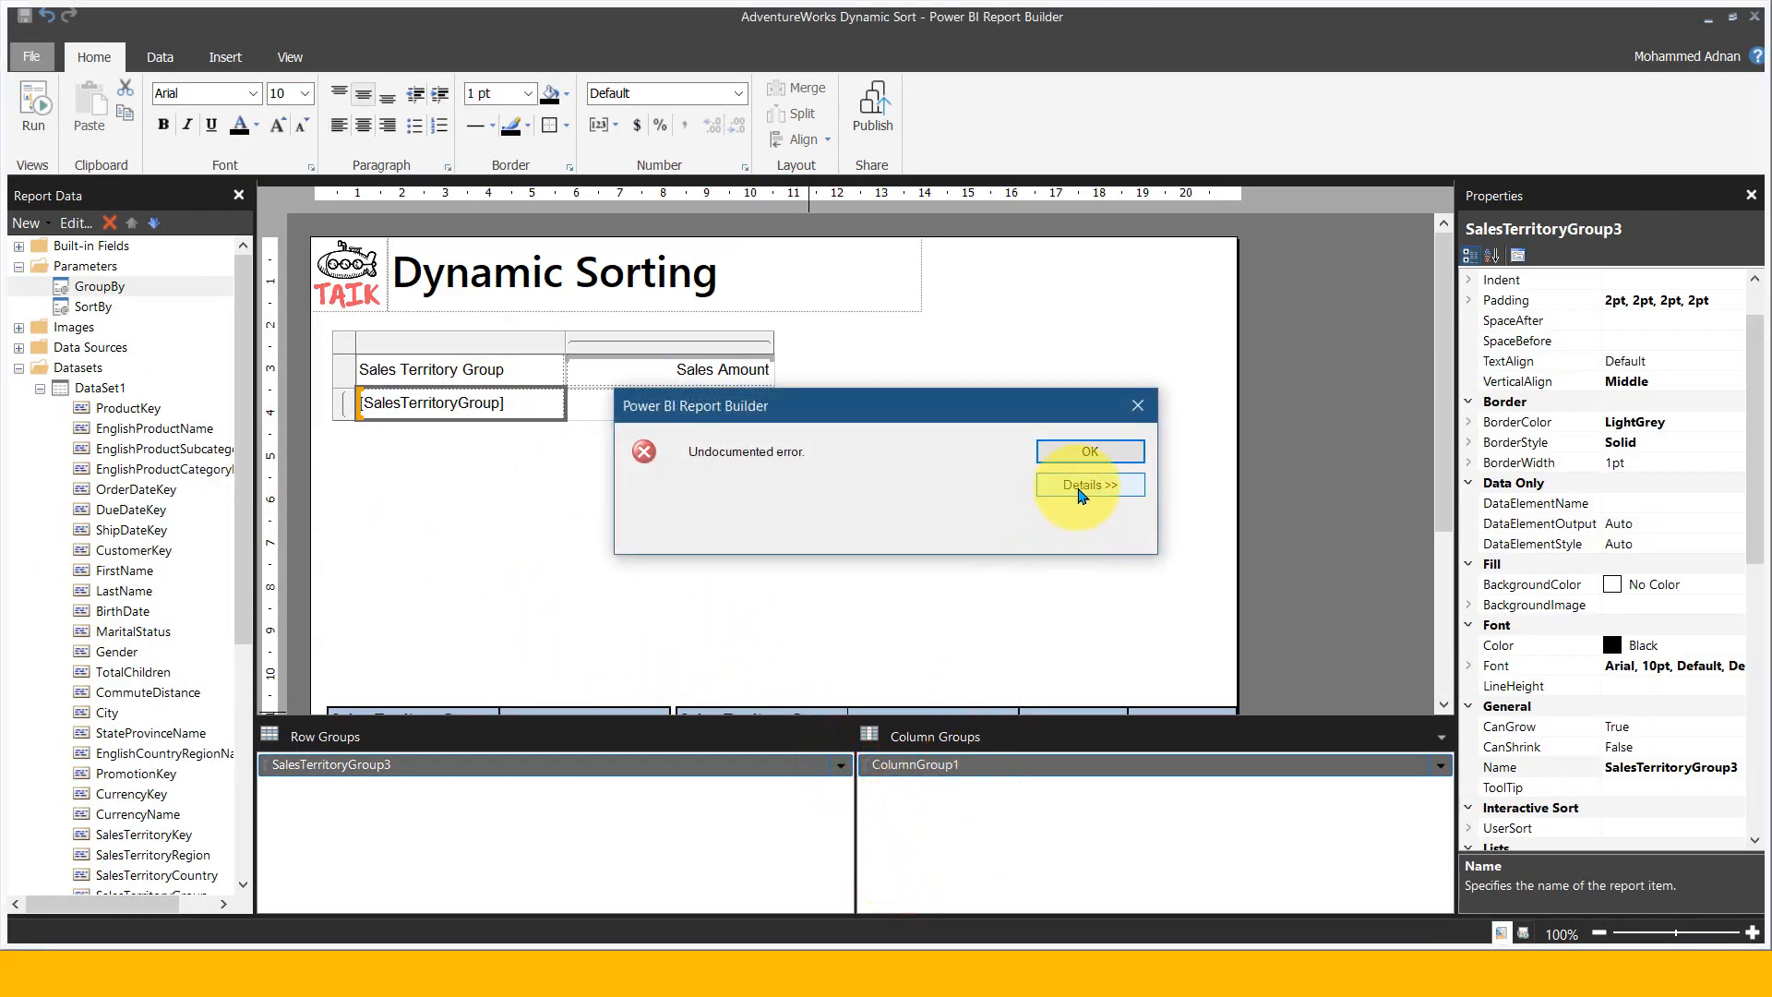
# Dismiss the error details and reopen the territory row group's Sorting page showing the Z to A expression
pyautogui.click(1089, 486)
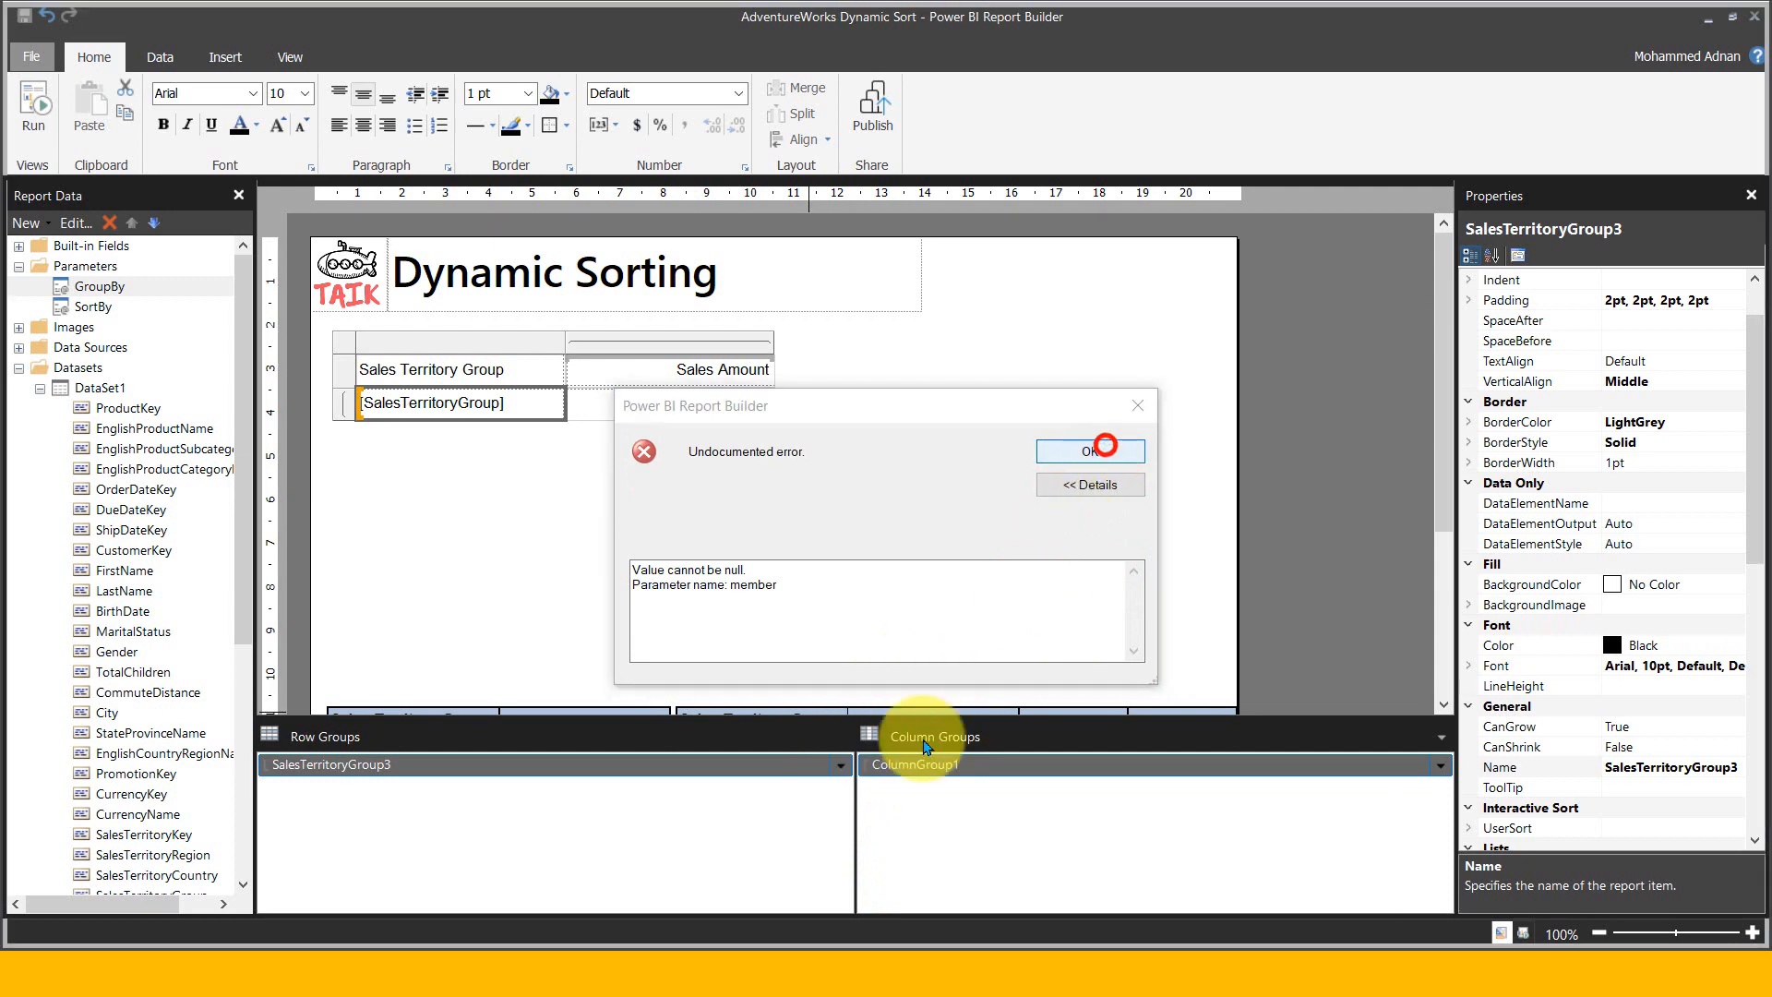
pyautogui.click(1088, 450)
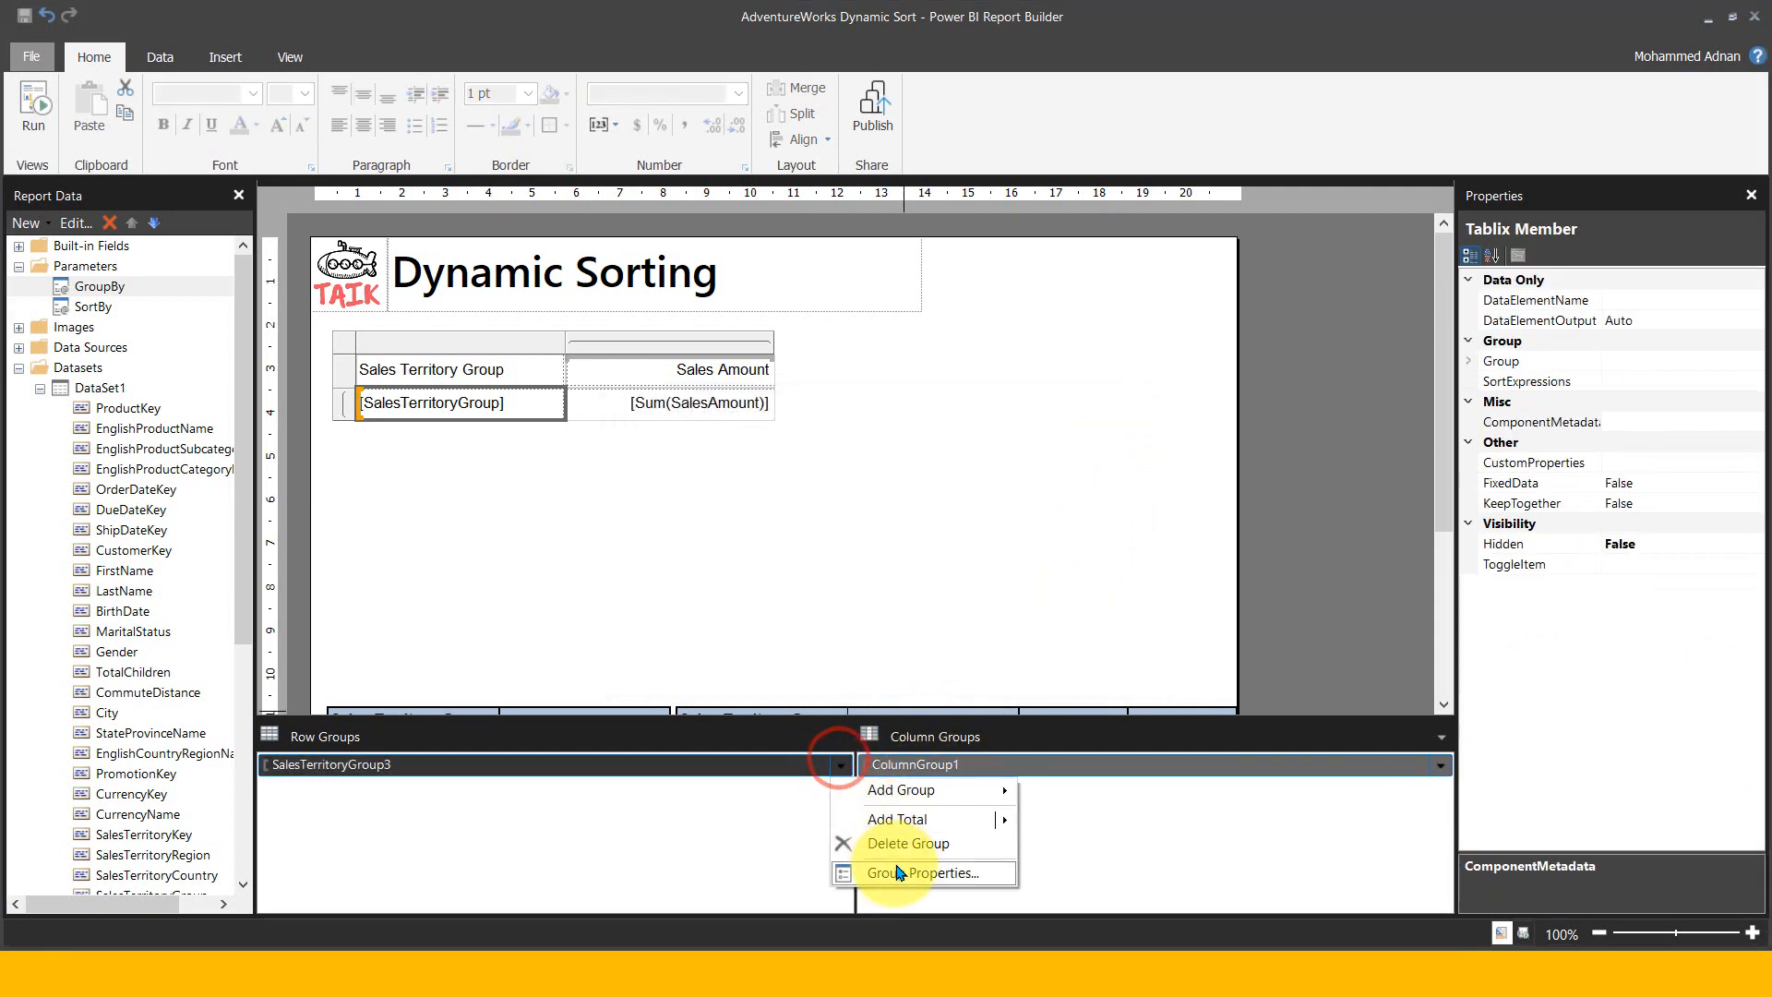
pyautogui.click(923, 873)
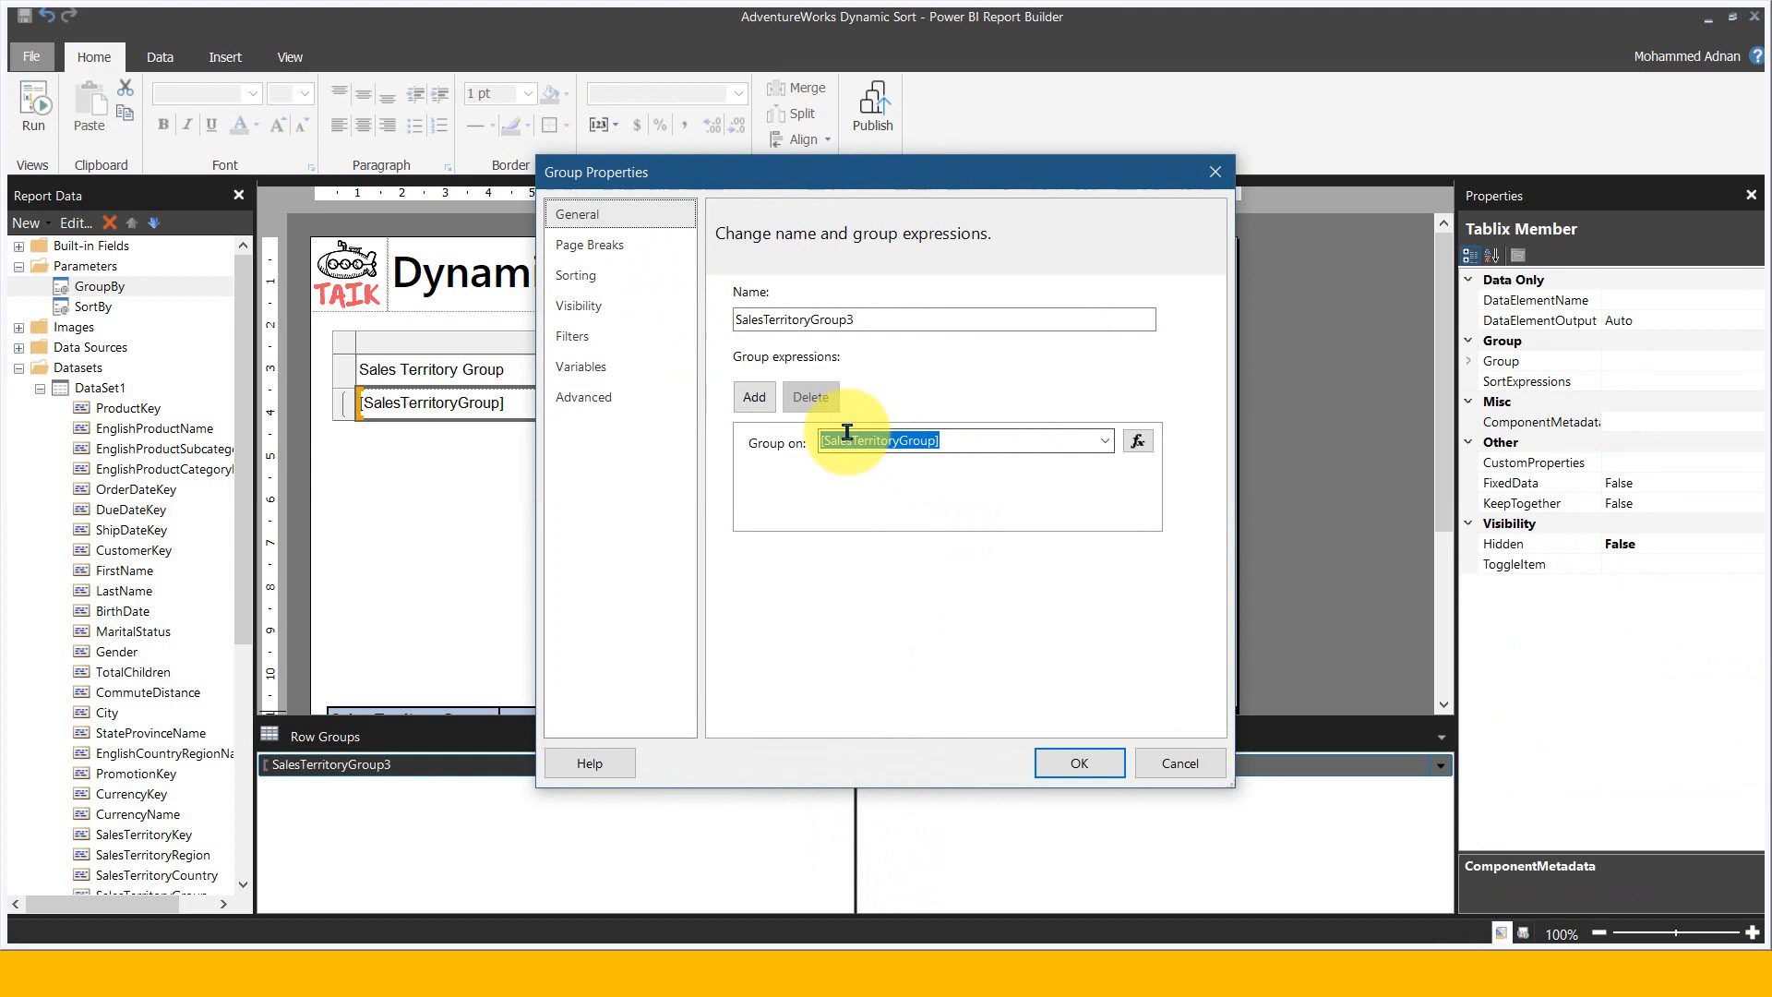
pyautogui.click(576, 275)
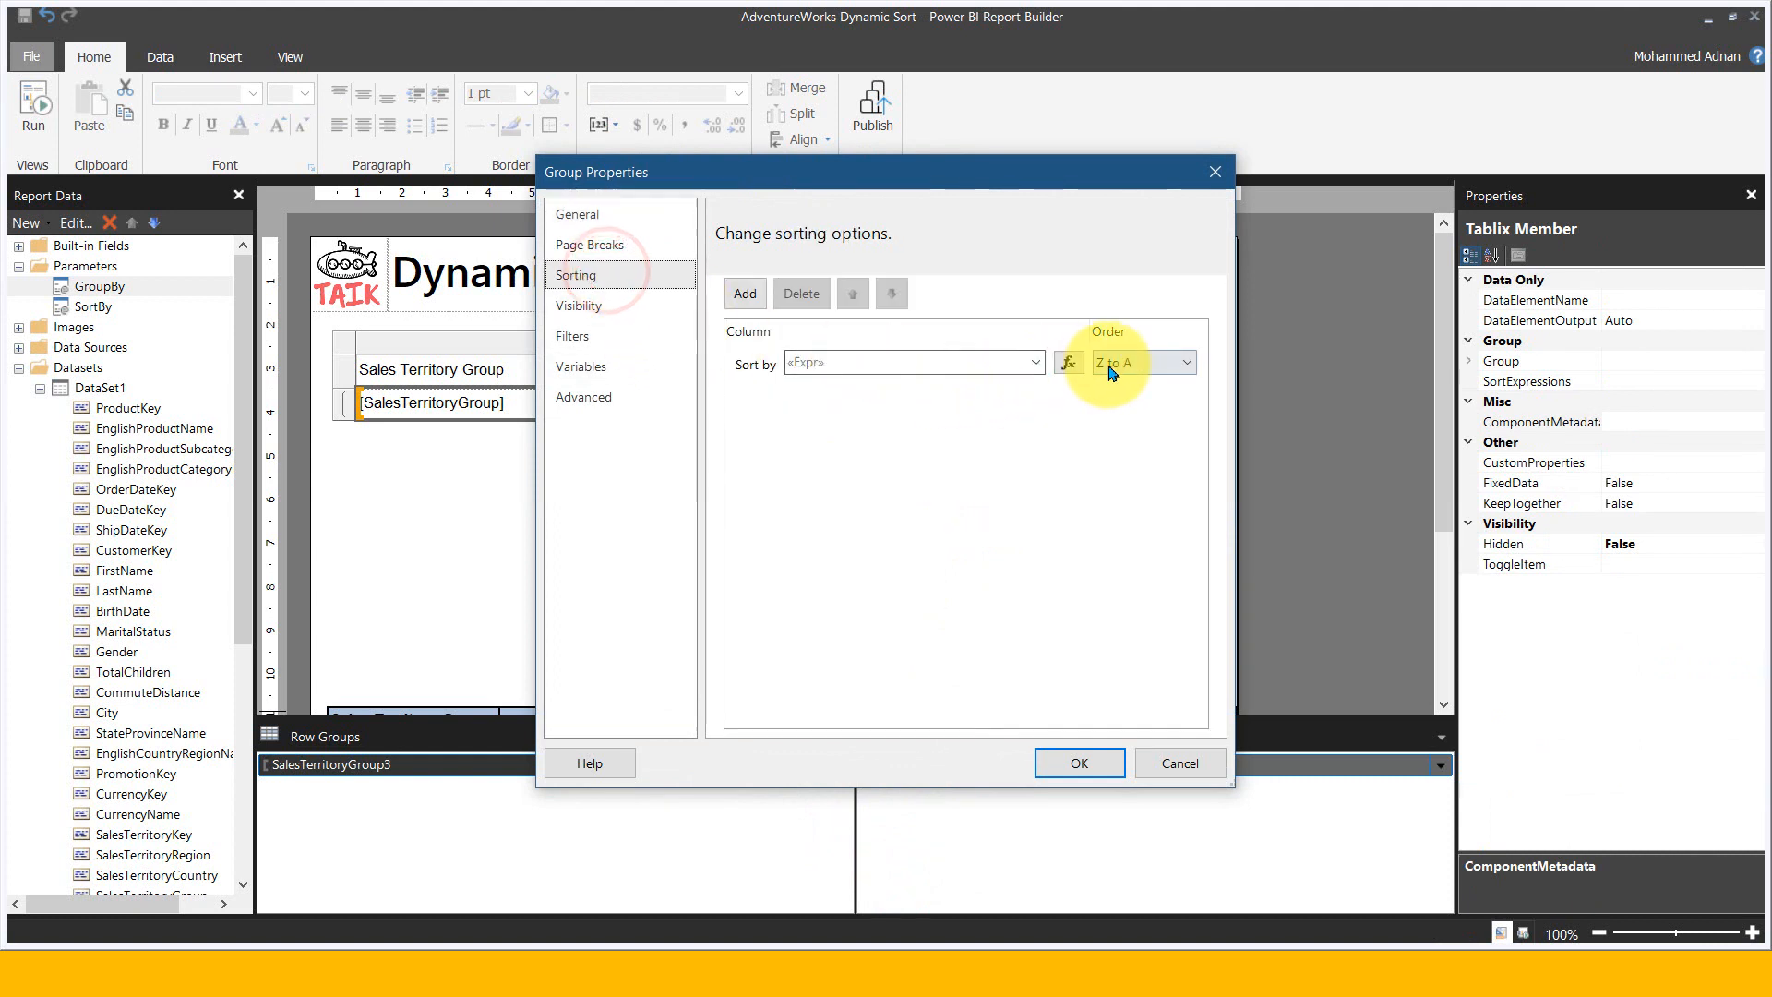
pyautogui.moveTo(1135, 373)
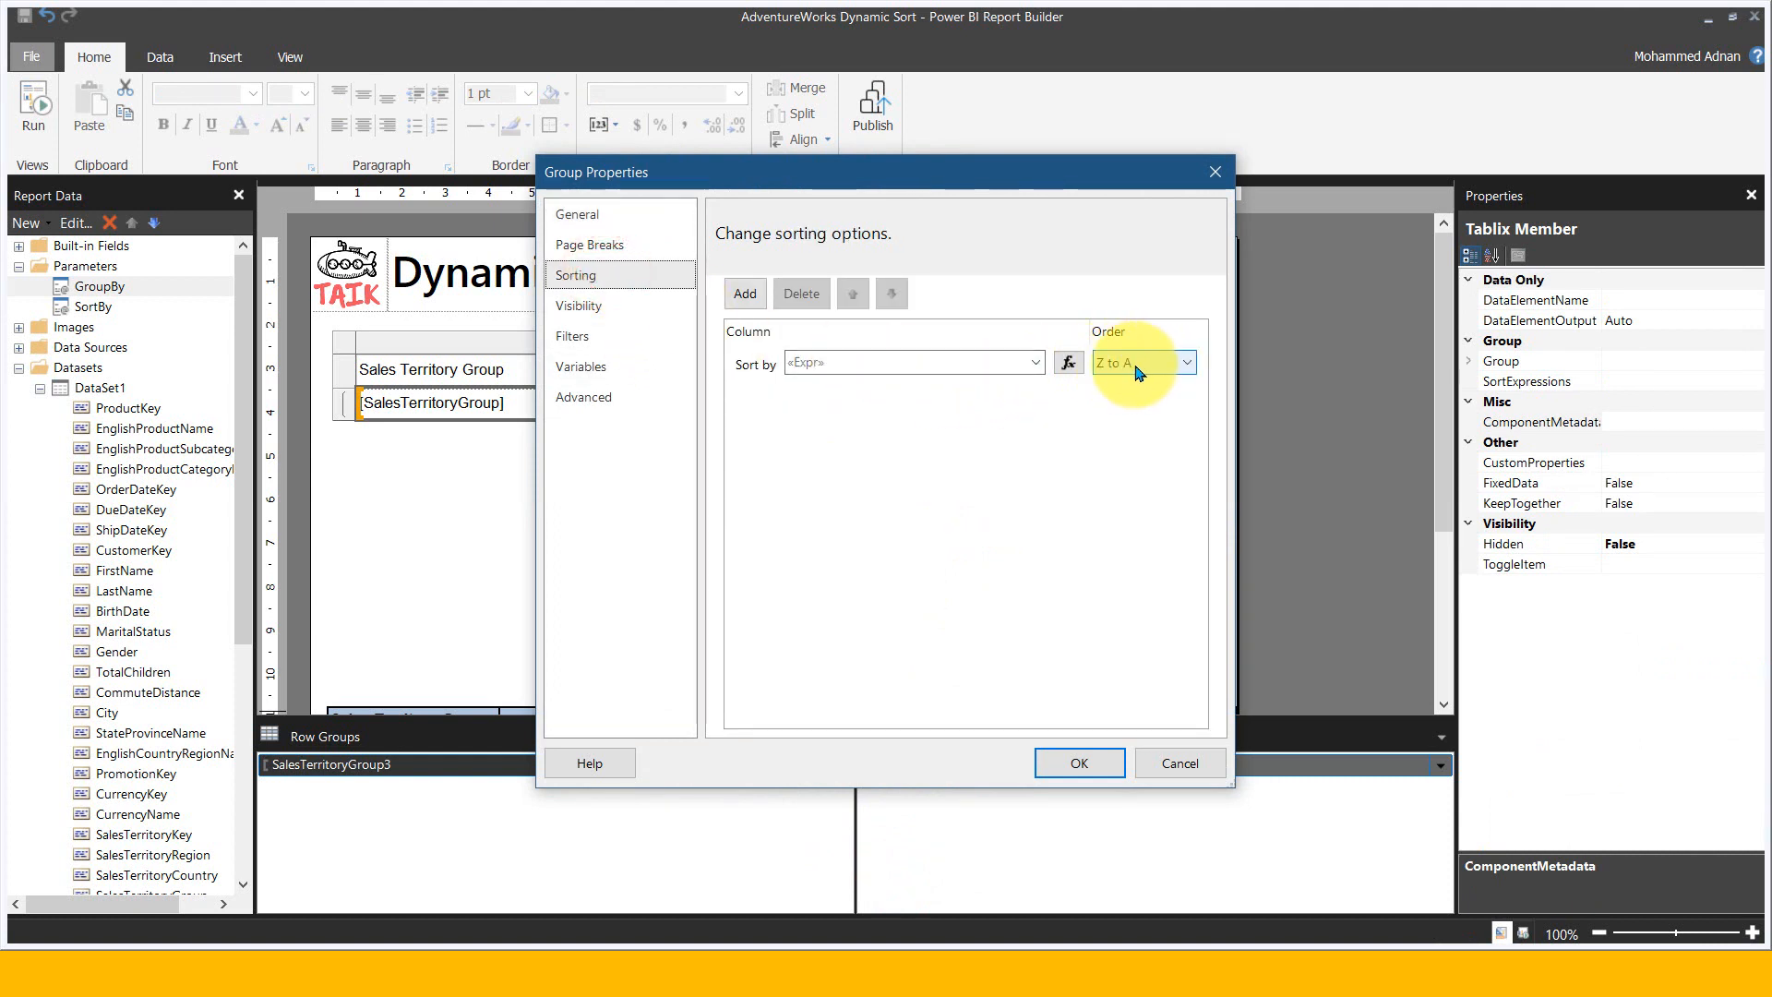
pyautogui.moveTo(1179, 762)
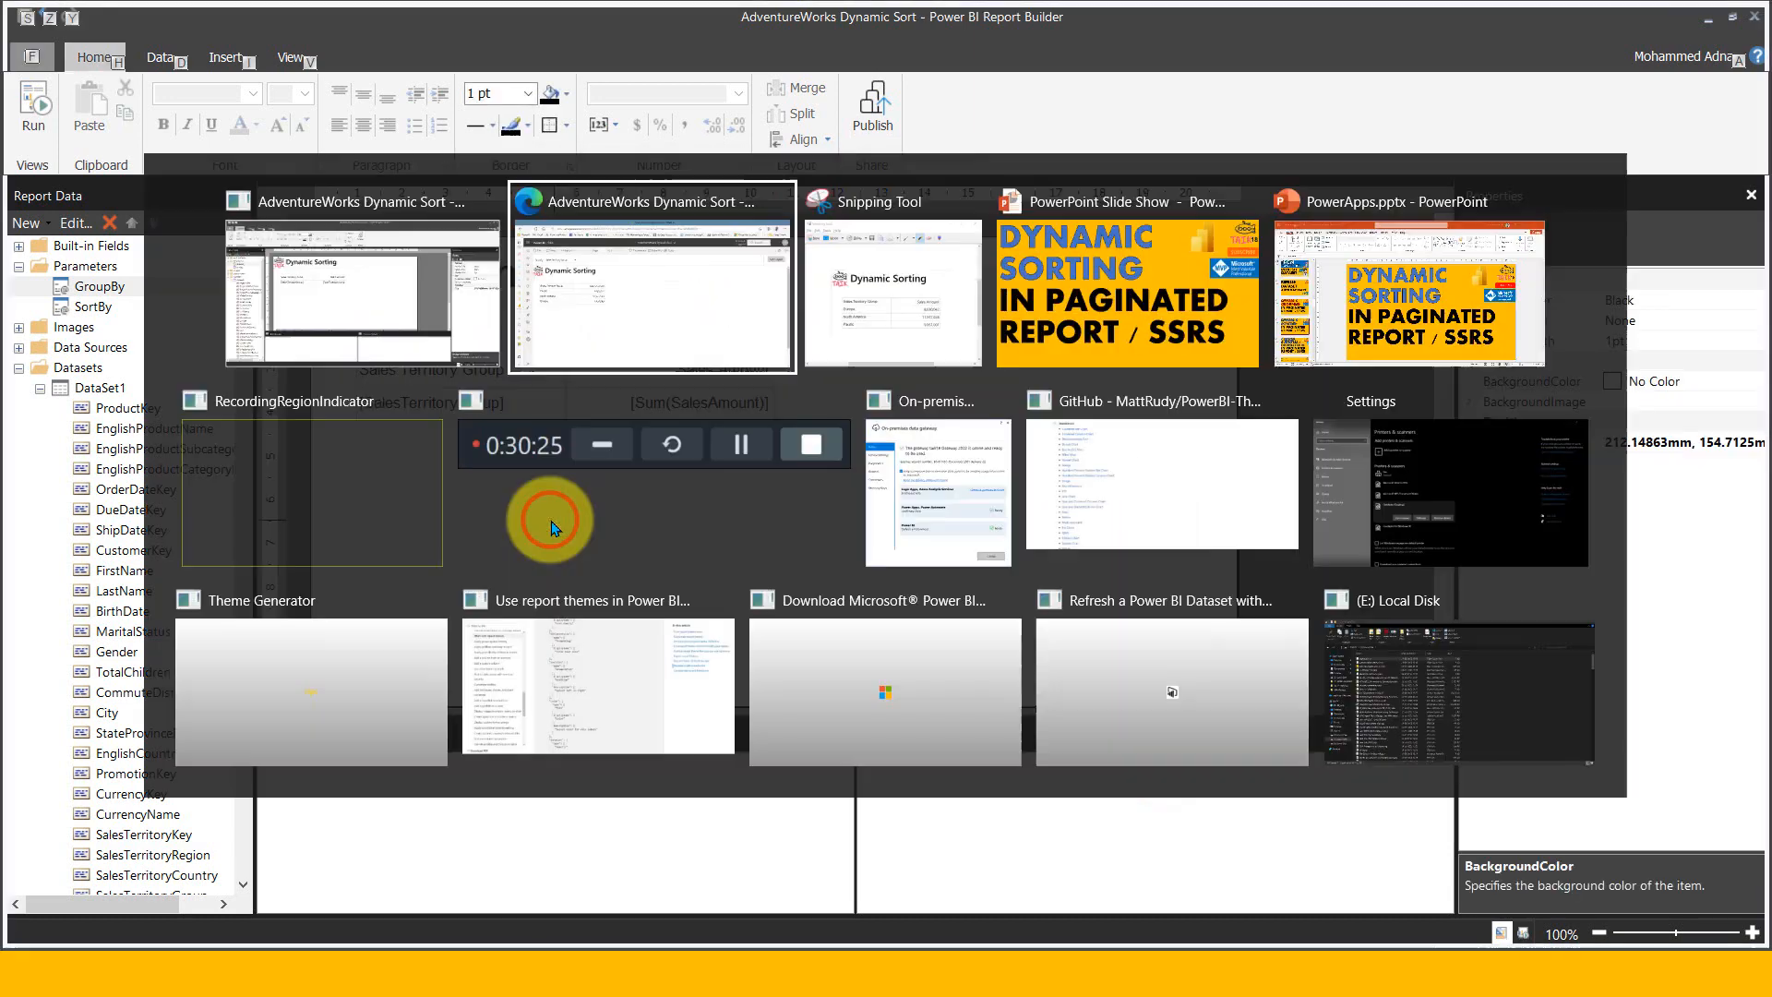
# In the browser, set Sort By to Sales Amount and rerun the report
pyautogui.click(652, 294)
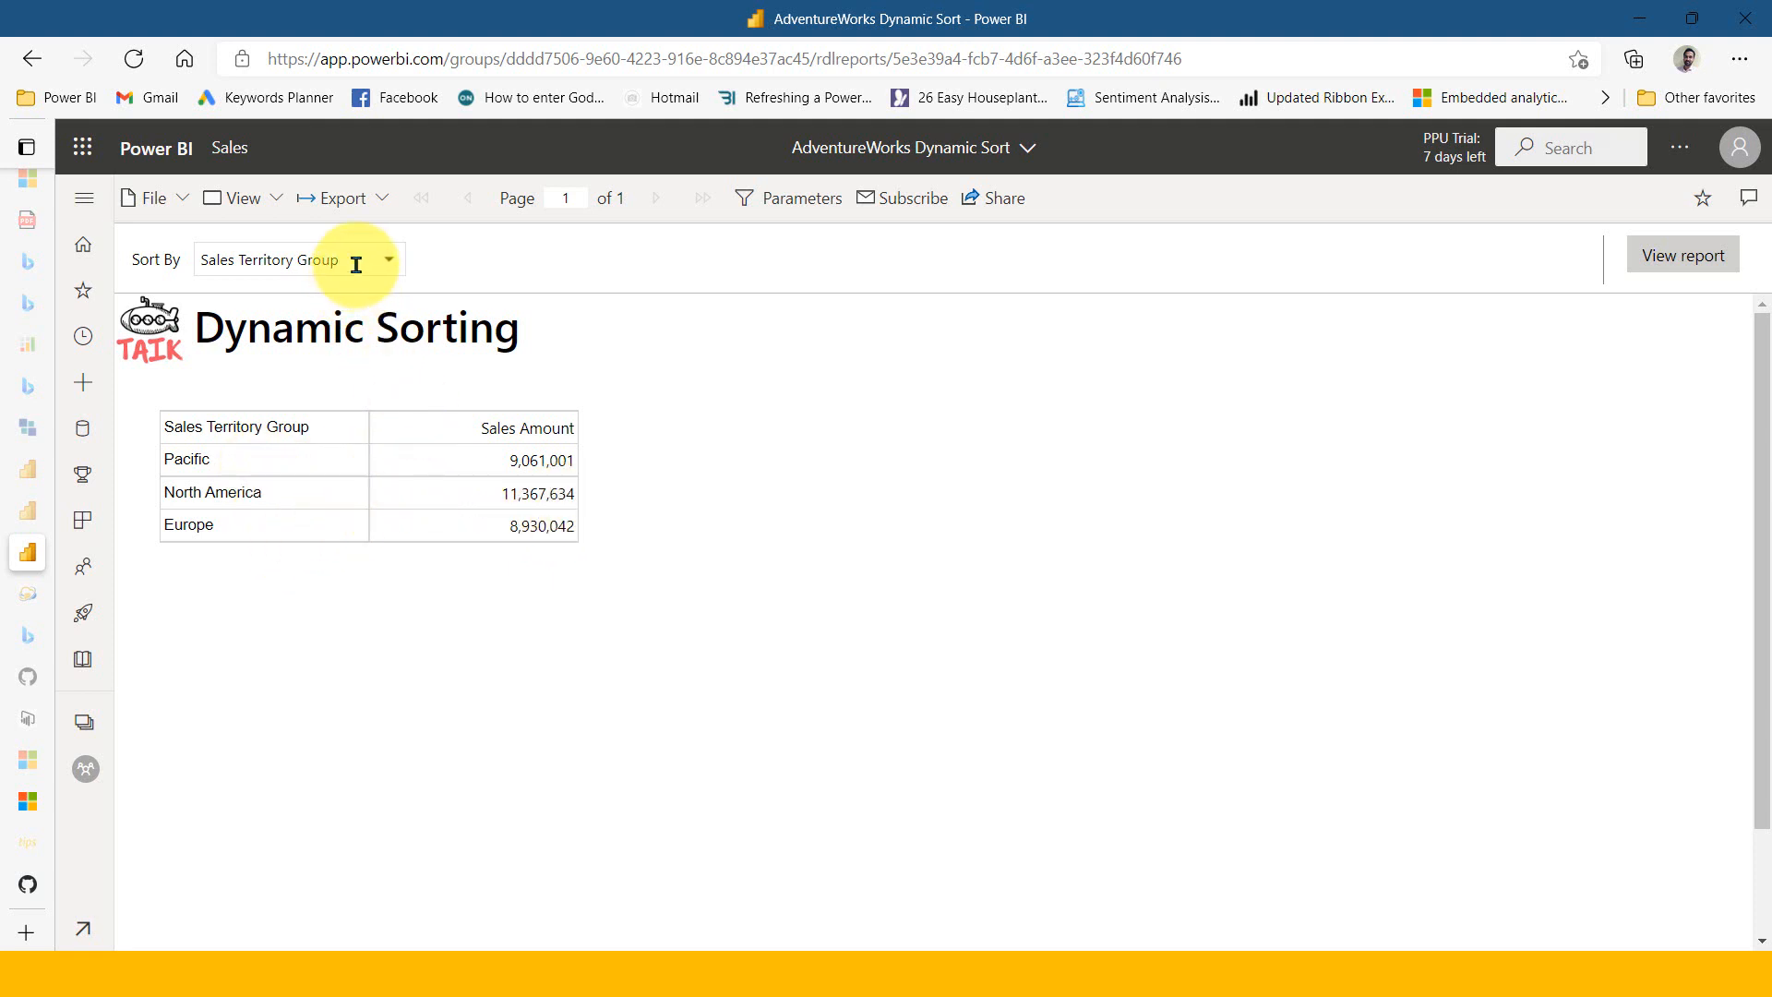
pyautogui.moveTo(389, 266)
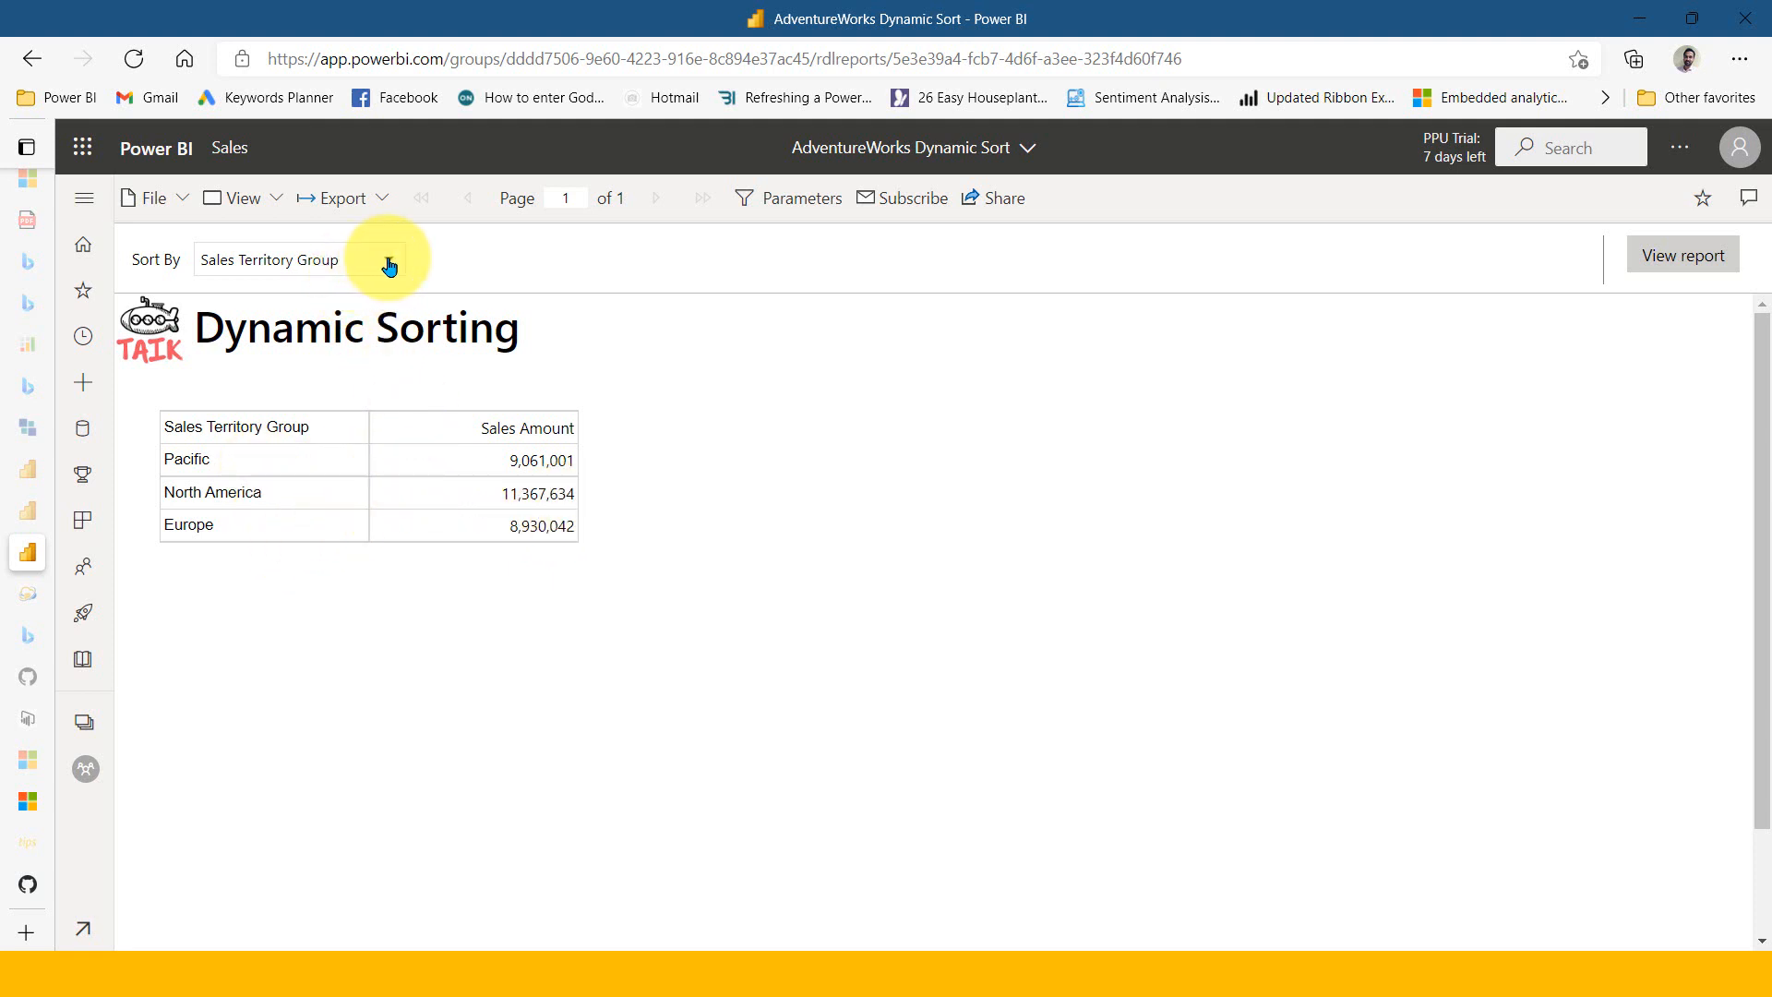
pyautogui.click(390, 264)
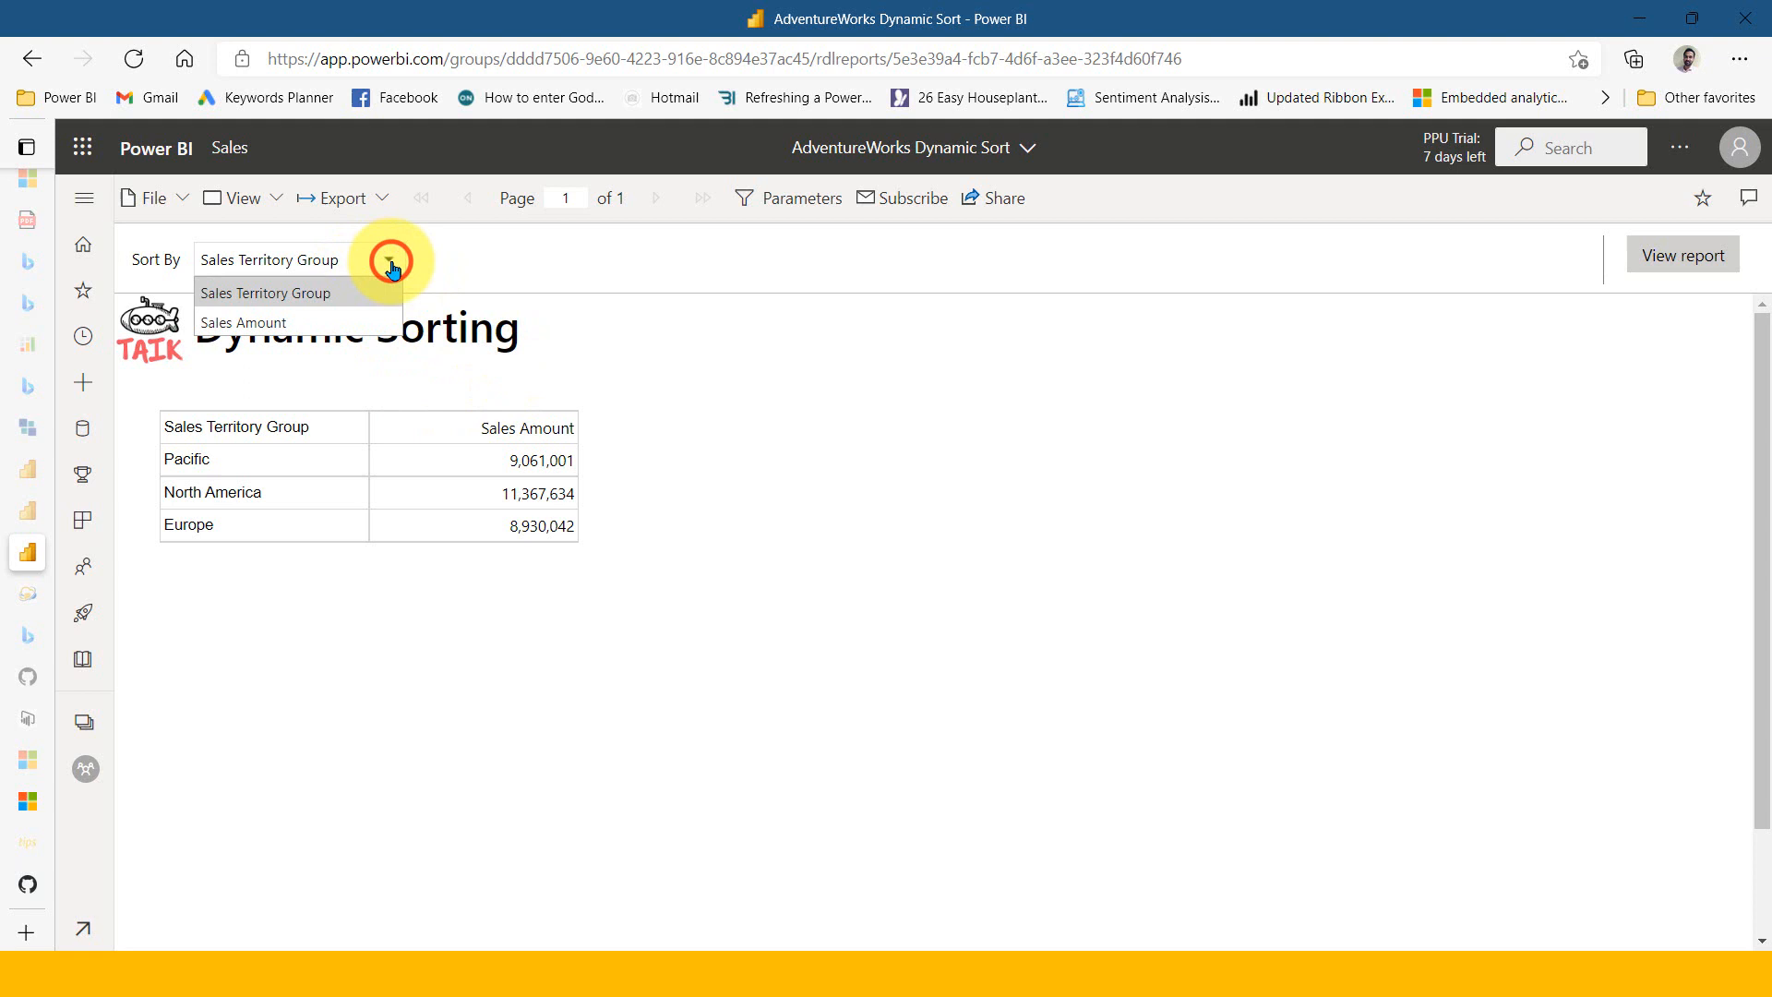
pyautogui.click(242, 321)
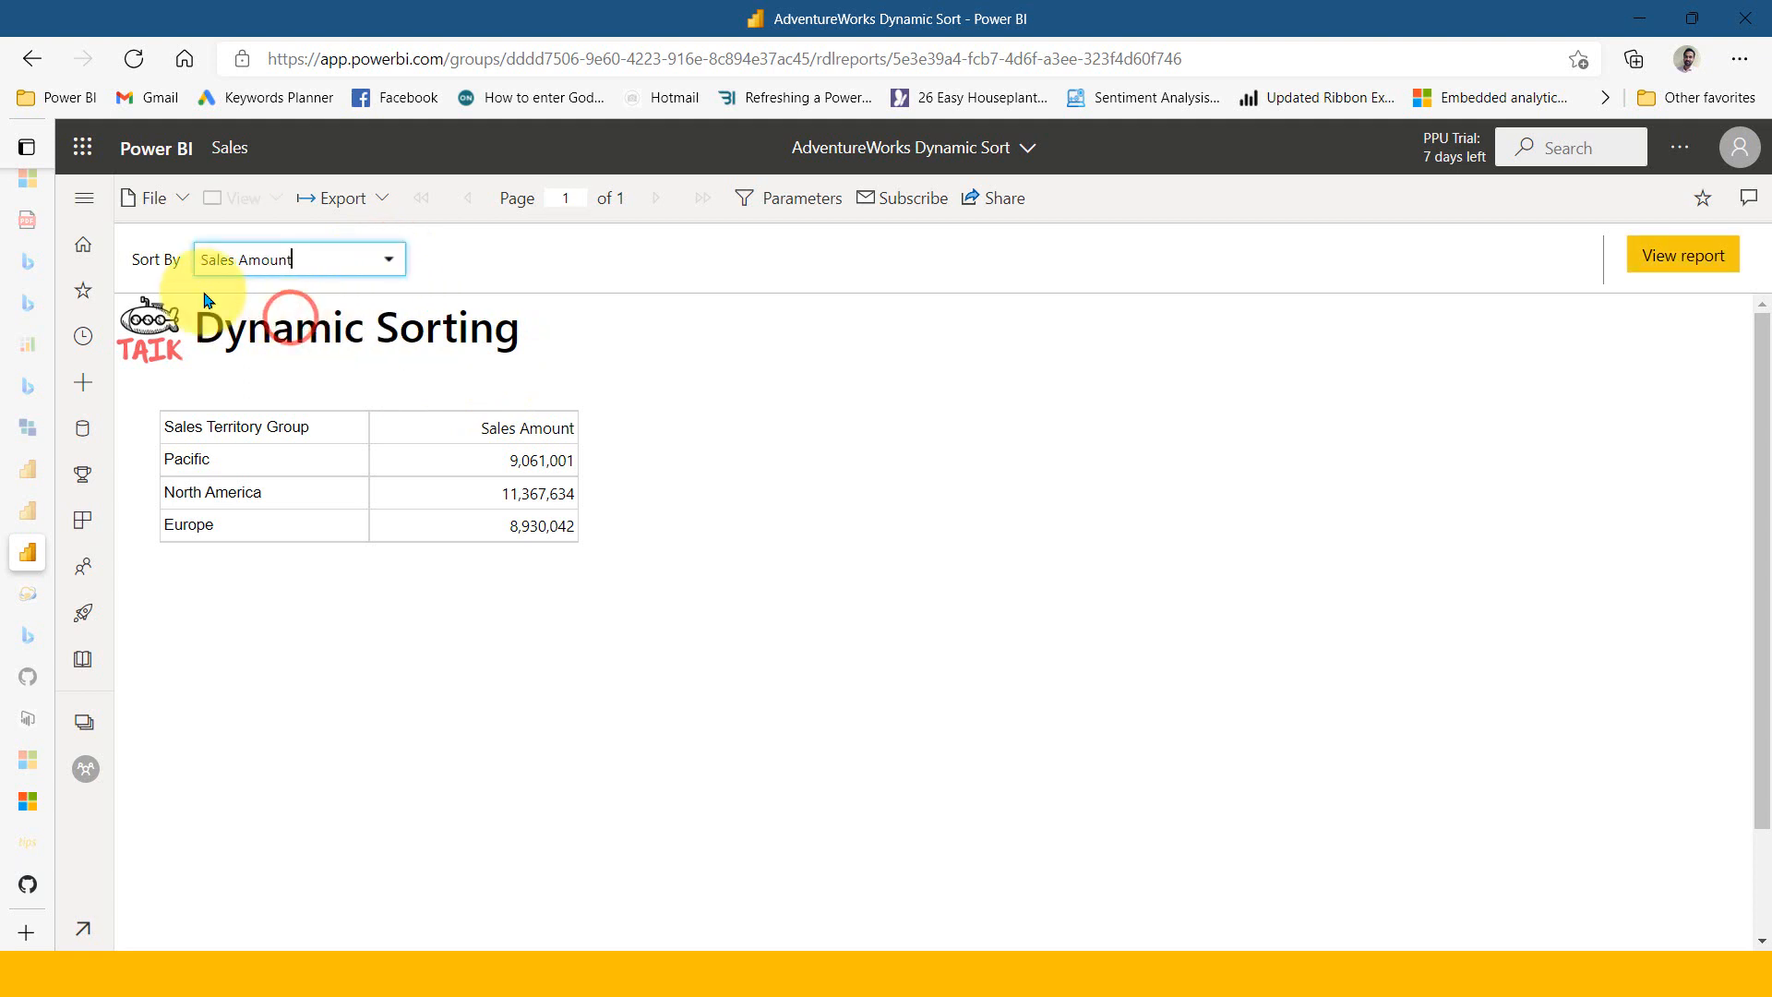
pyautogui.click(1682, 255)
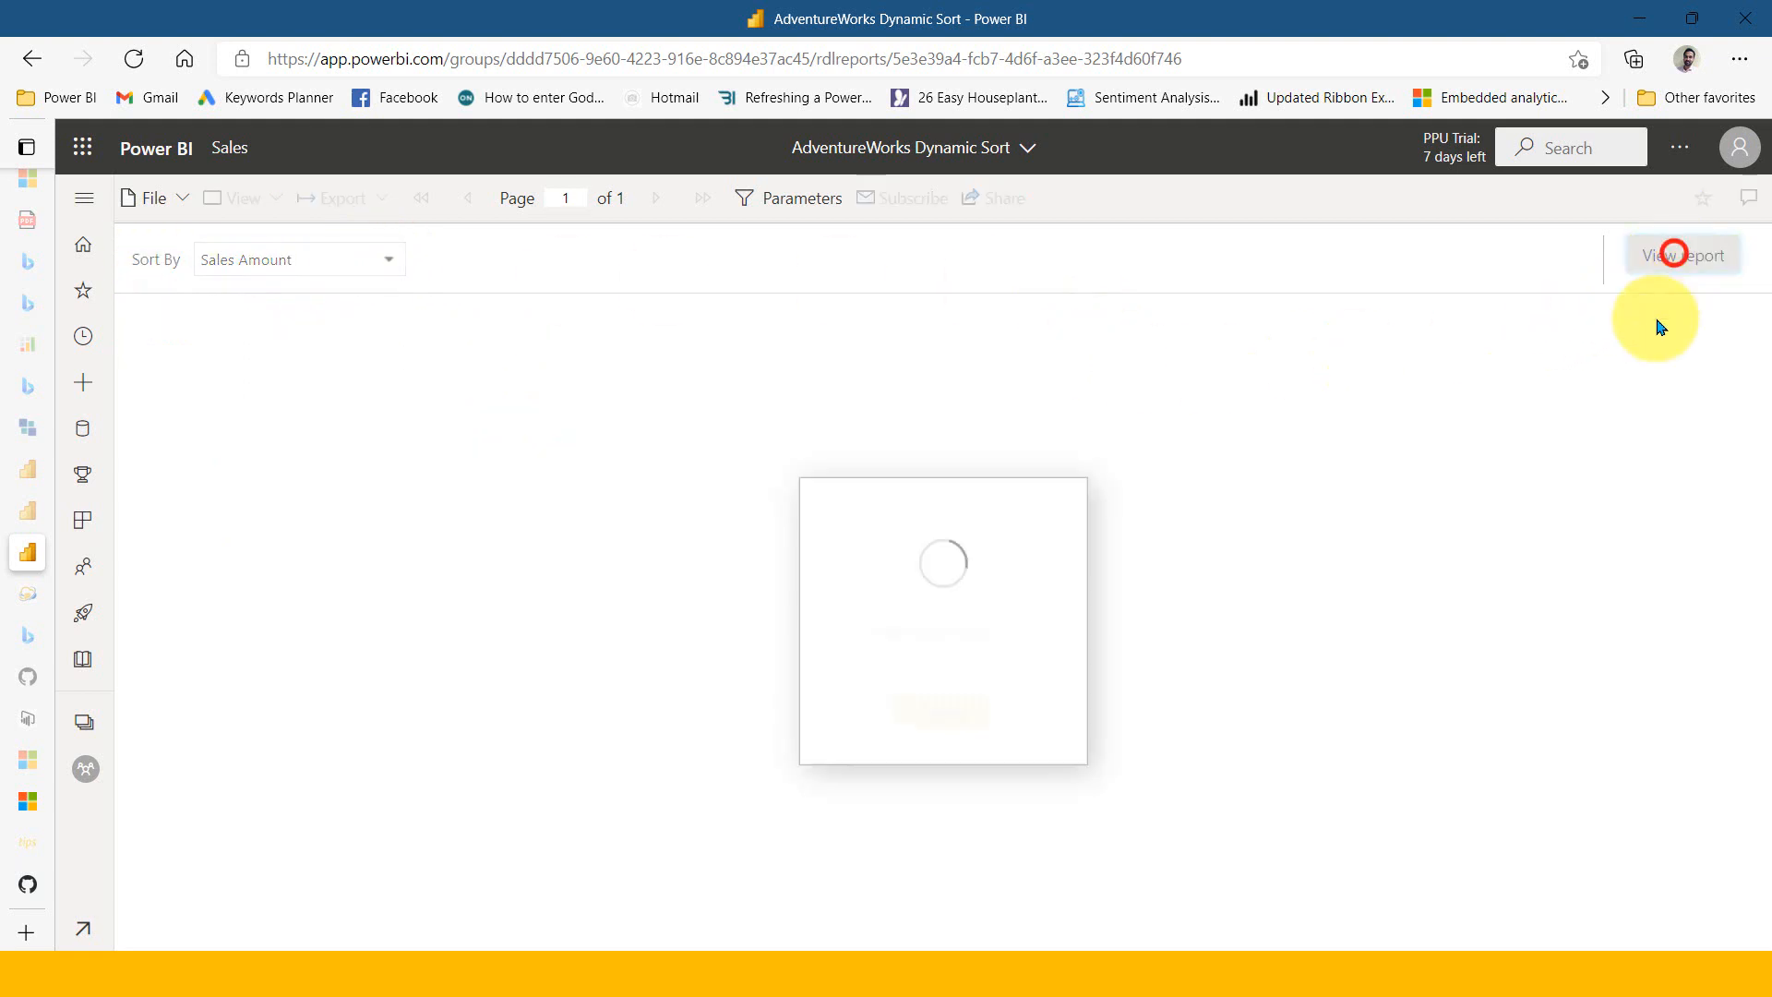
pyautogui.click(1683, 255)
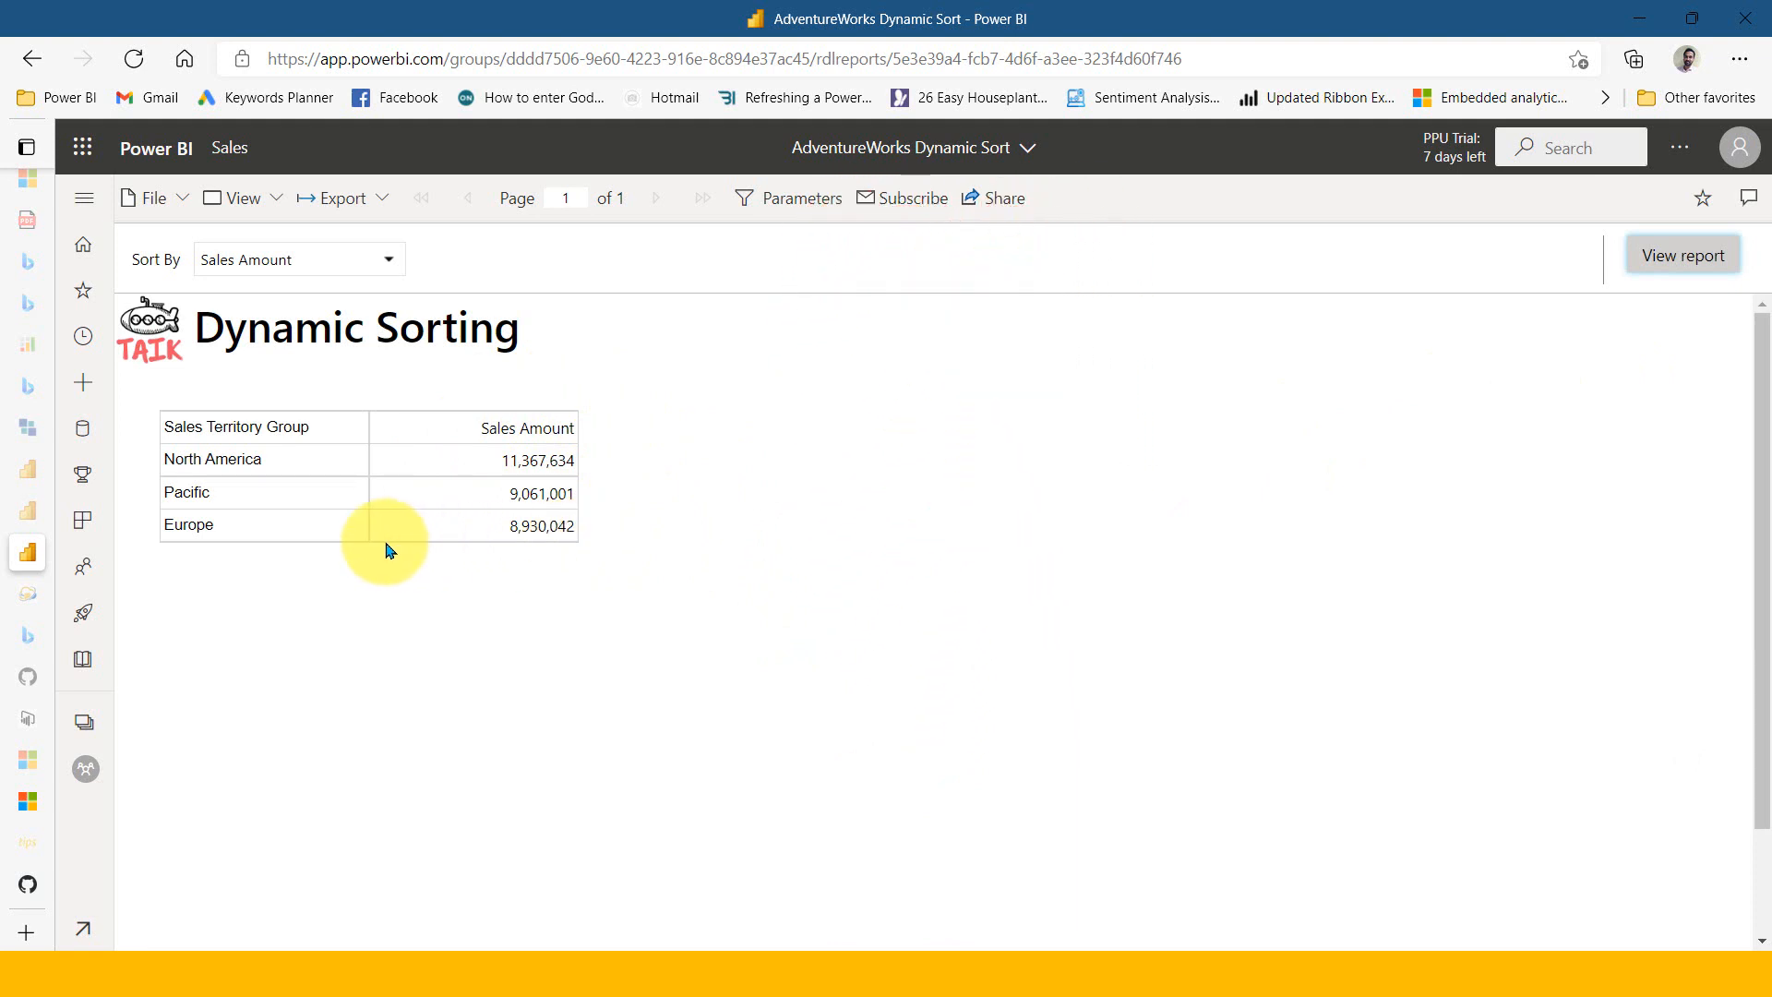
pyautogui.moveTo(281, 526)
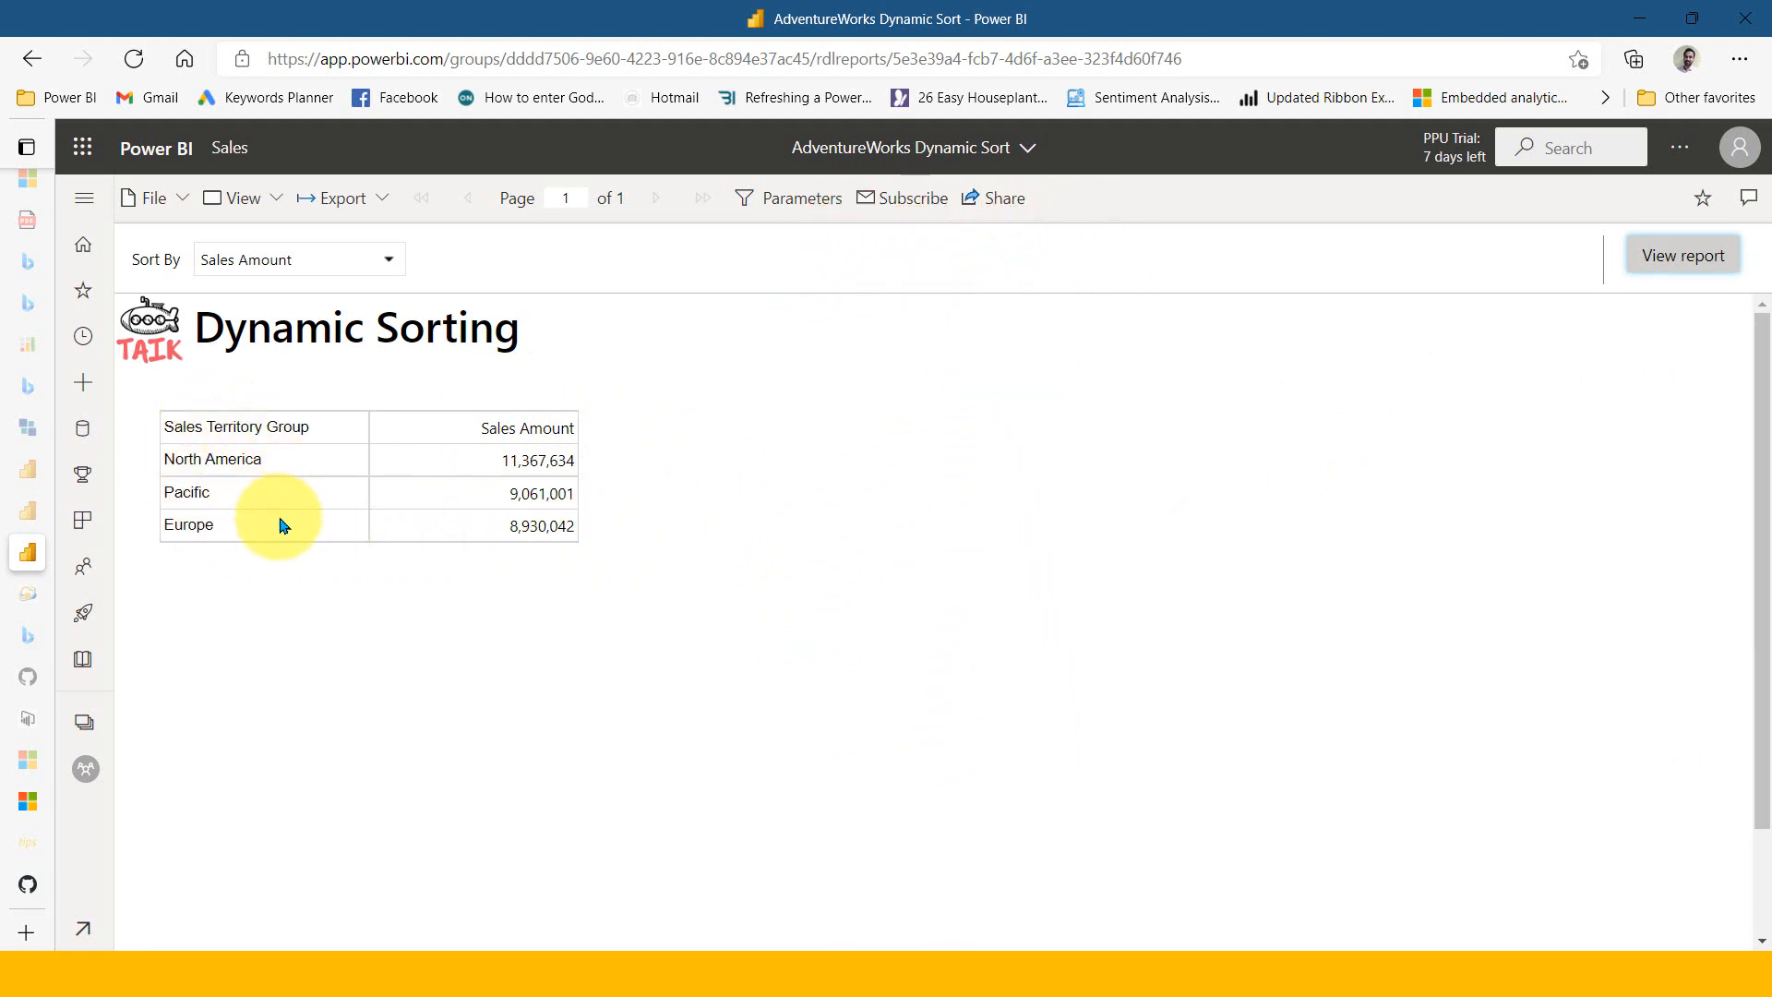
pyautogui.moveTo(291, 523)
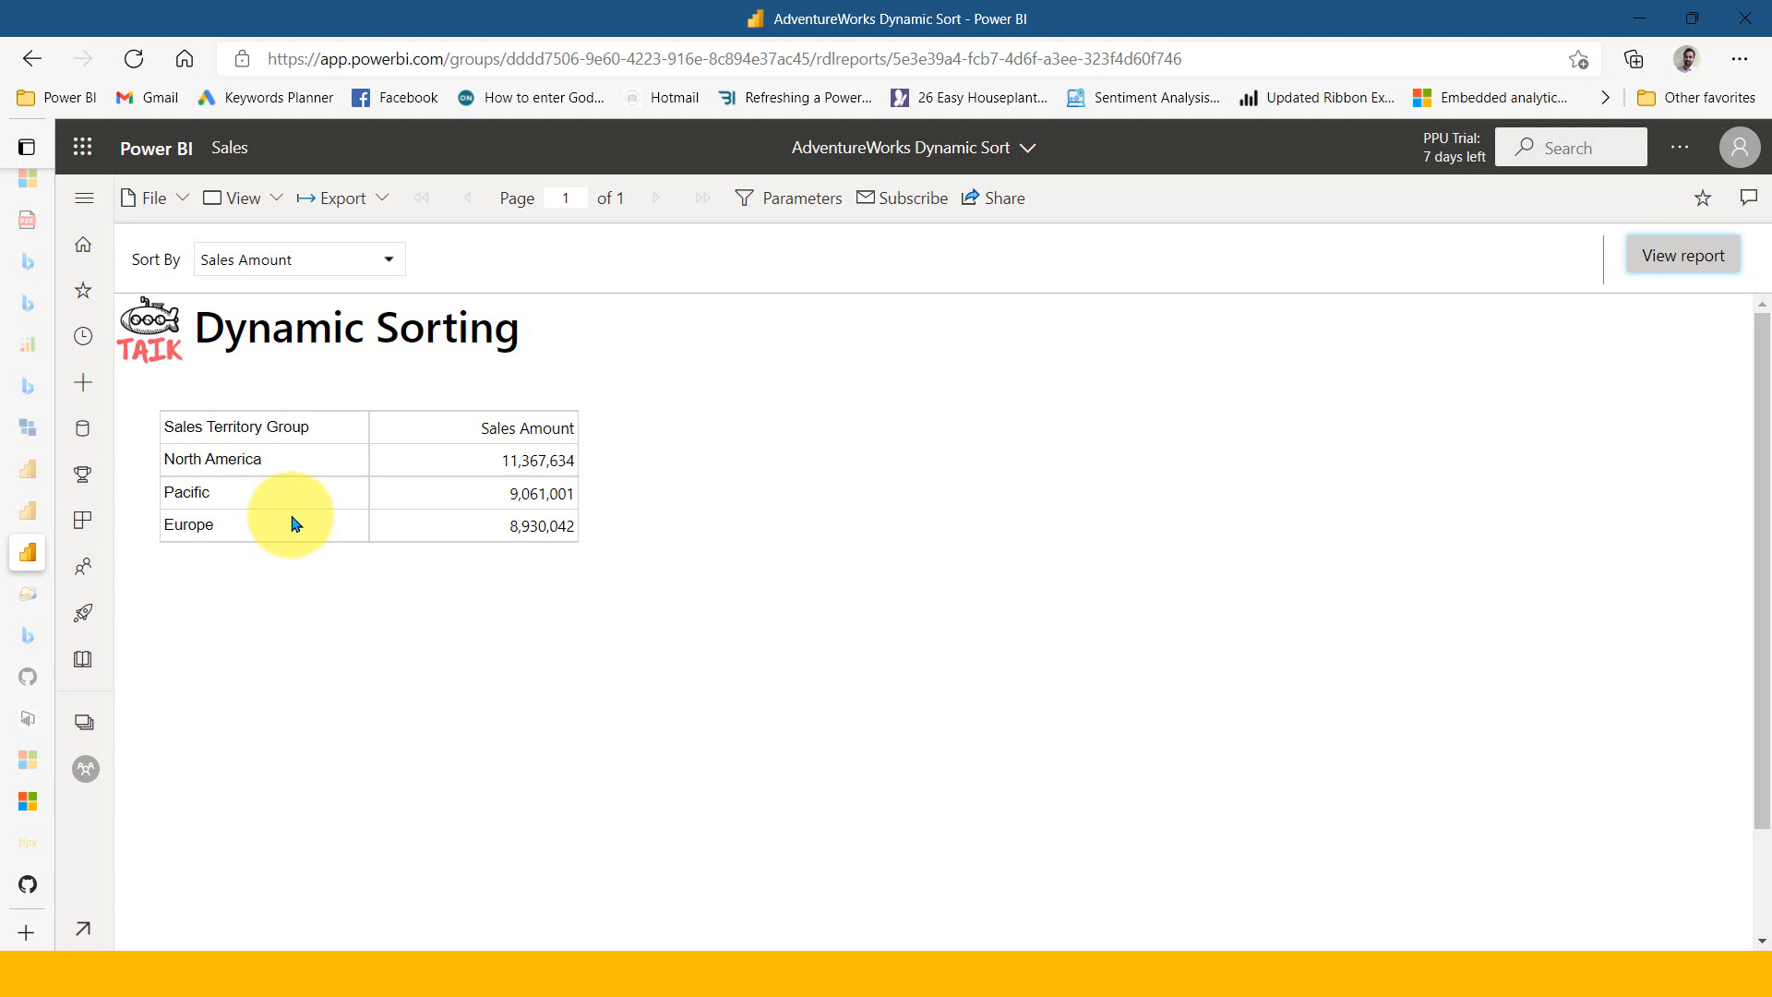
# Switch Sort By back to Sales Territory Group without rerunning the report
pyautogui.click(389, 258)
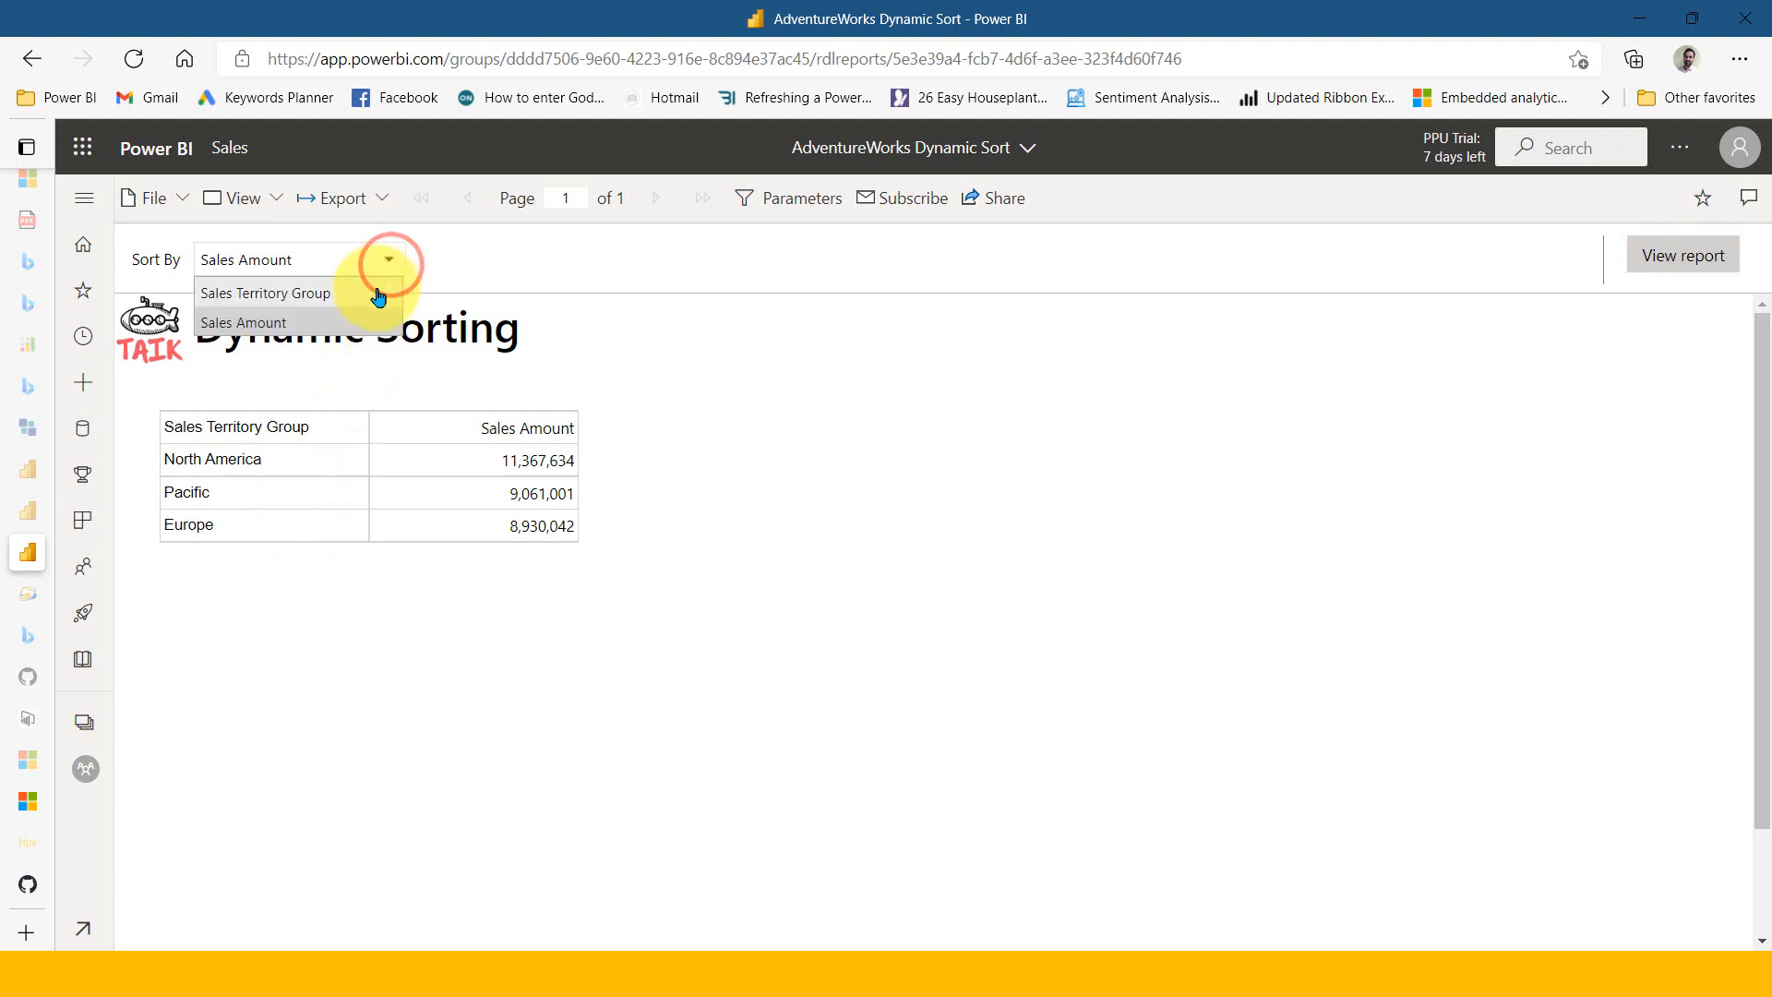
pyautogui.click(264, 293)
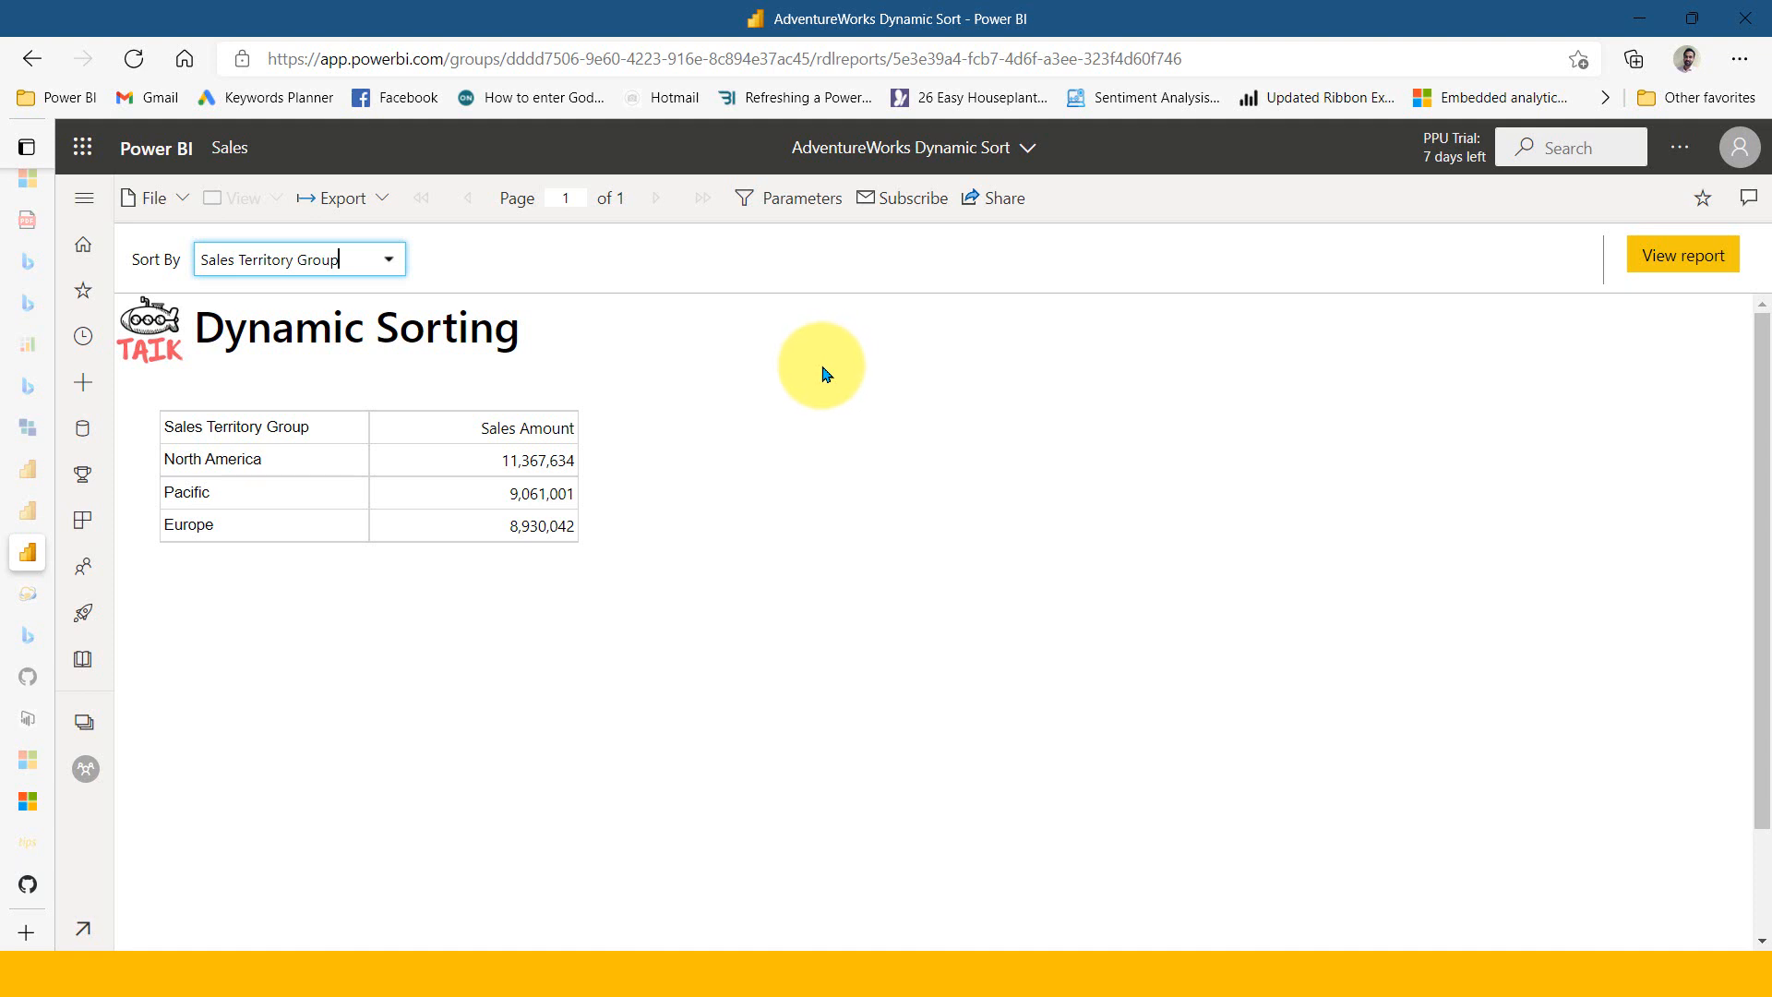
pyautogui.moveTo(617, 531)
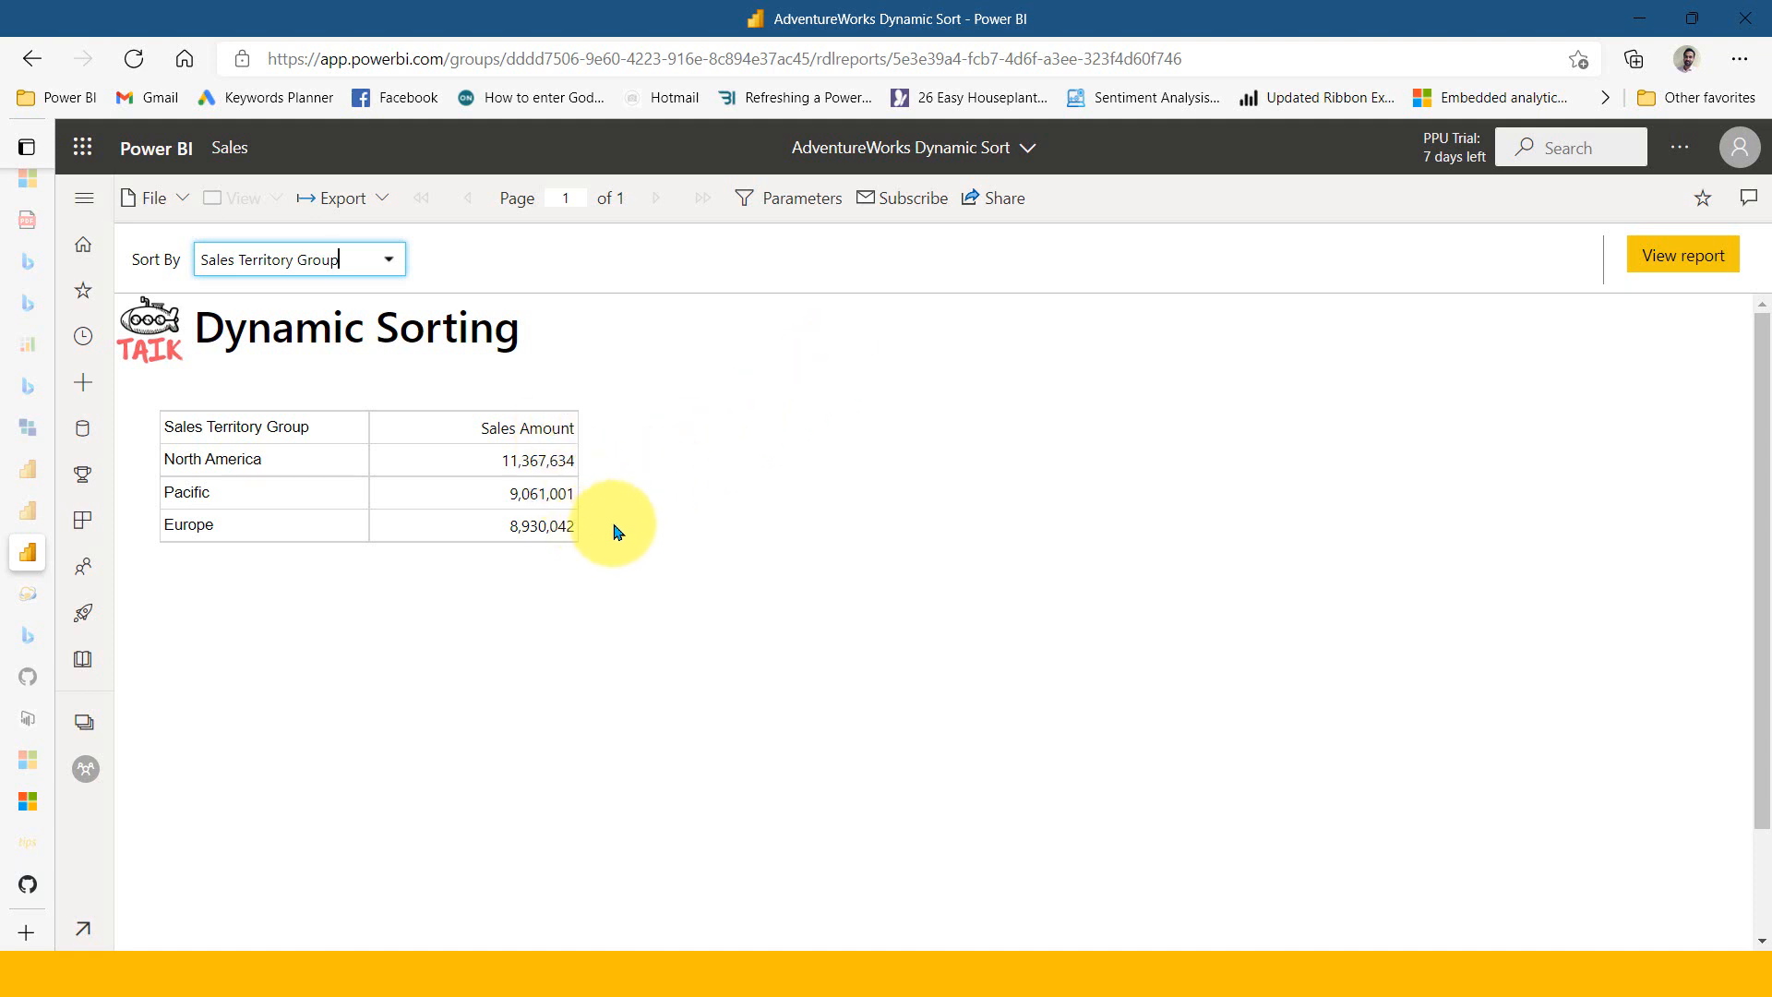
pyautogui.moveTo(699, 517)
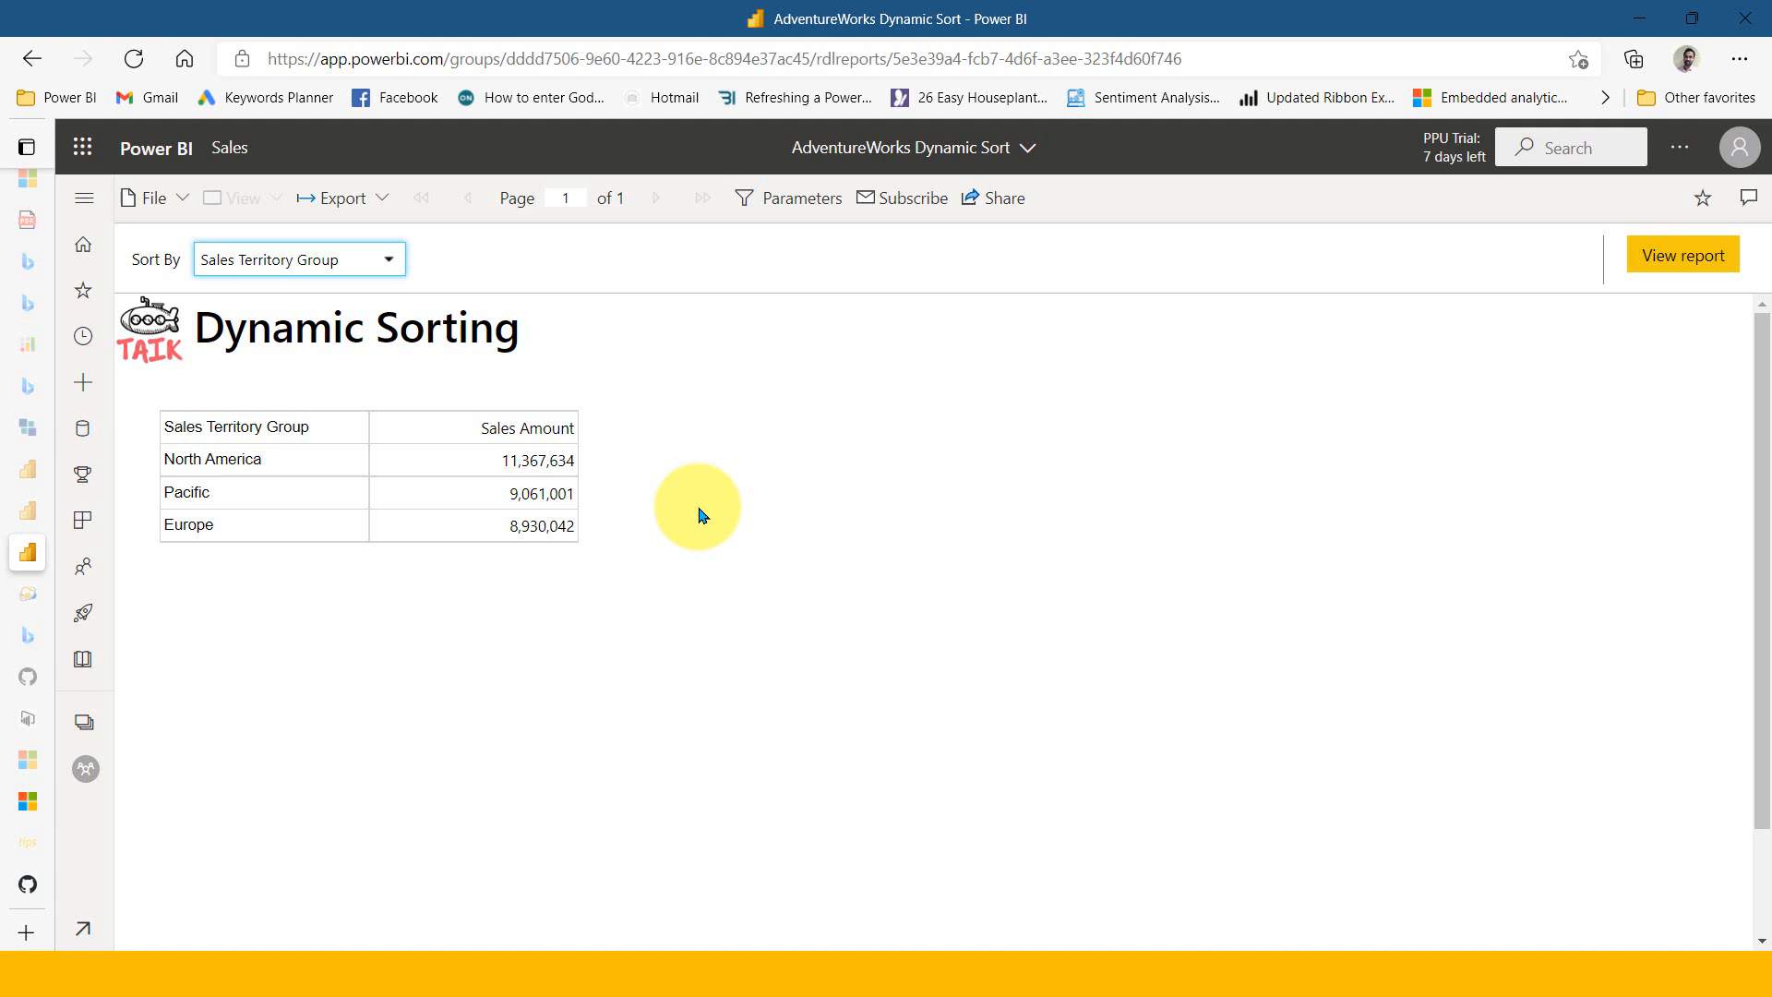
pyautogui.click(288, 259)
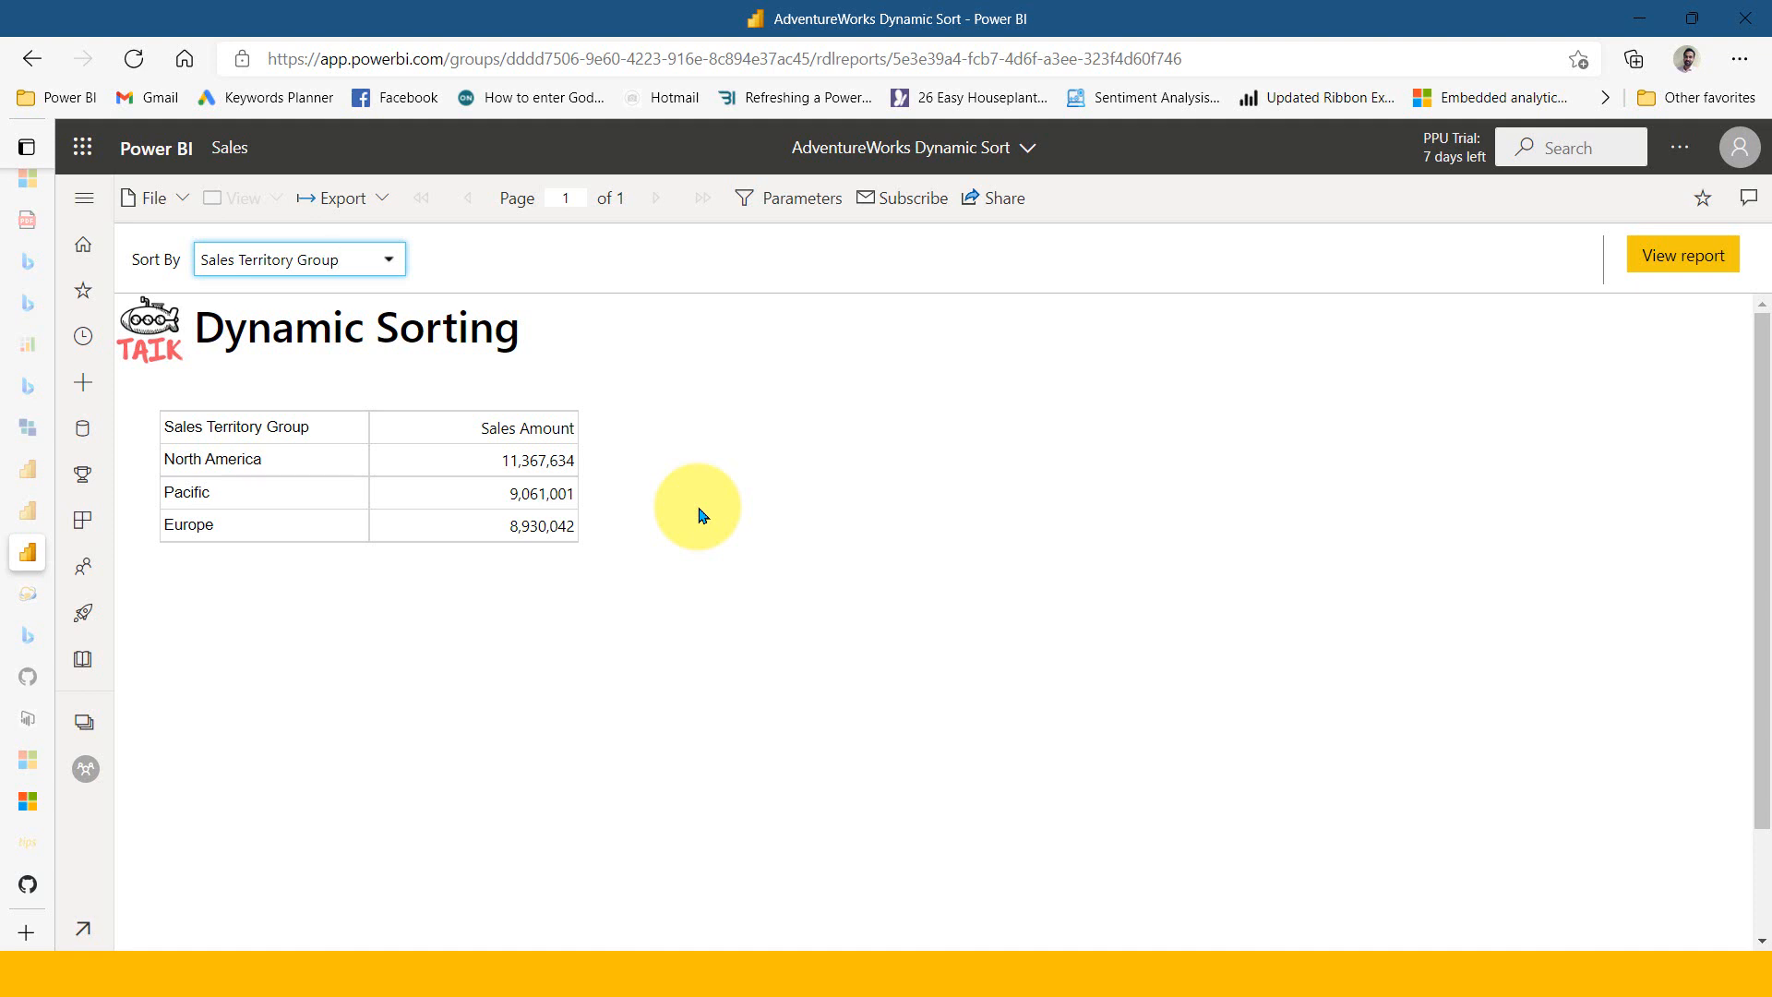
pyautogui.click(340, 258)
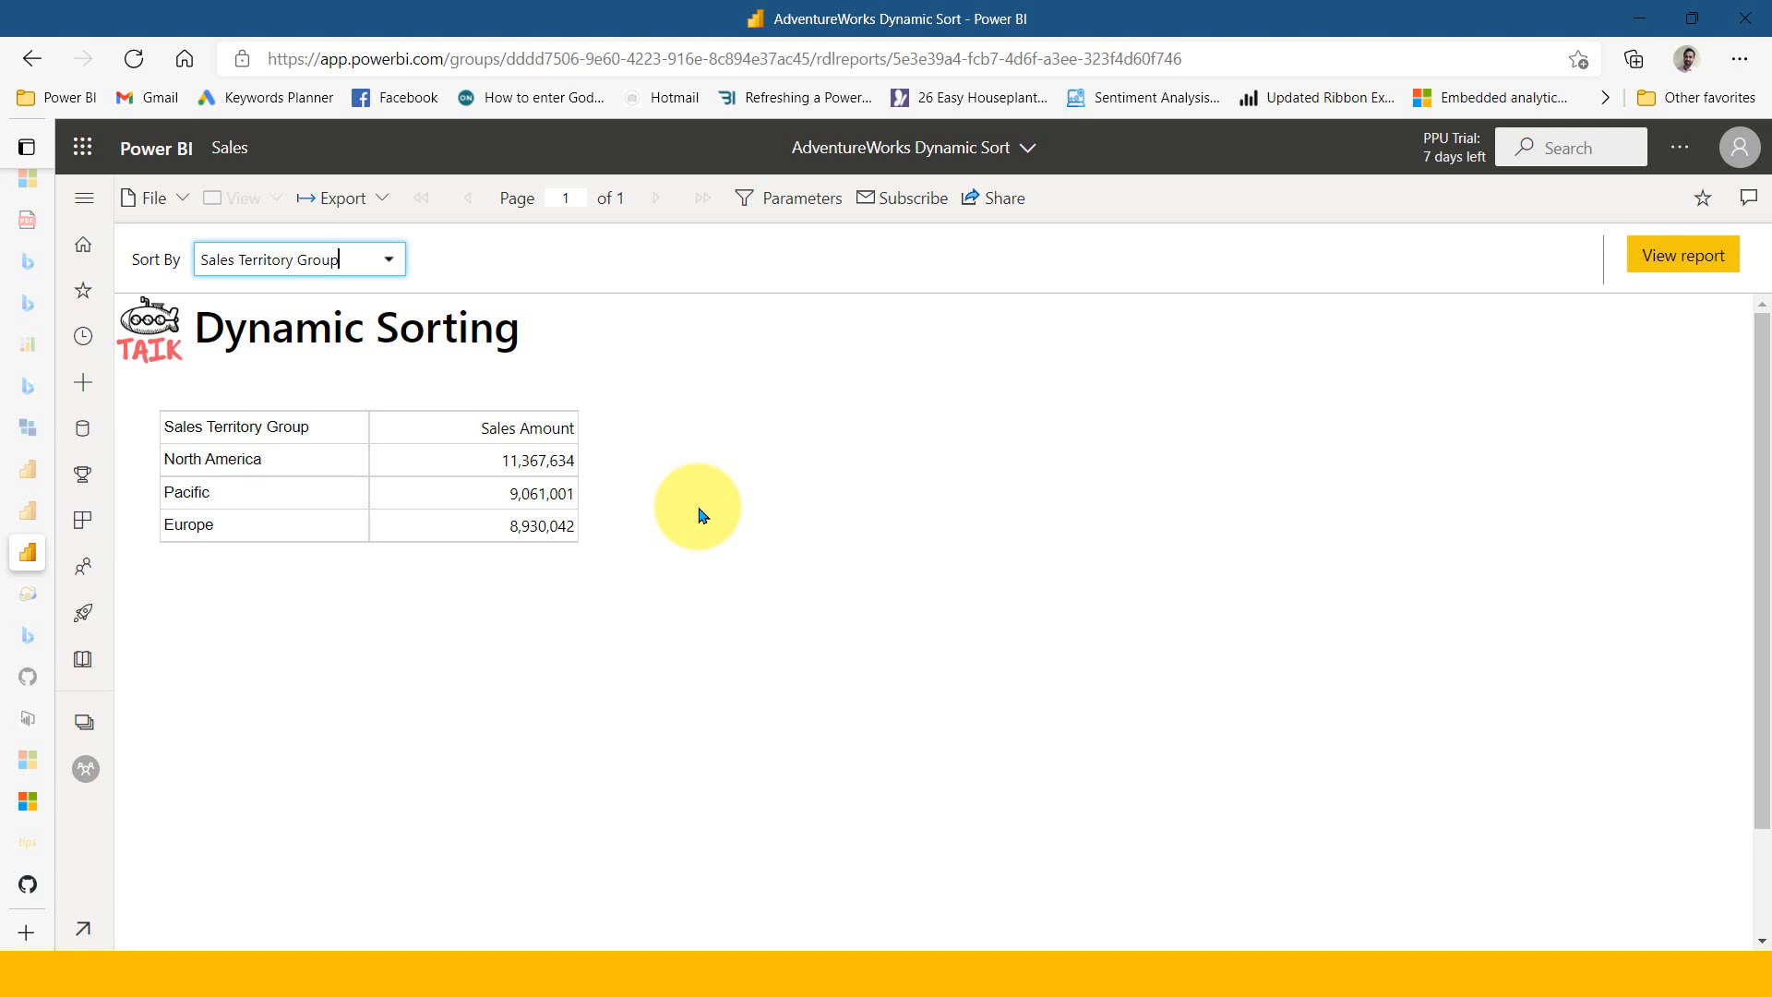